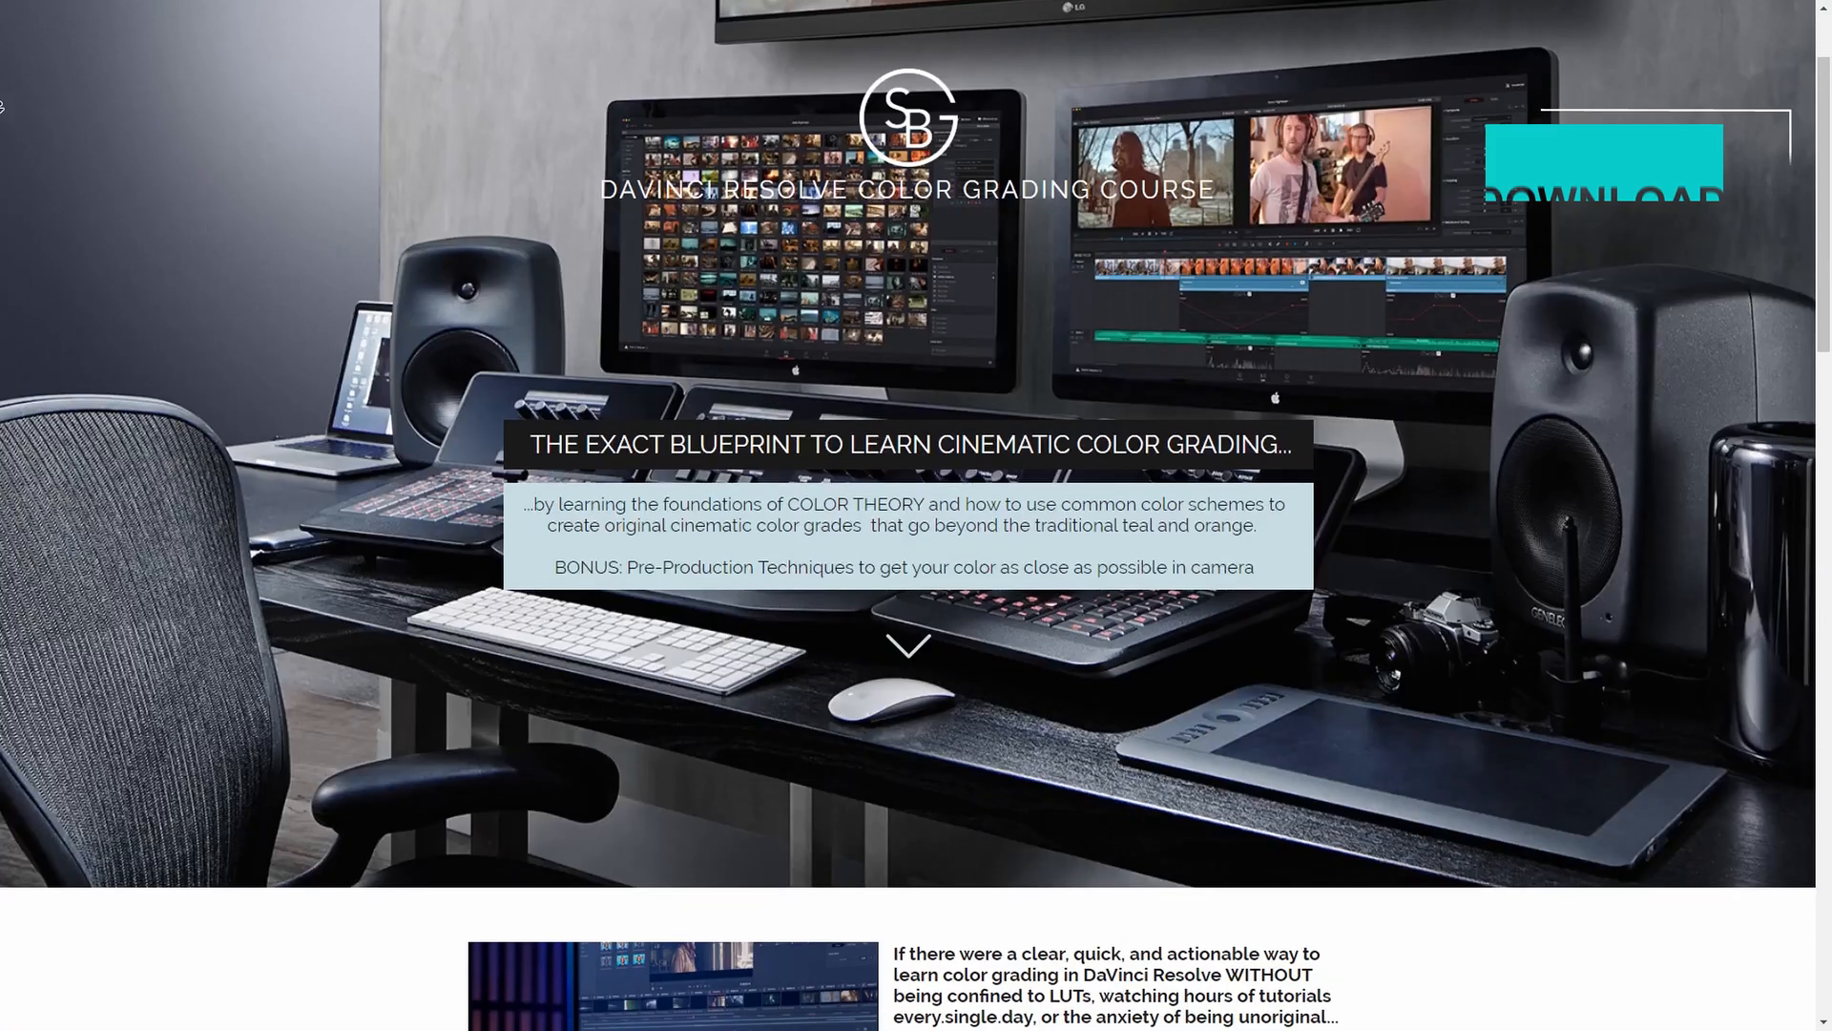
Step: Scroll down the course landing page to the SBG Curriculum section
scroll(down, 3)
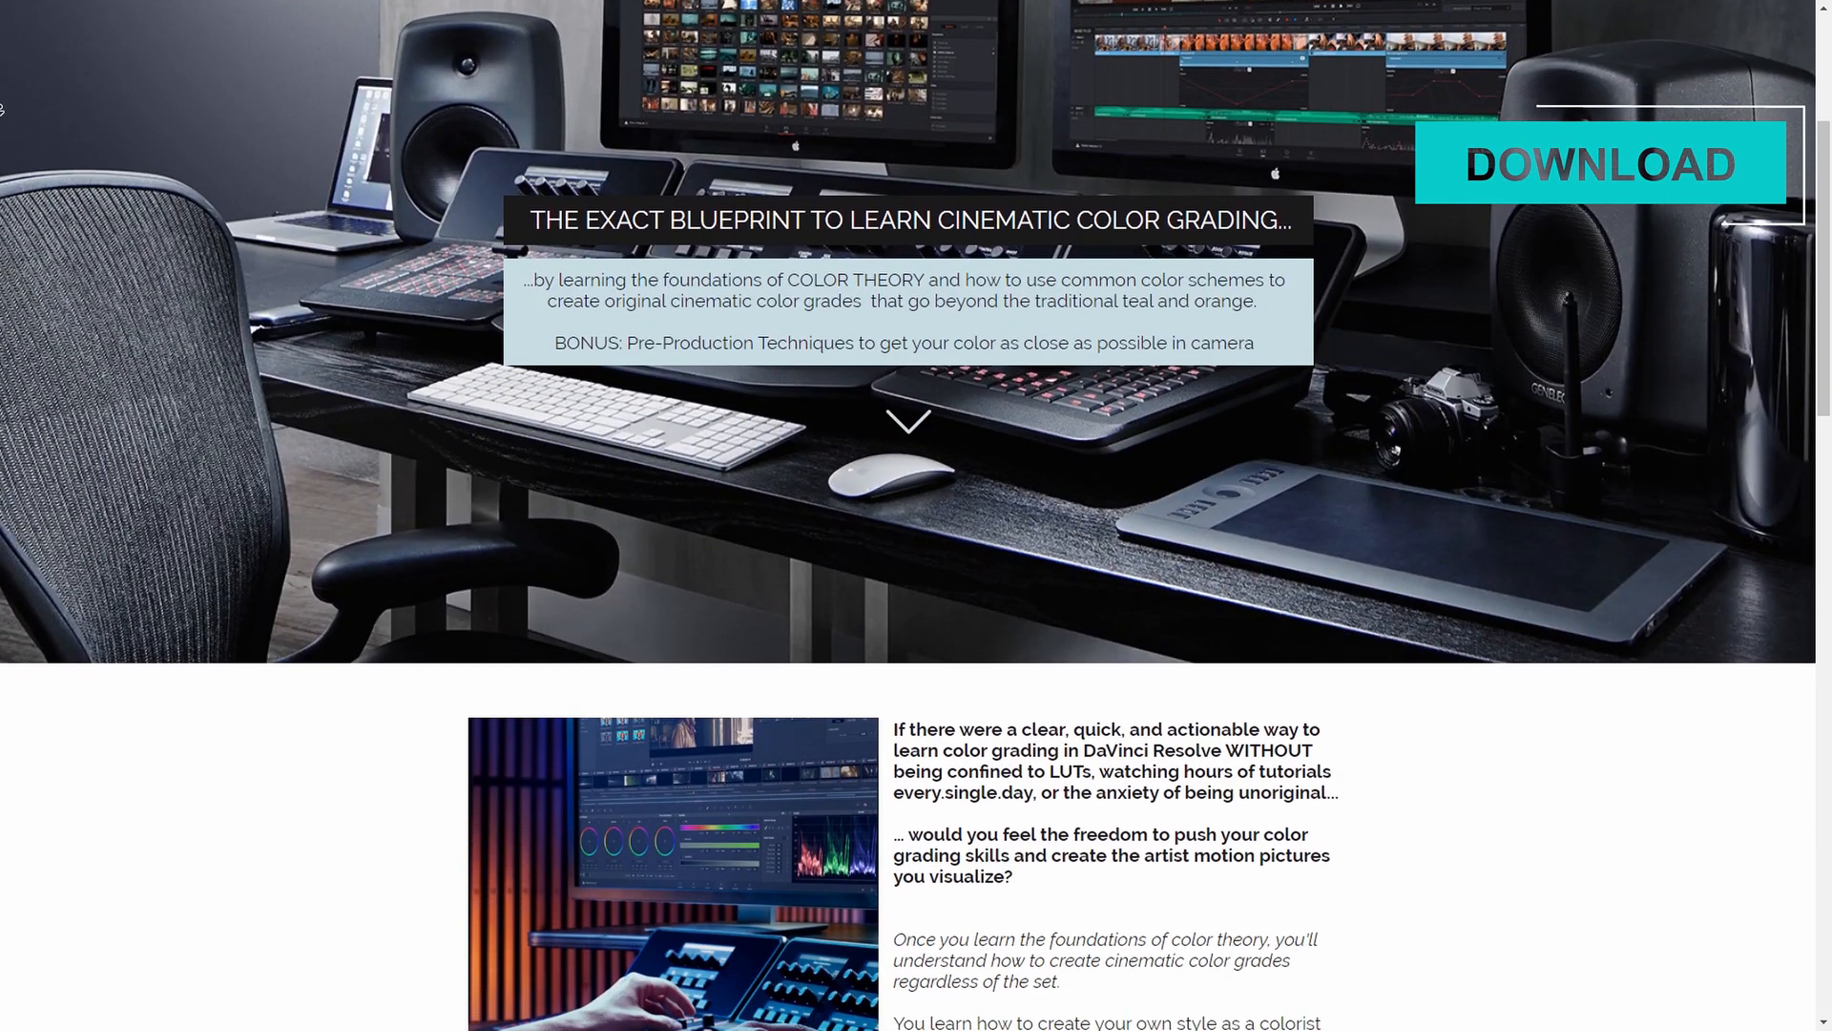
scroll(down, 3)
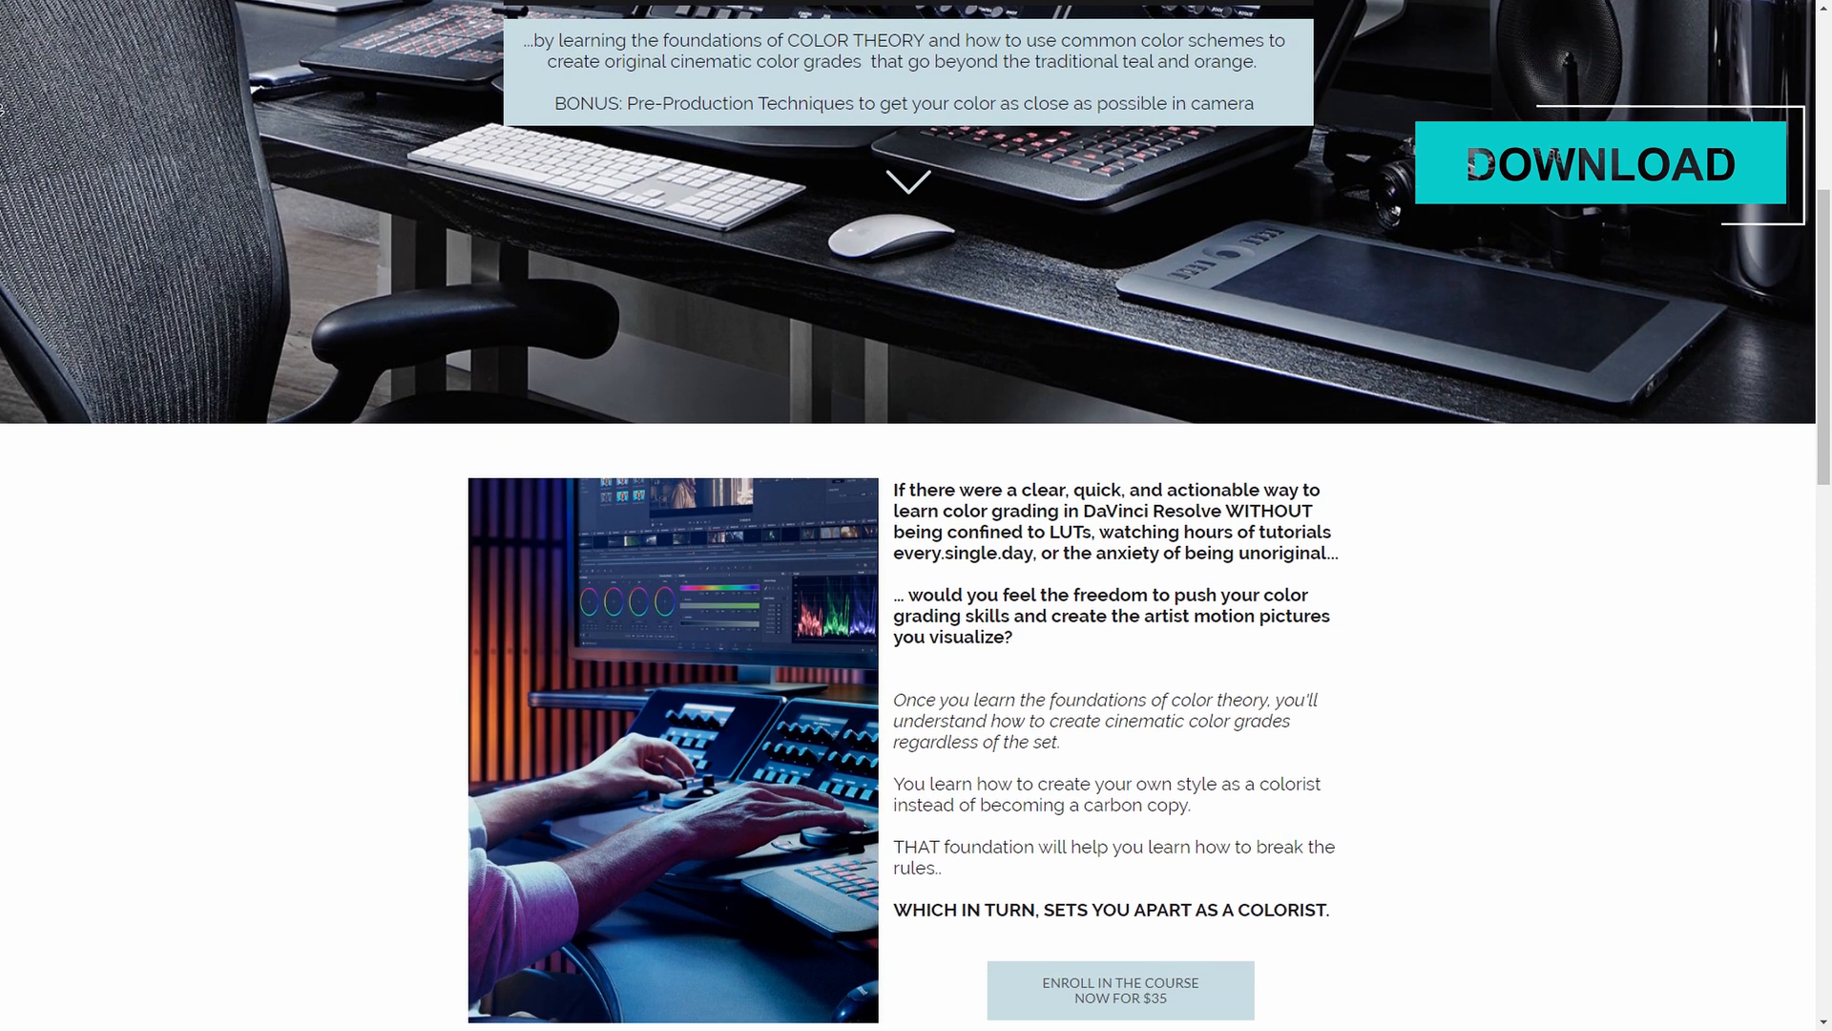
scroll(down, 3)
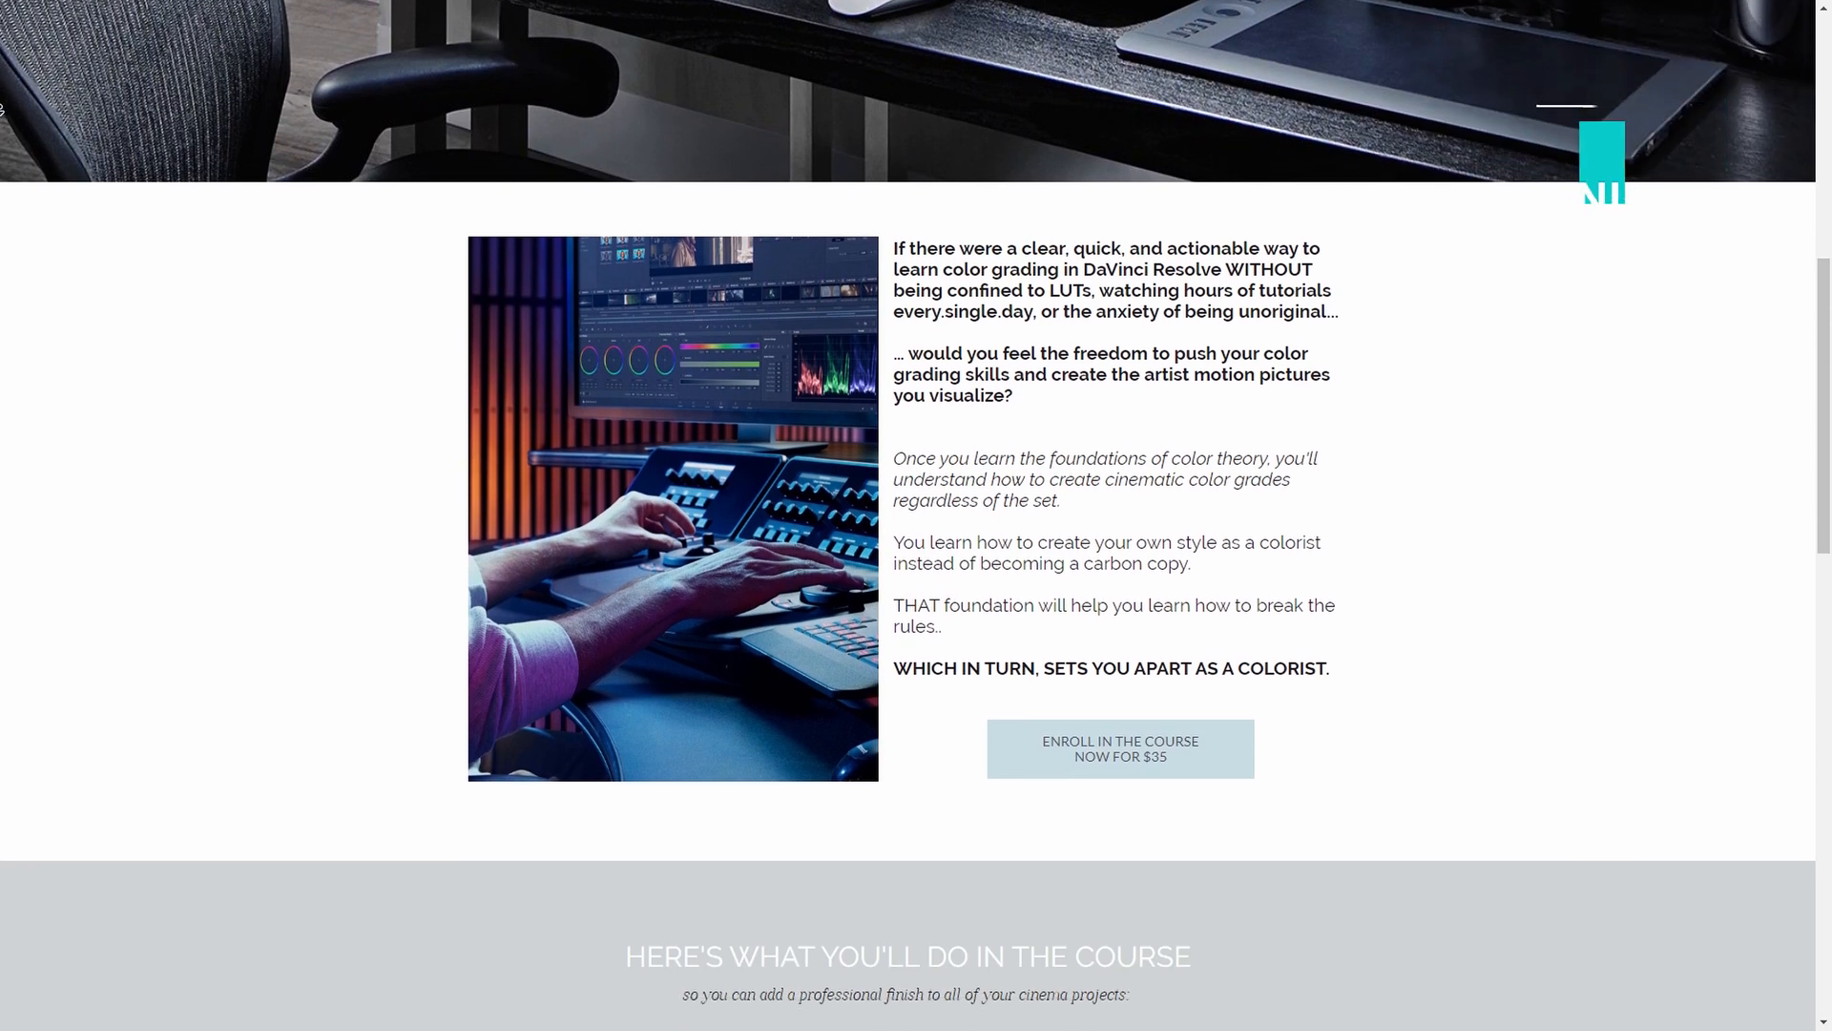
scroll(down, 3)
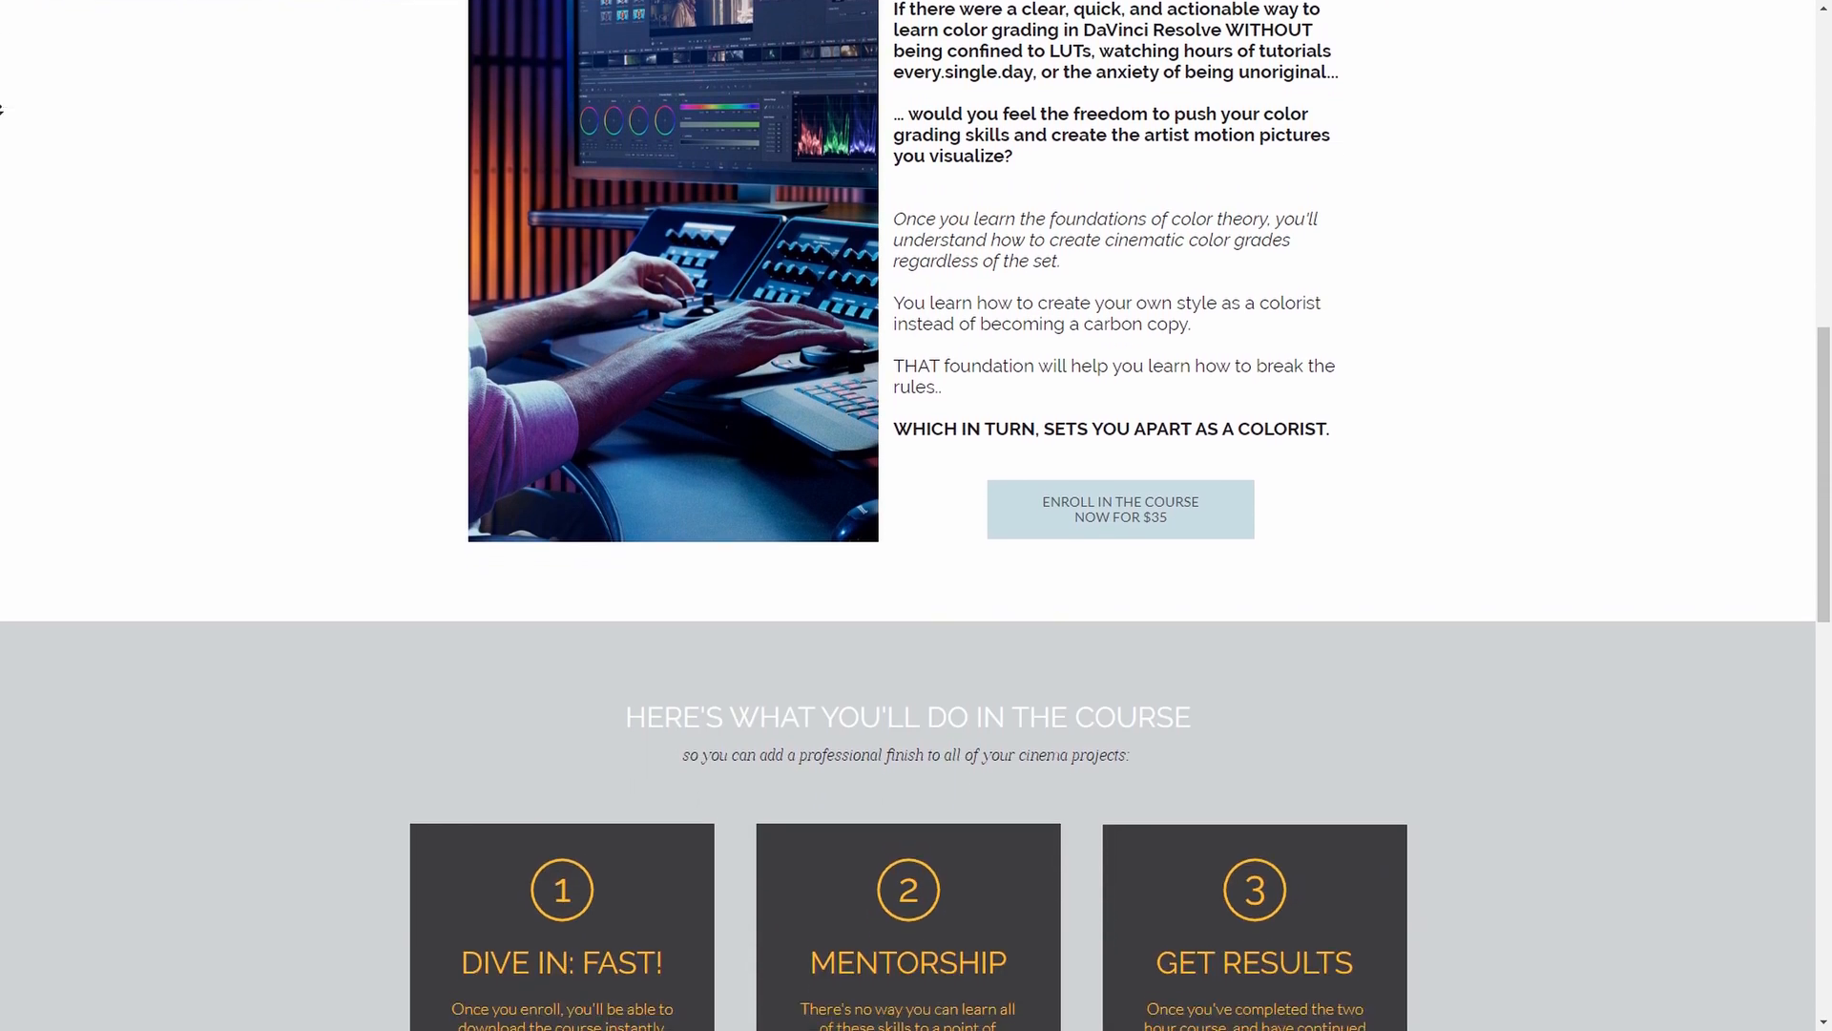
scroll(down, 3)
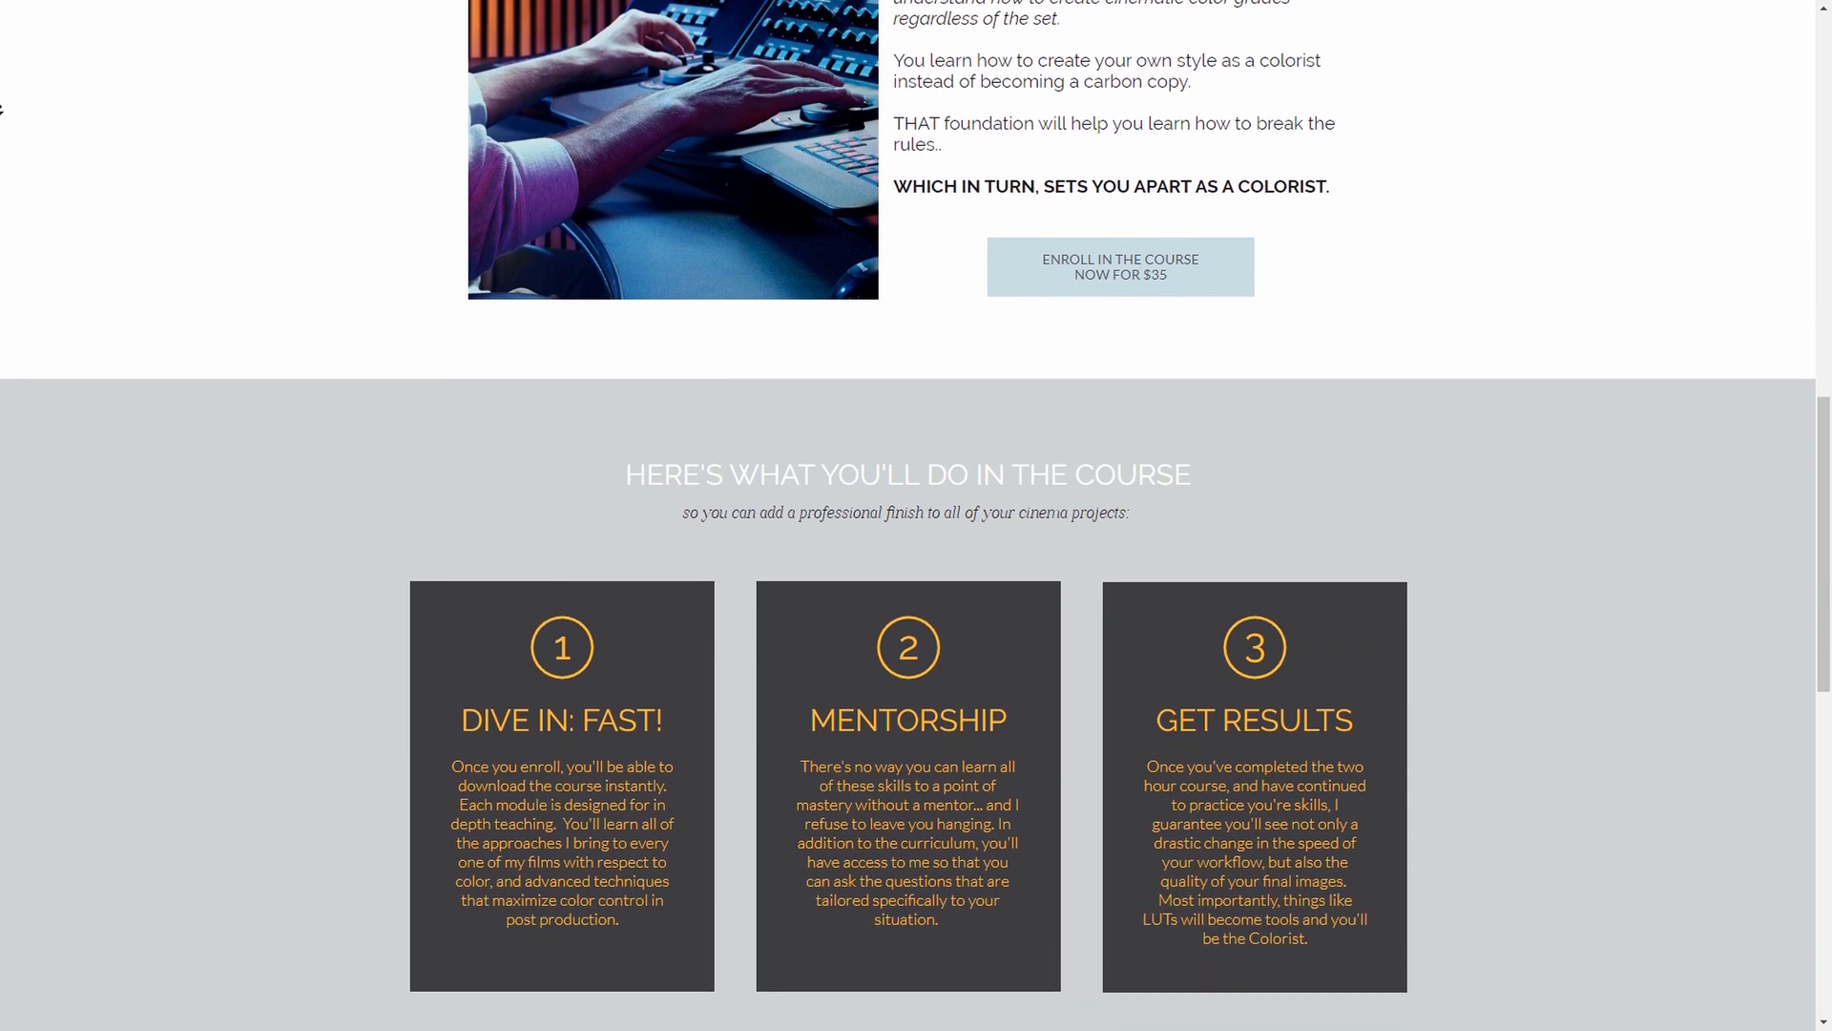
scroll(down, 3)
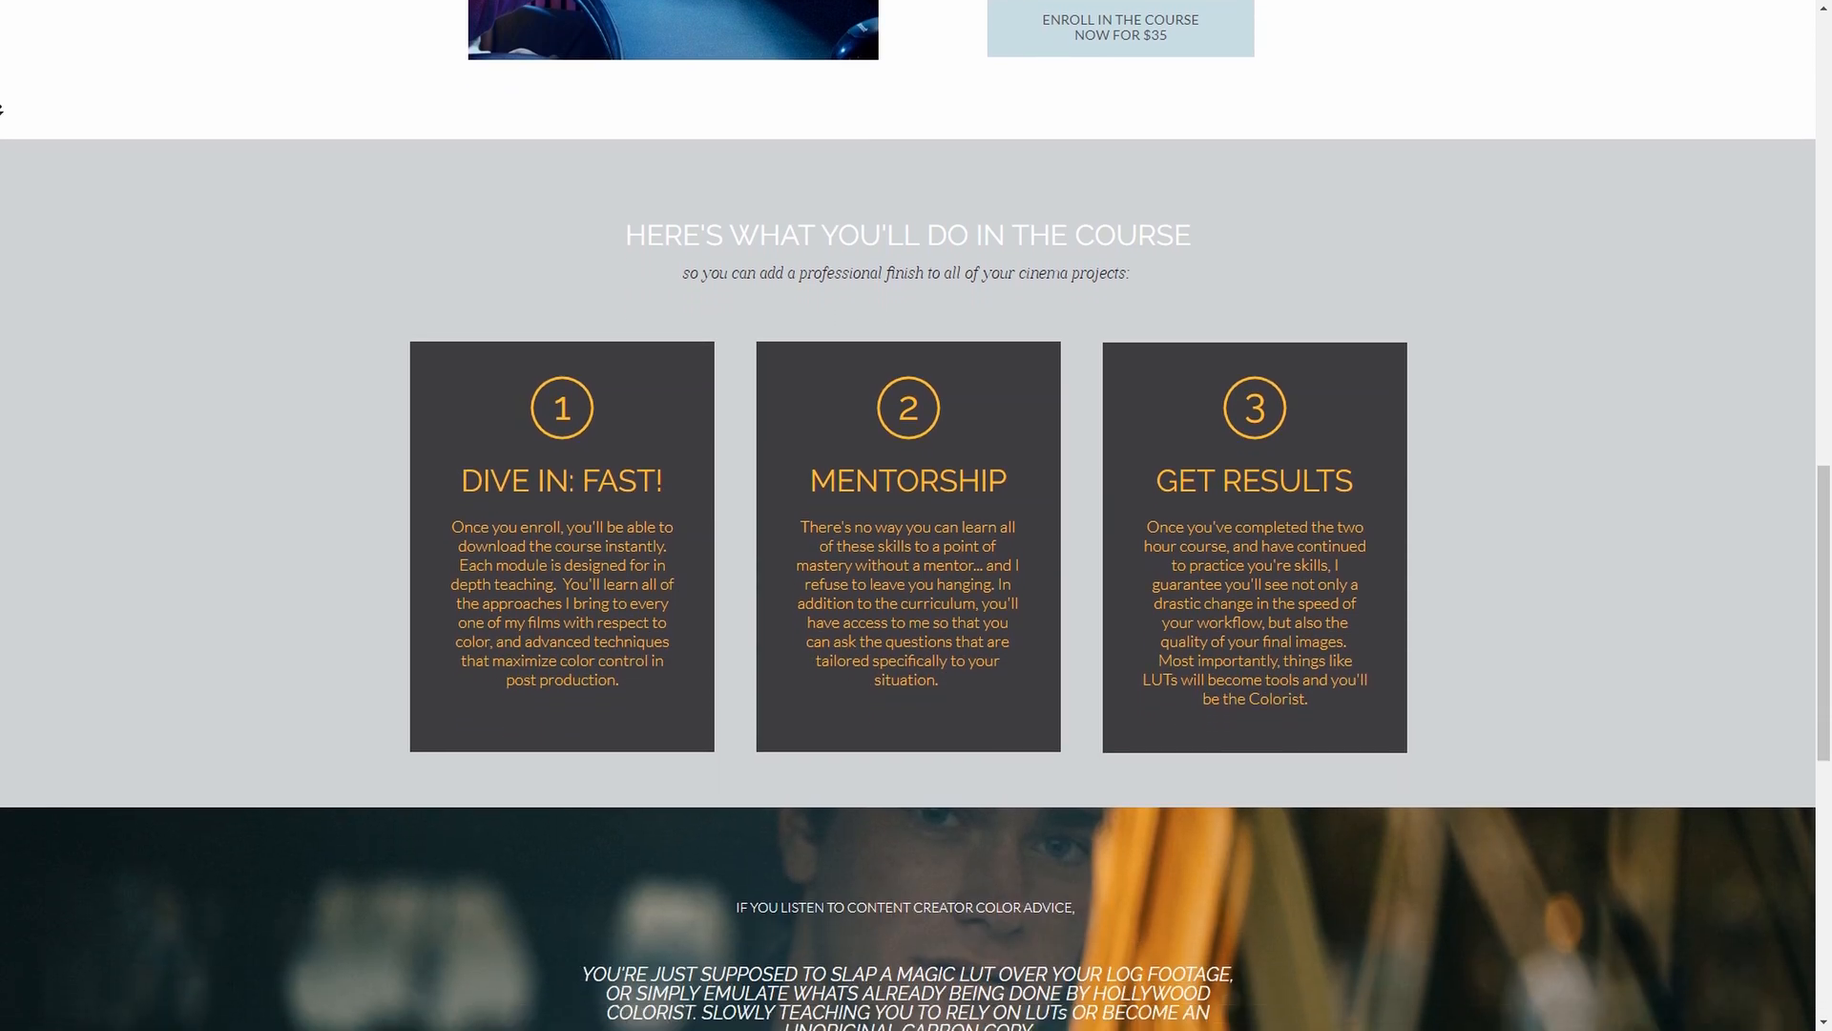
scroll(down, 3)
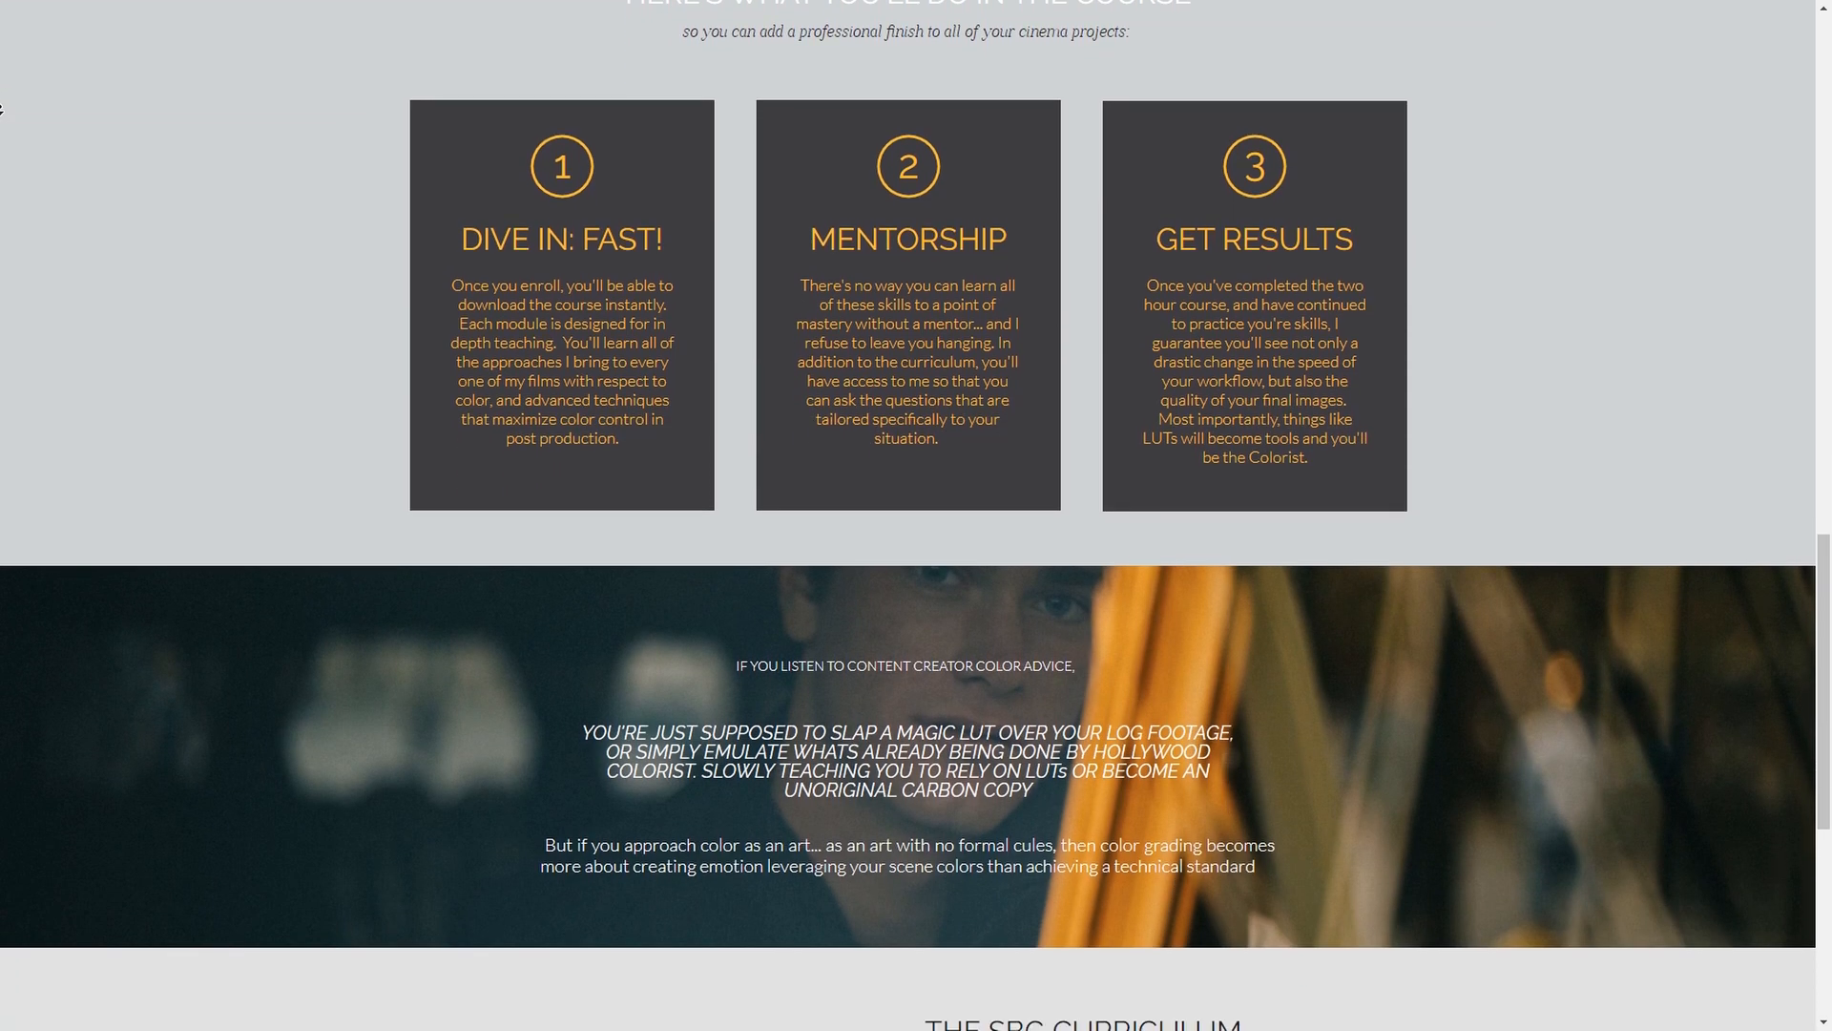
scroll(down, 3)
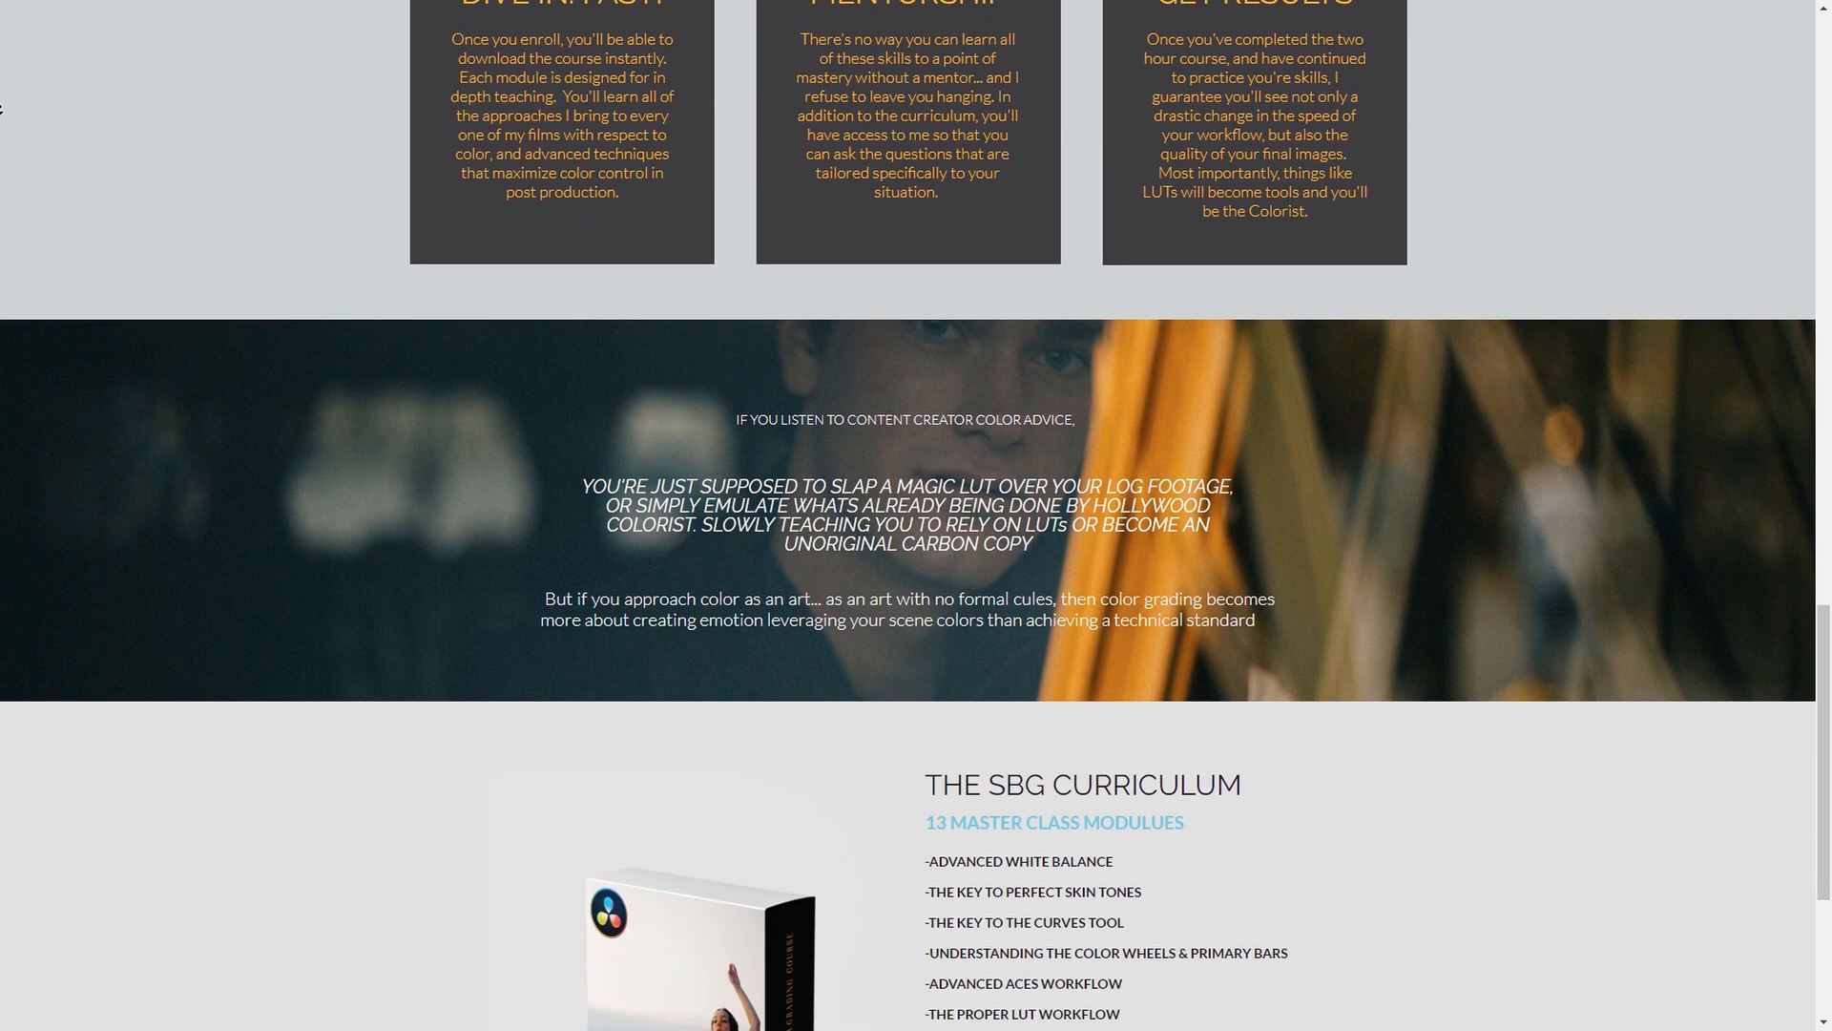
scroll(down, 3)
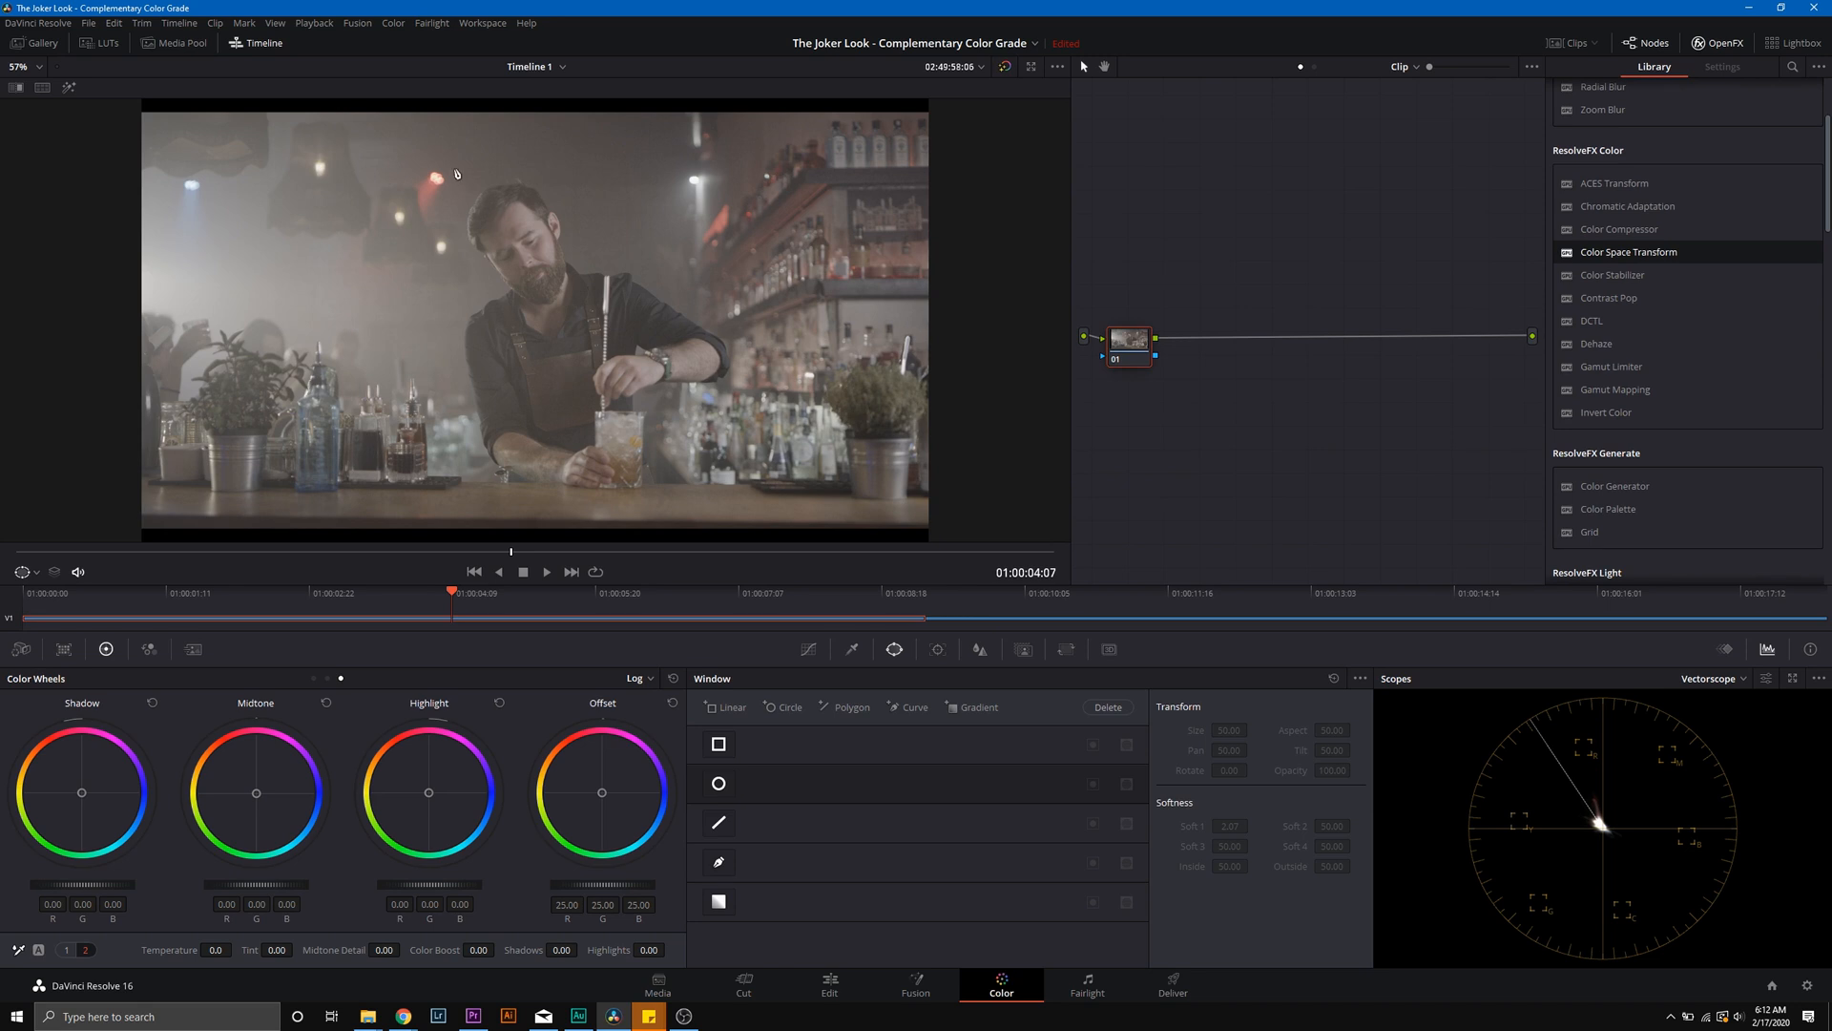
mouse_move(918, 324)
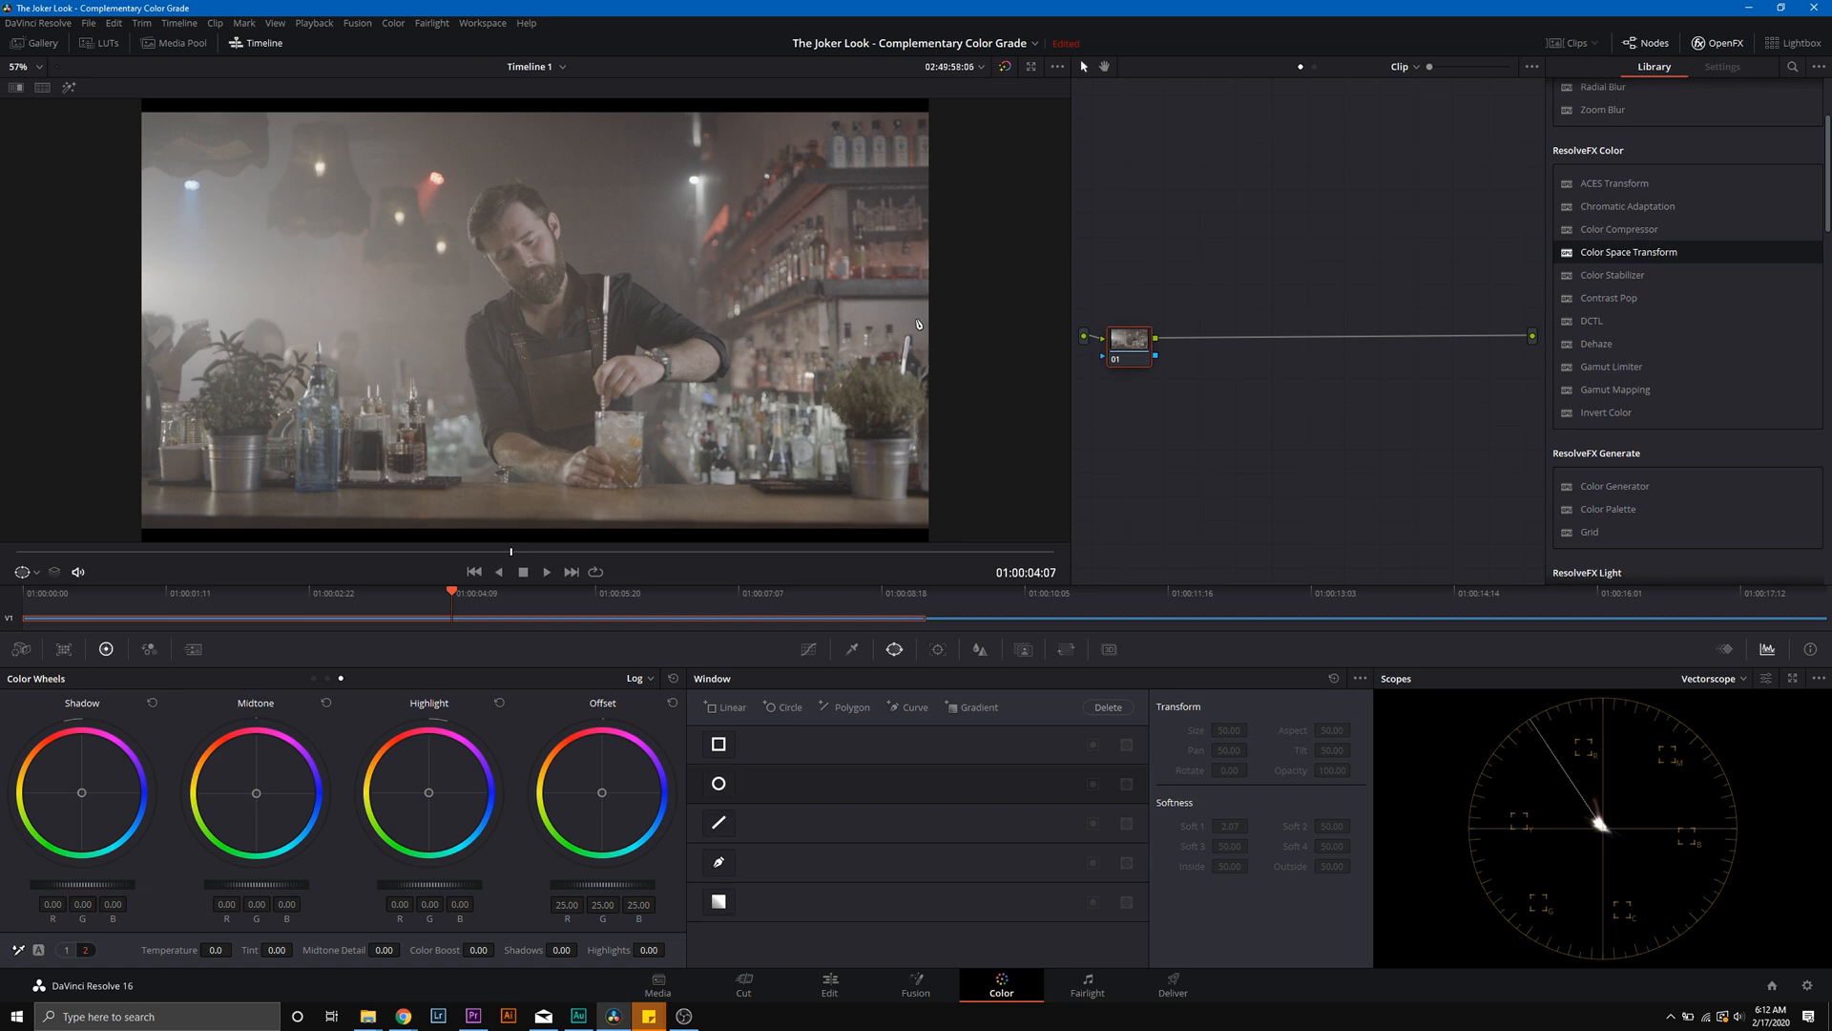
mouse_move(786, 155)
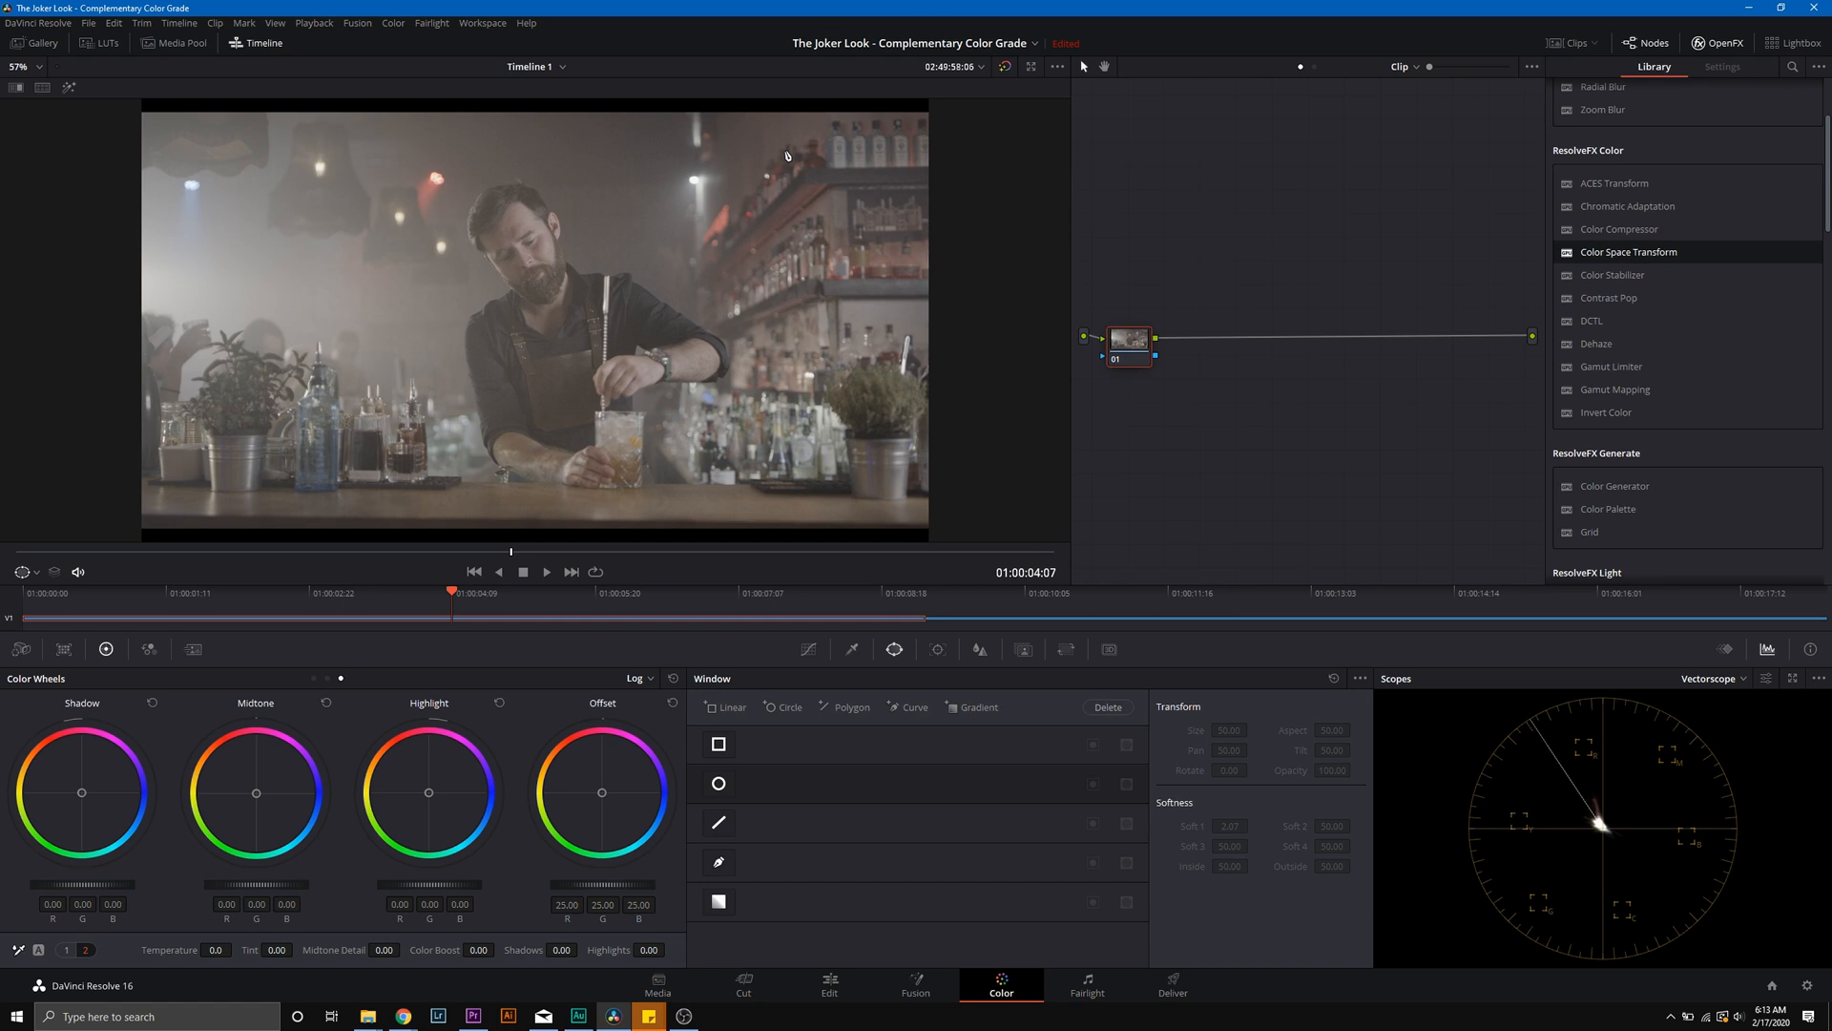
mouse_move(395, 126)
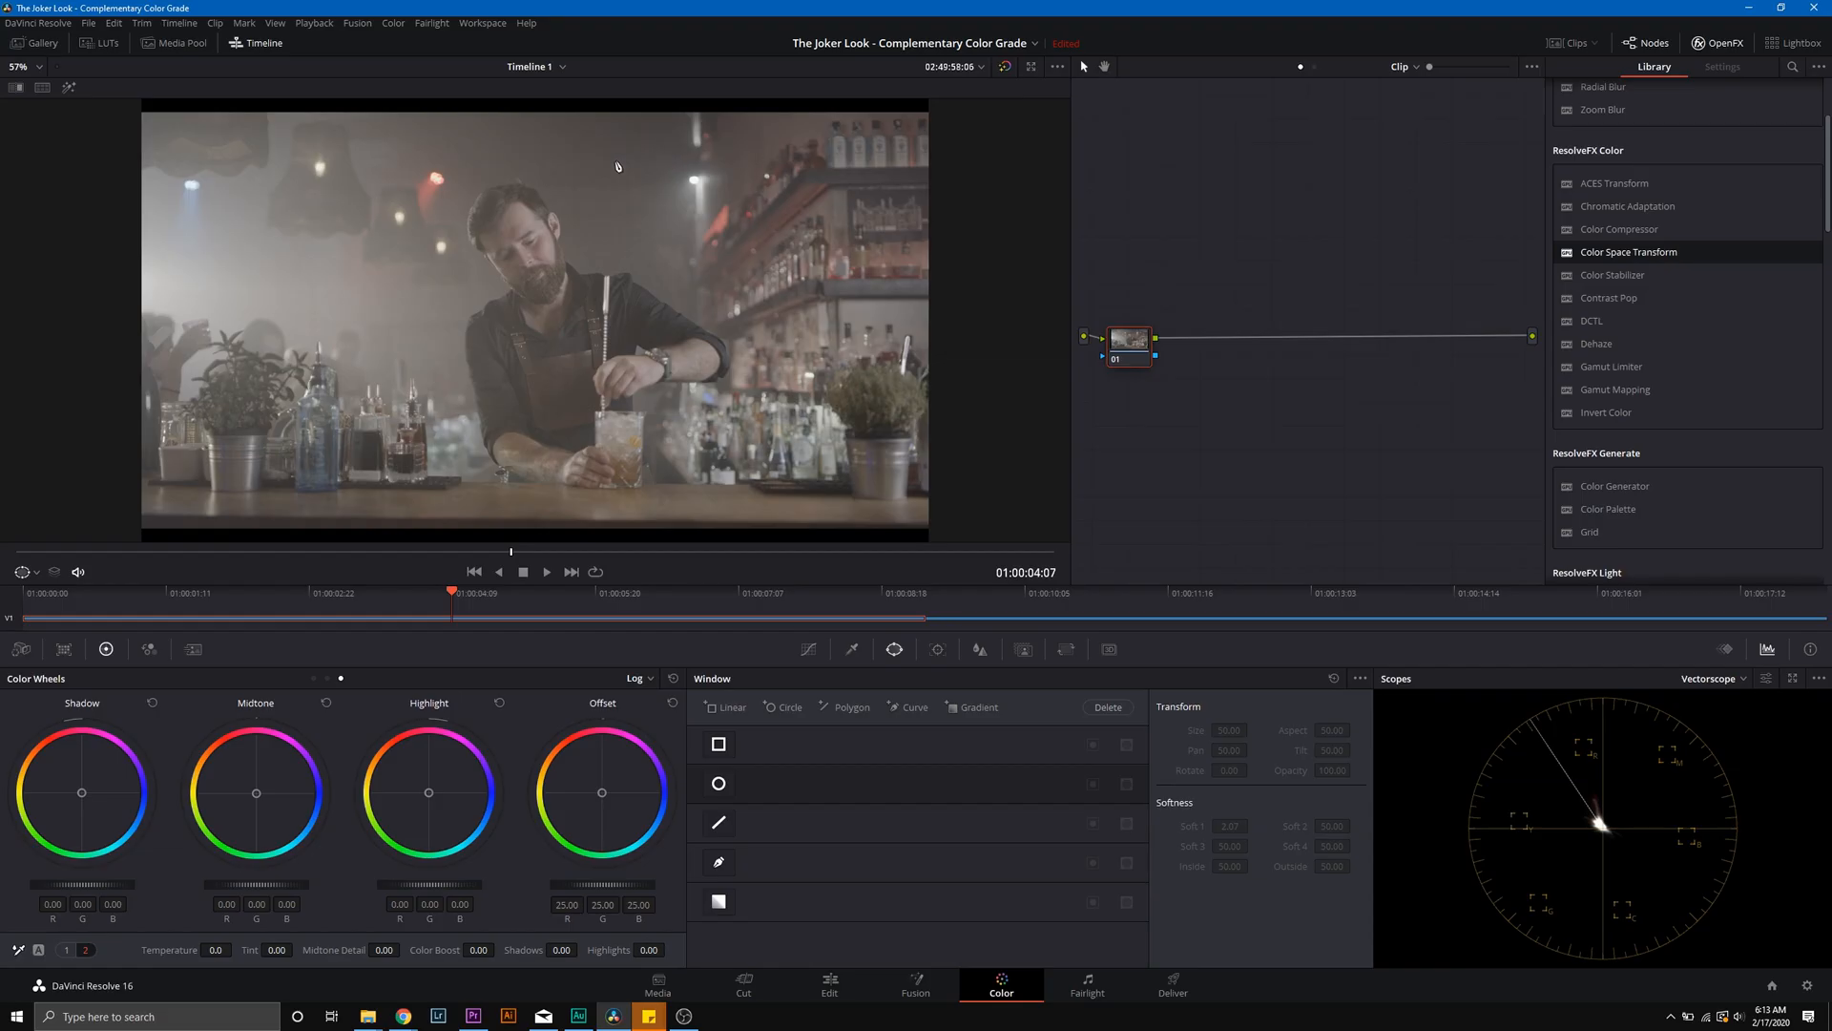
mouse_move(281, 340)
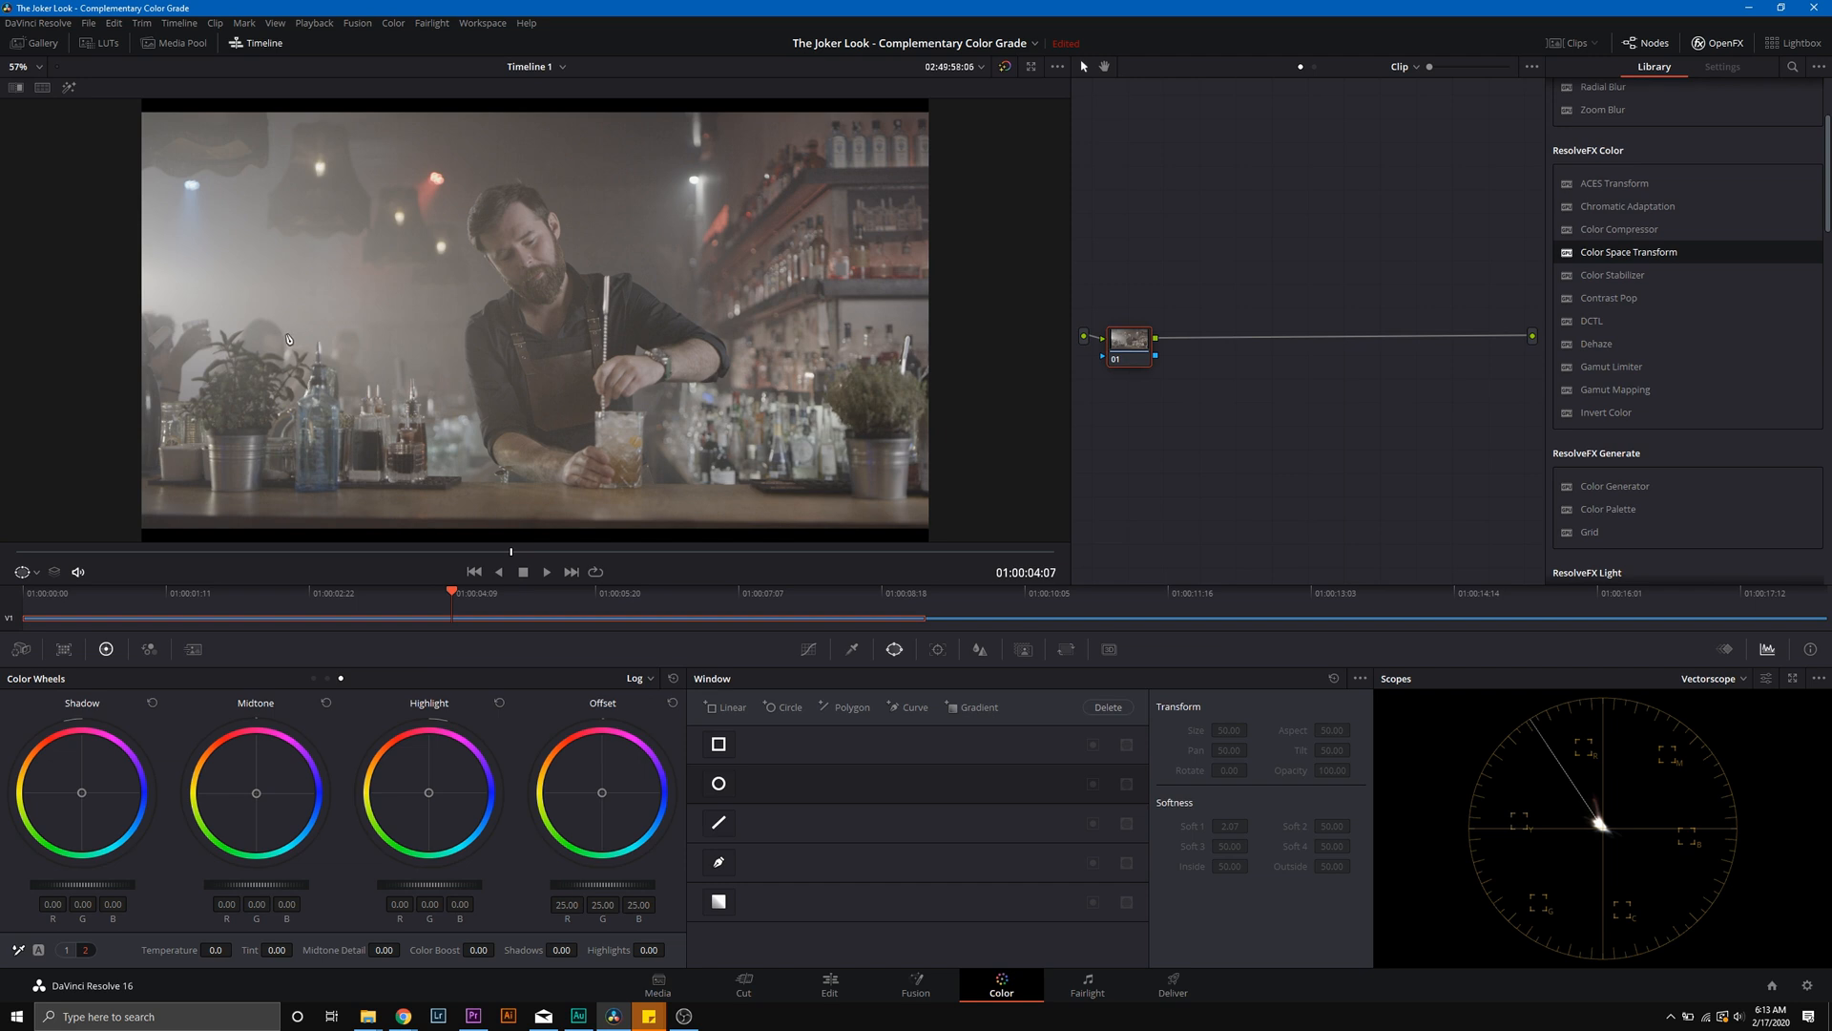
mouse_move(508, 223)
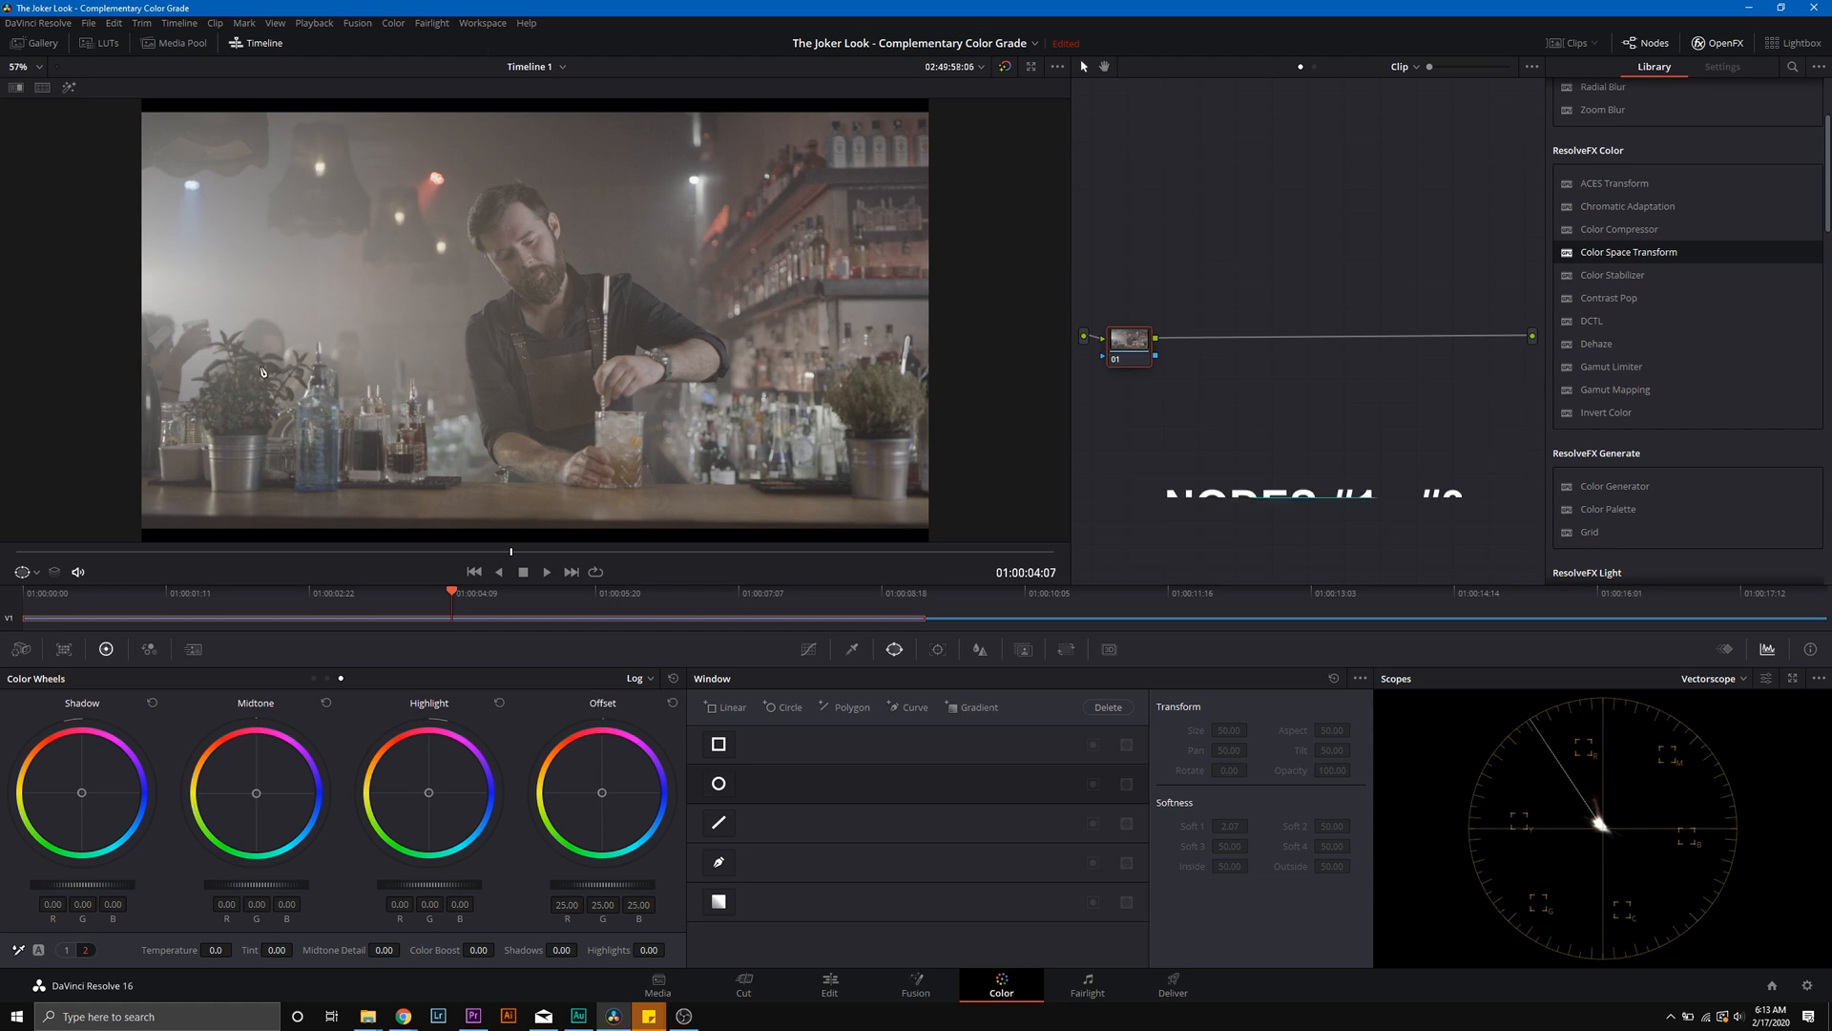
Step: Show Camera Raw, add a third serial node, and set the raw Gamma Curve to Linear
click(21, 648)
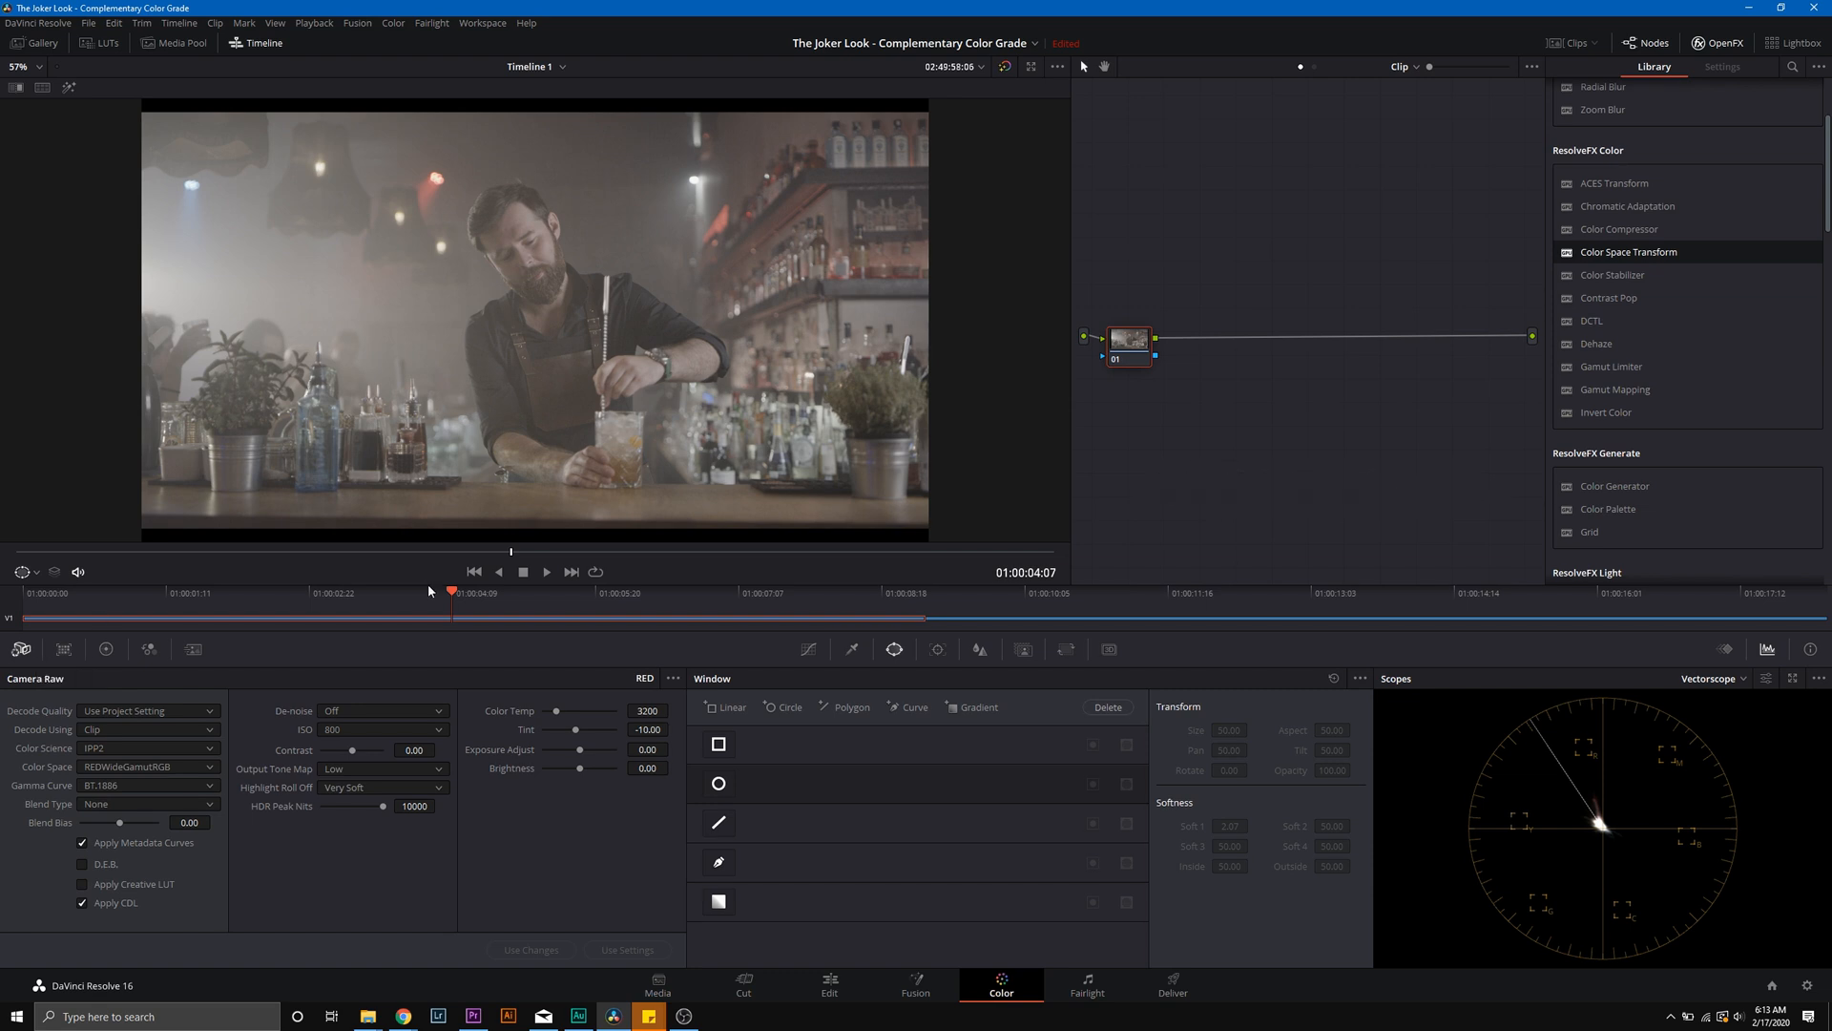
mouse_move(1132, 390)
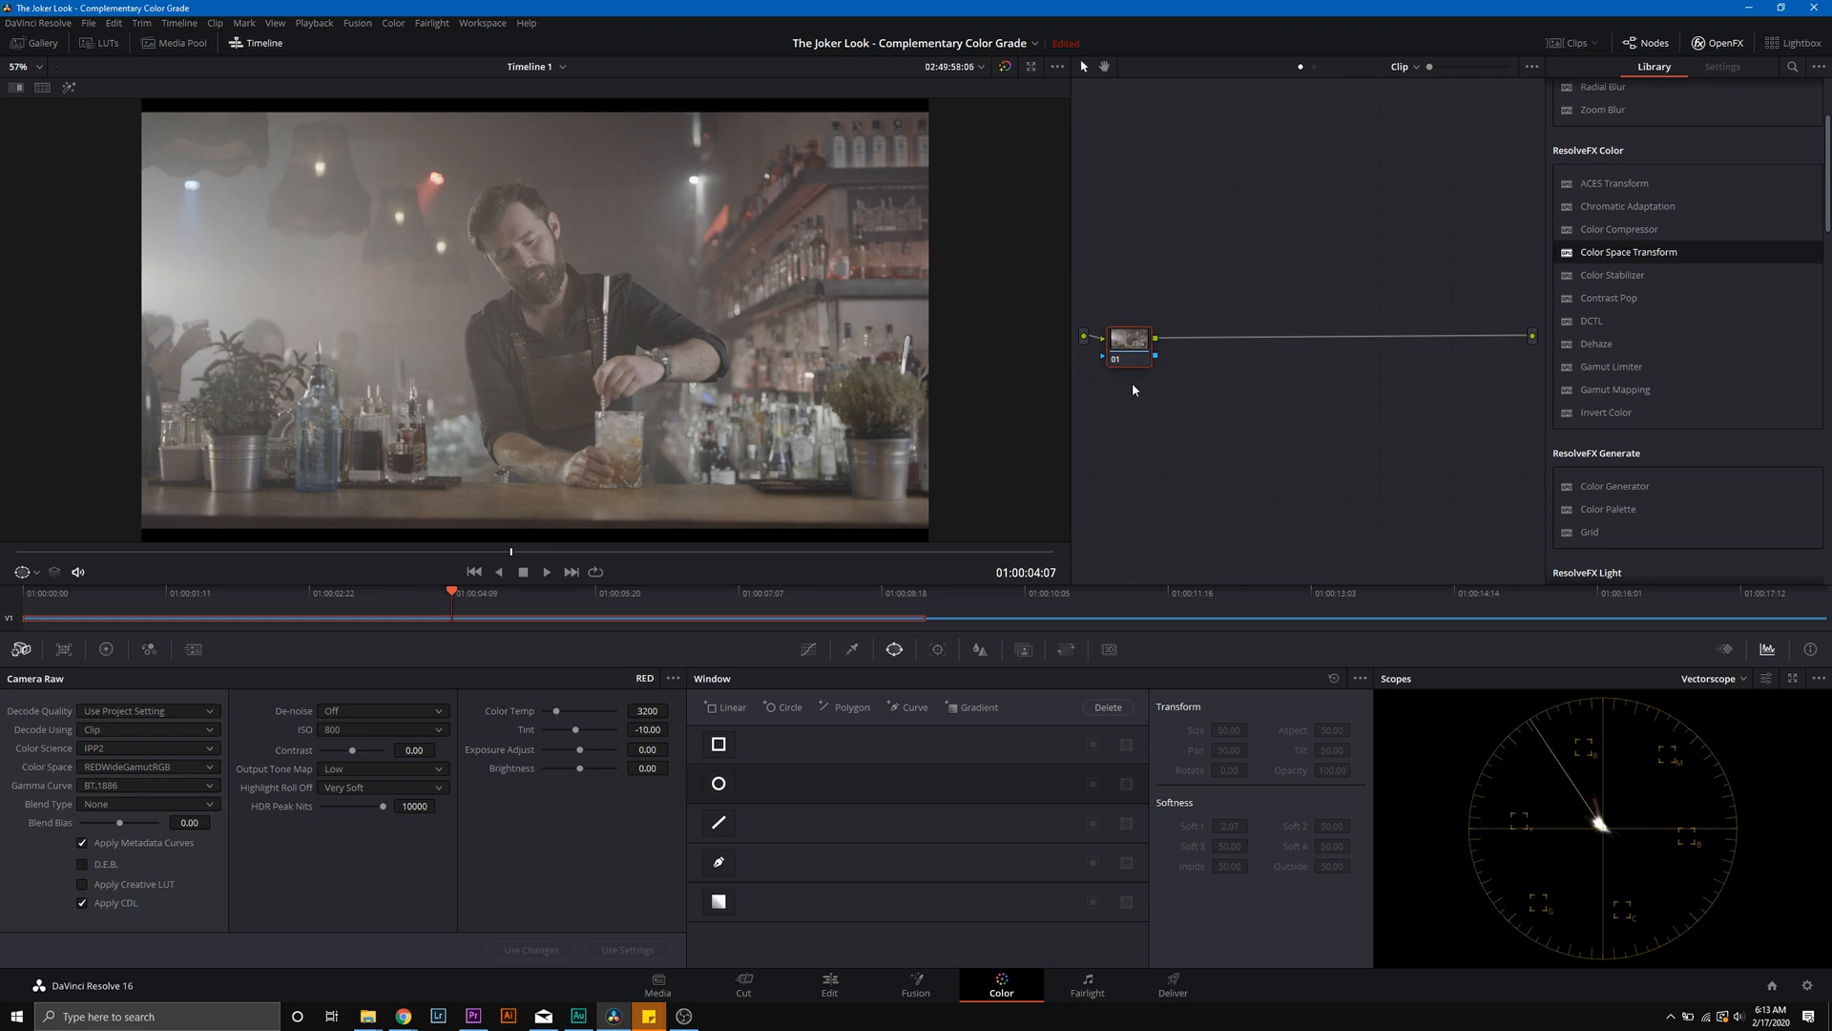
right_click(1128, 338)
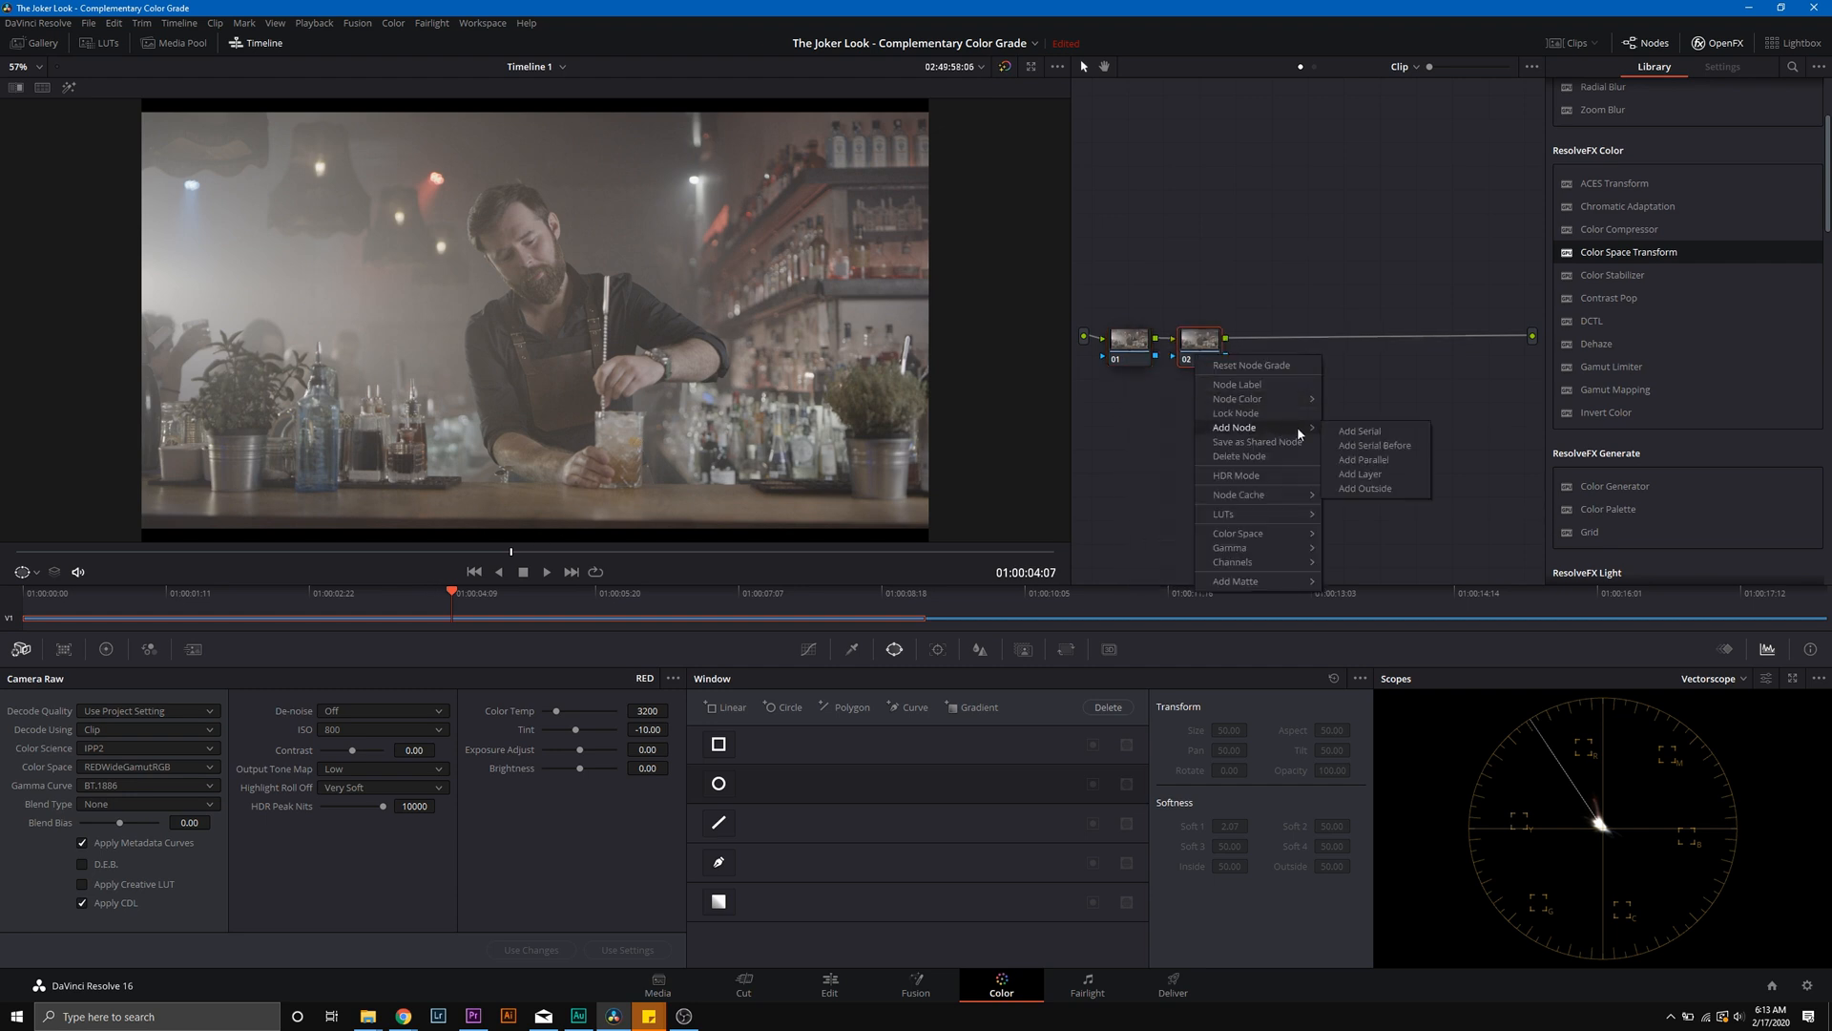
click(1359, 429)
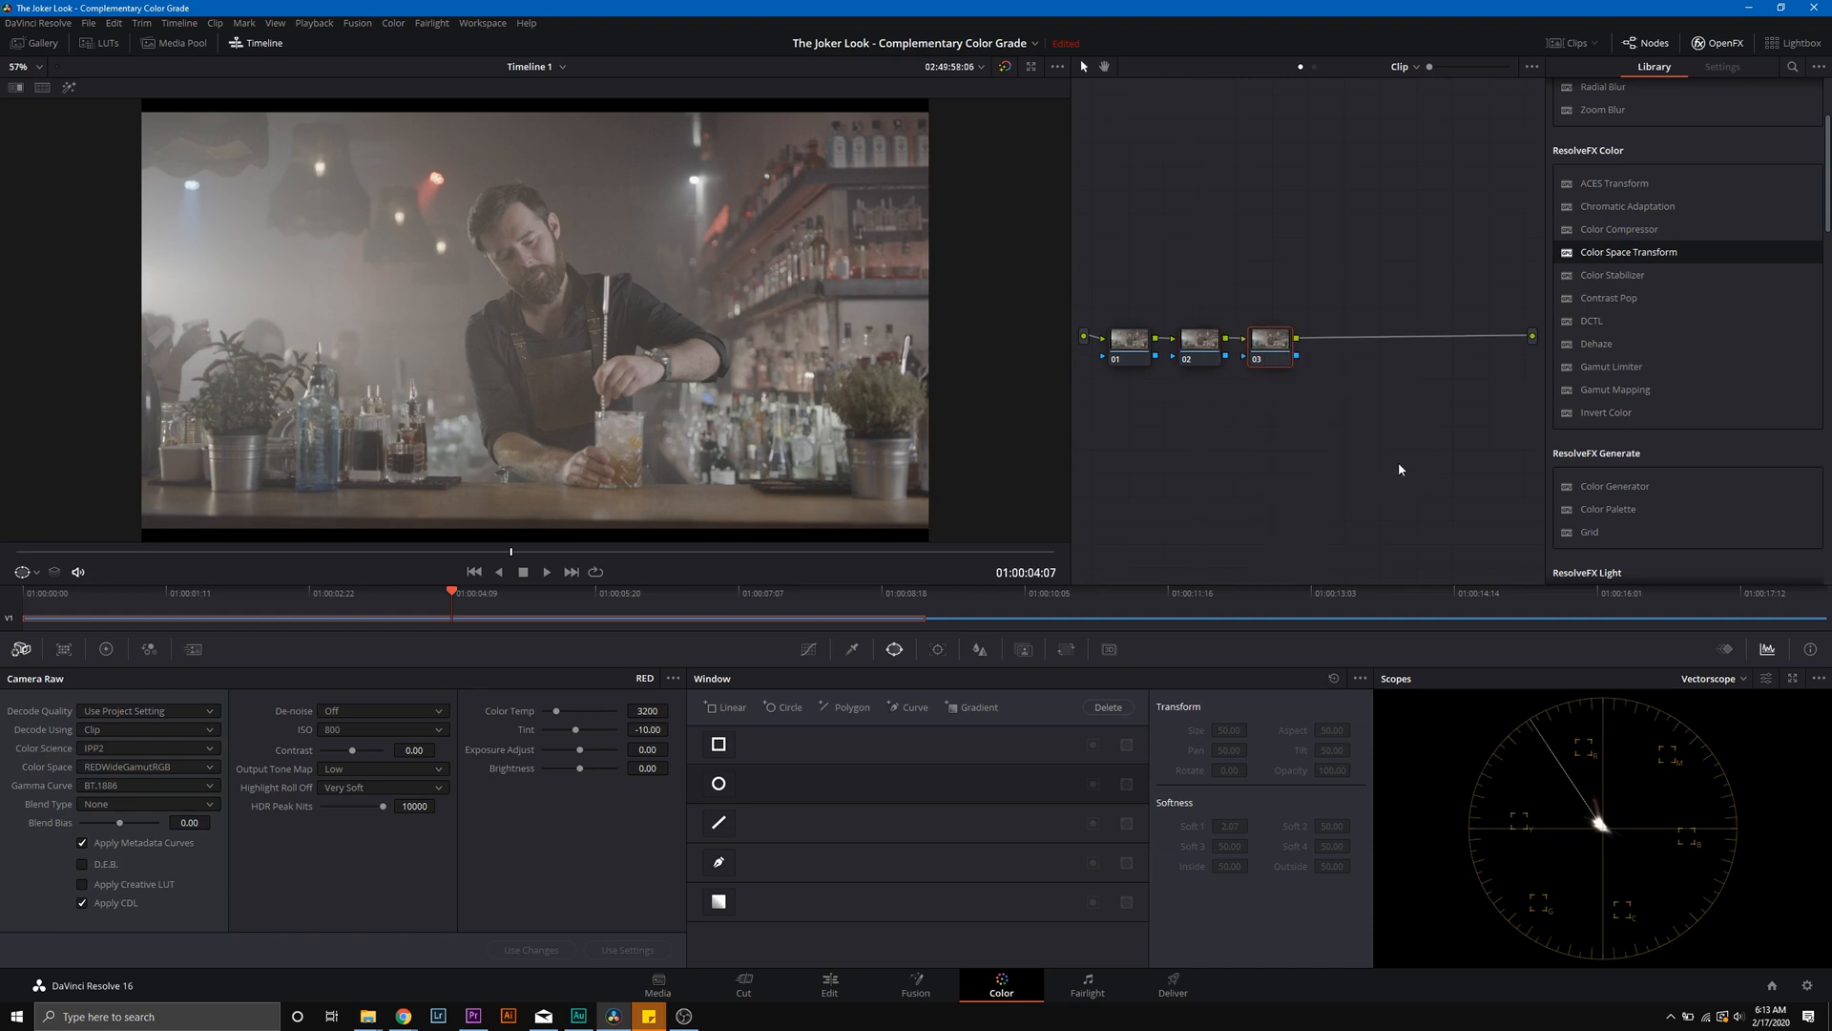
mouse_move(1342, 466)
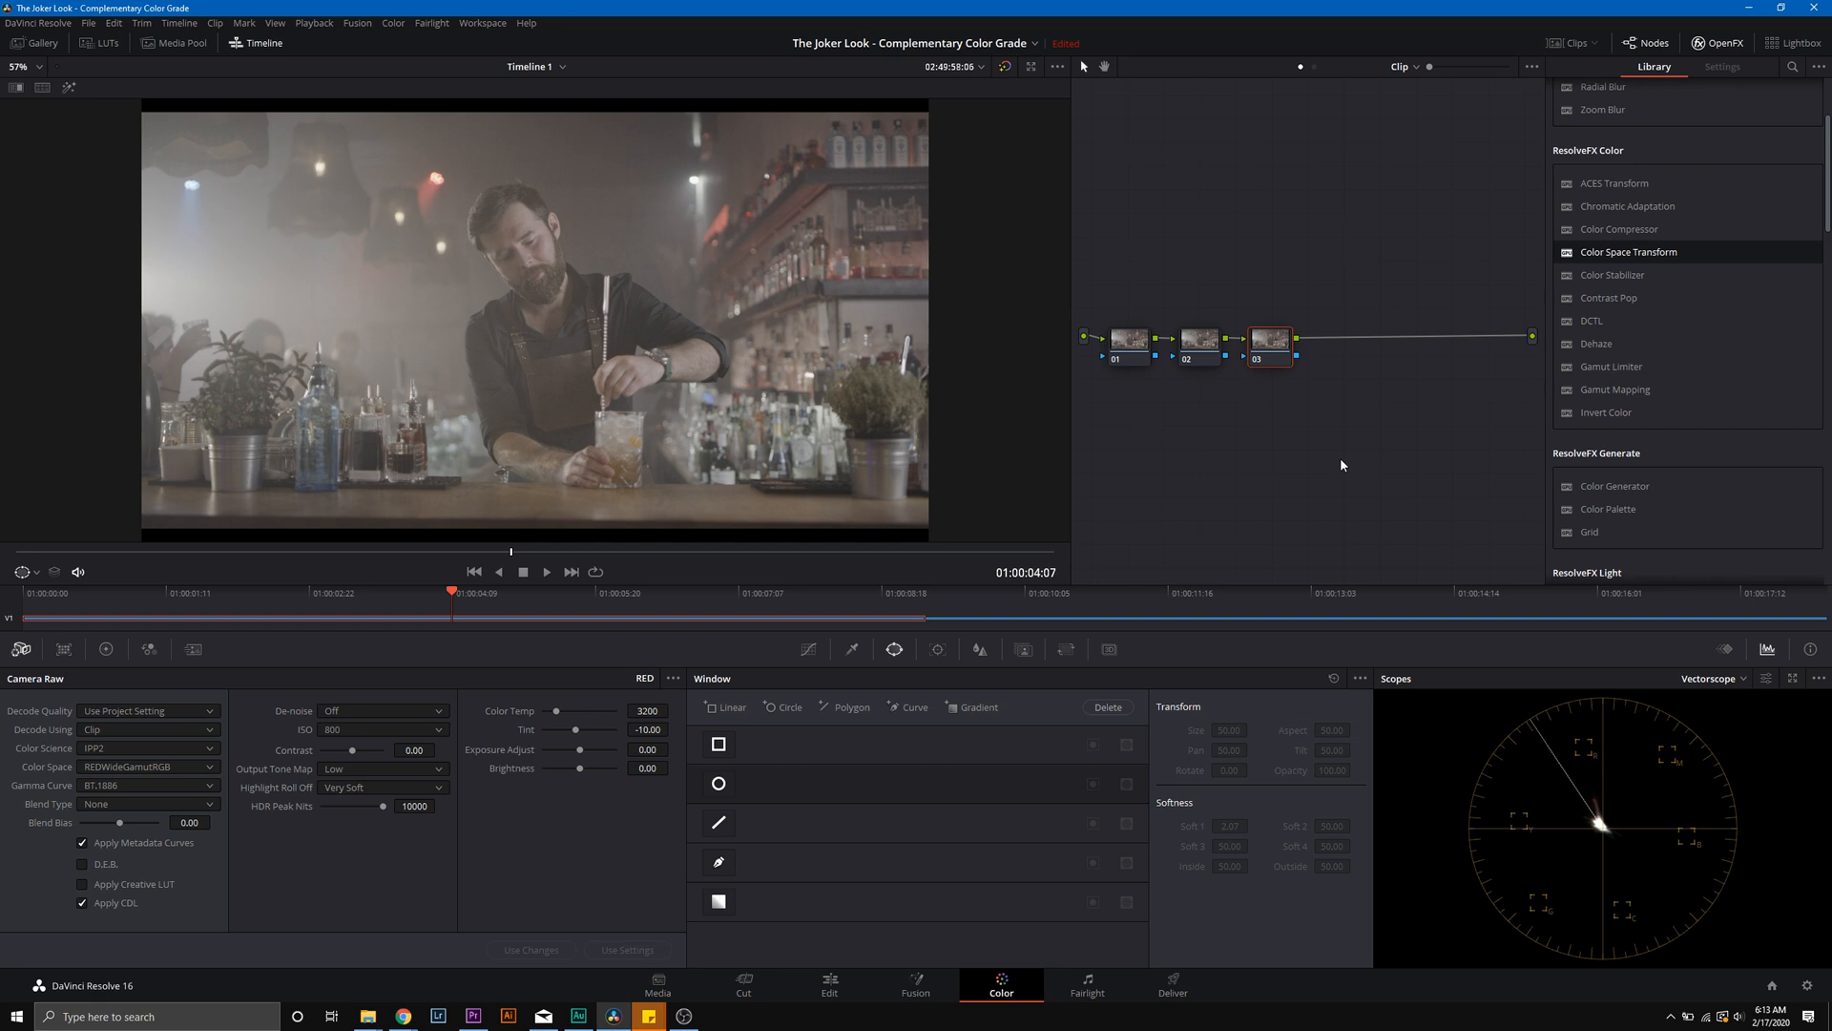
click(1128, 337)
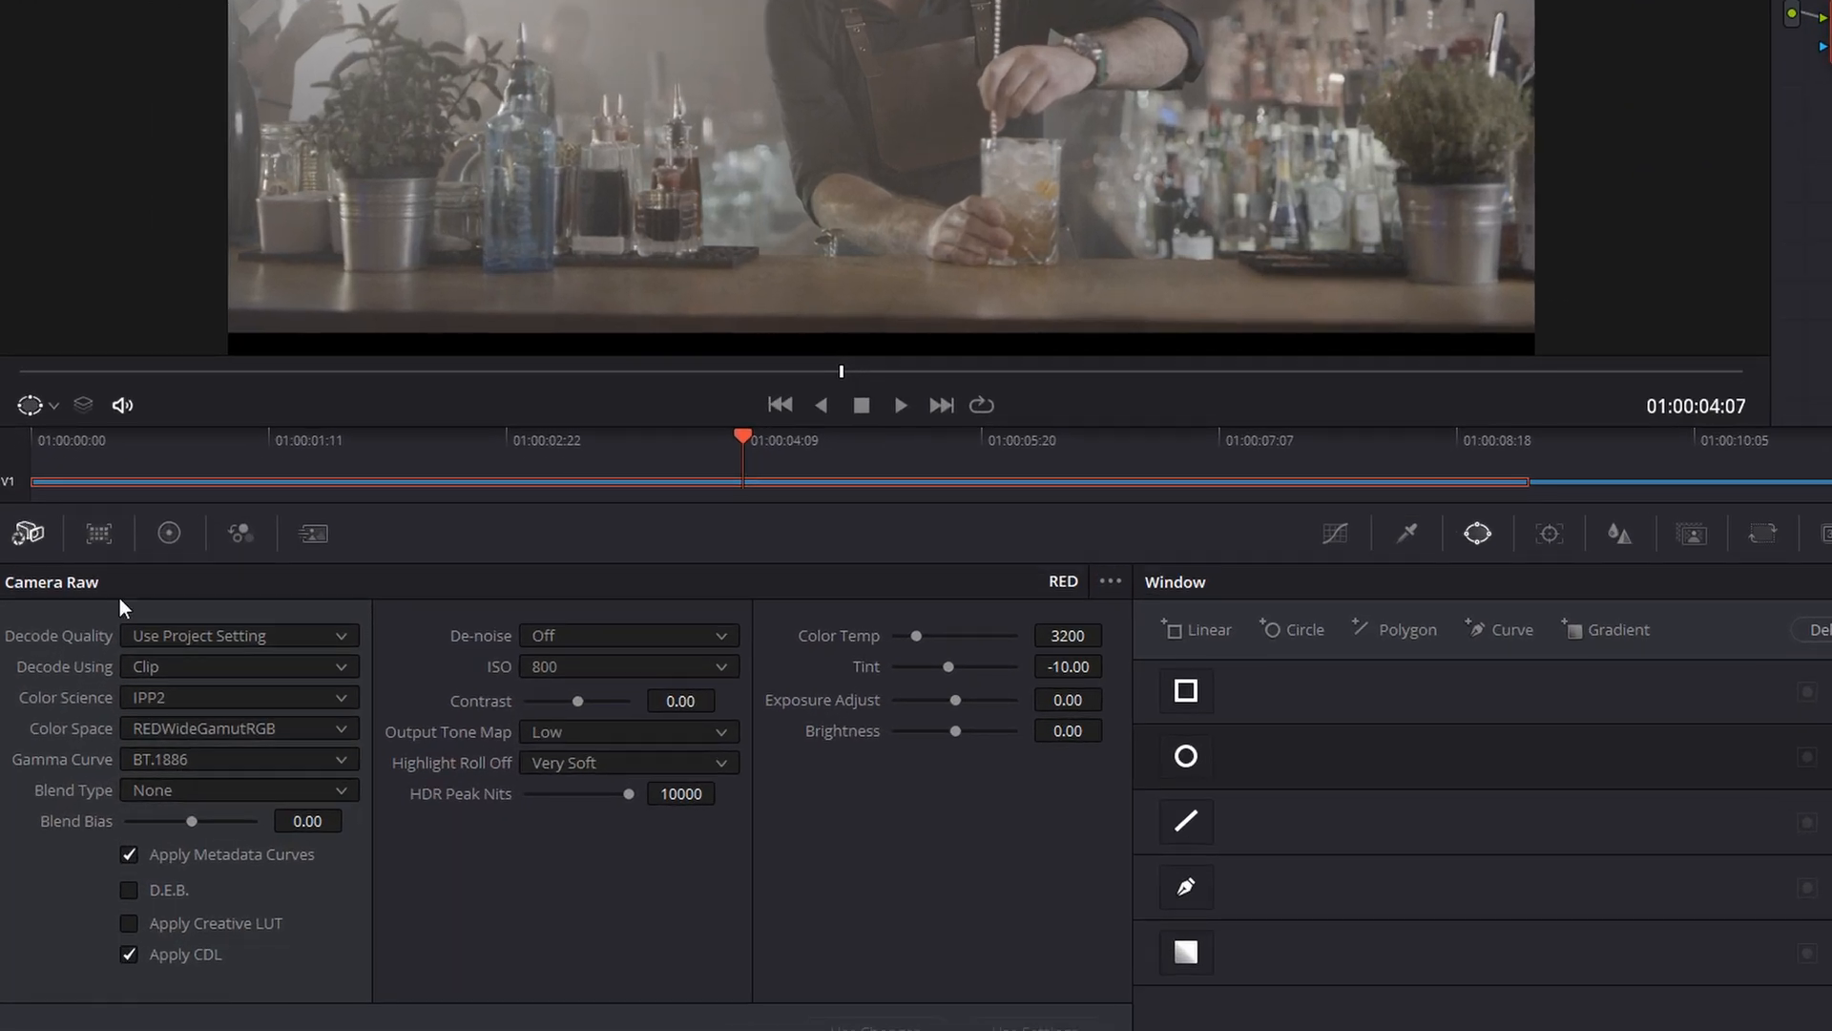
mouse_move(210, 798)
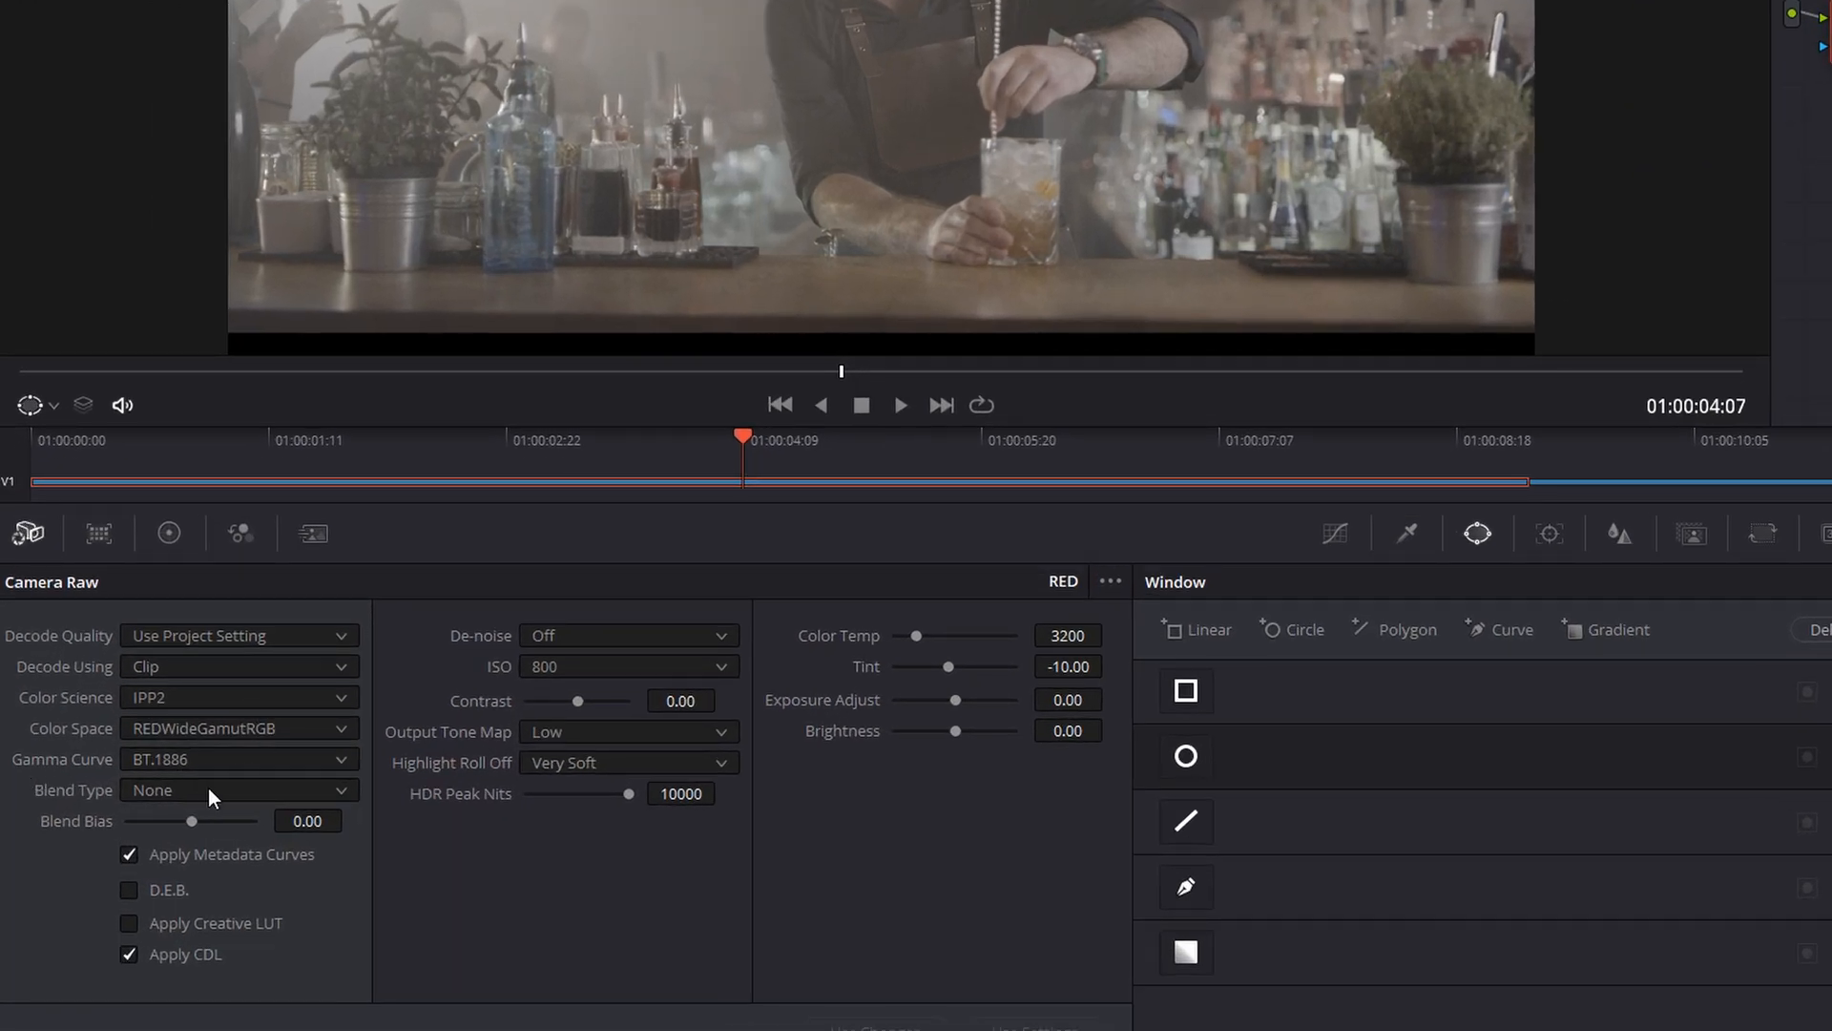
click(238, 758)
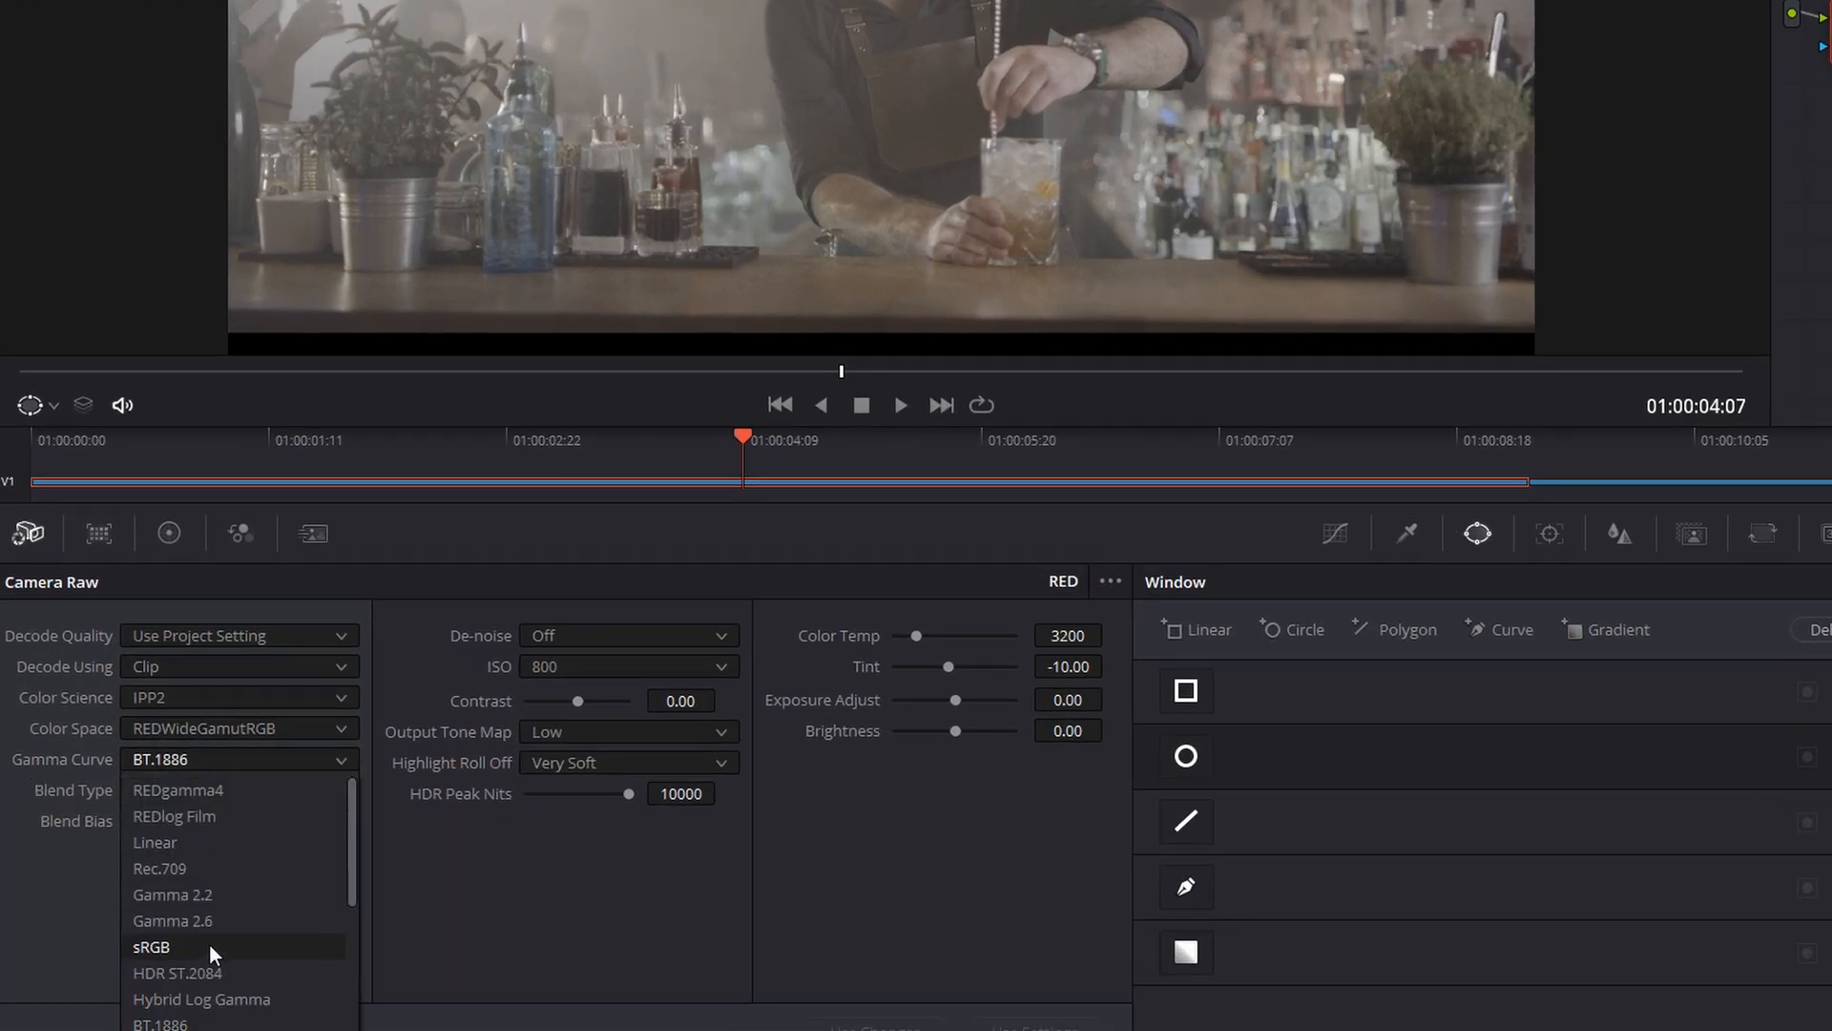
click(155, 841)
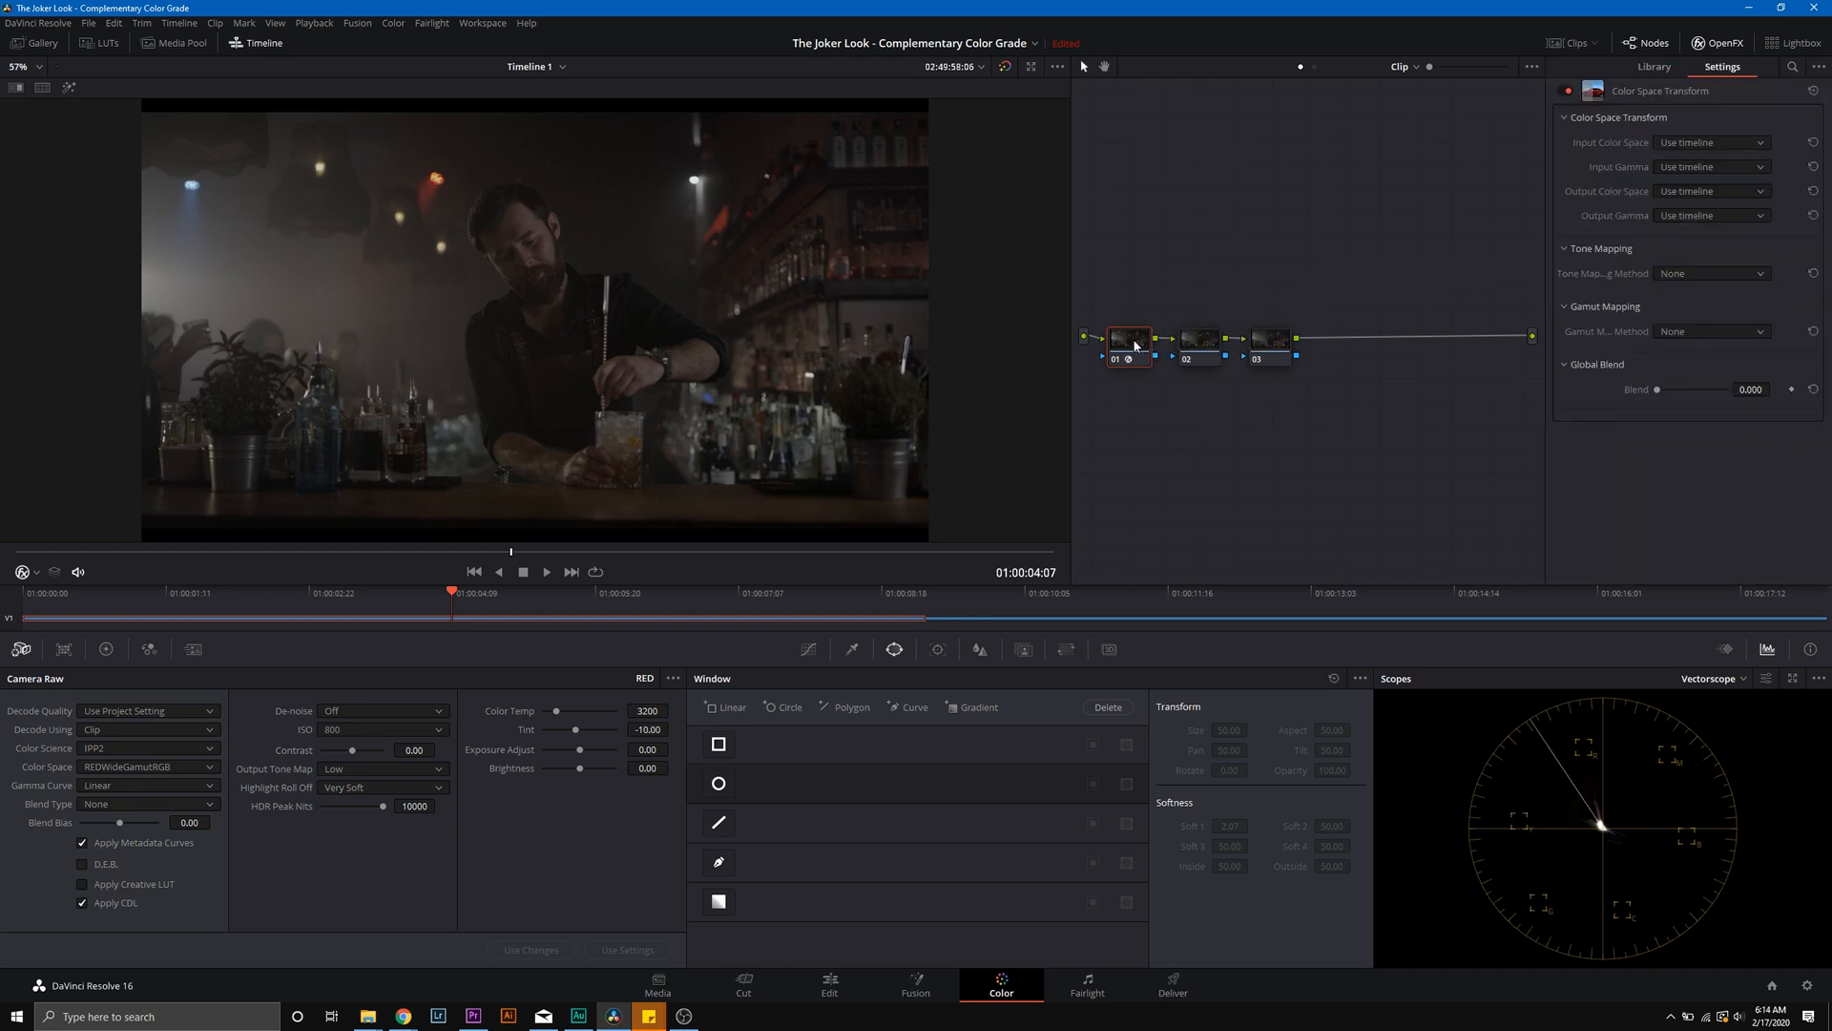
mouse_move(1334, 300)
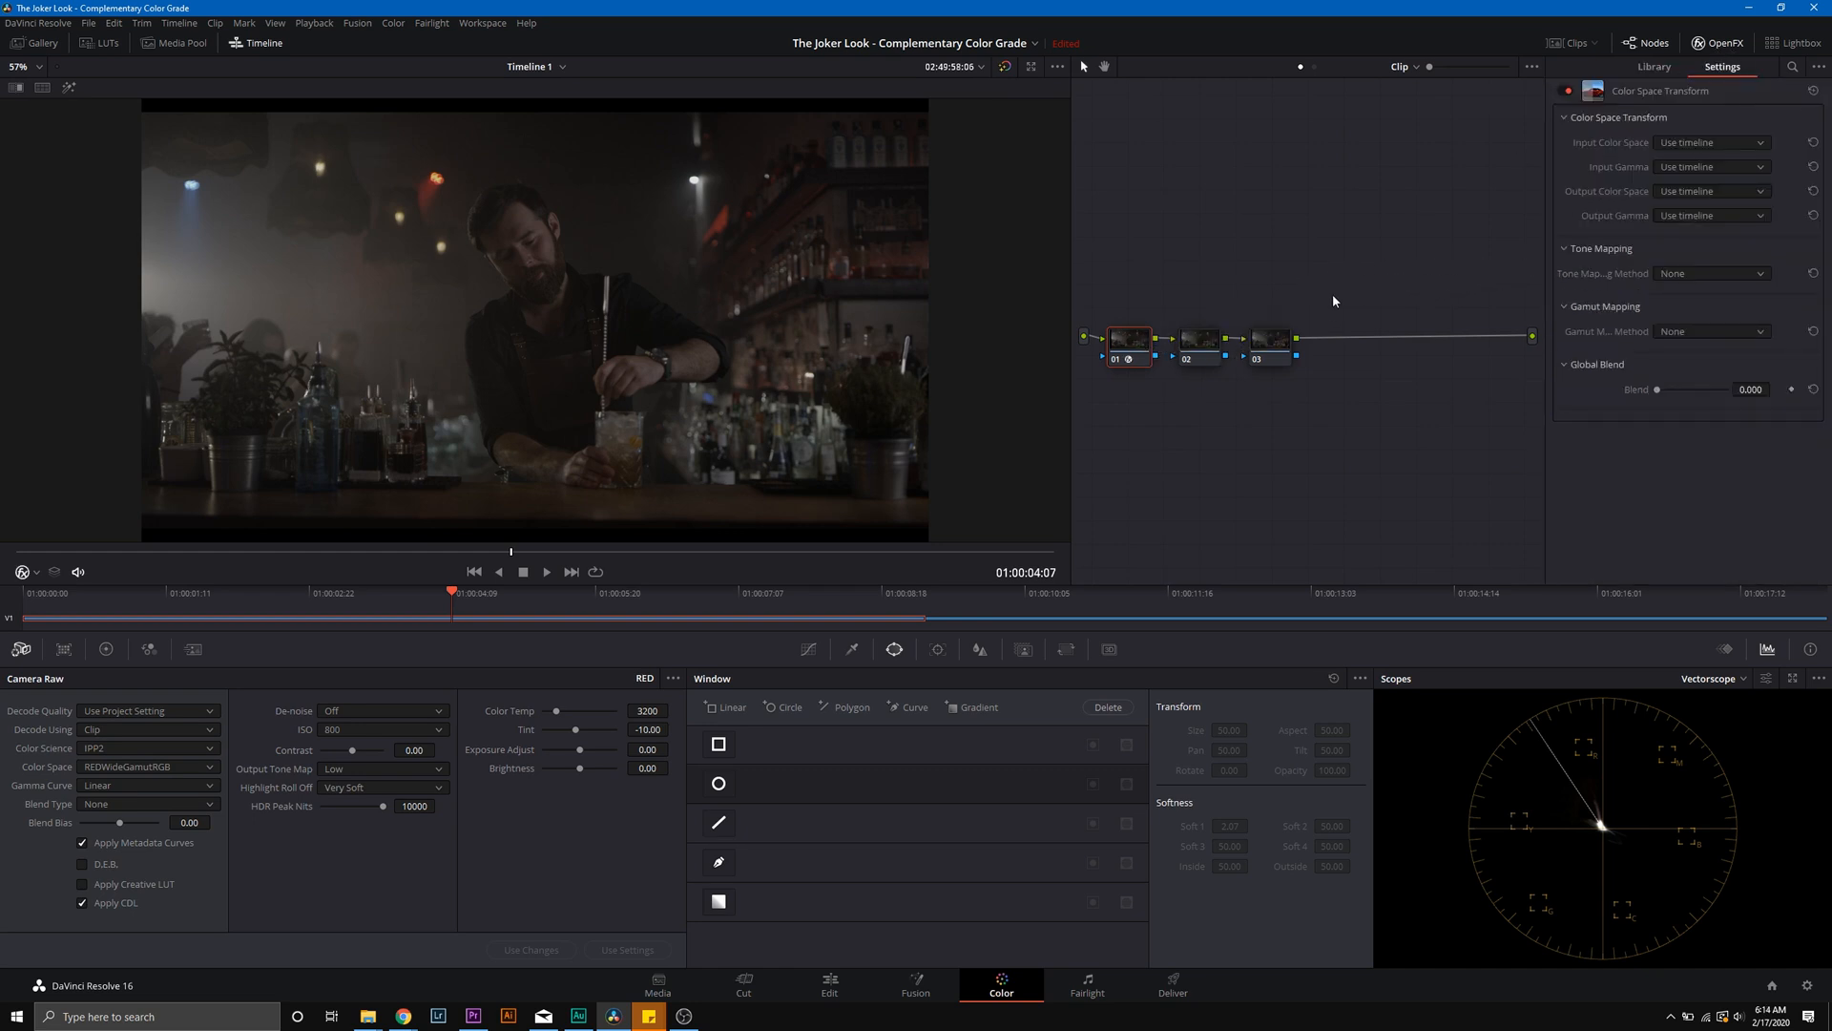
Step: Set node 01's Color Space Transform input to REDWideGamutRGB and choose its output gamma
click(1708, 141)
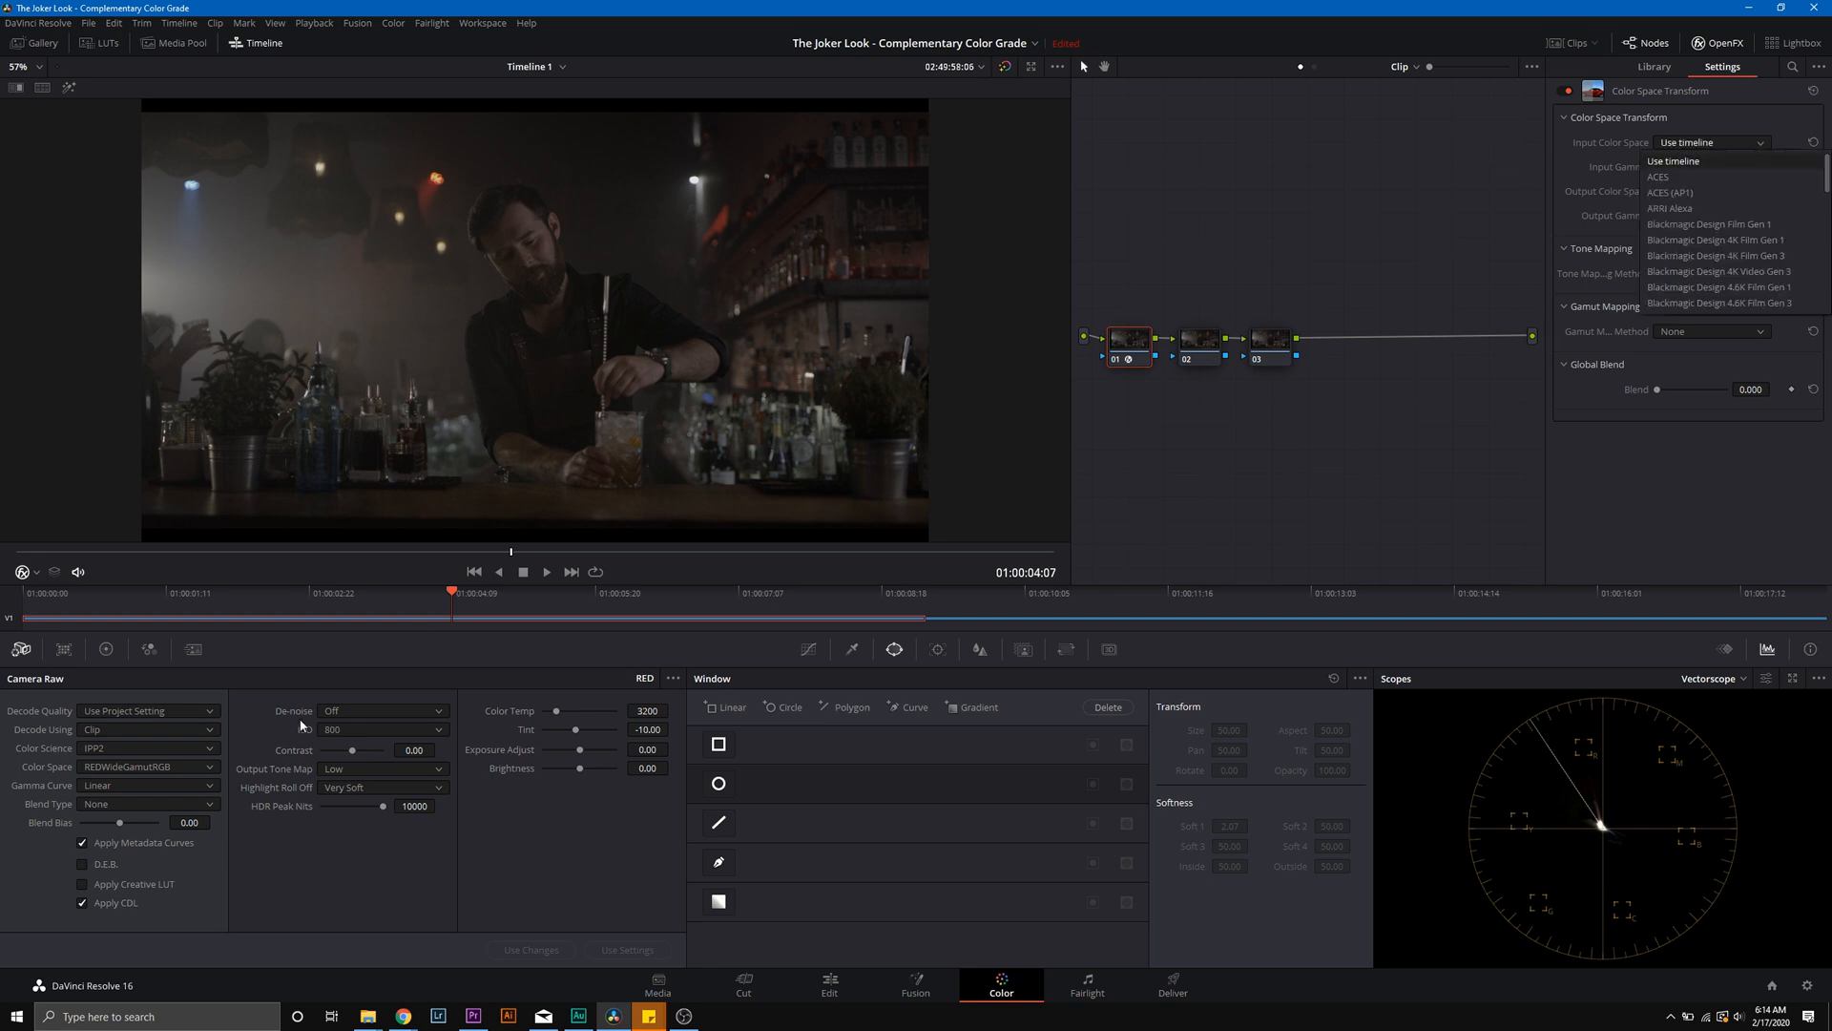
scroll(down, 3)
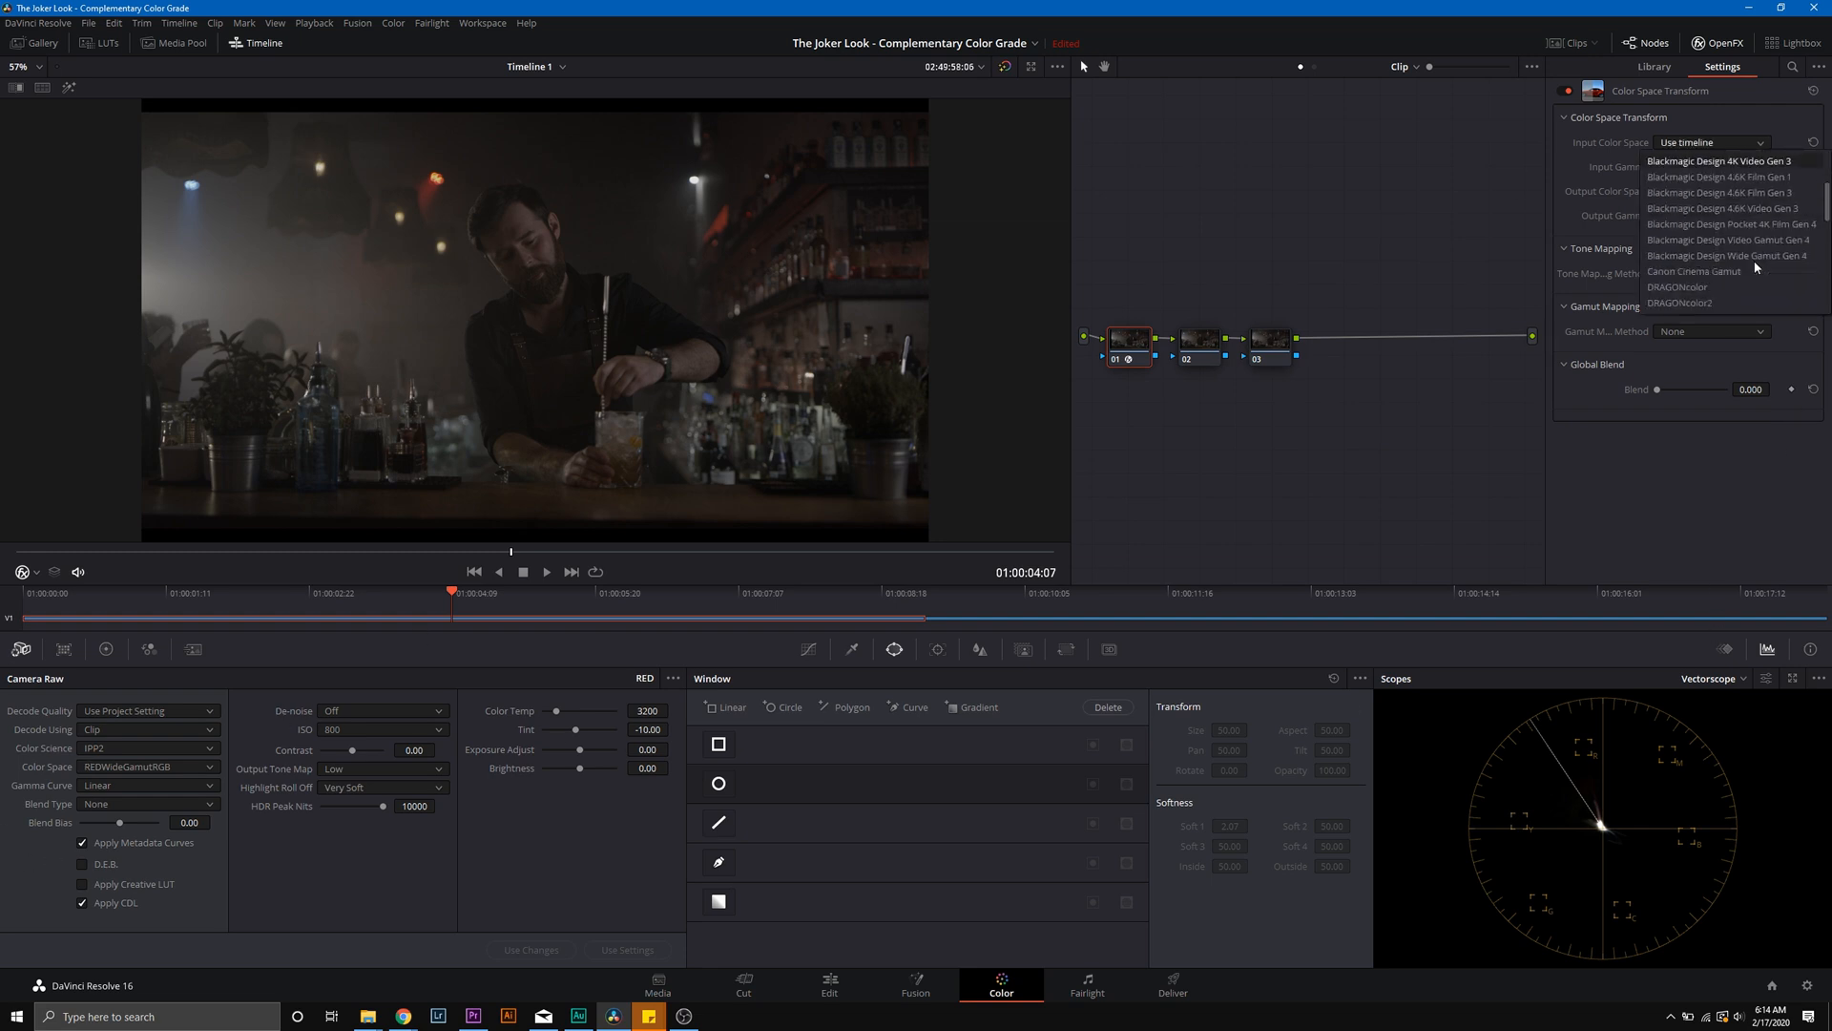
scroll(down, 3)
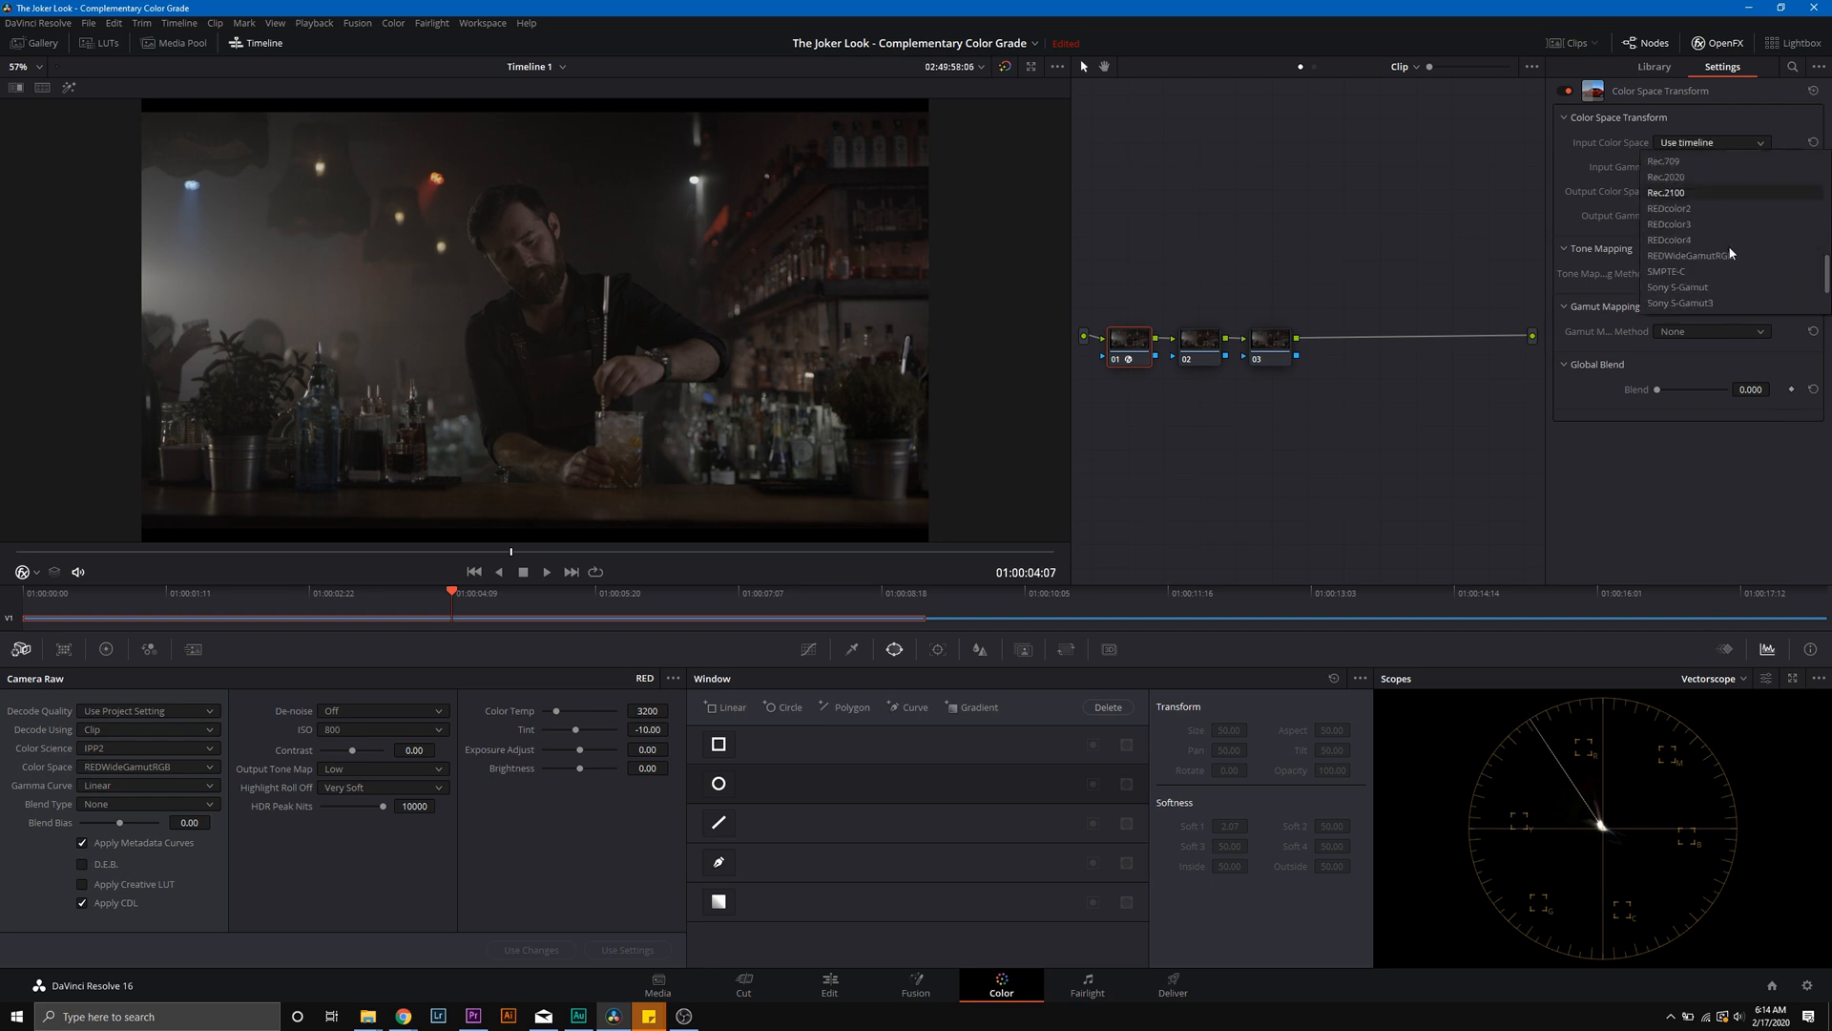
click(1730, 254)
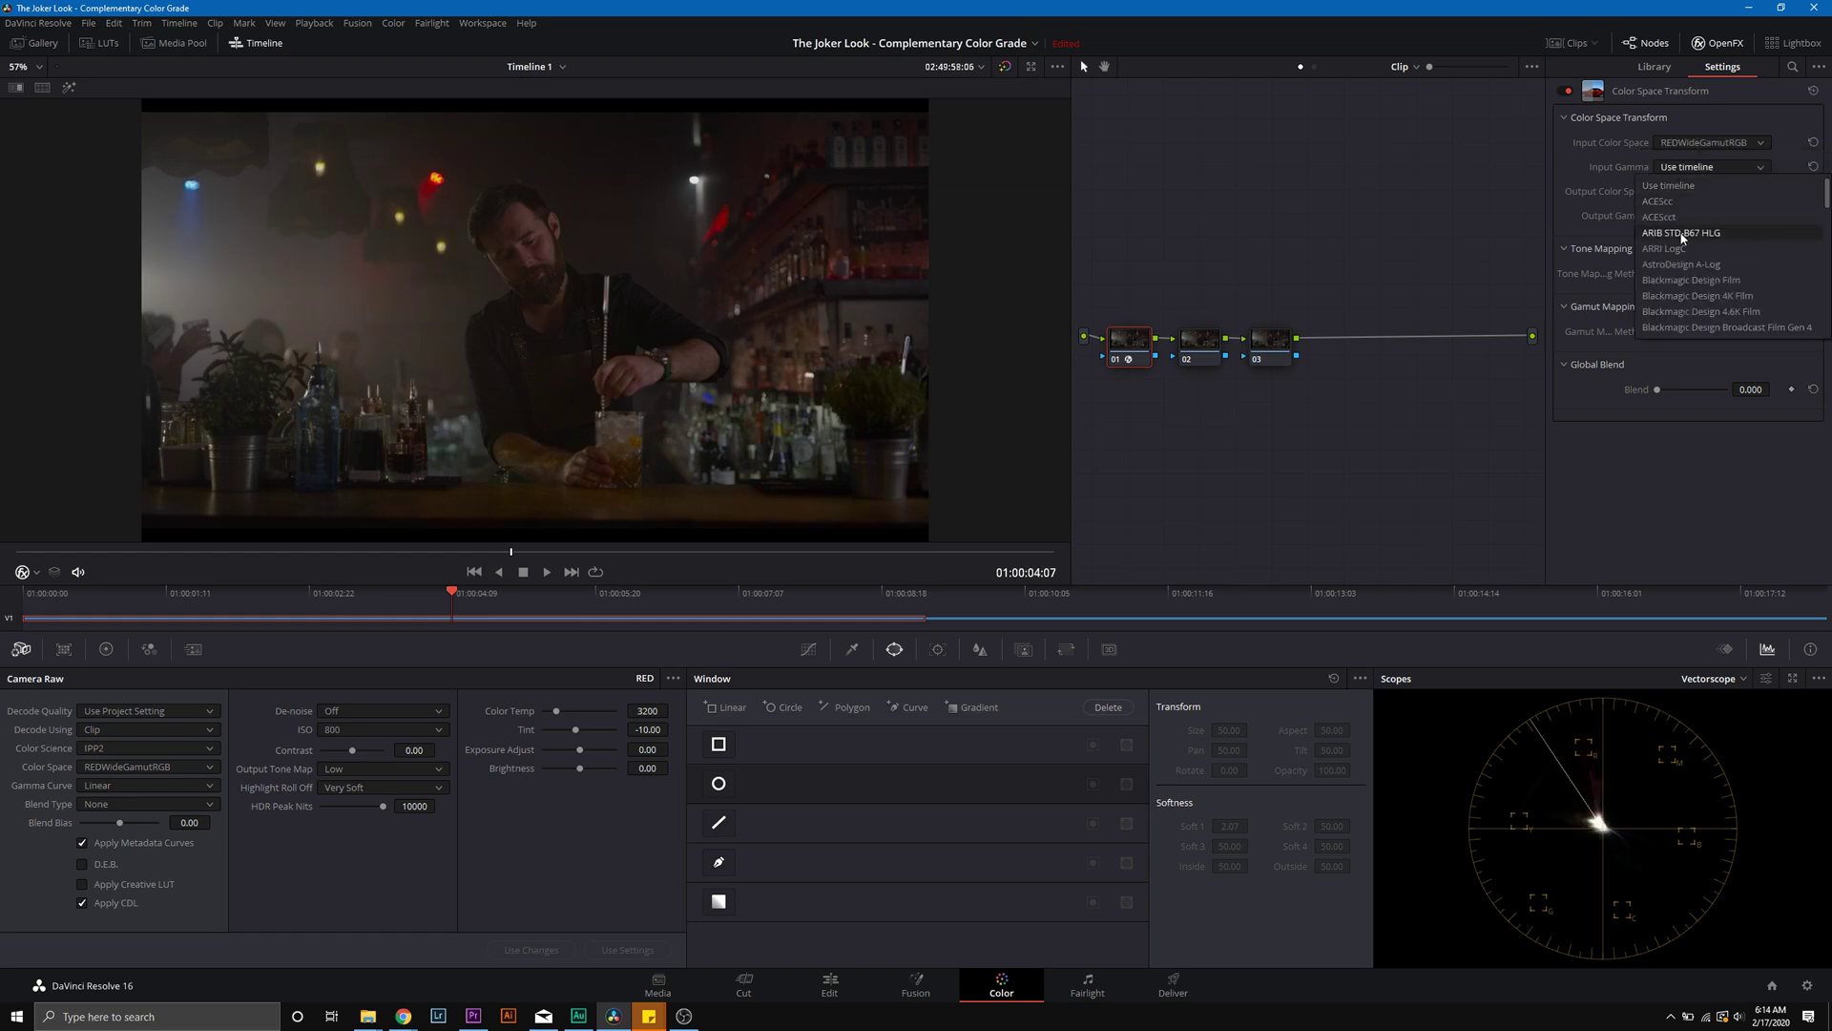
scroll(down, 3)
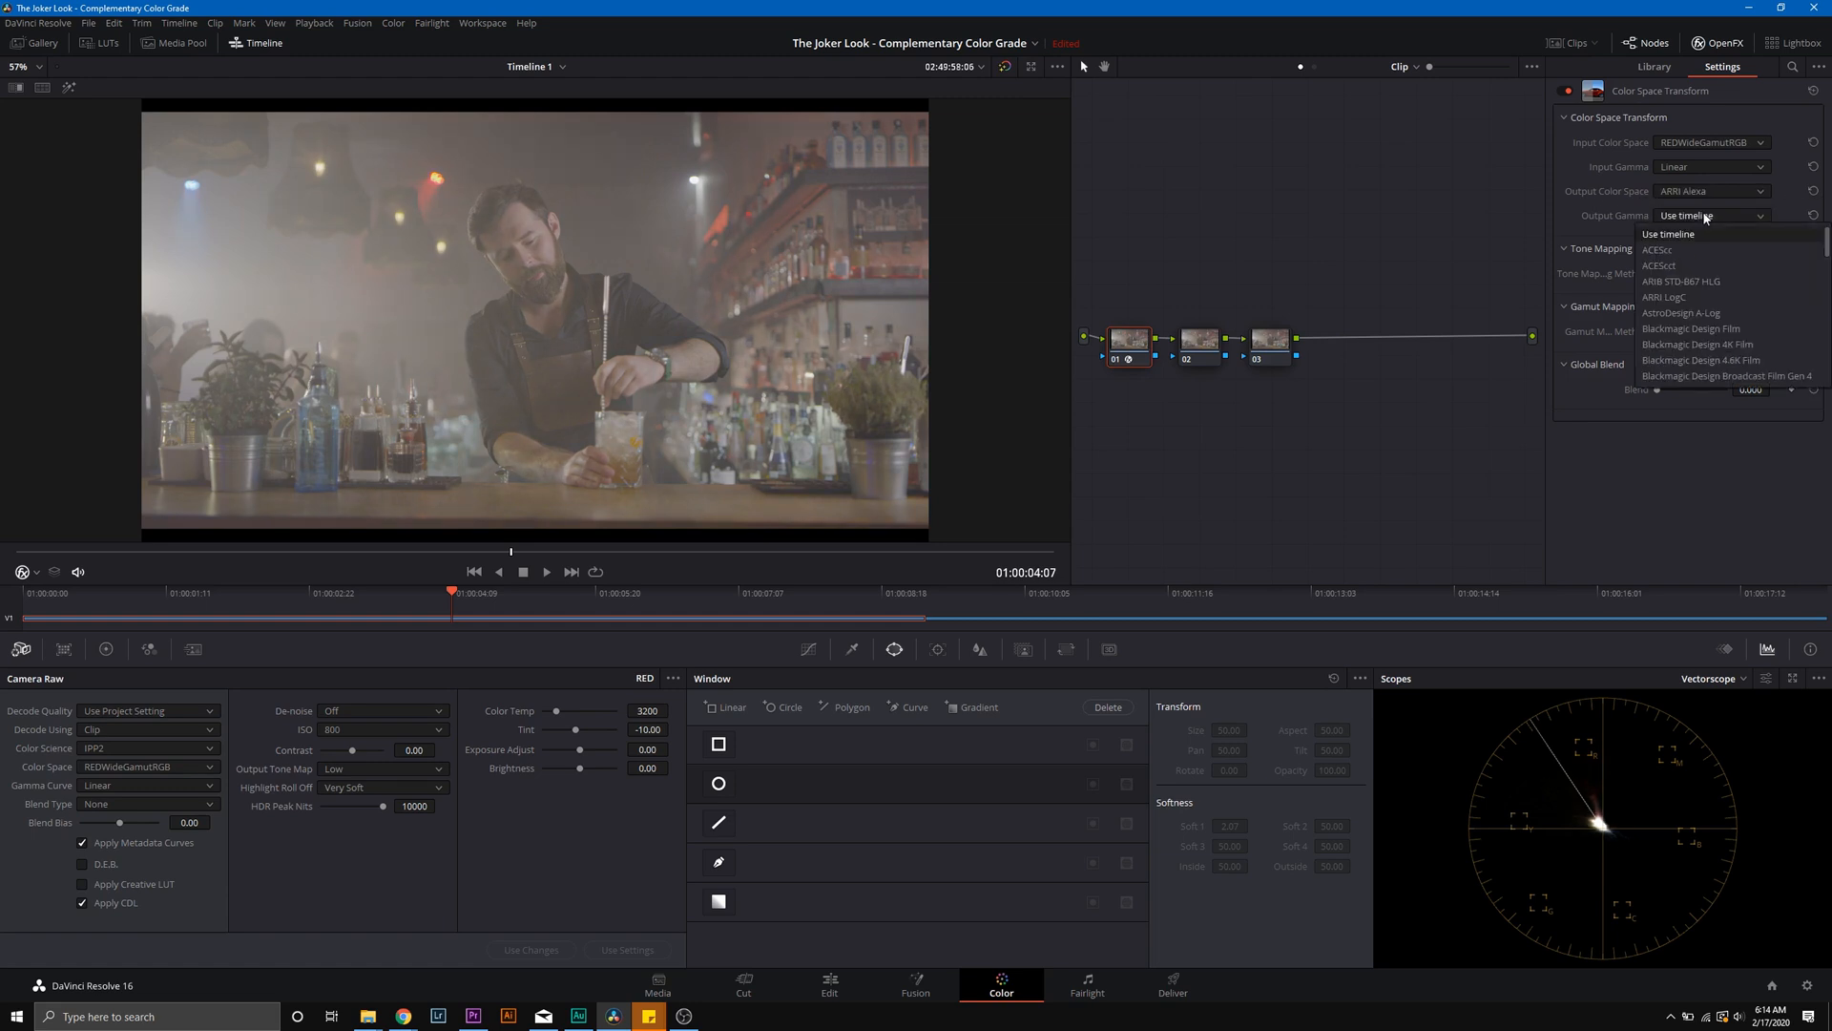
click(1662, 296)
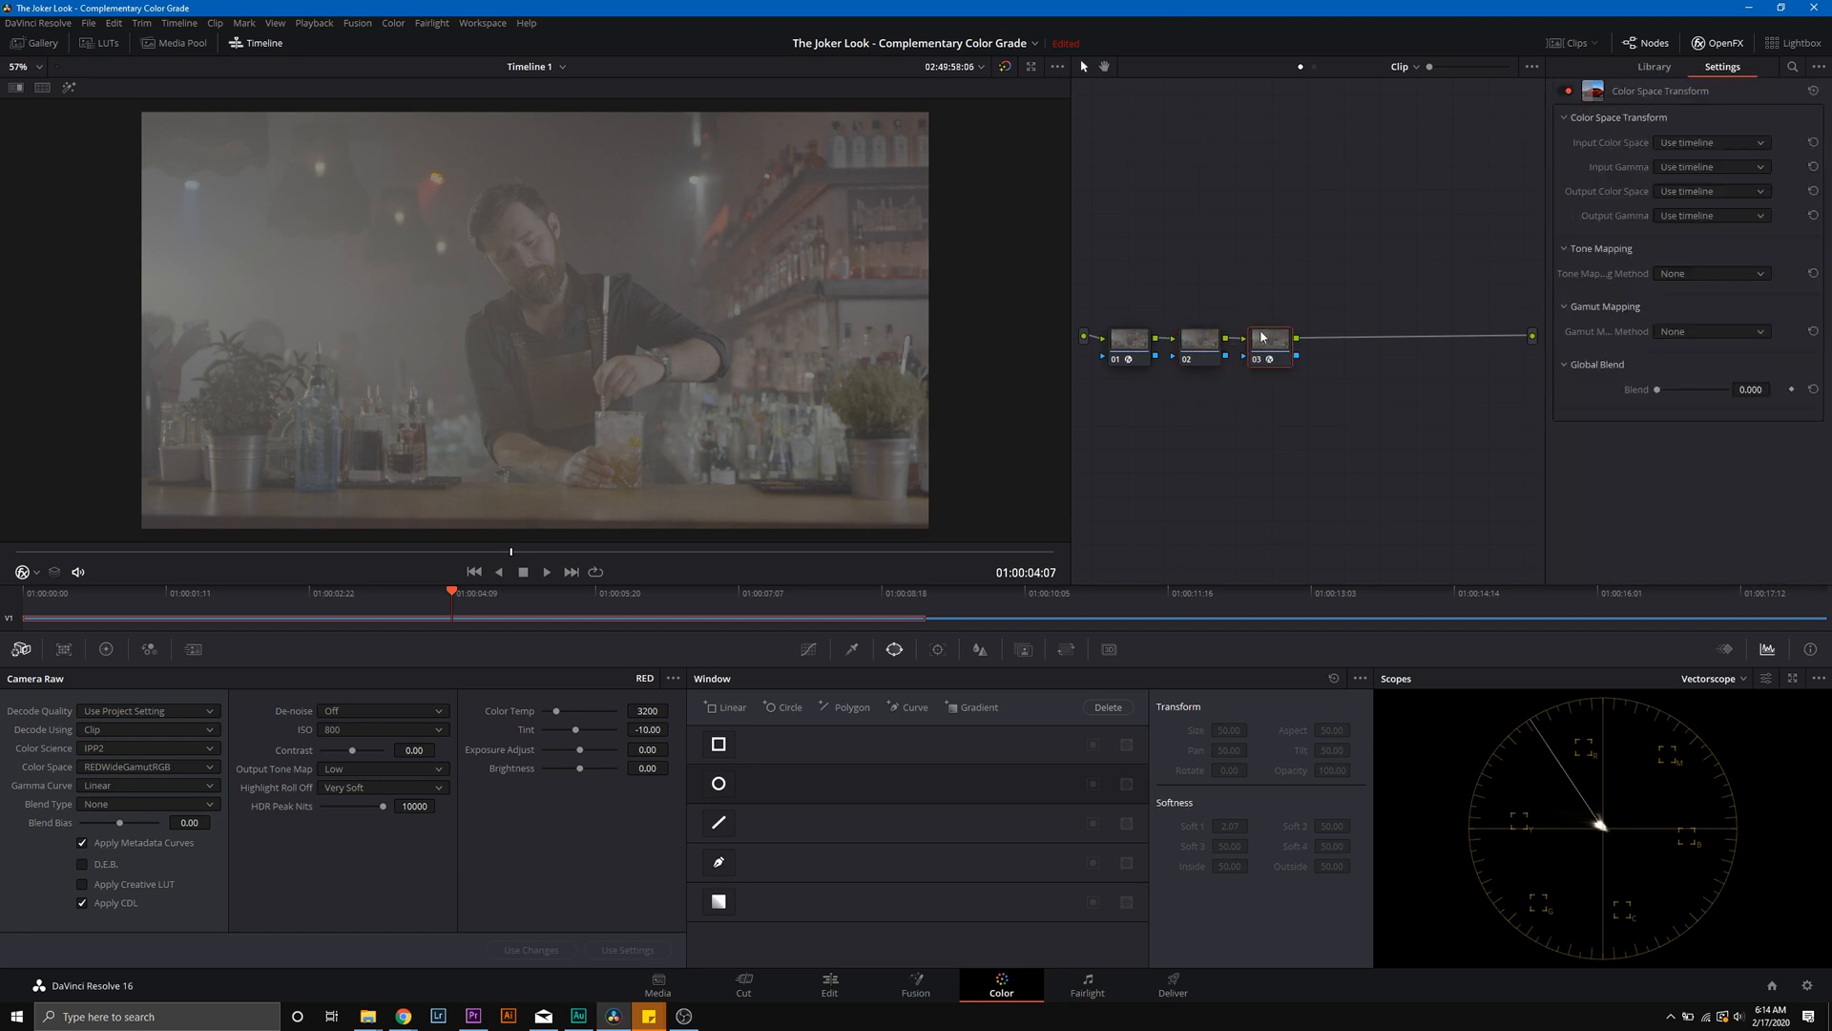
Step: Set node 03's transform input to ARRI Alexa and output colour space to Rec.709
click(1710, 141)
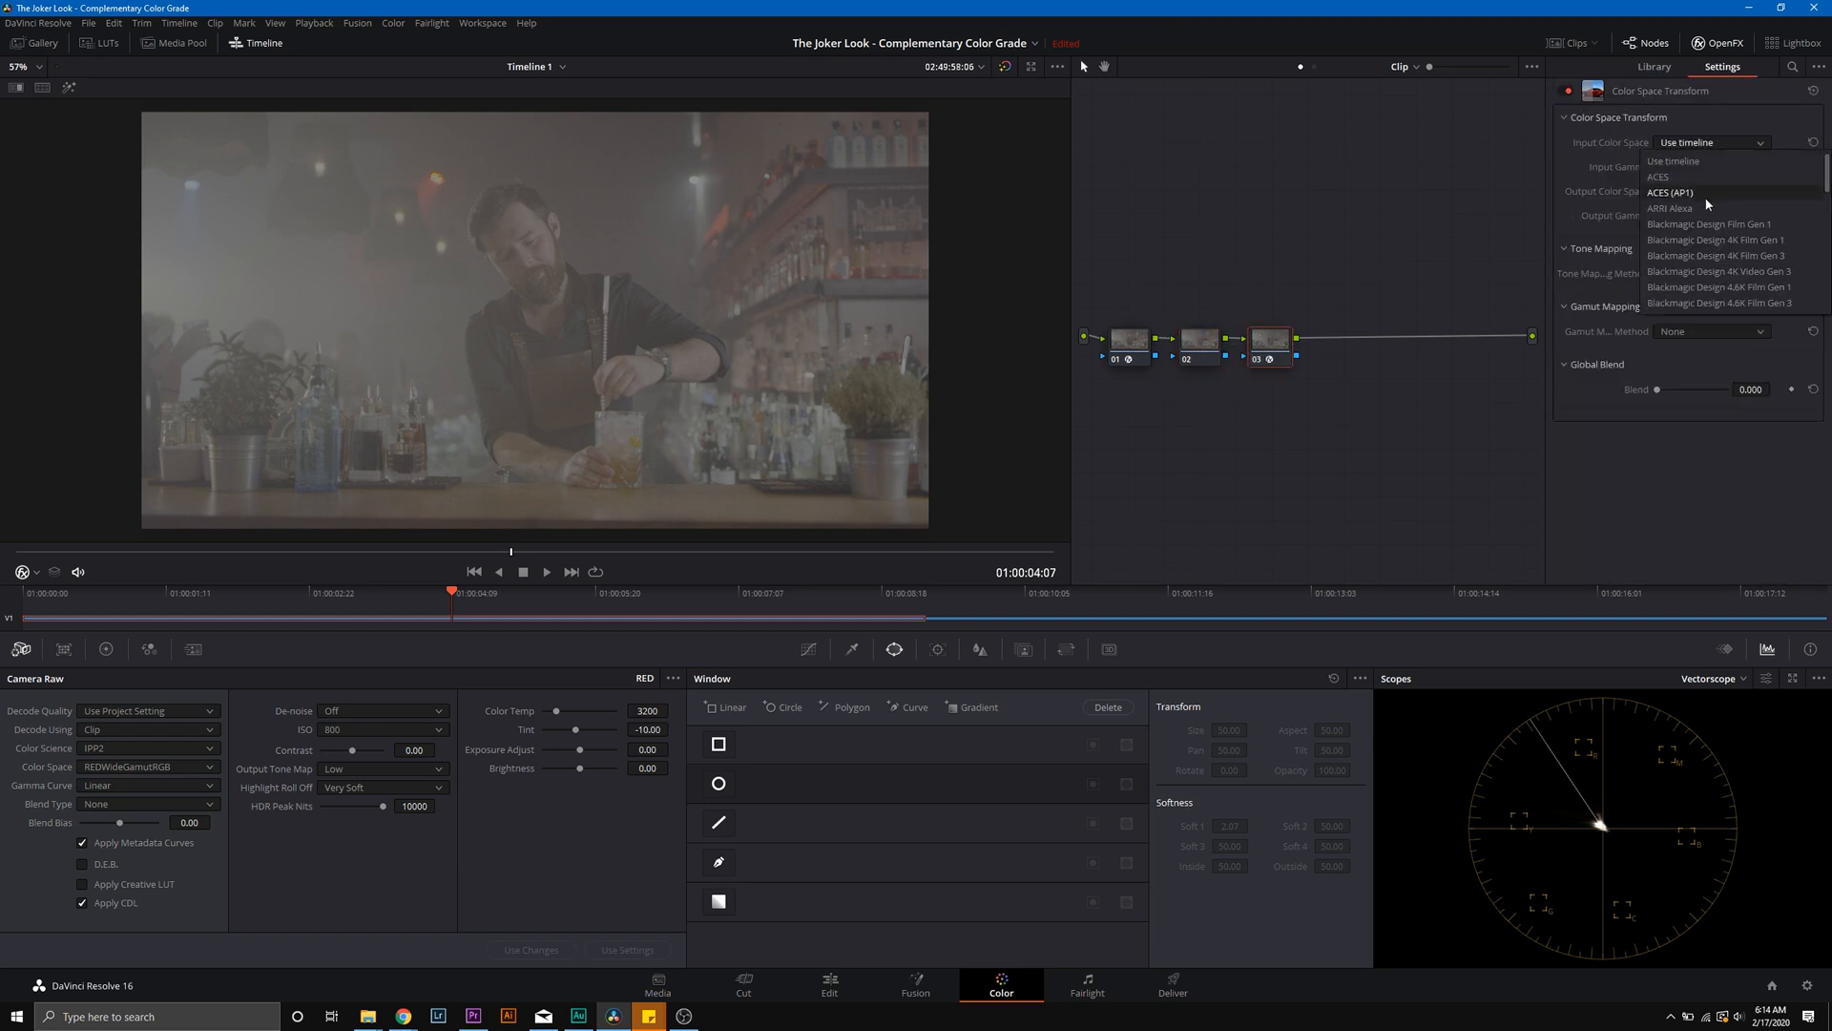
click(1670, 208)
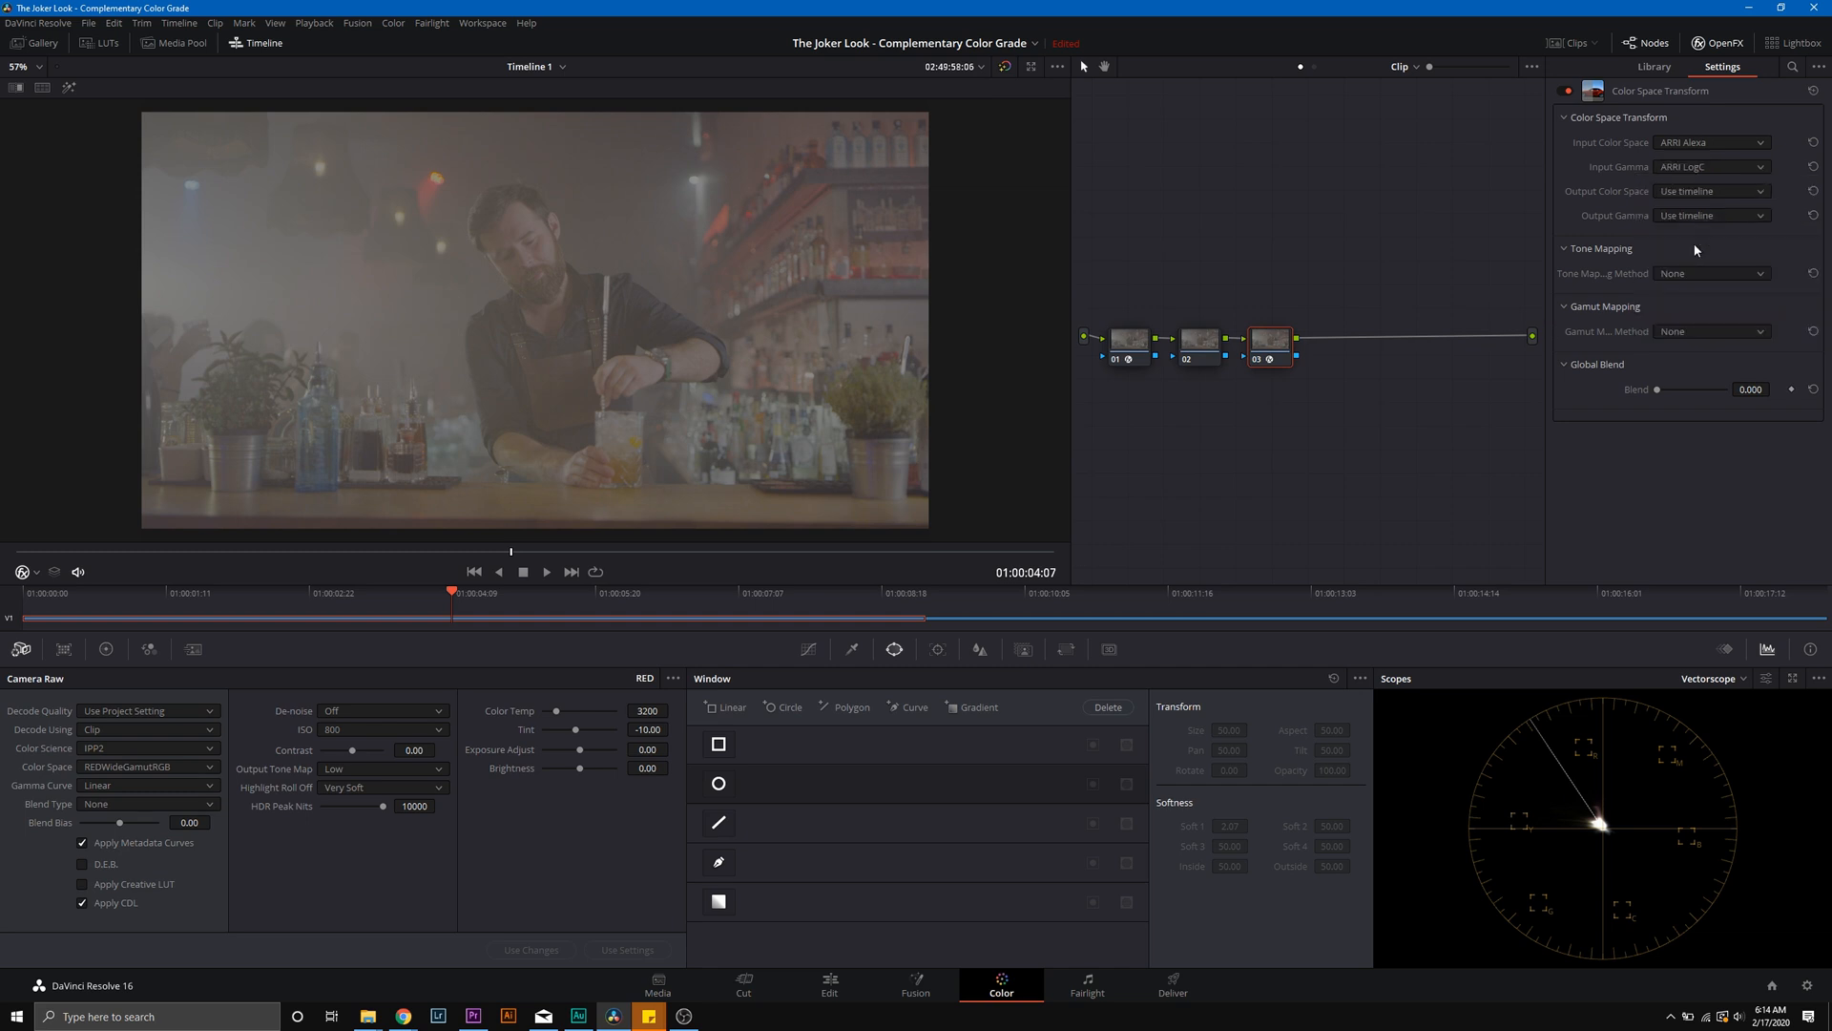
click(1126, 340)
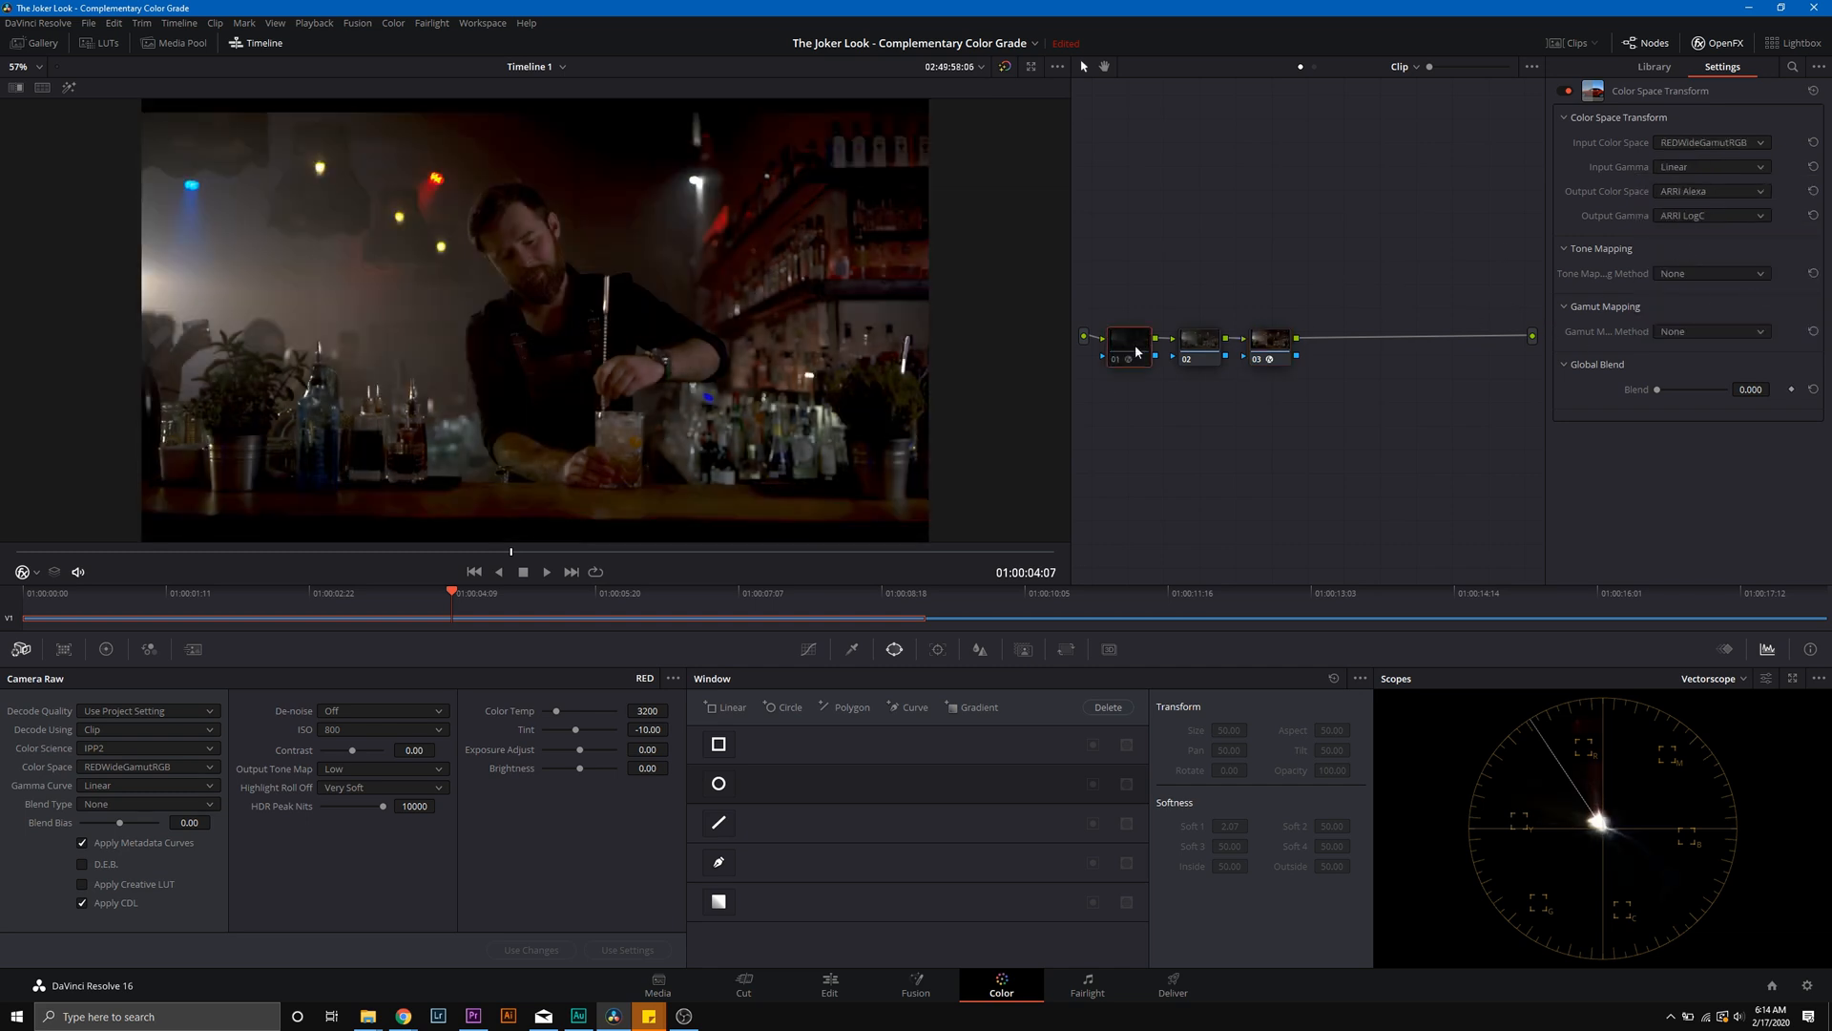
click(1126, 340)
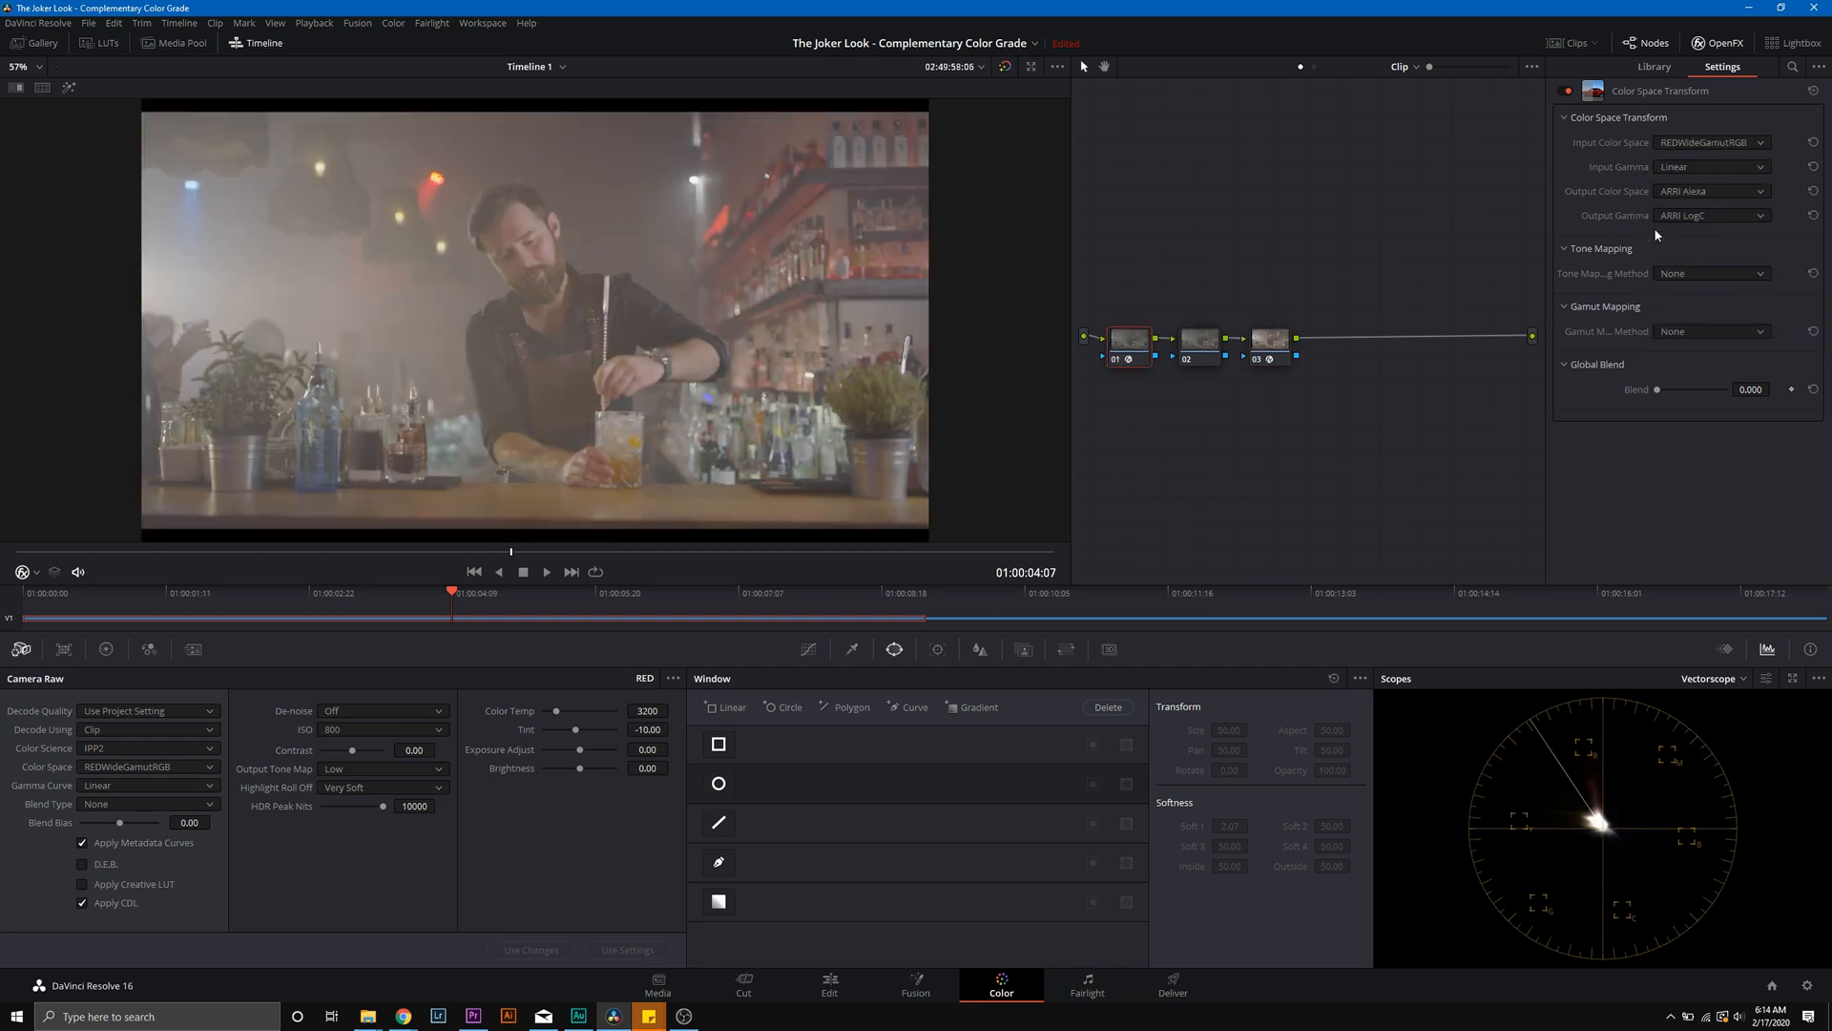
click(1710, 190)
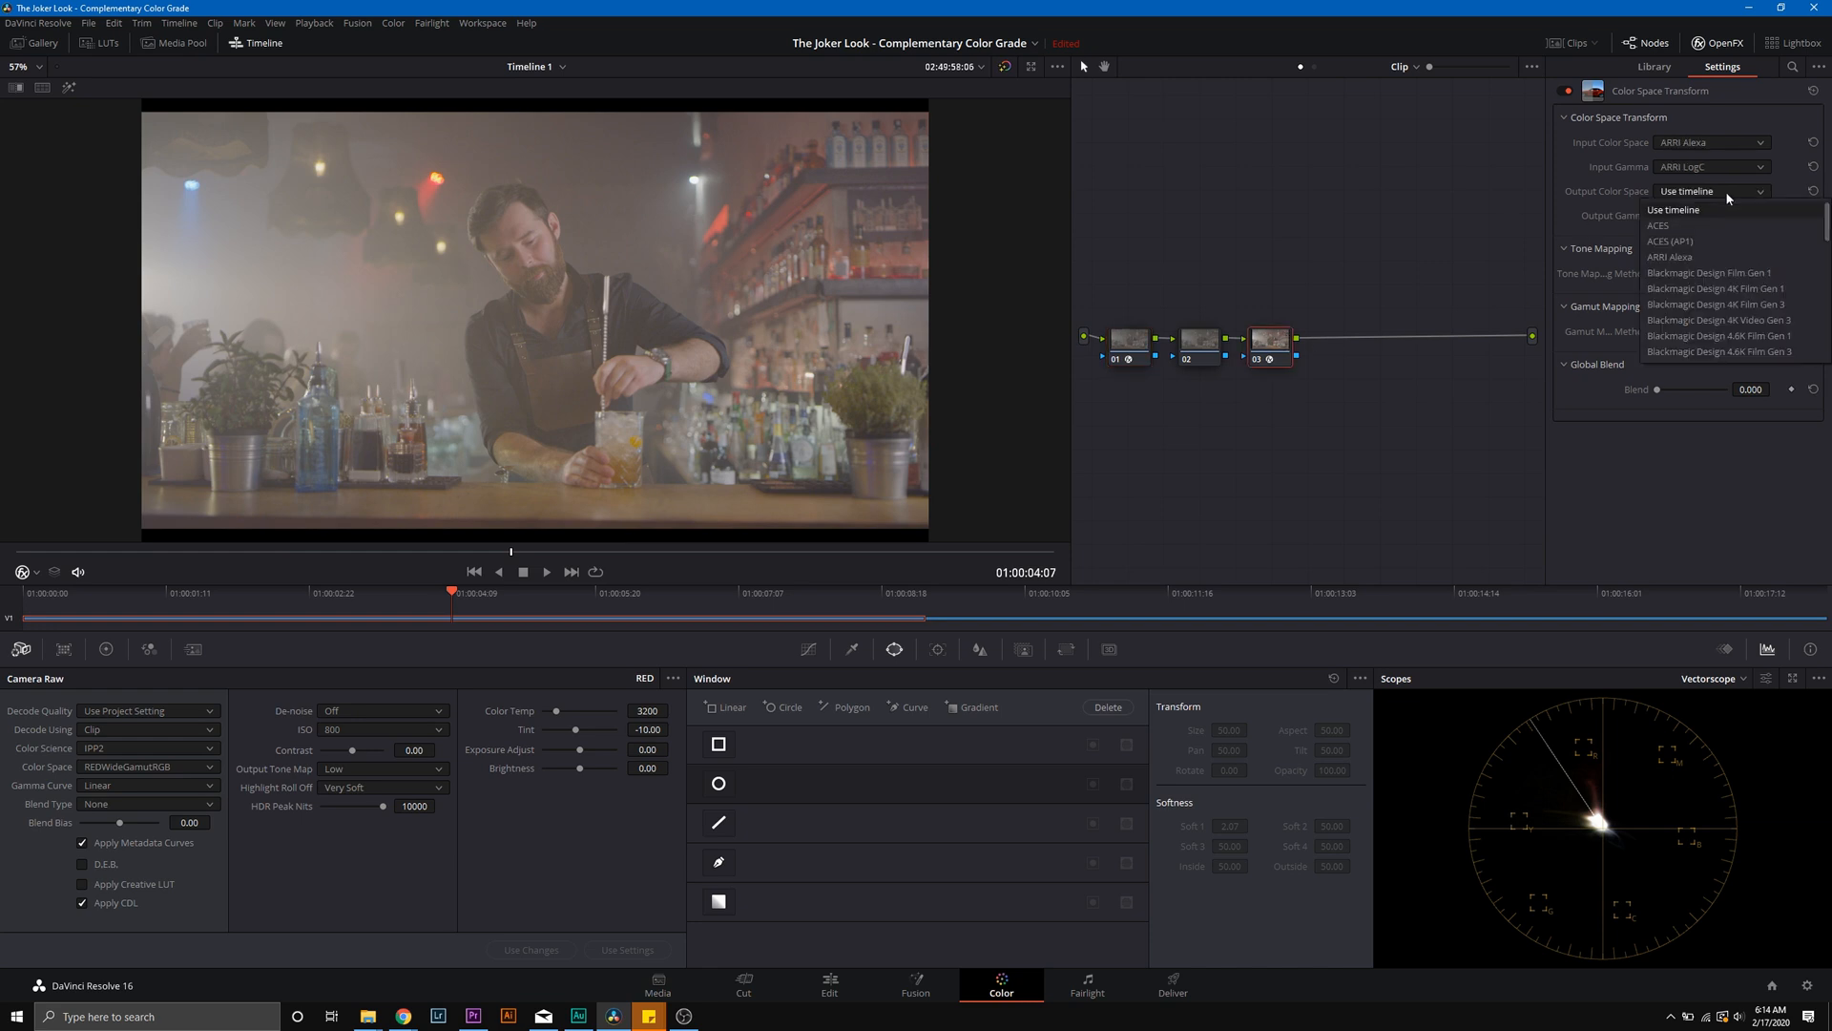
click(1710, 216)
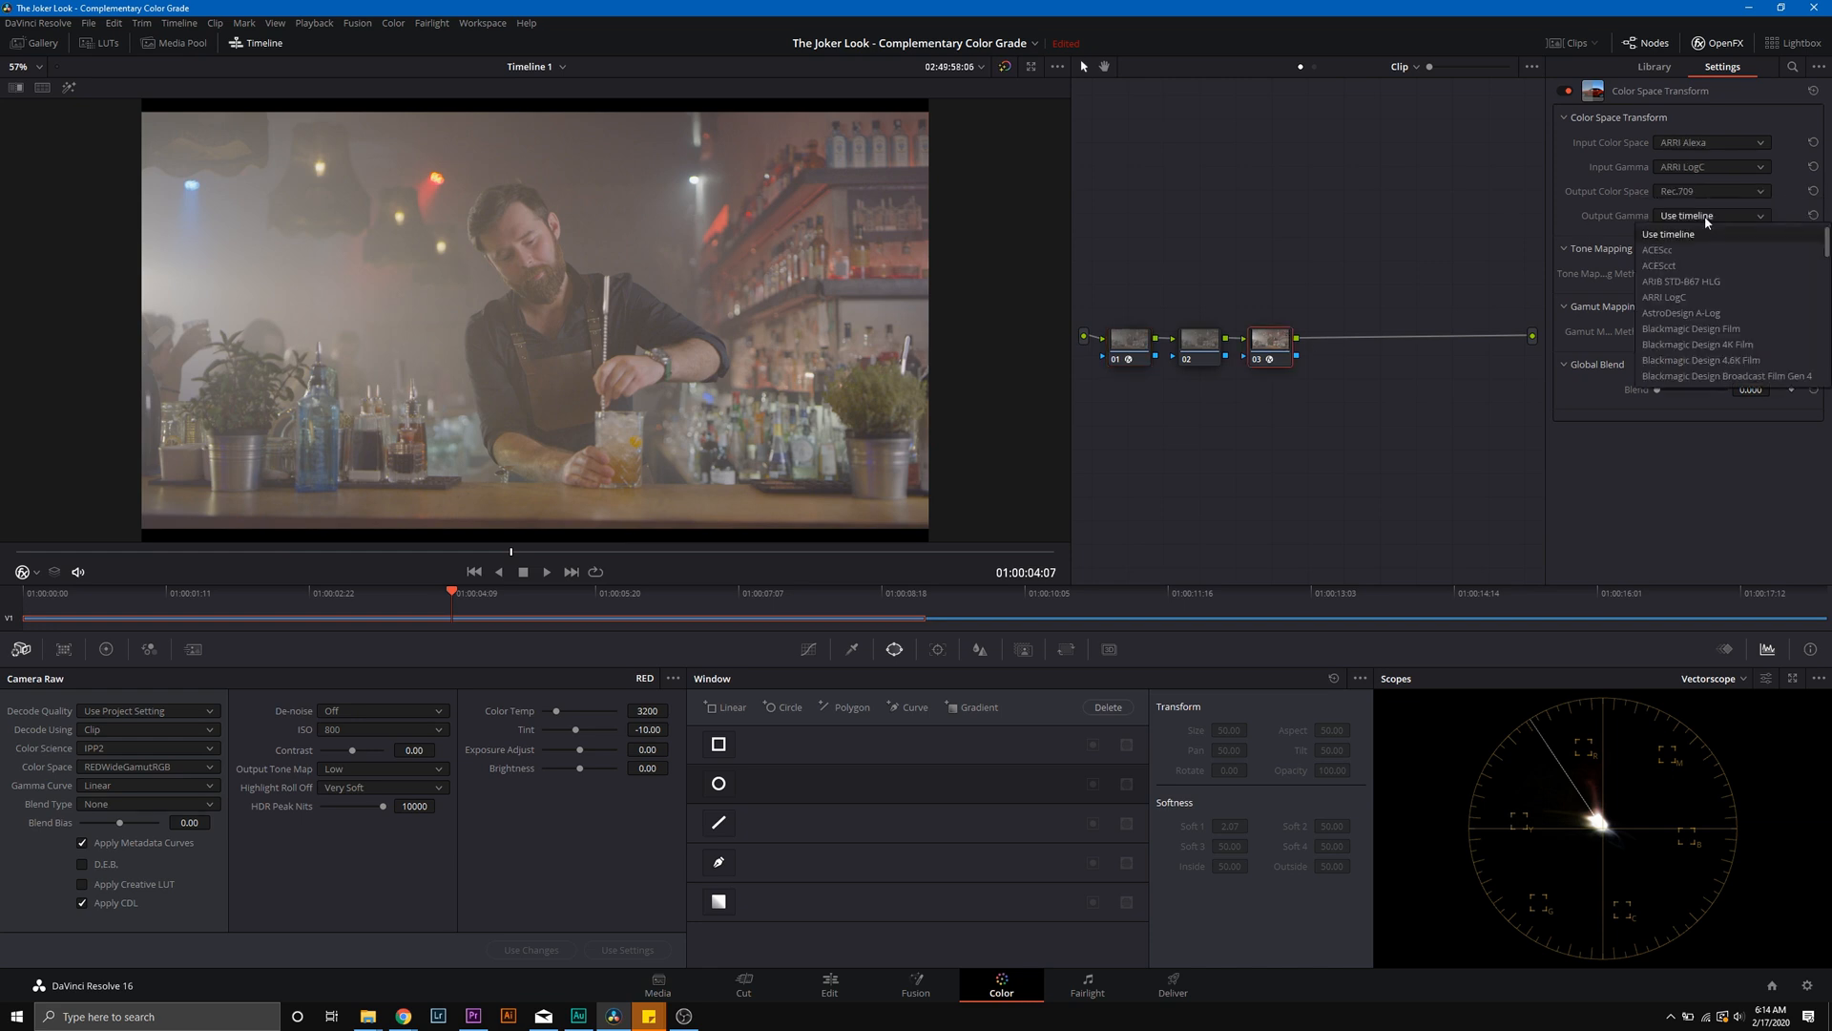
Step: Set the transform's Tone Mapping Method to Luminance Mapping
scroll(down, 3)
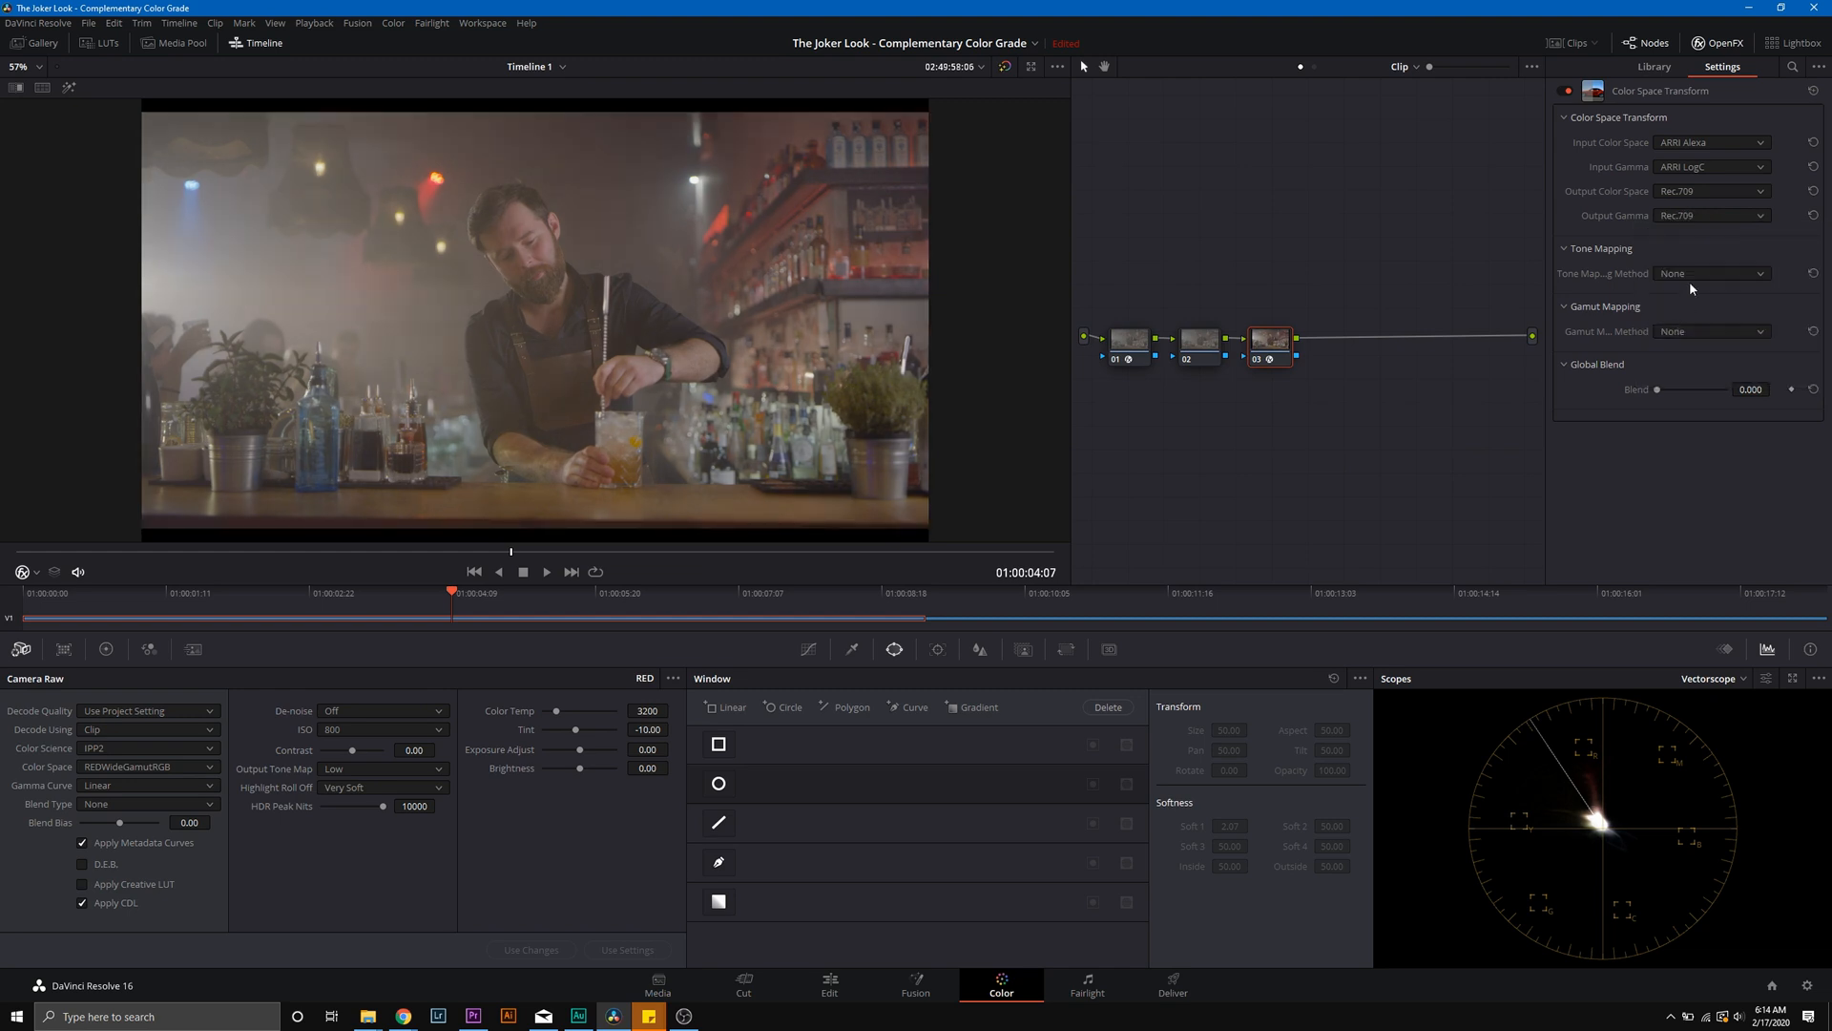
click(1710, 273)
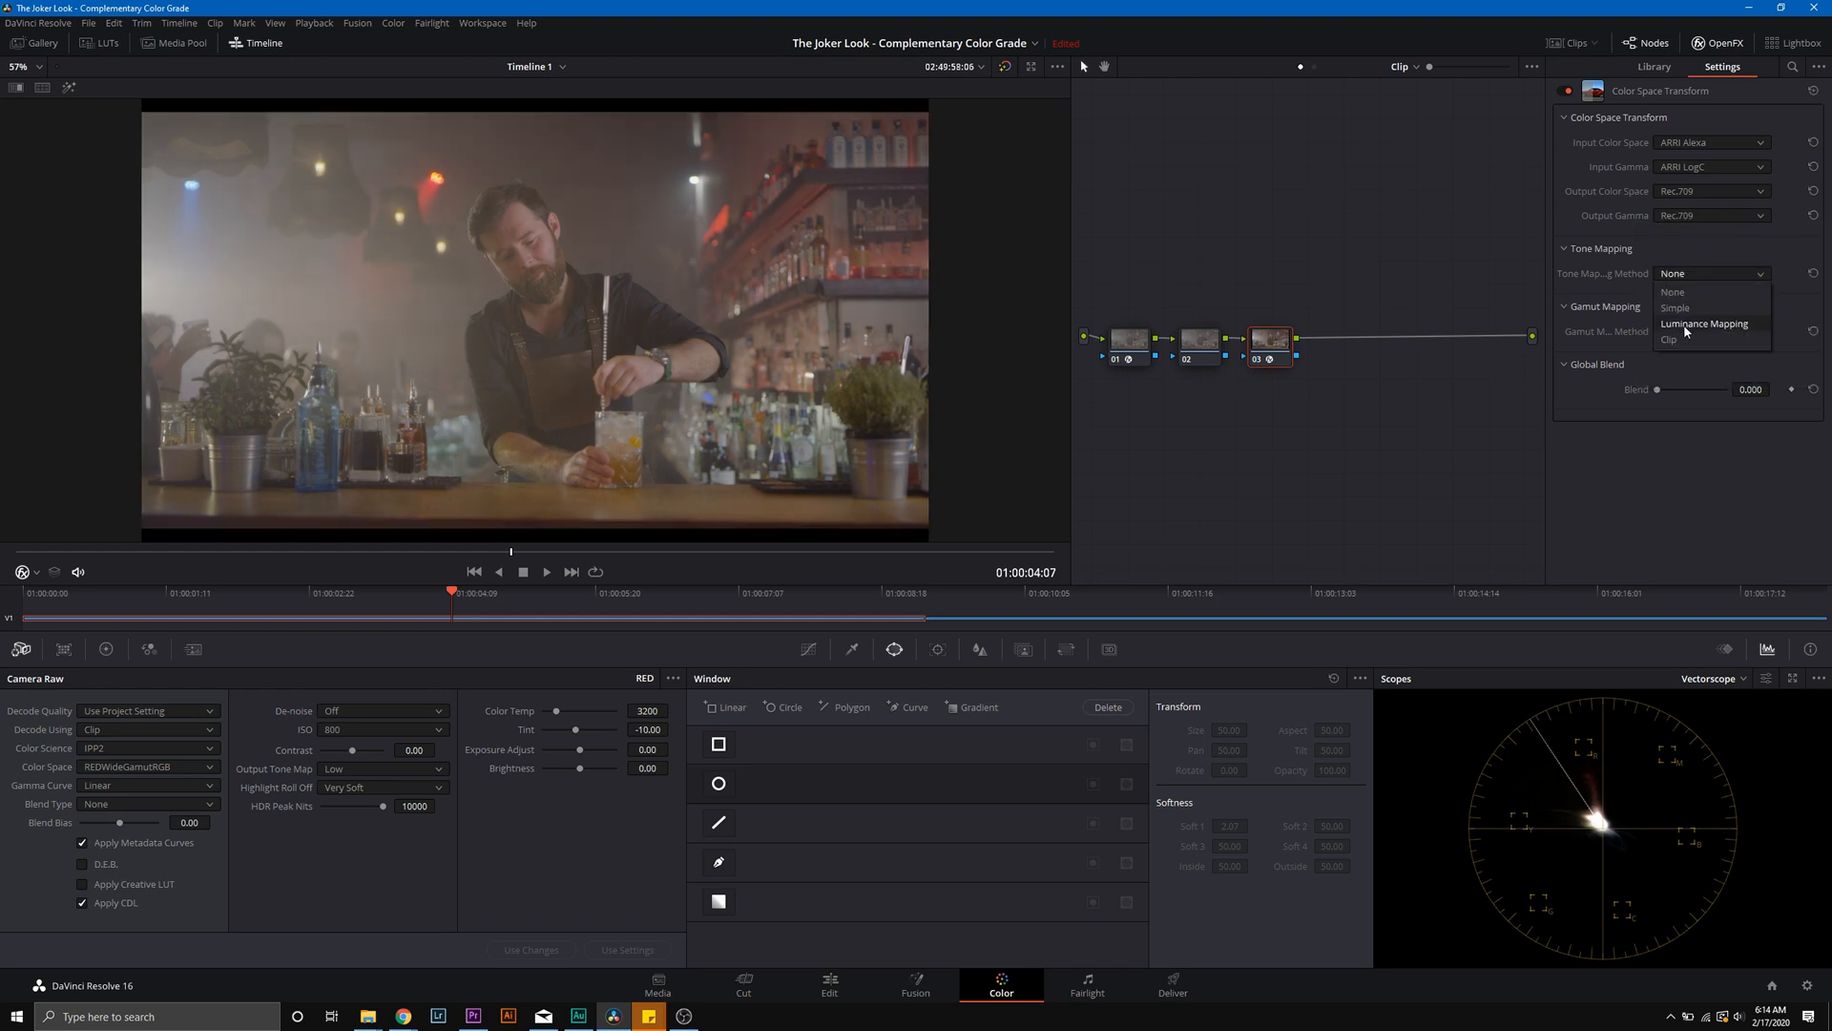
click(1703, 324)
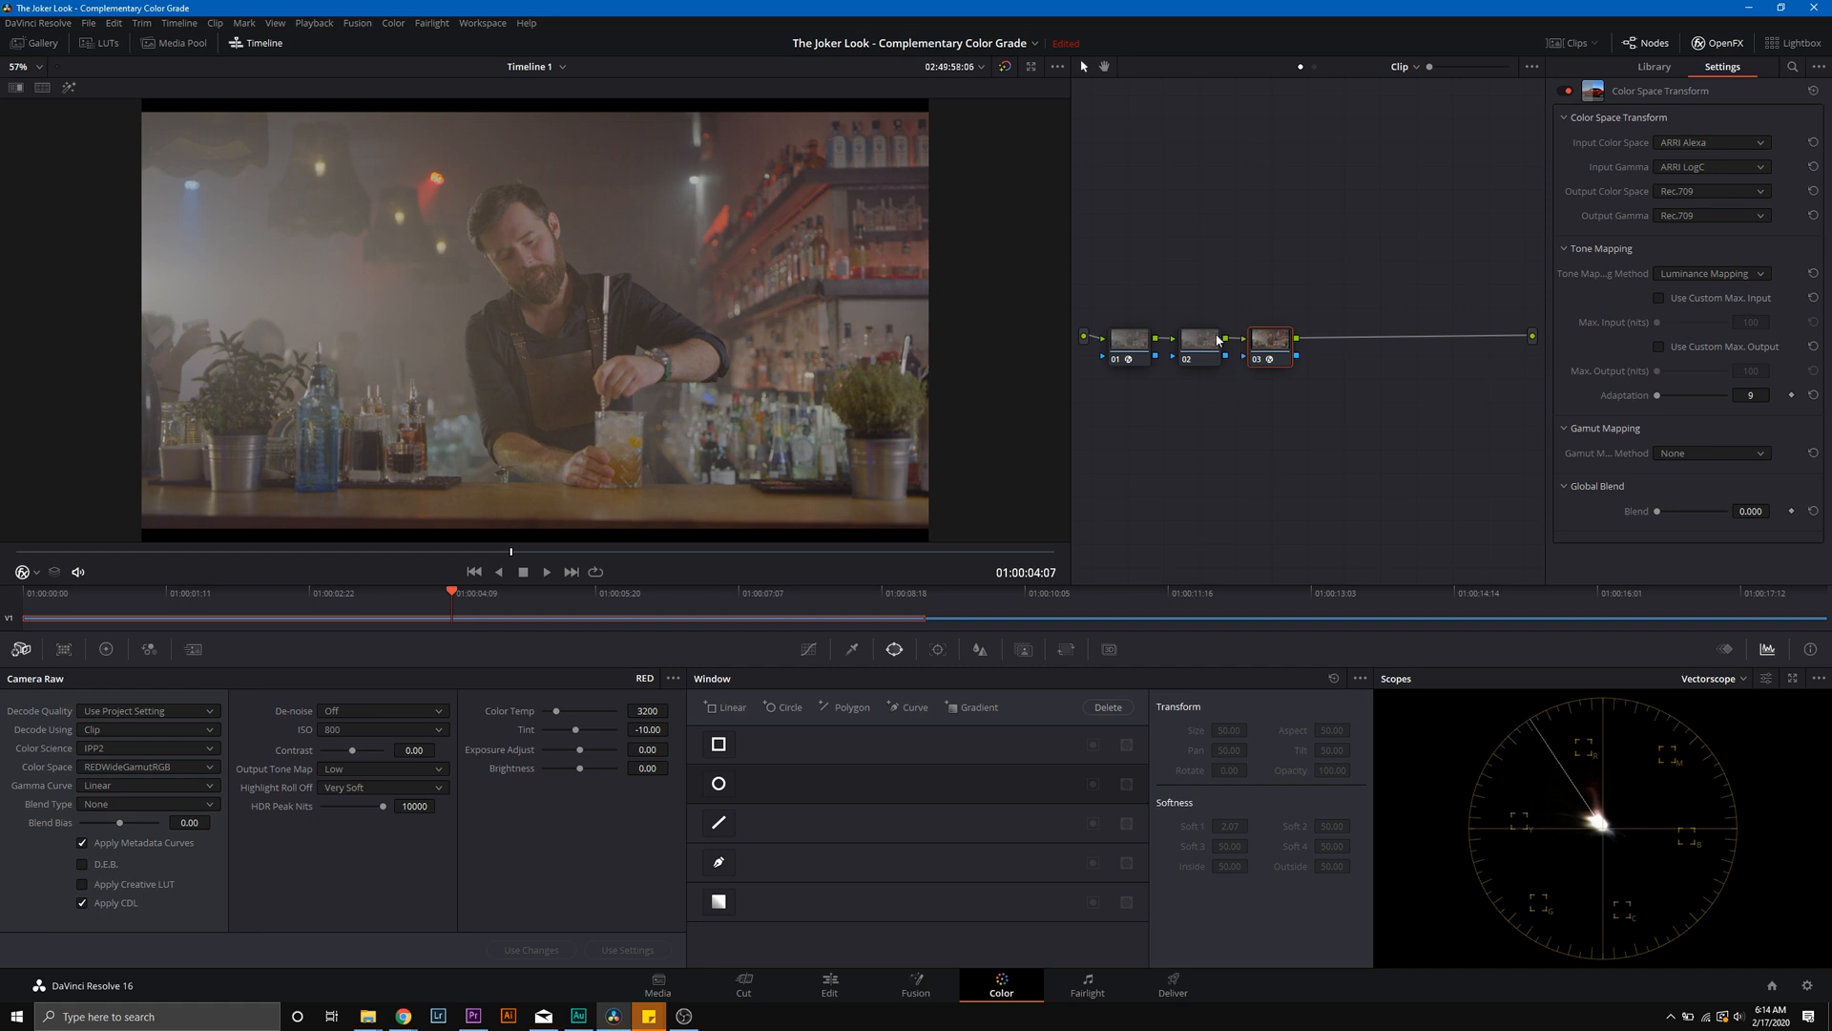
Step: On node 02, shape a contrast S-curve in Curves with added control points
click(1654, 67)
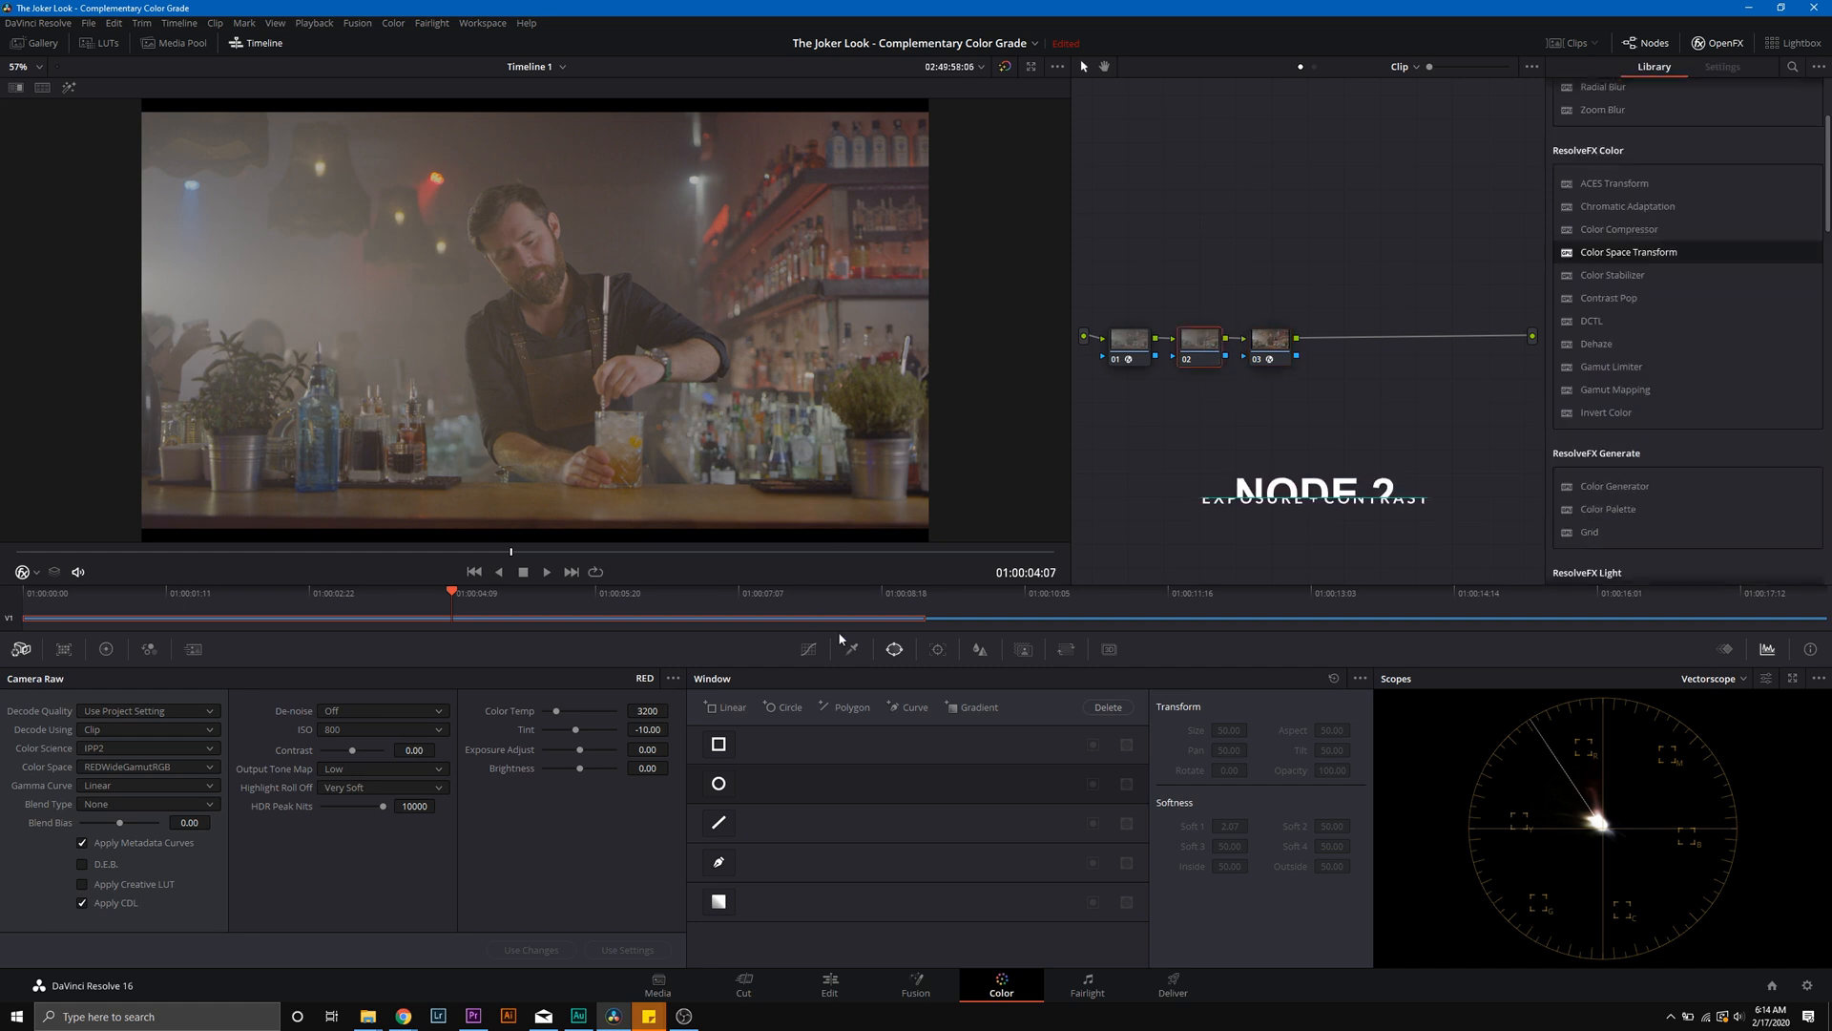
click(806, 649)
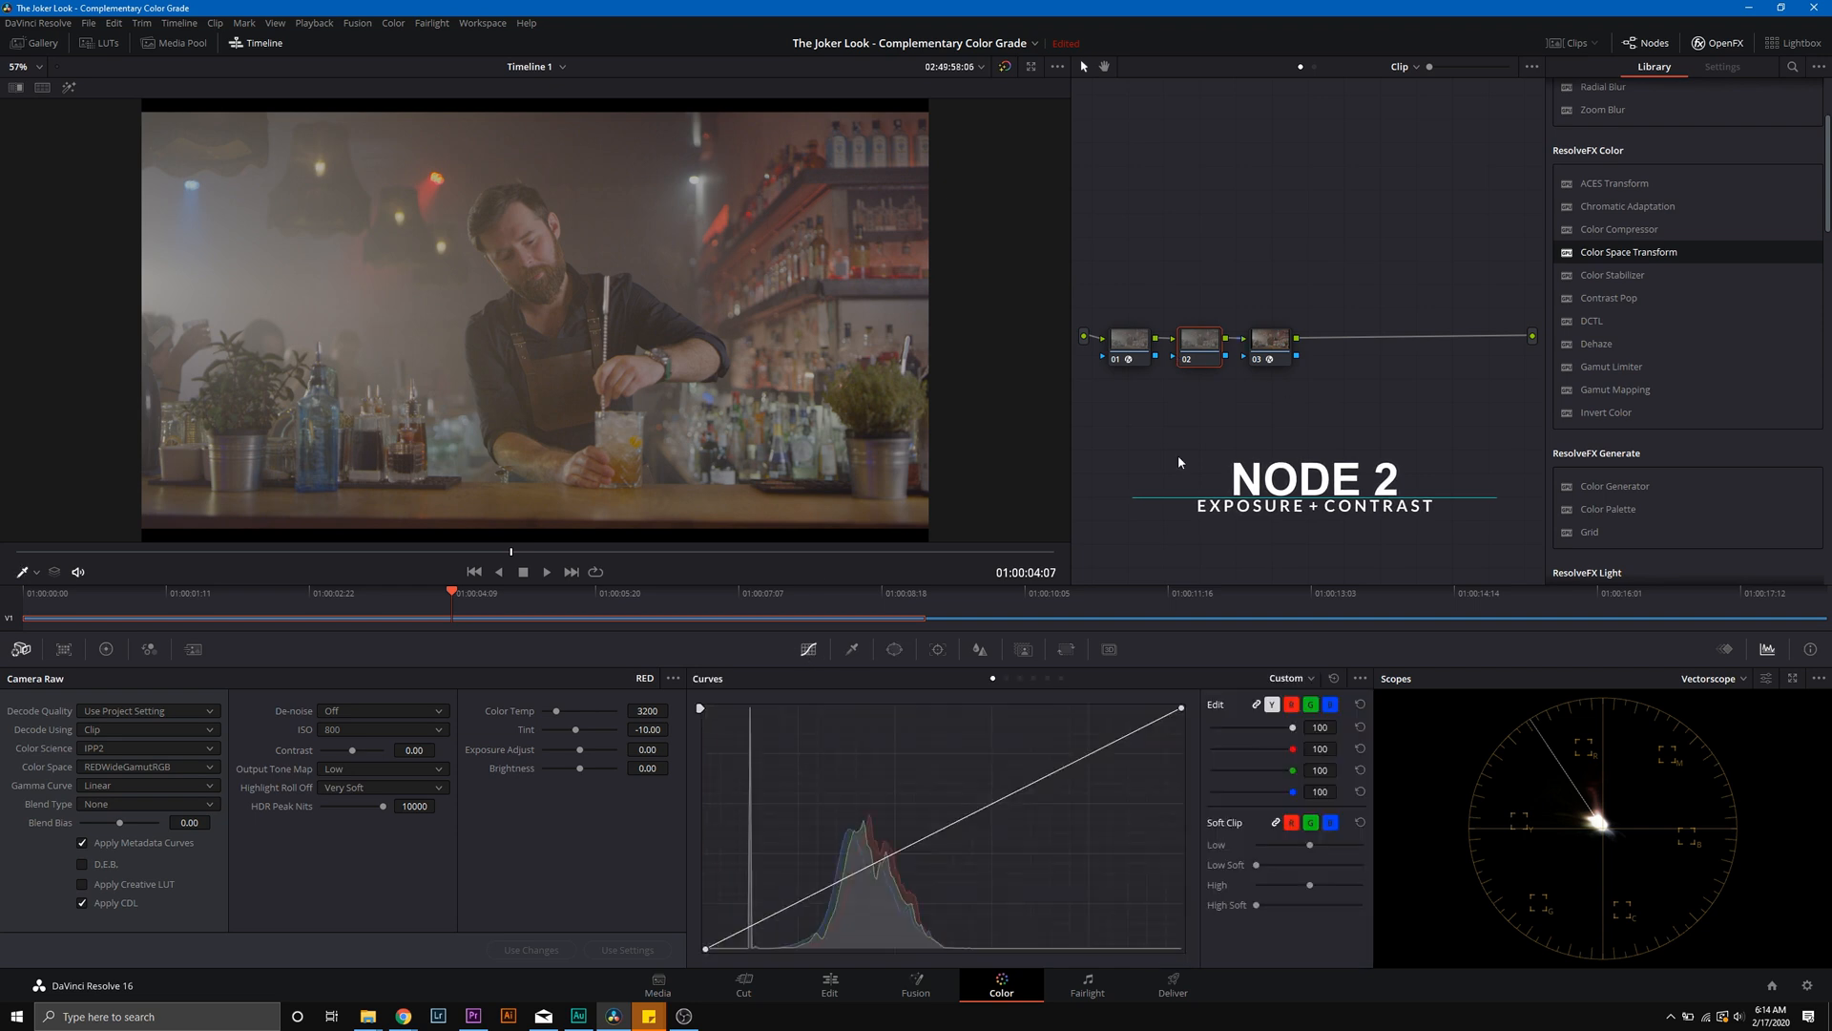
mouse_move(923, 779)
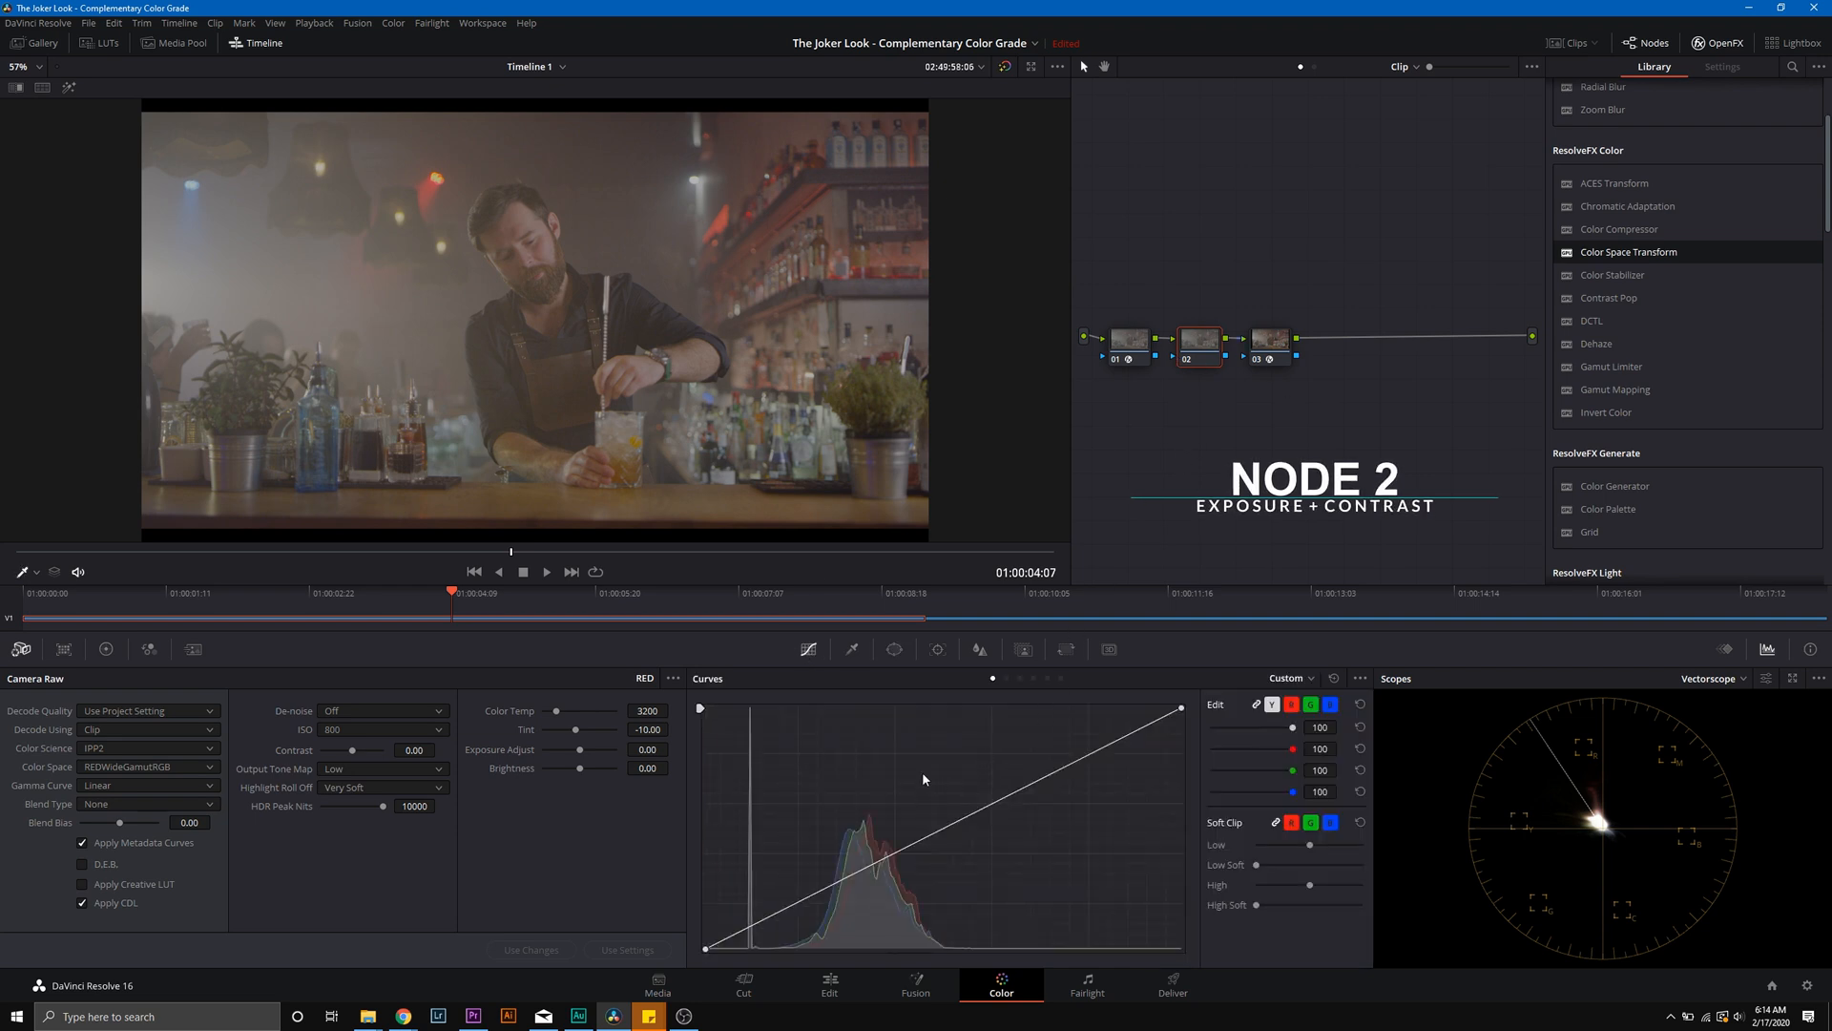
click(105, 649)
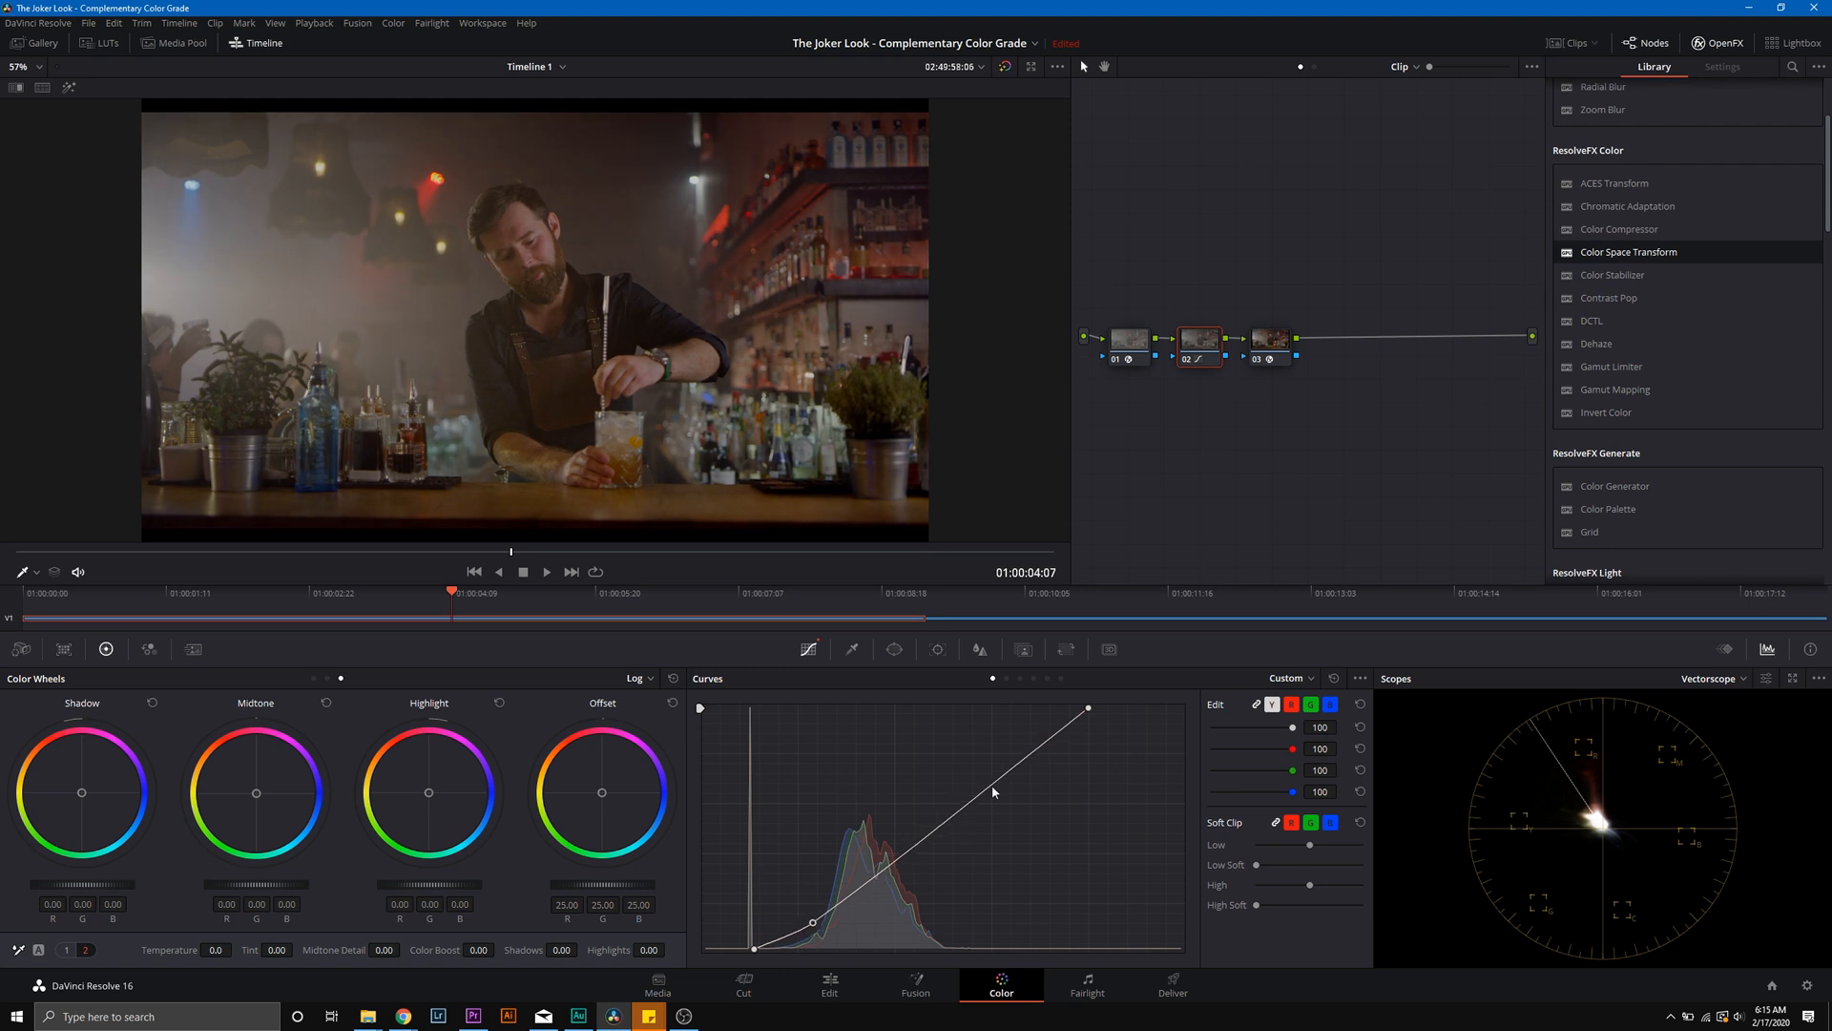
mouse_move(945, 893)
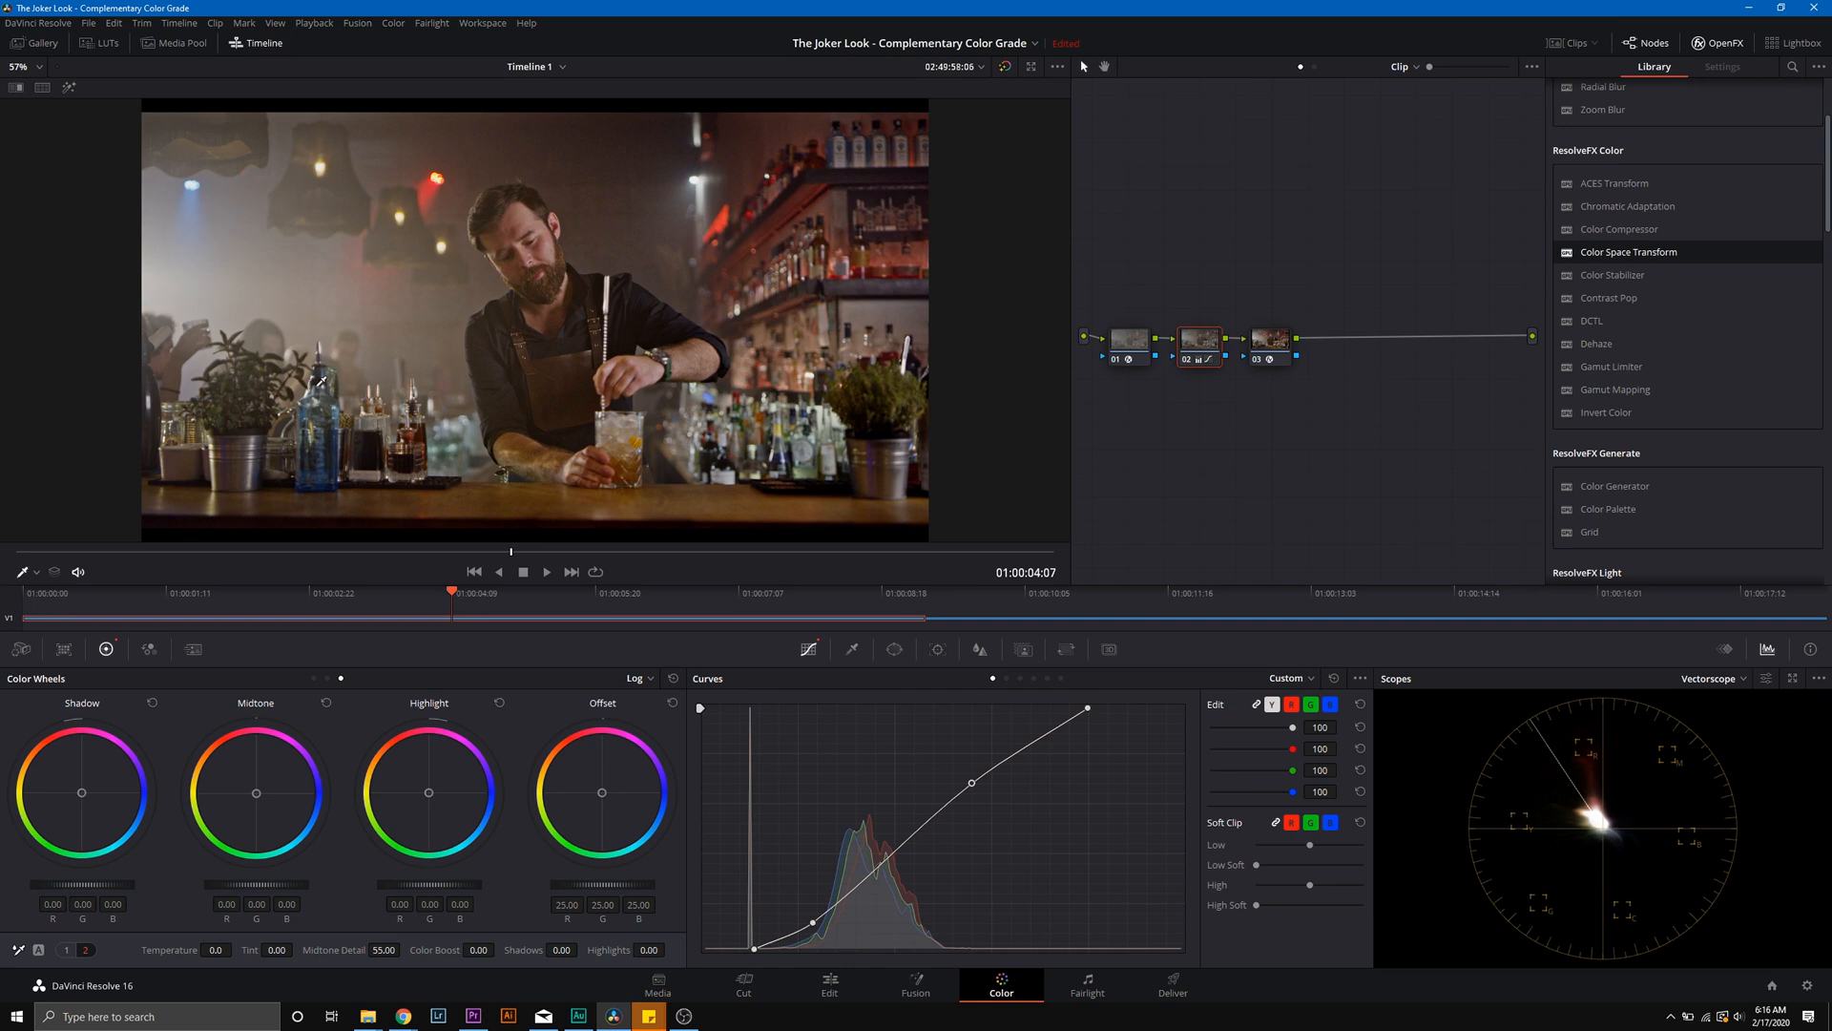
Step: Add a serial node 04 after node 03
right_click(1269, 338)
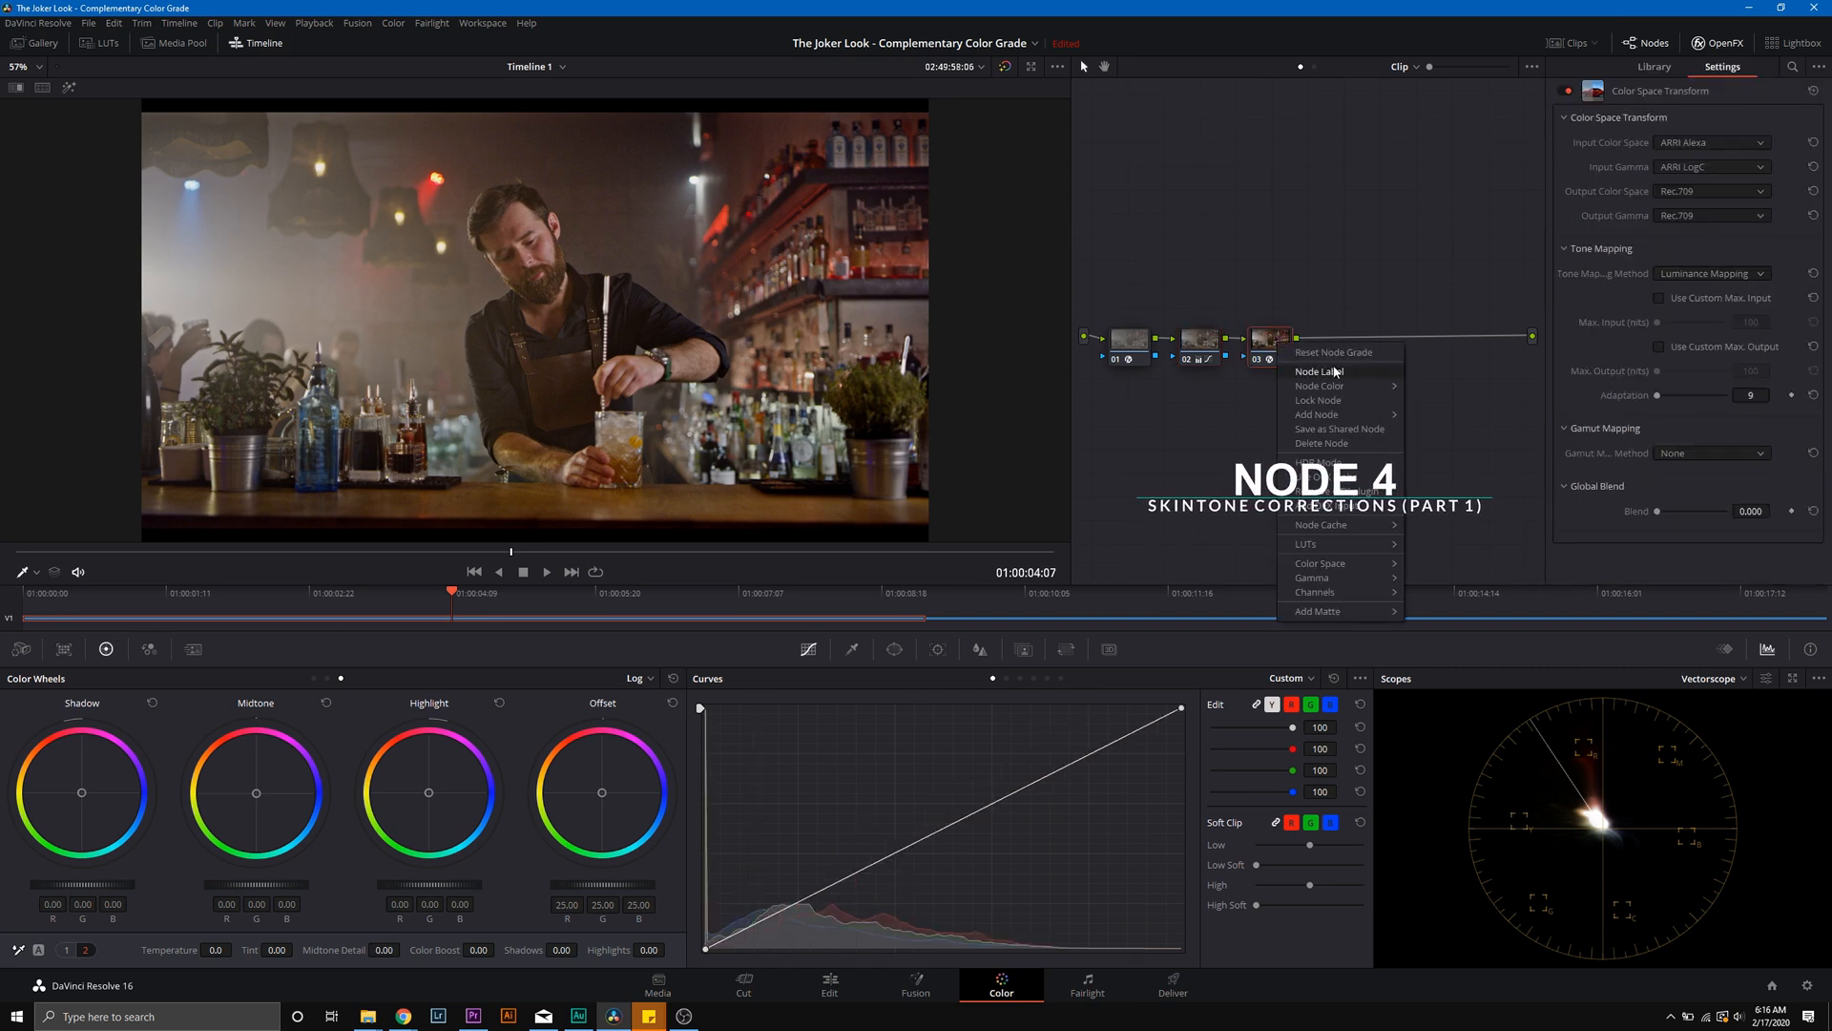
click(1314, 414)
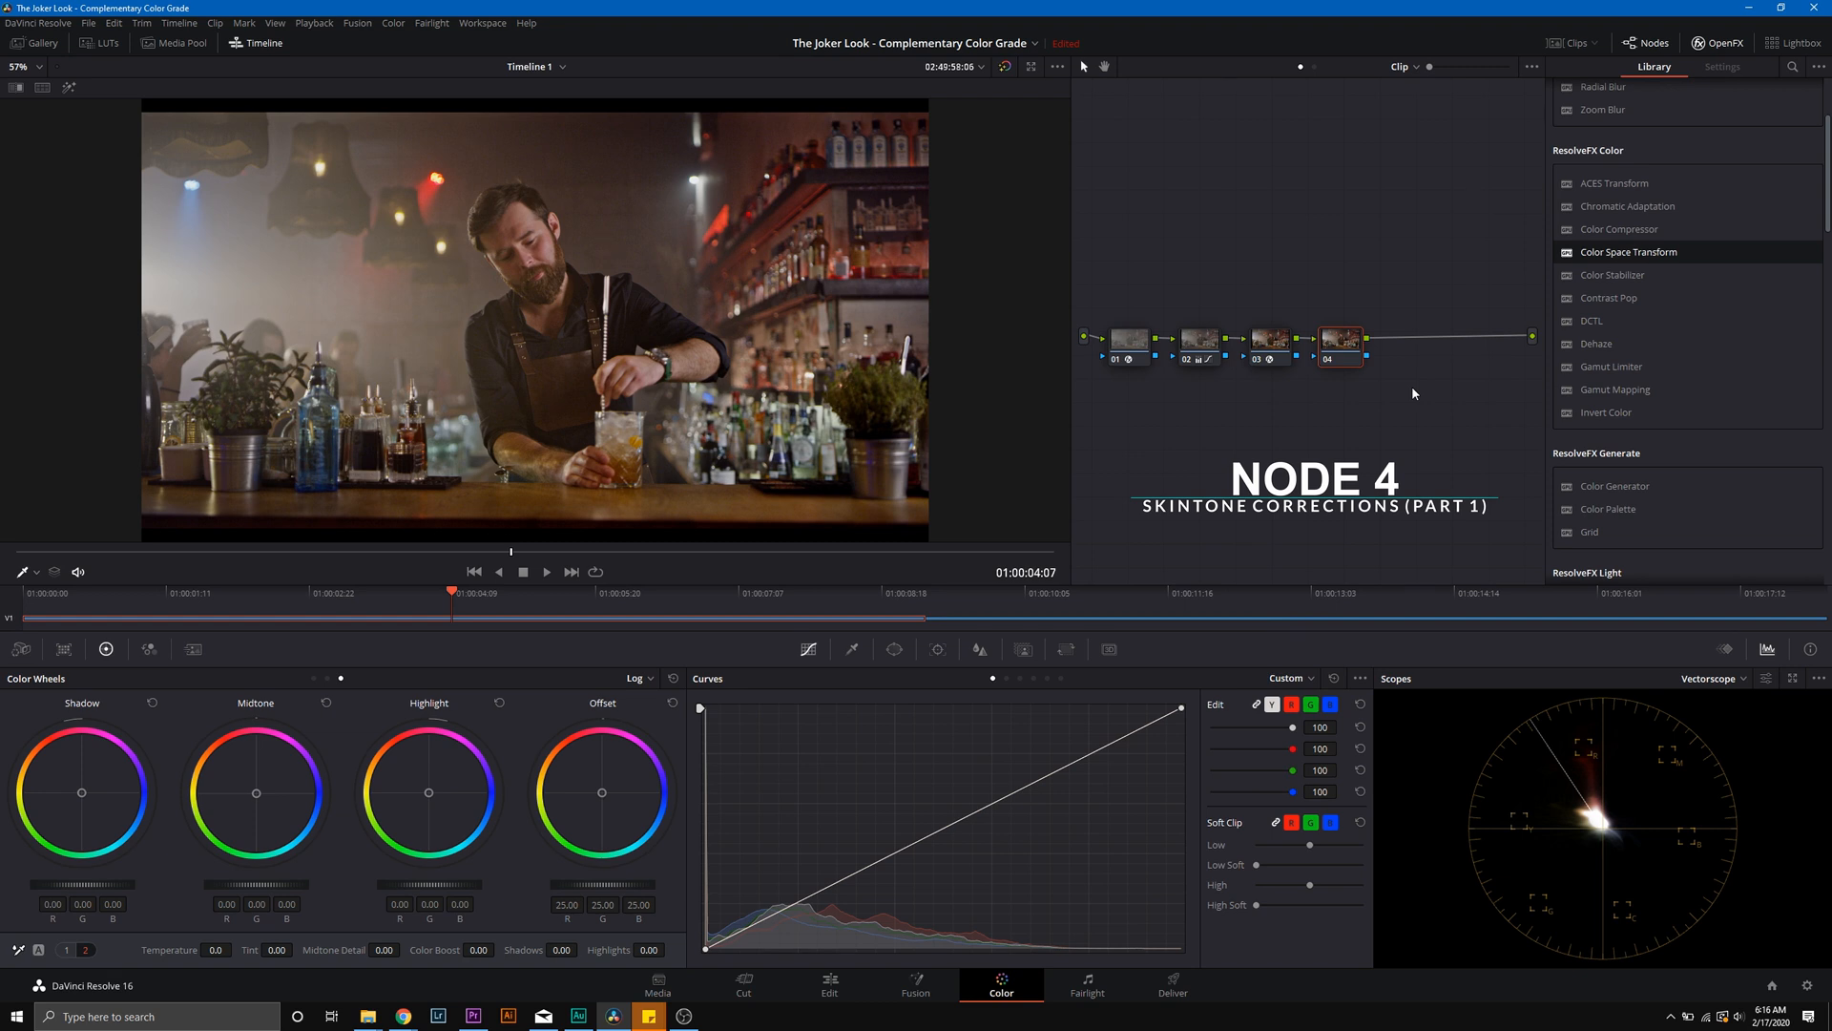
mouse_move(536, 534)
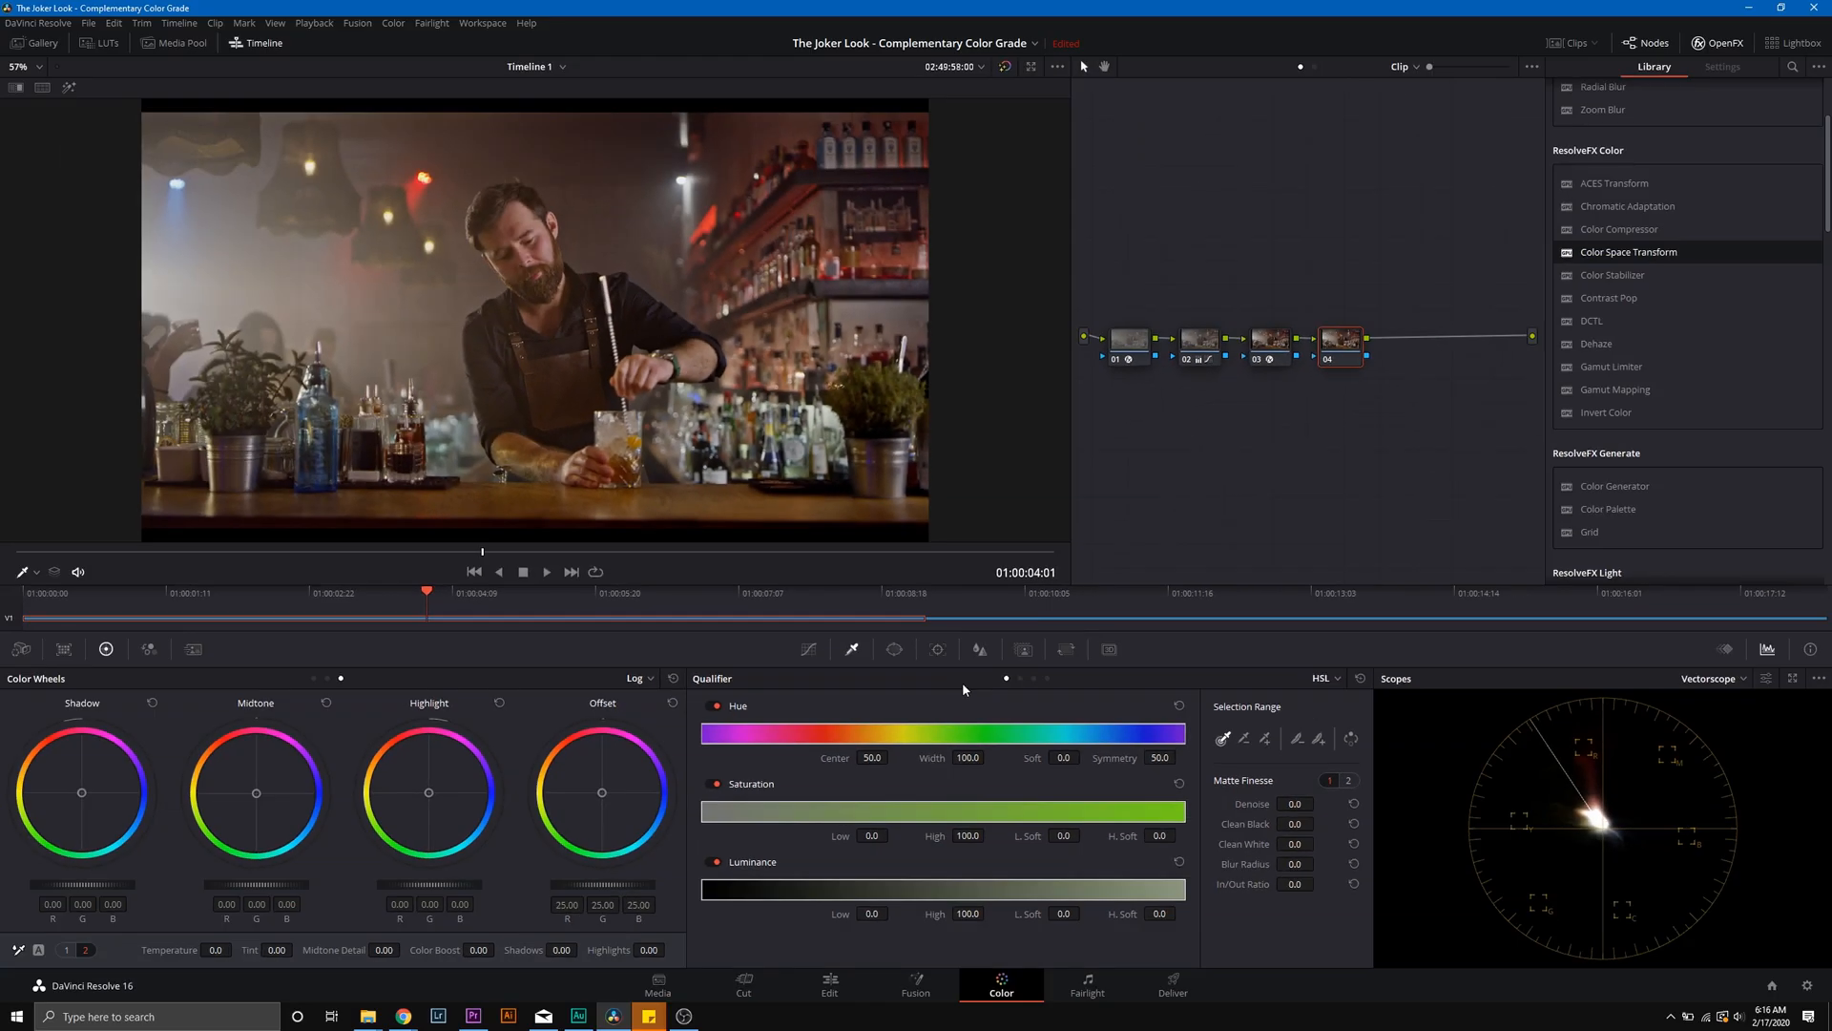
mouse_move(366, 181)
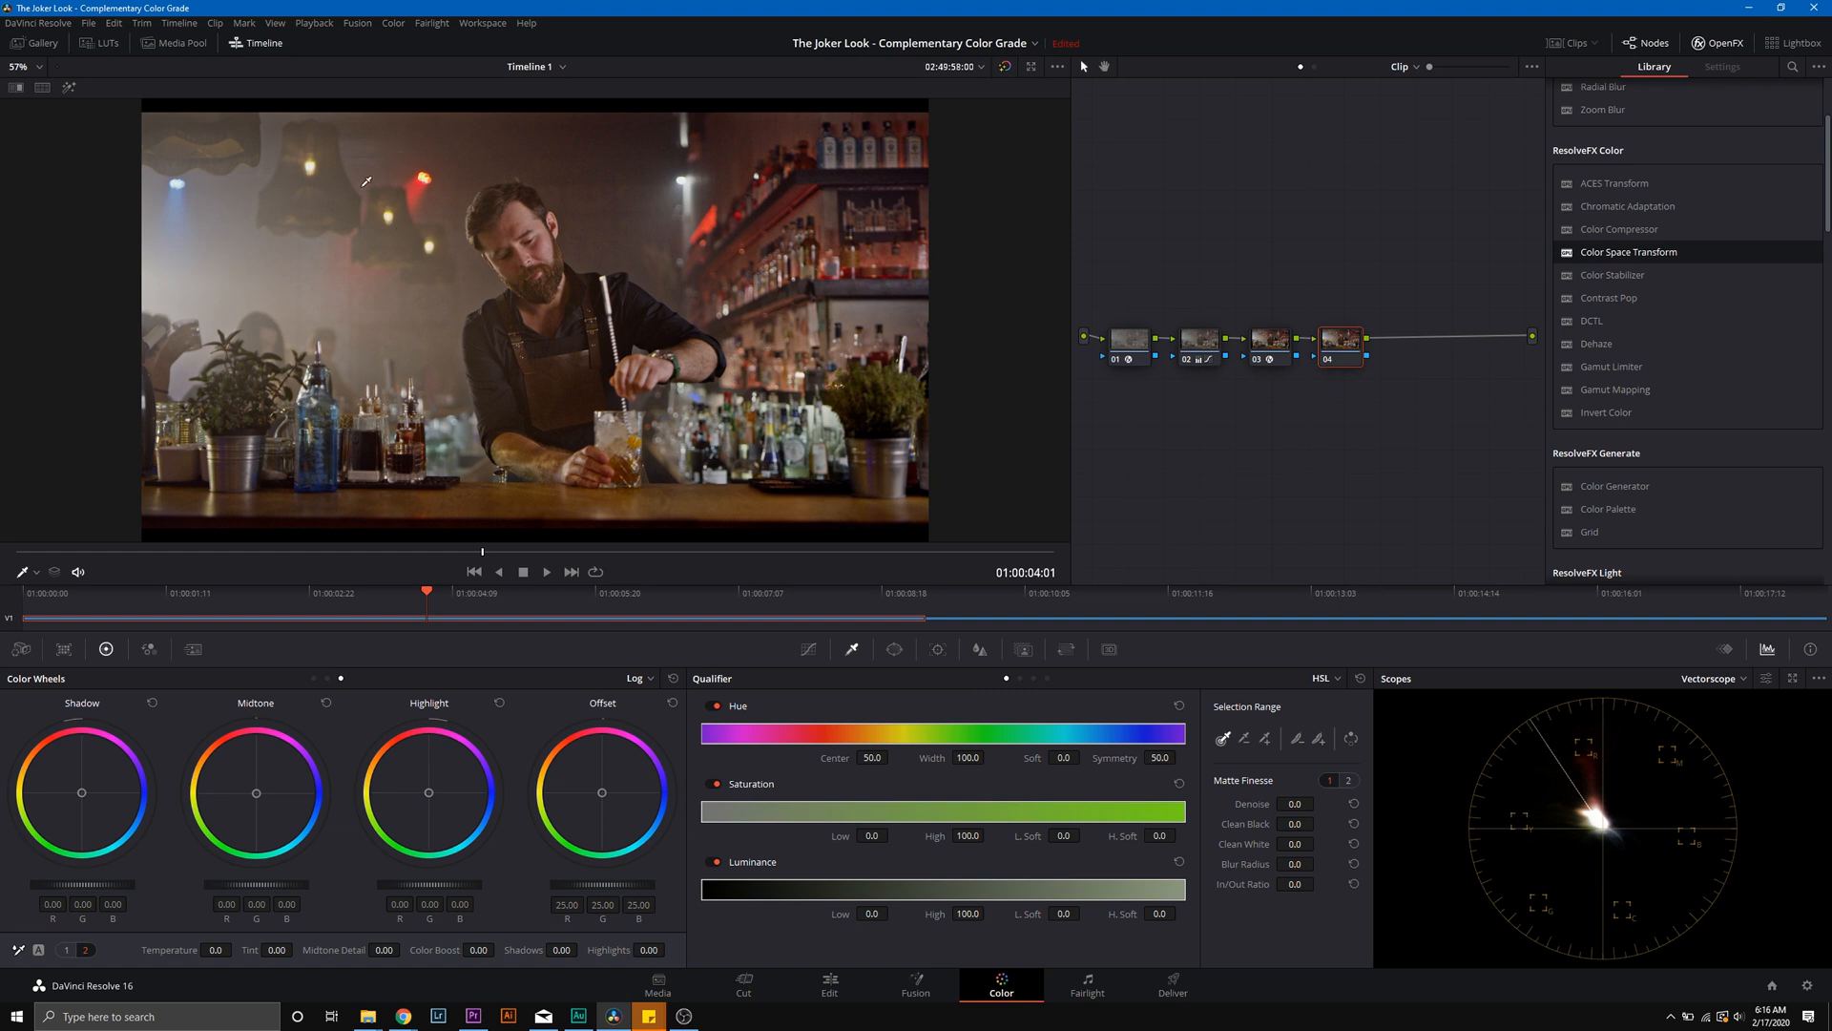
mouse_move(584, 271)
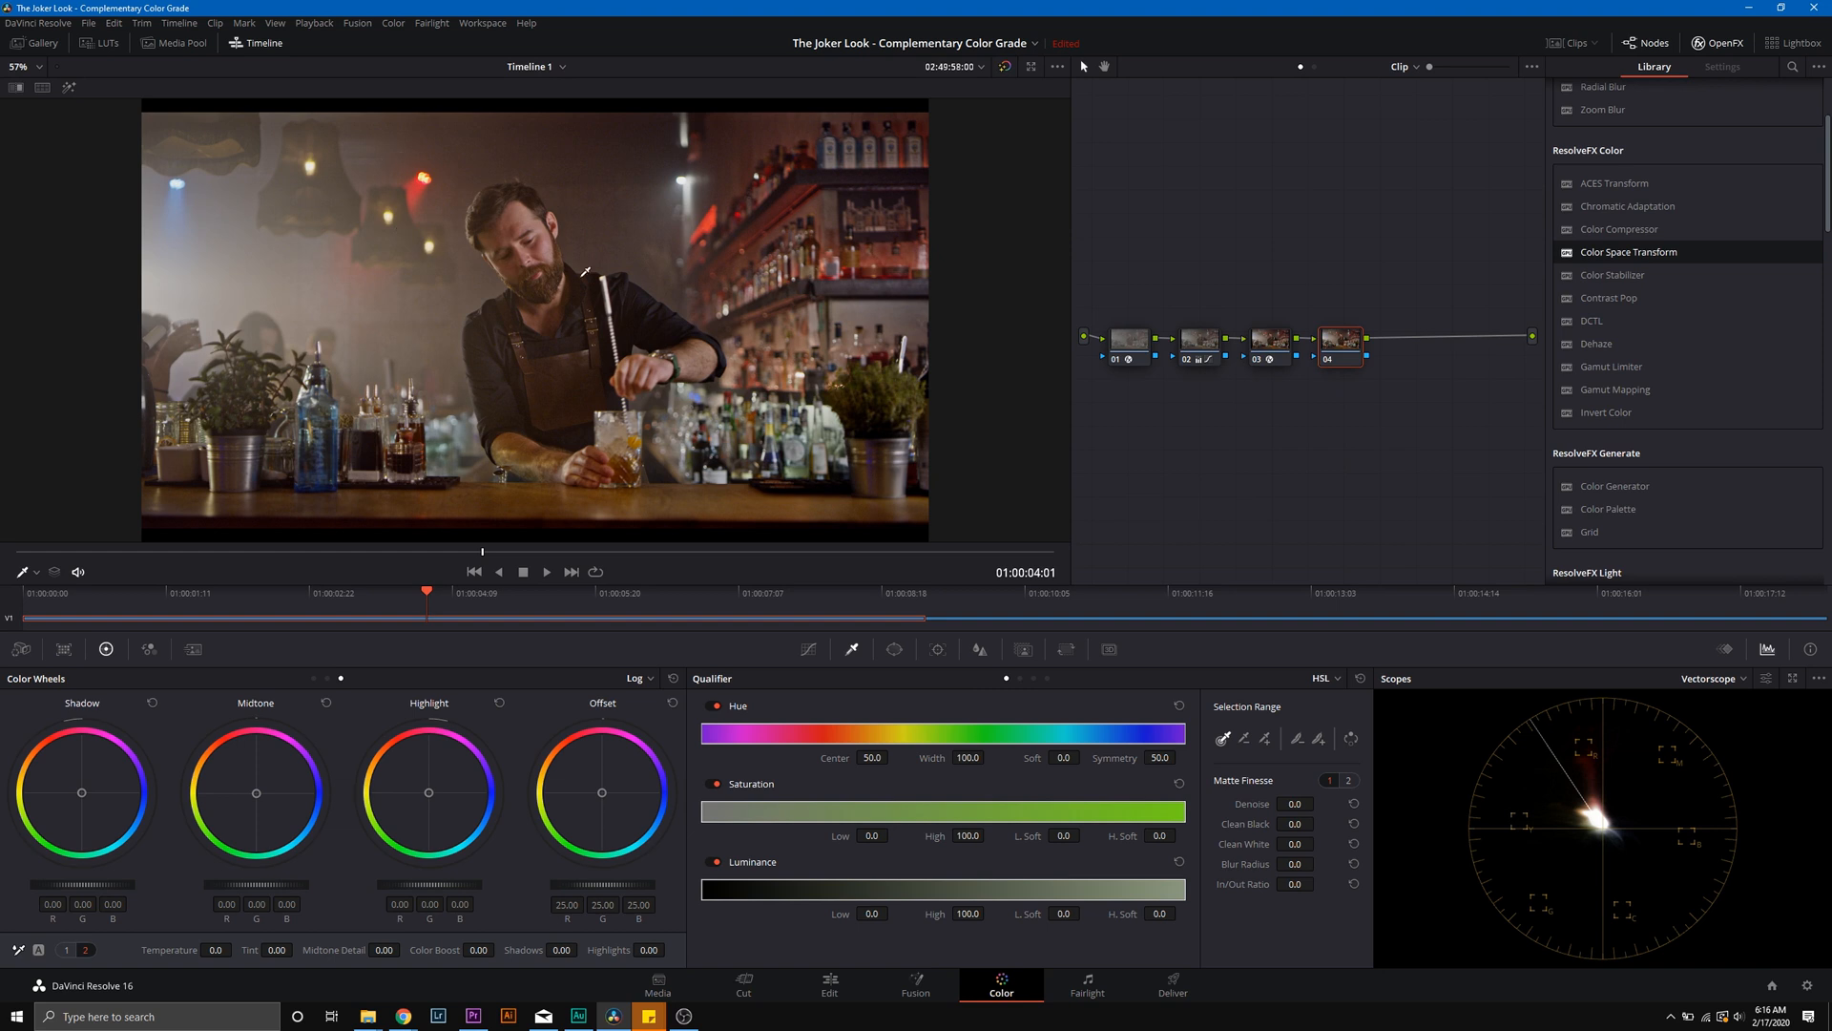
mouse_move(305, 145)
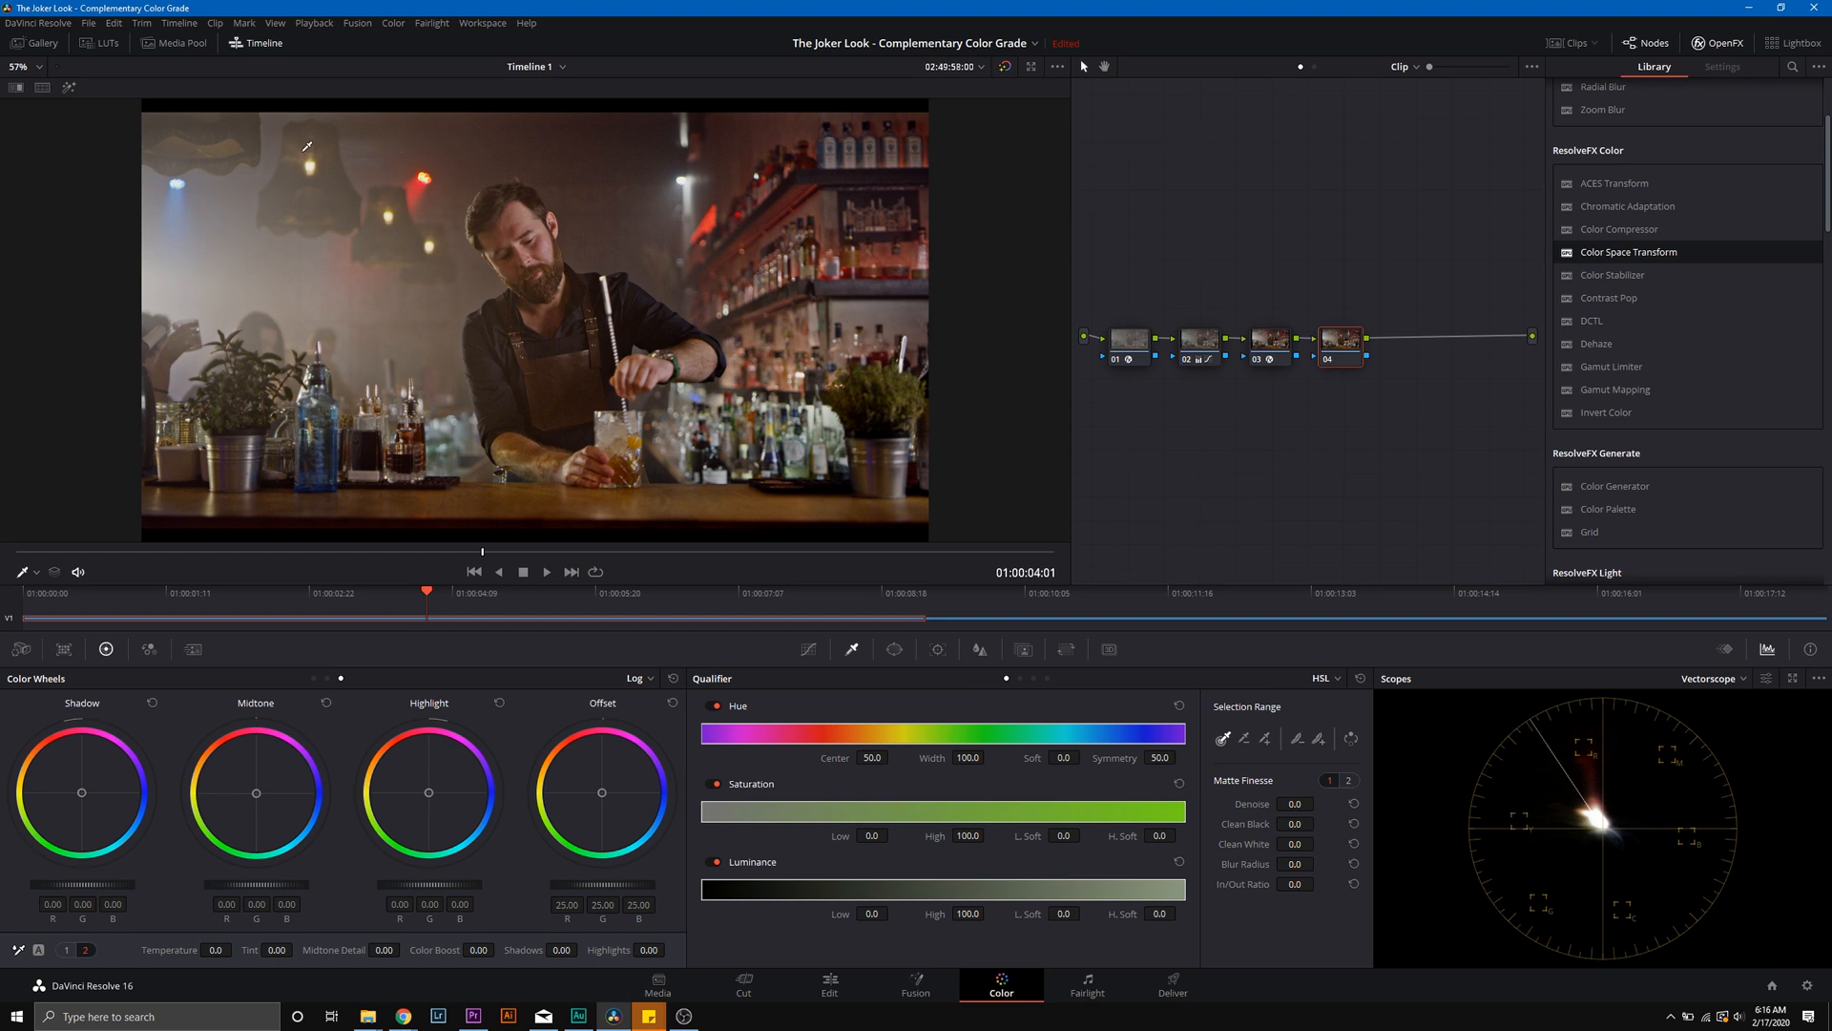
mouse_move(673, 506)
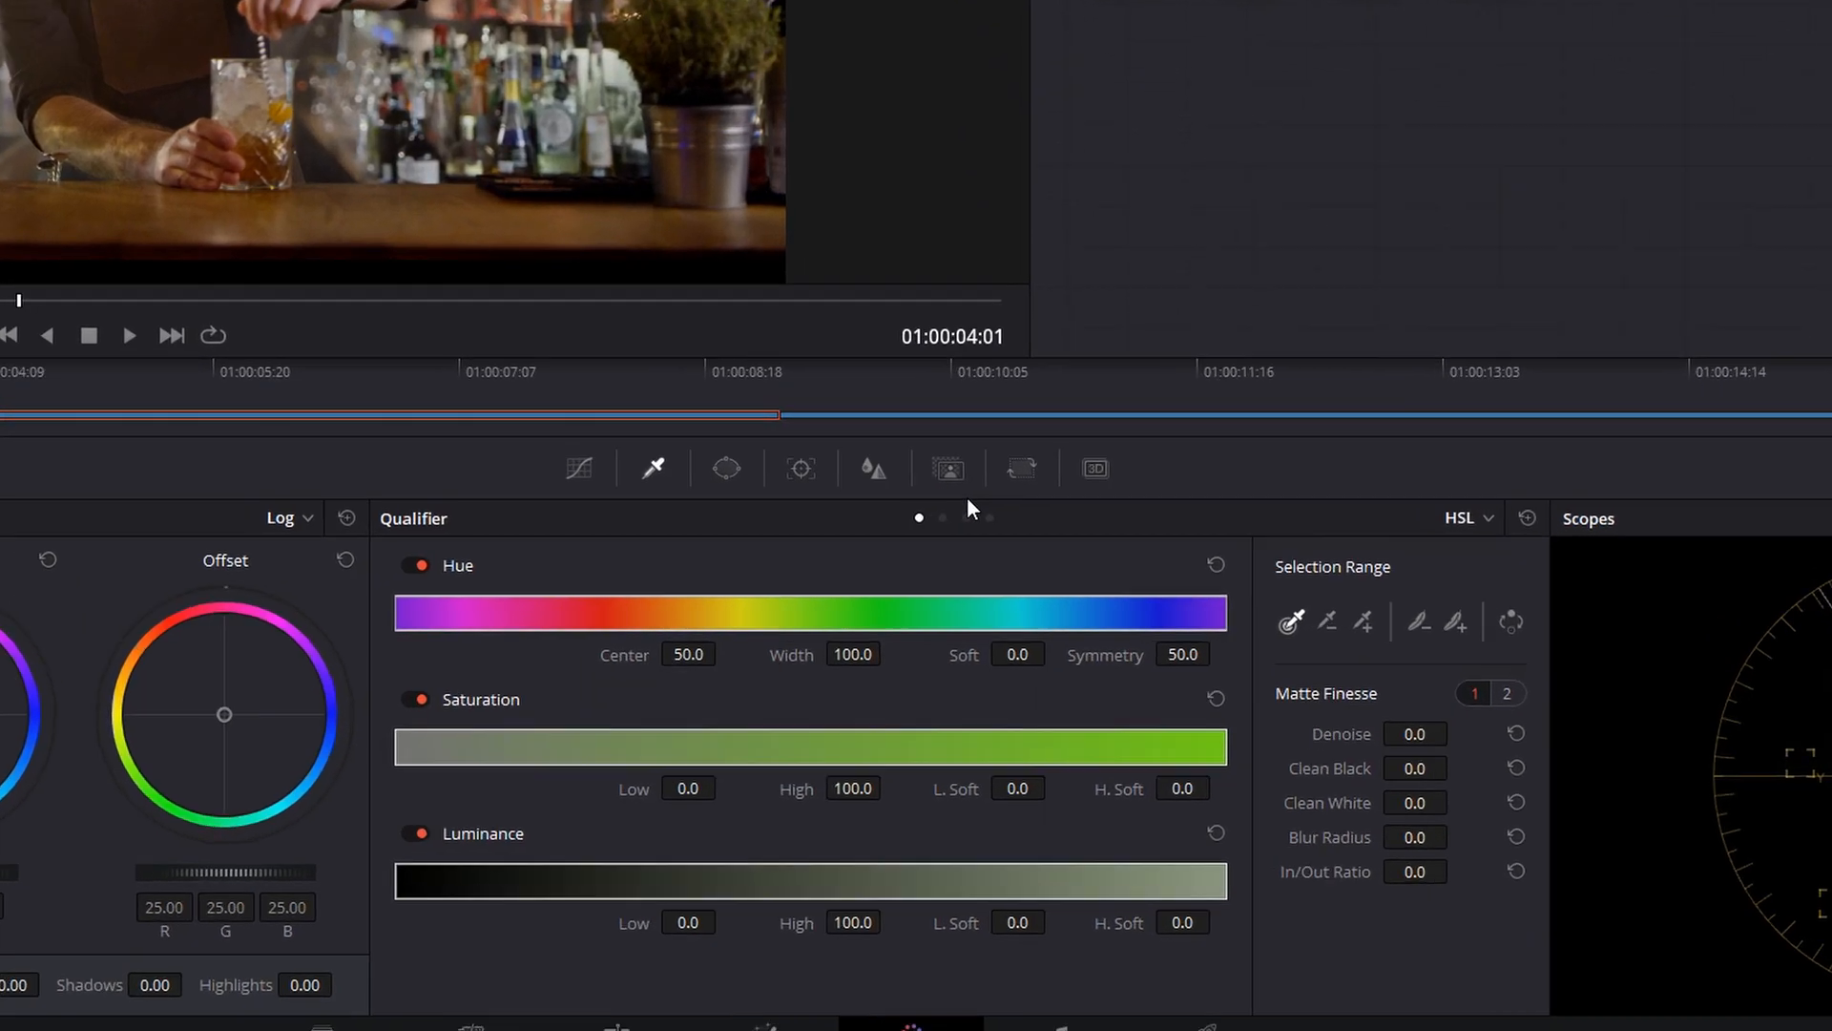
Step: Key the bartender's skin with a 3D qualifier, Denoise 17.8 and Clean White 15.1
click(1089, 468)
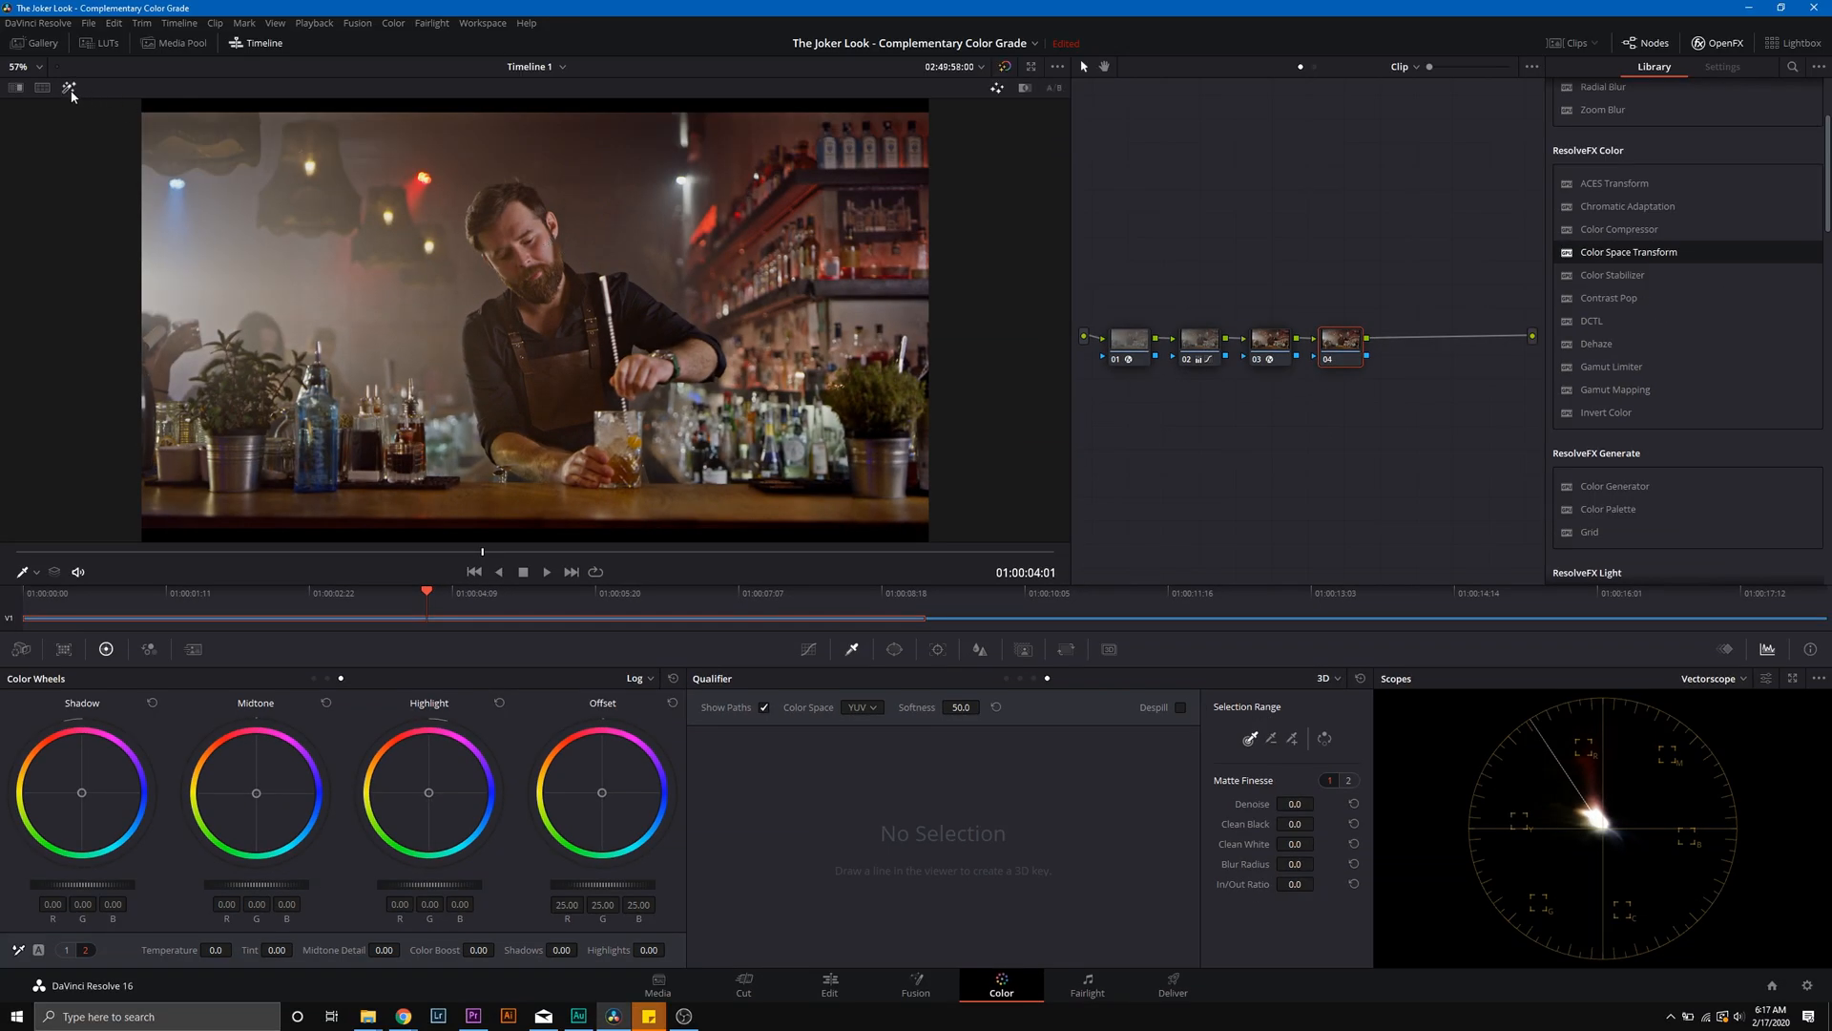
mouse_move(69, 90)
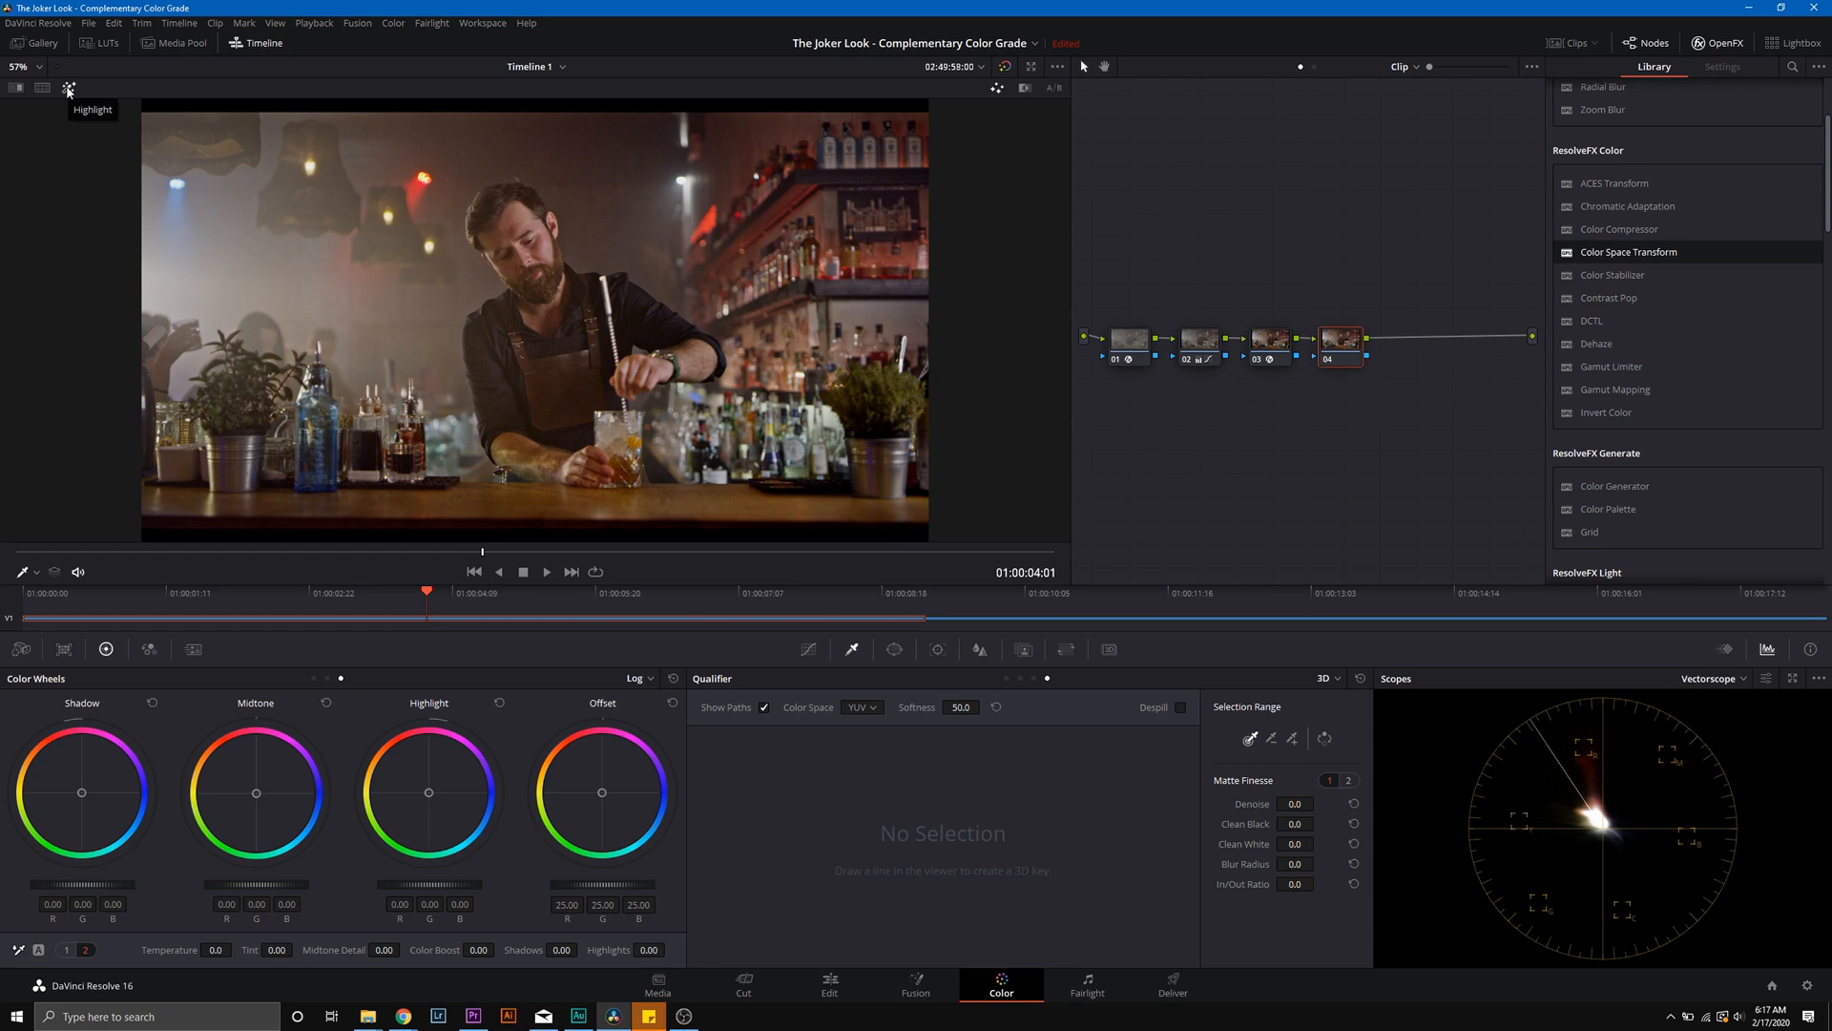
mouse_move(660, 265)
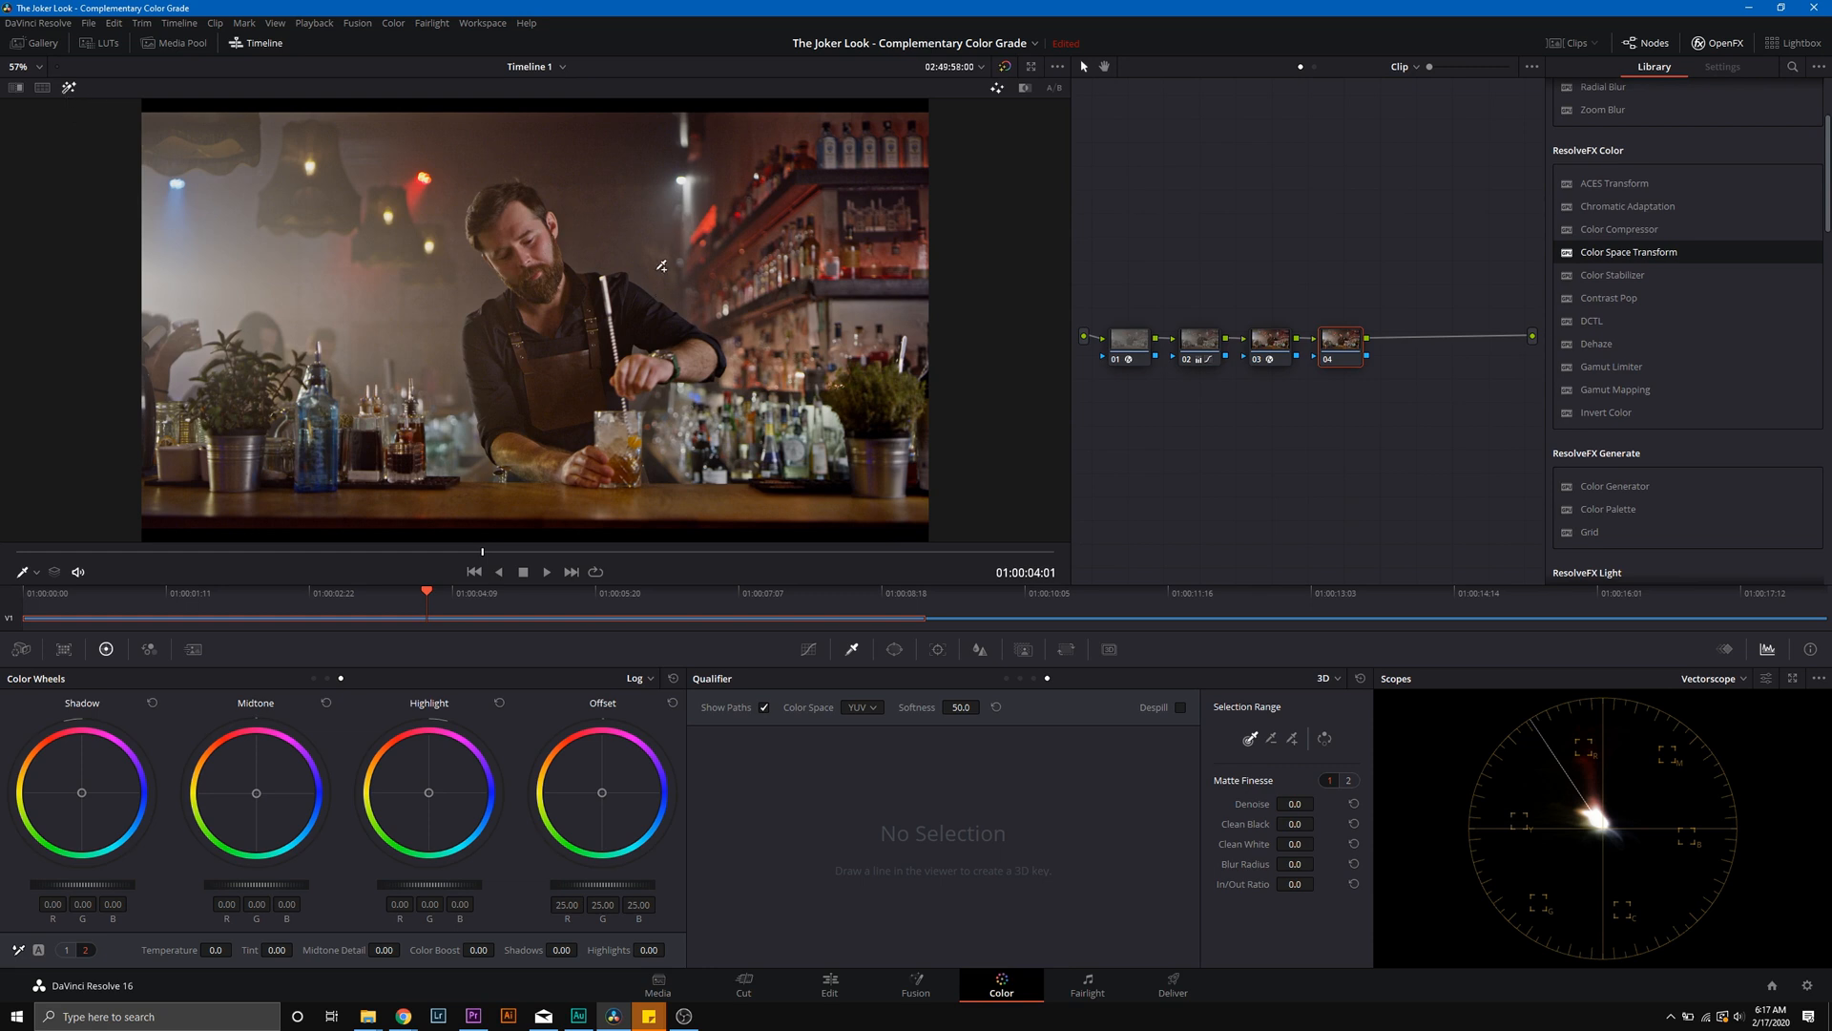
mouse_move(550, 242)
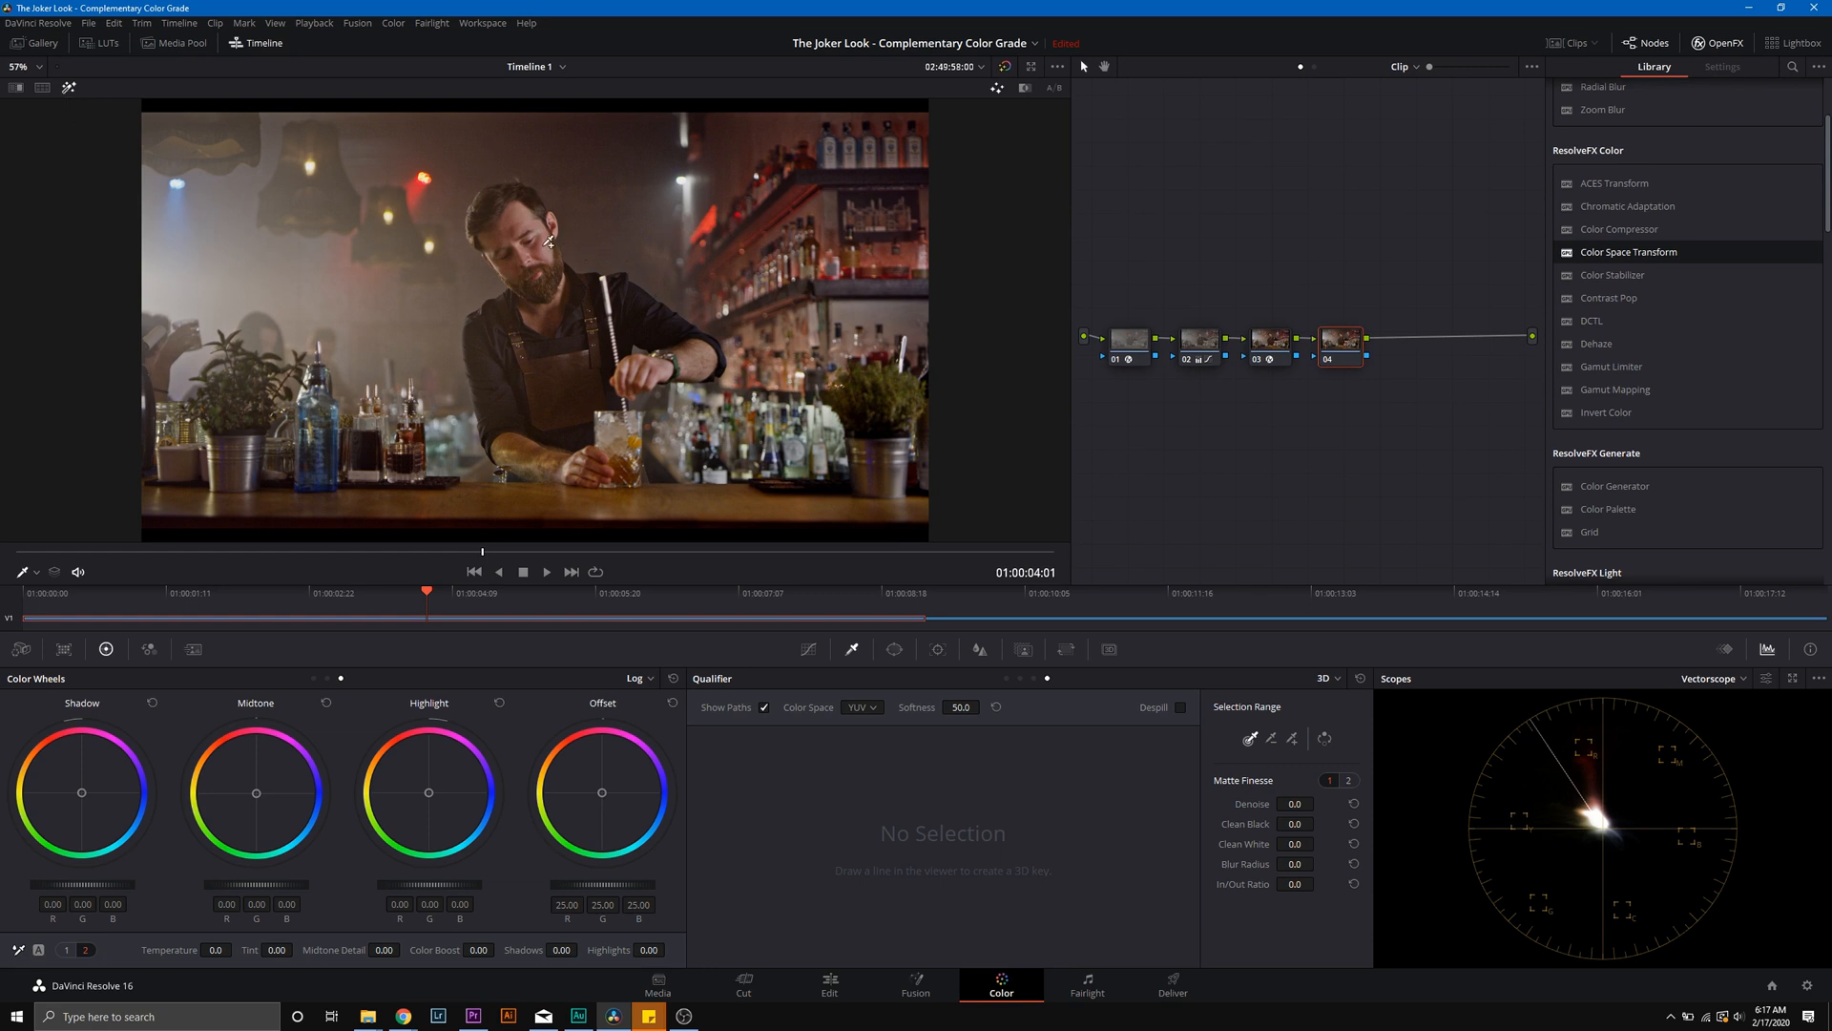
click(534, 248)
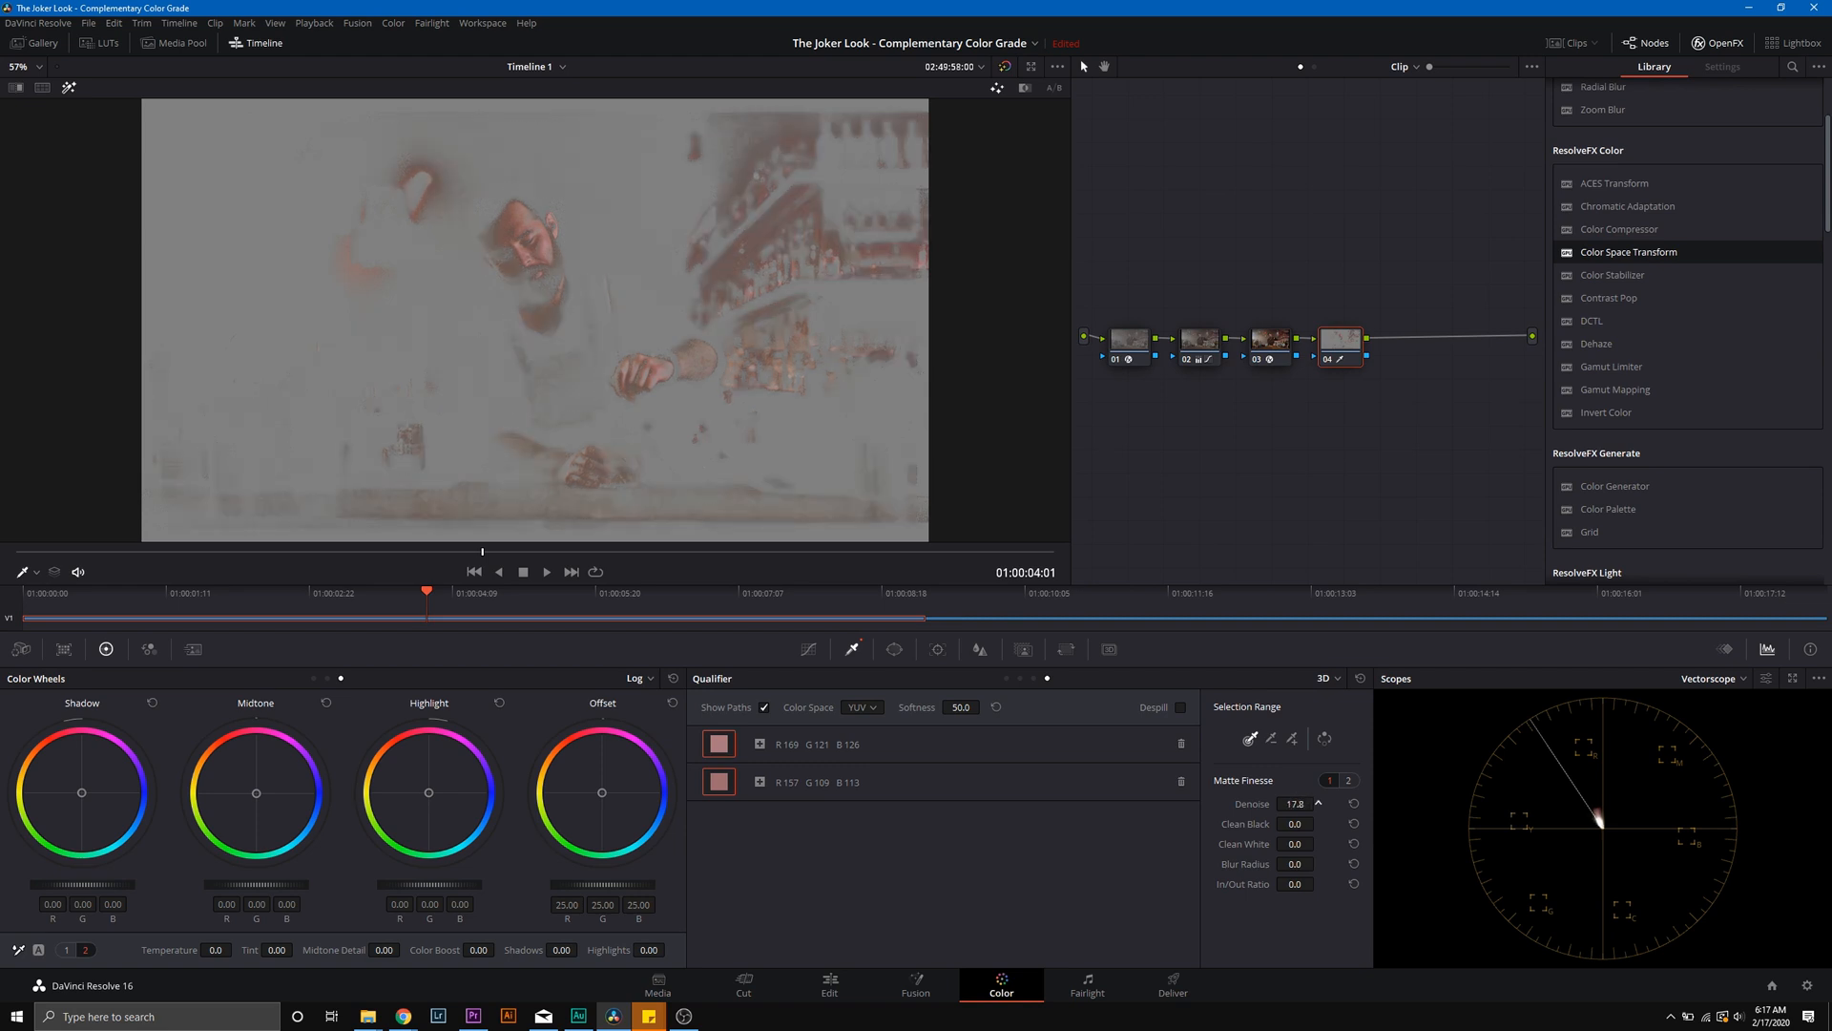
click(1294, 842)
text(15.1)
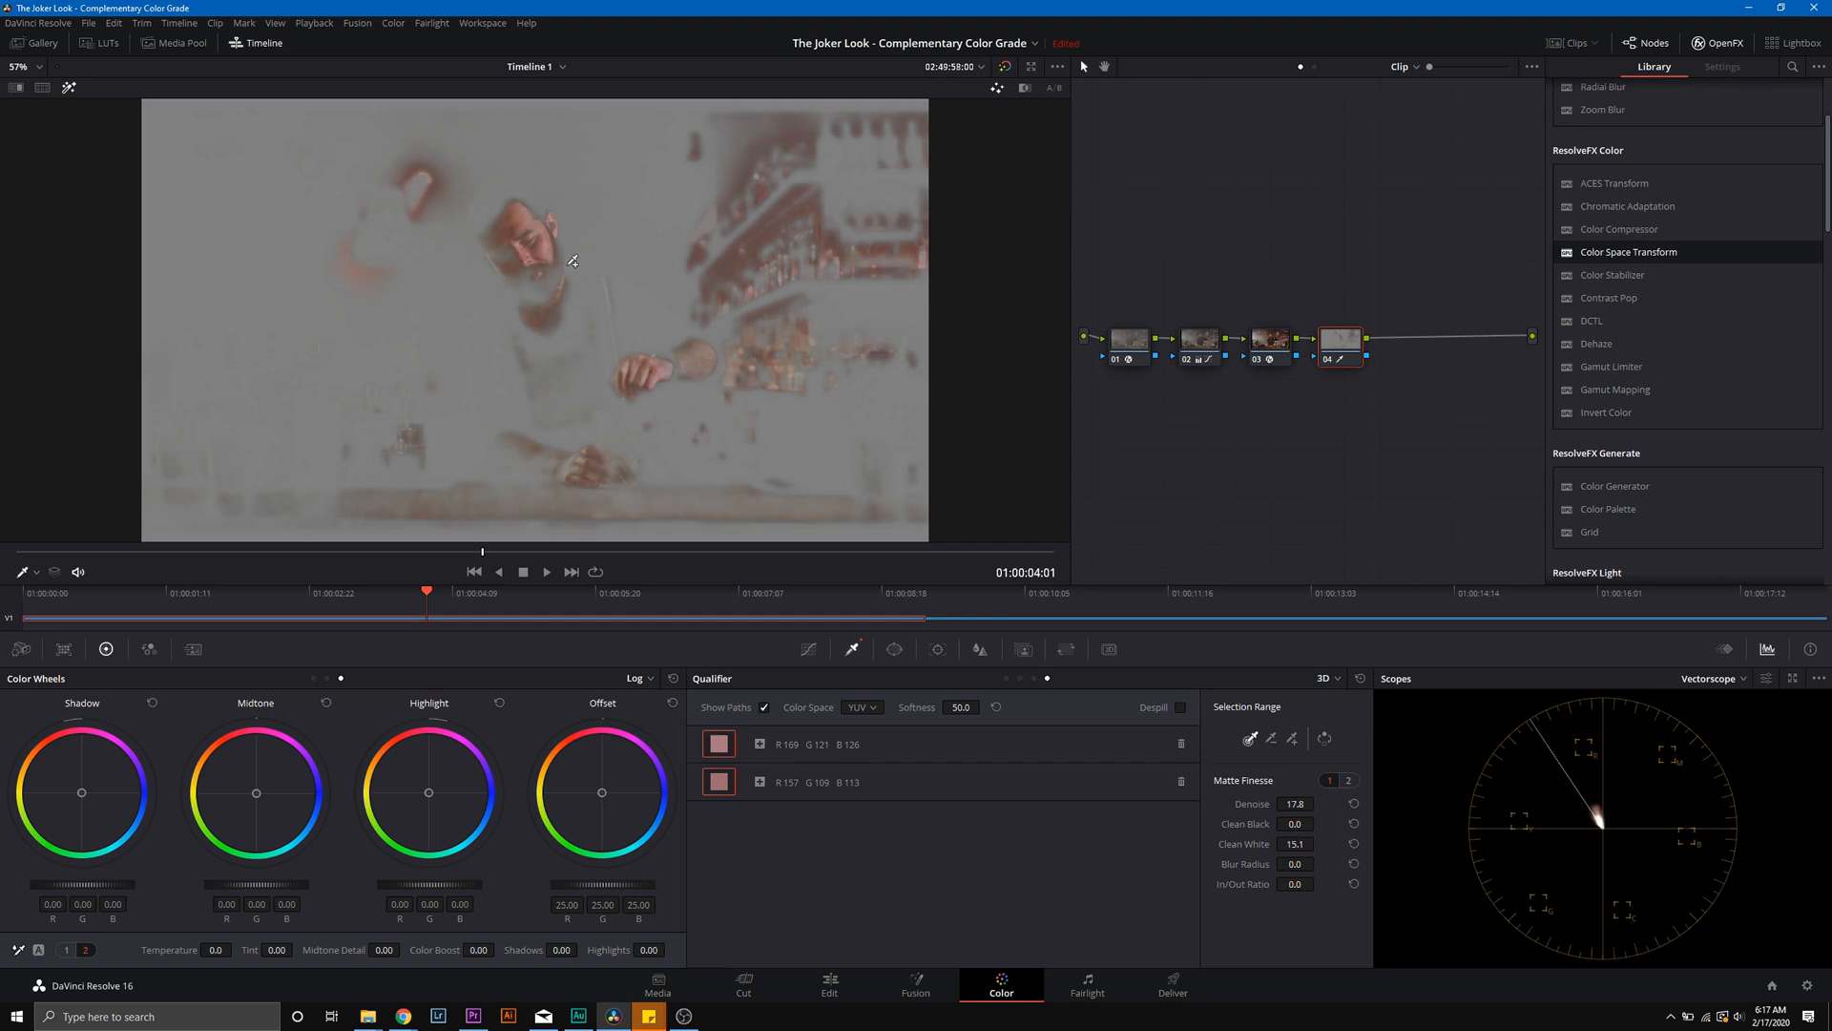
mouse_move(496, 221)
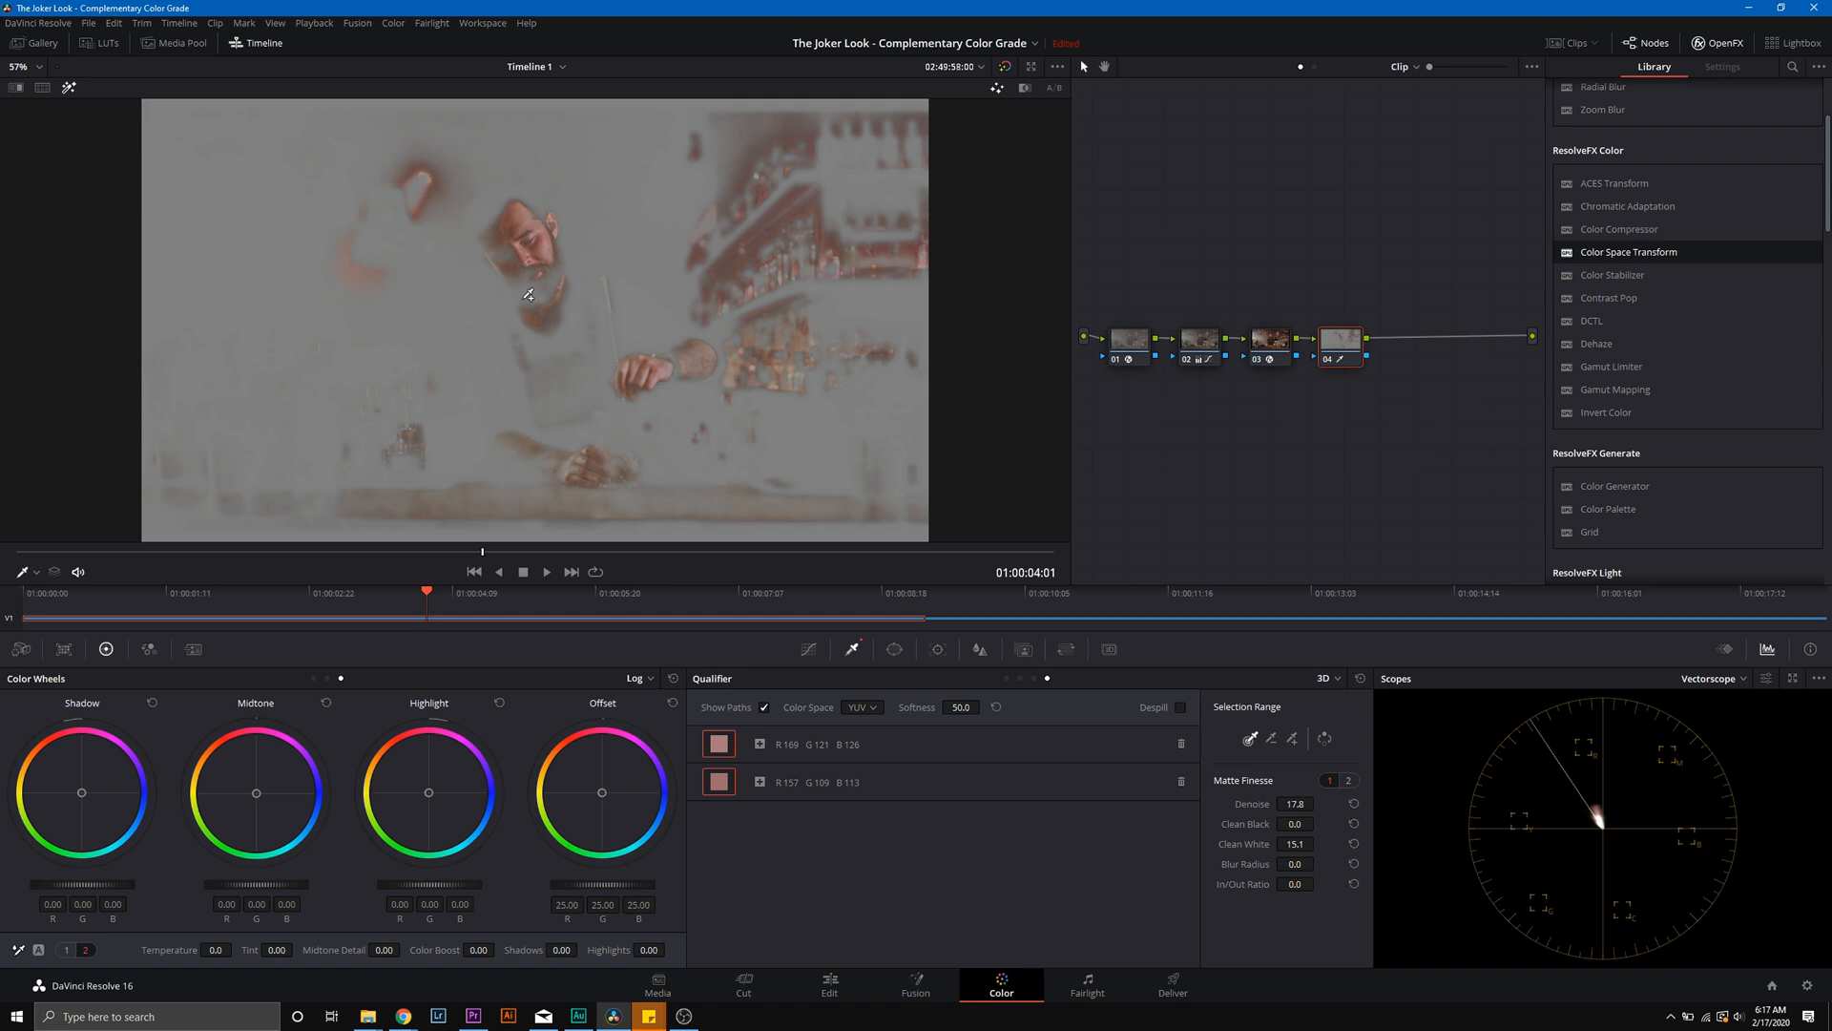
click(69, 88)
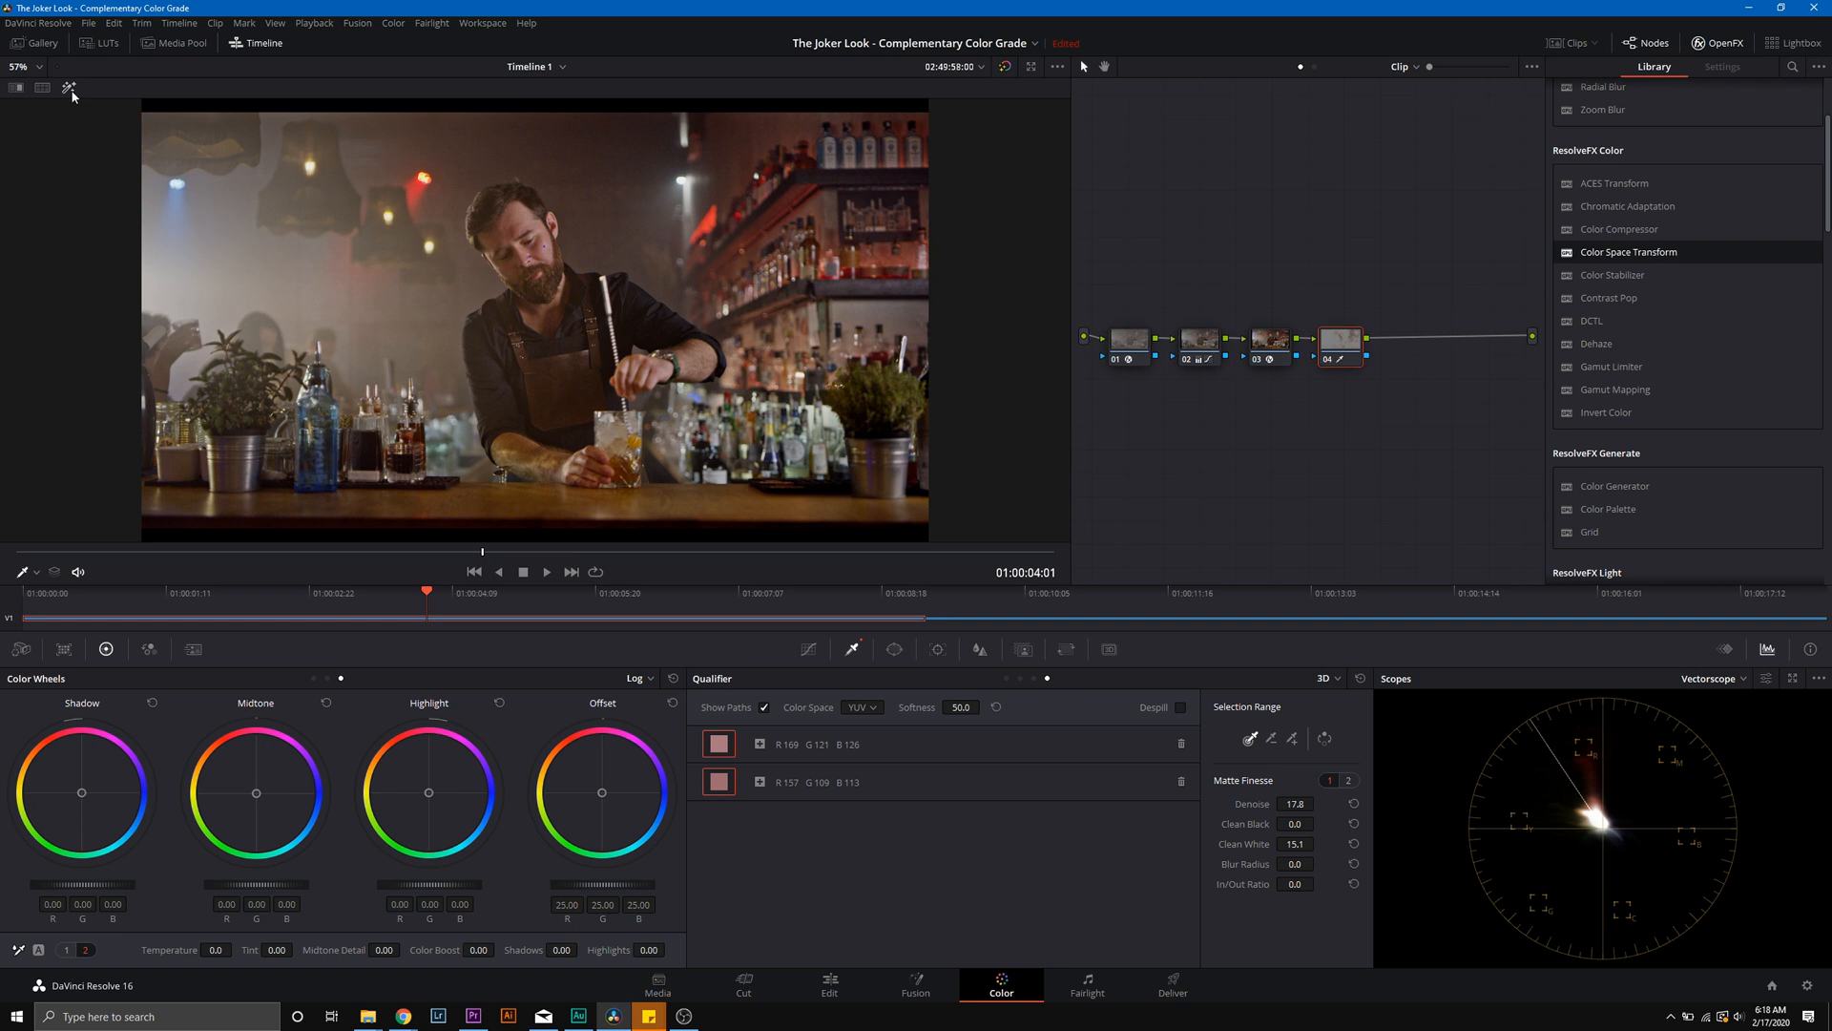
Step: Switch node 04's wheels to primaries and set Offset to about R 20.00, G 25.95, B 26.48
click(637, 677)
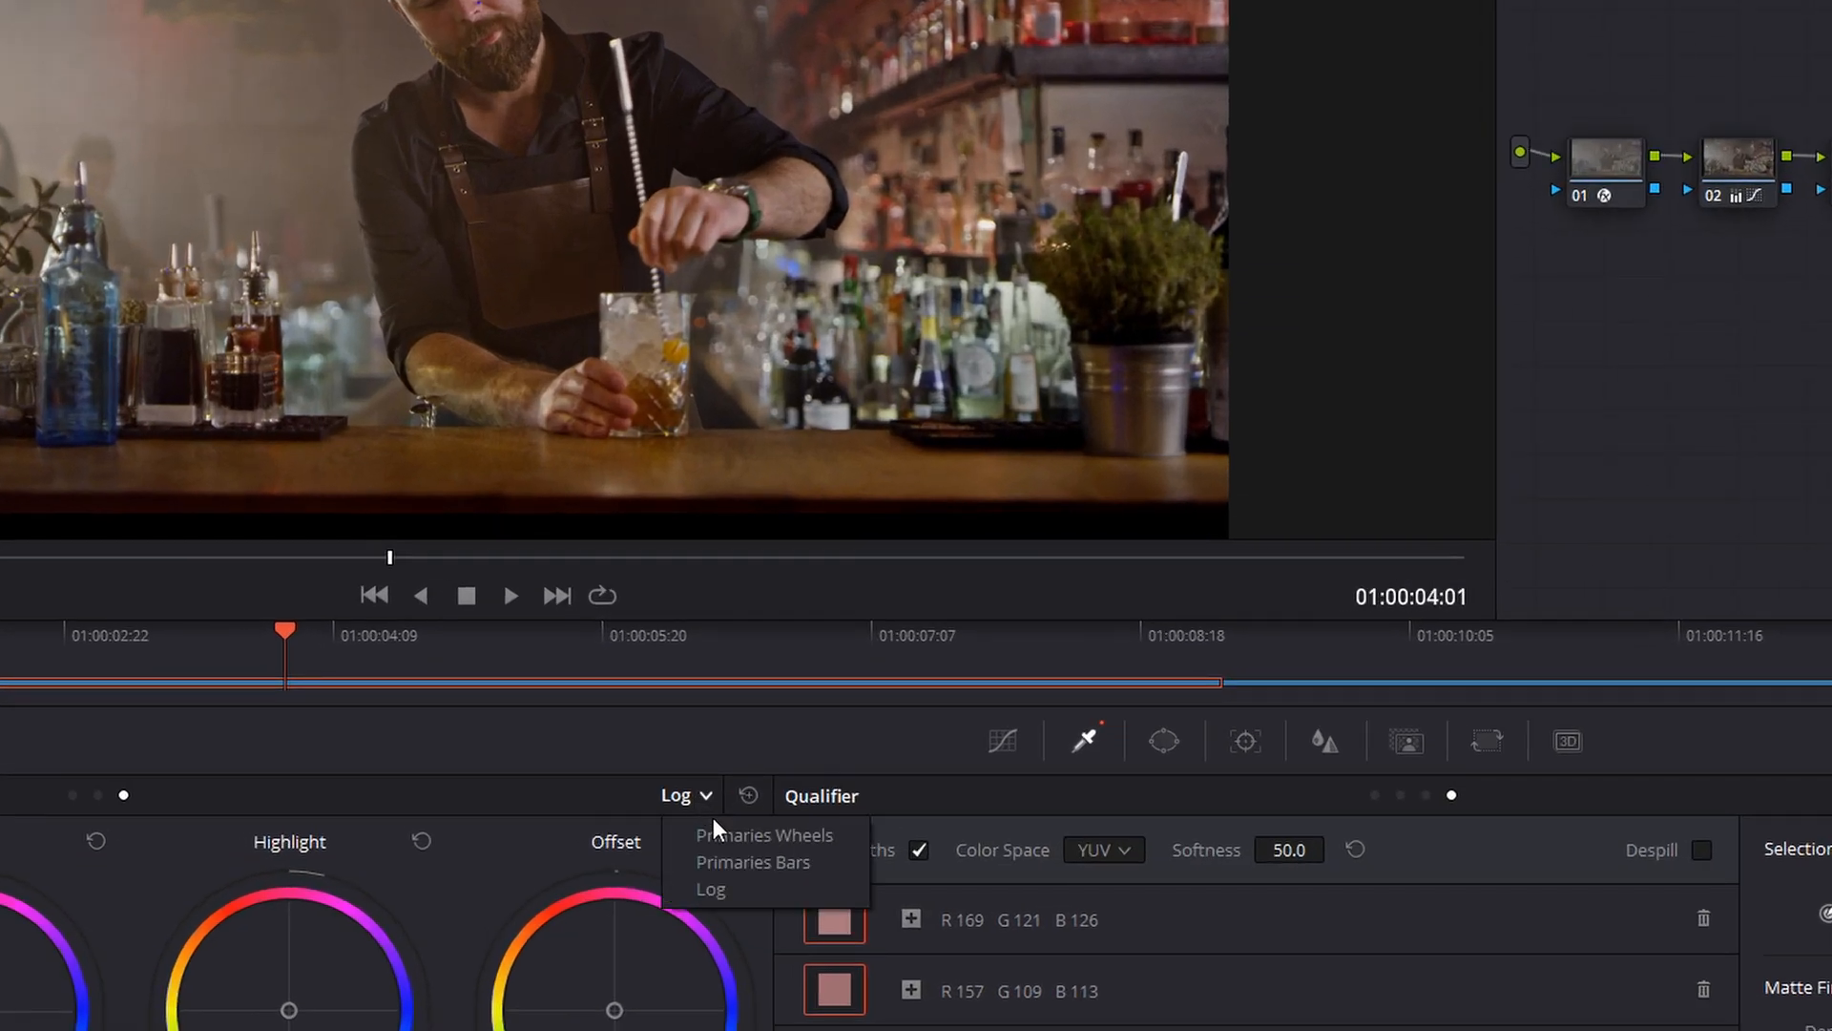
click(763, 834)
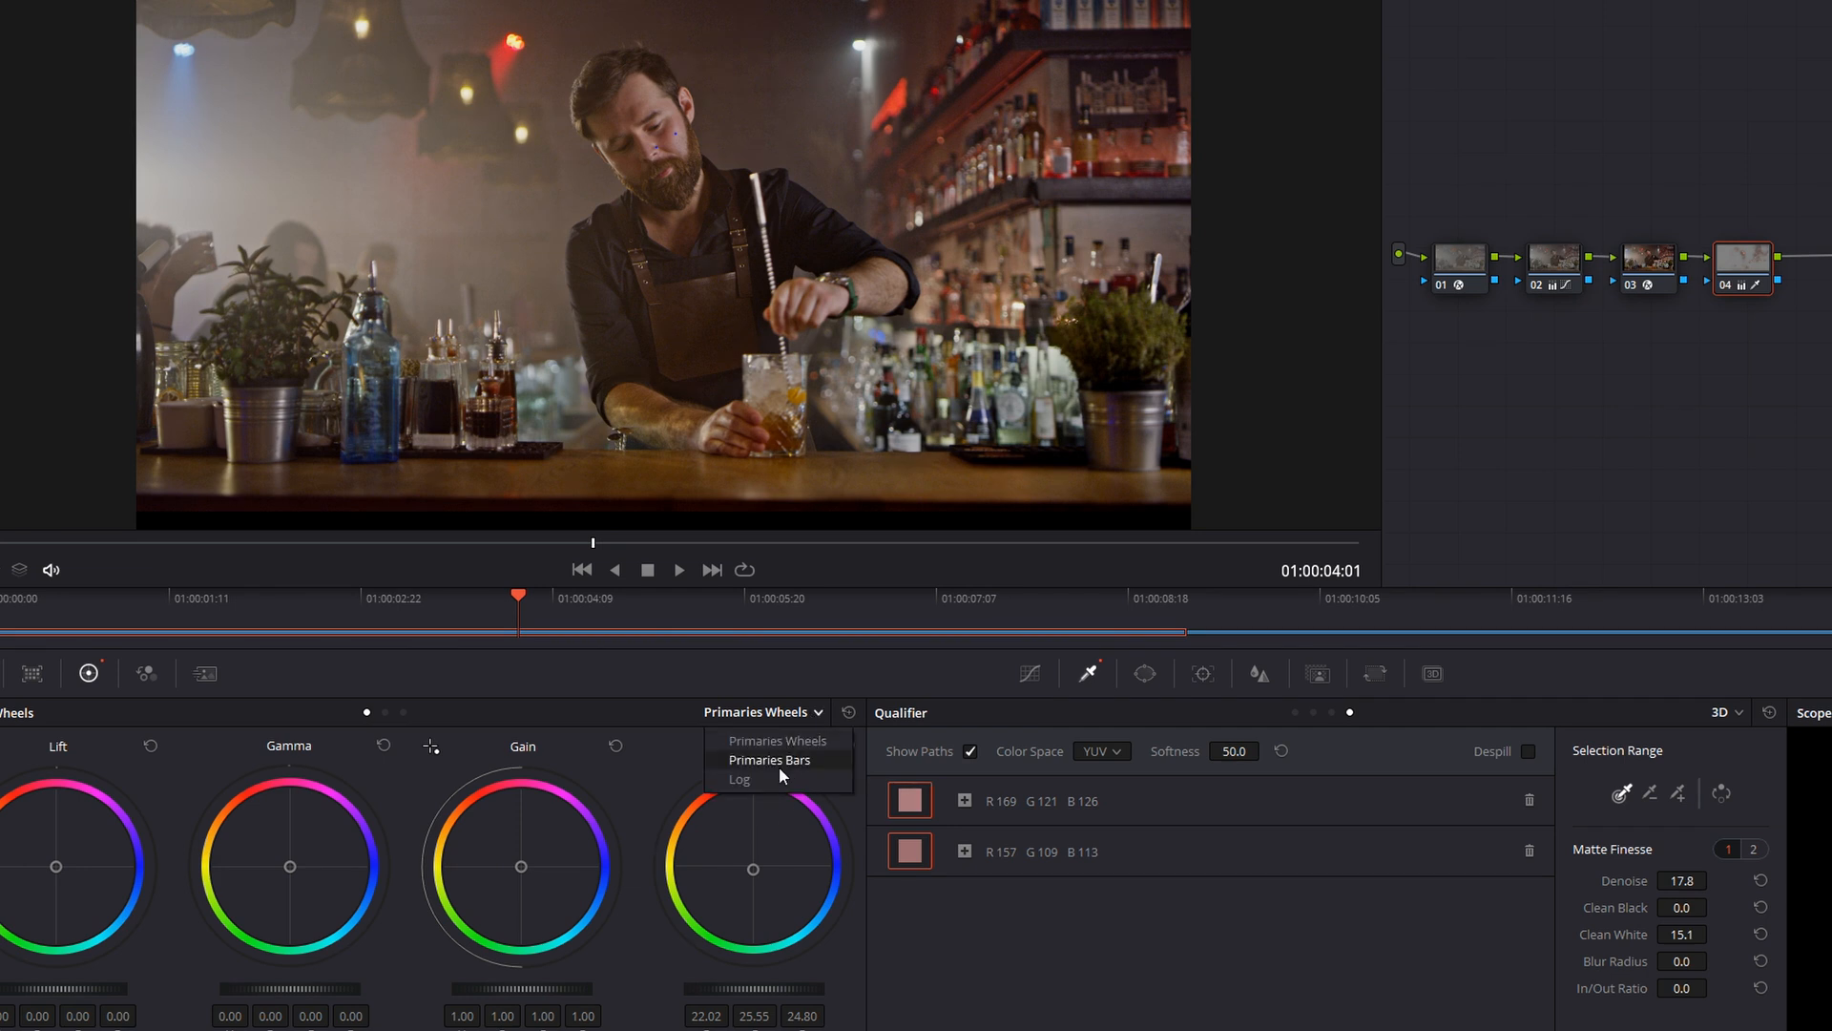
click(738, 778)
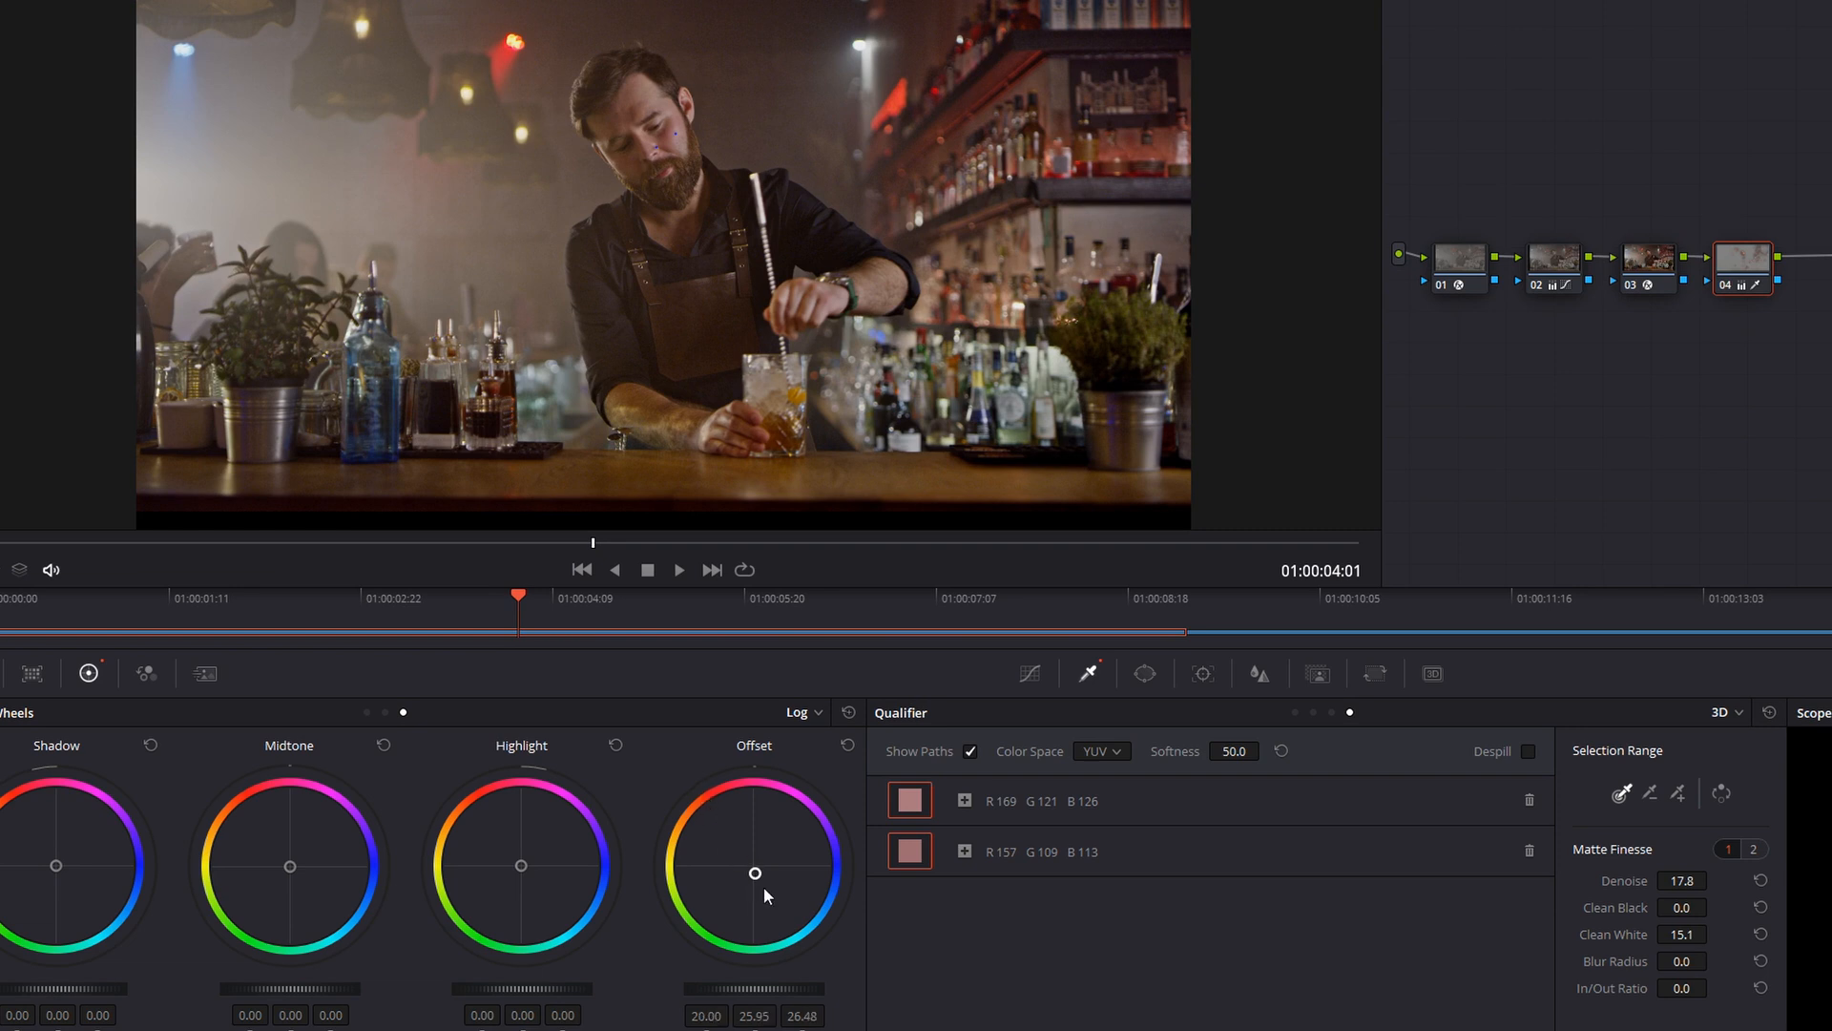
mouse_move(755, 941)
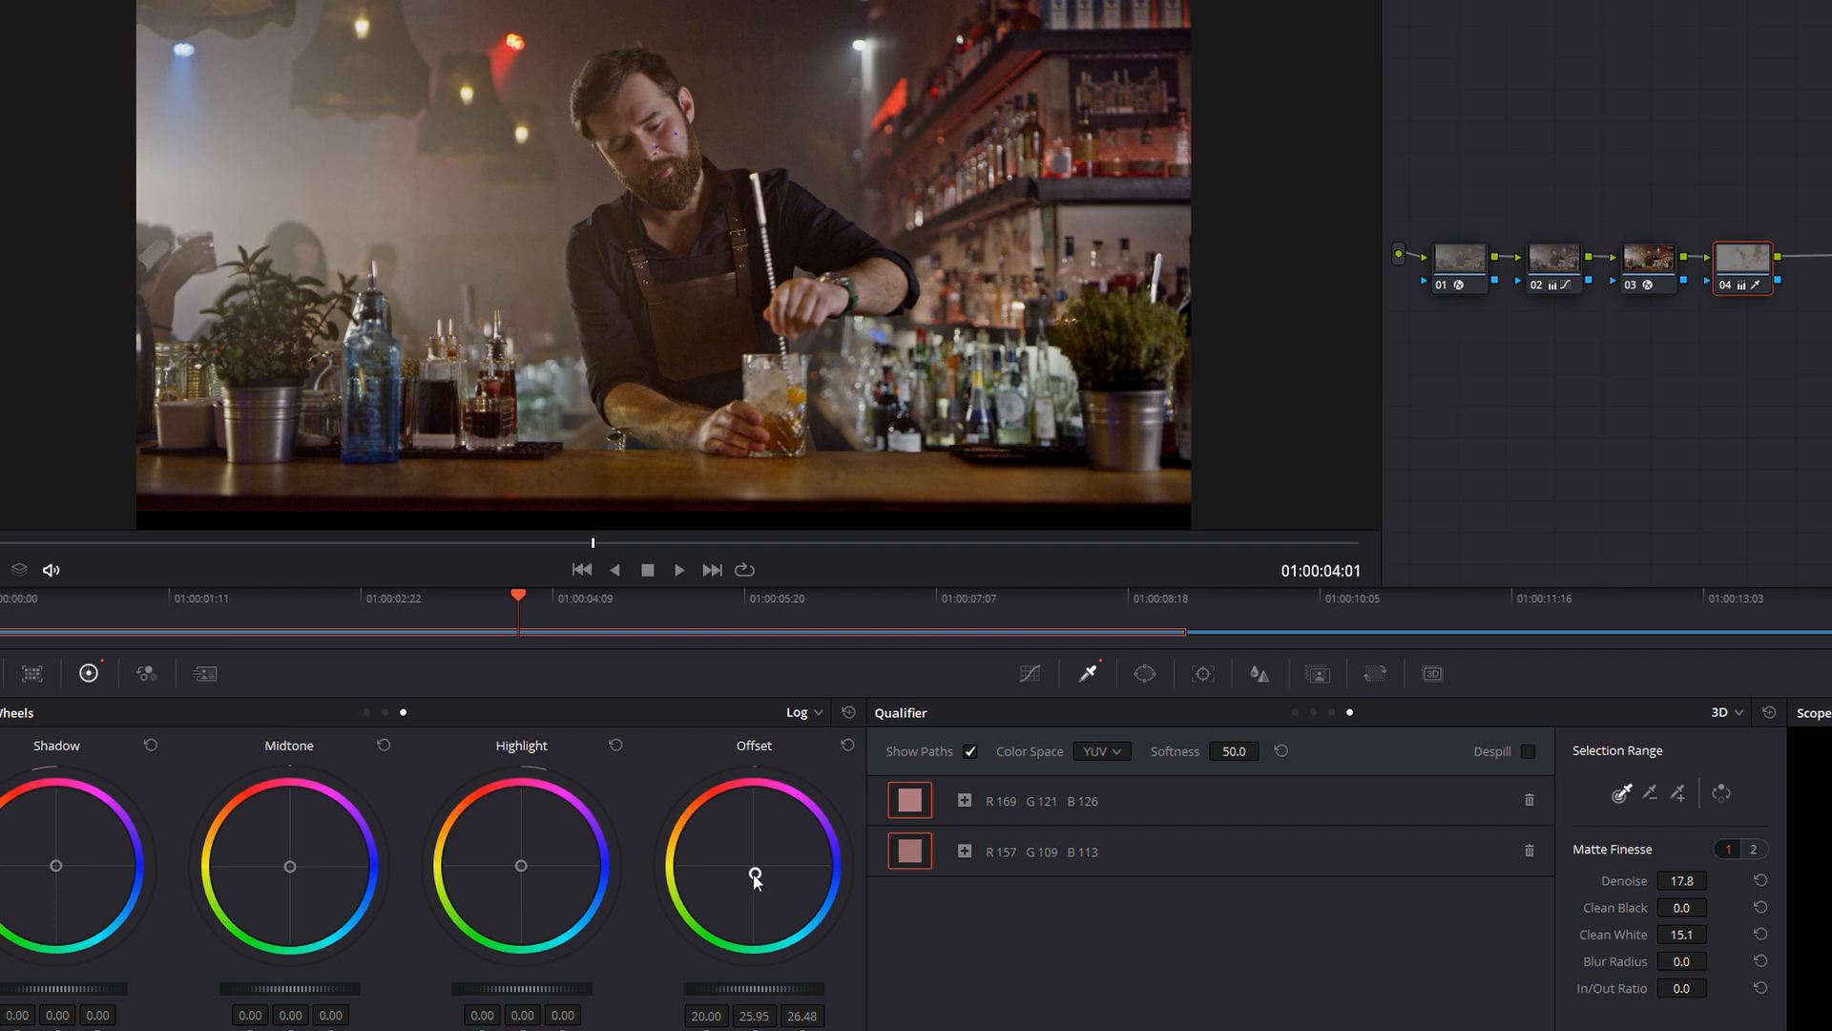
mouse_move(755, 876)
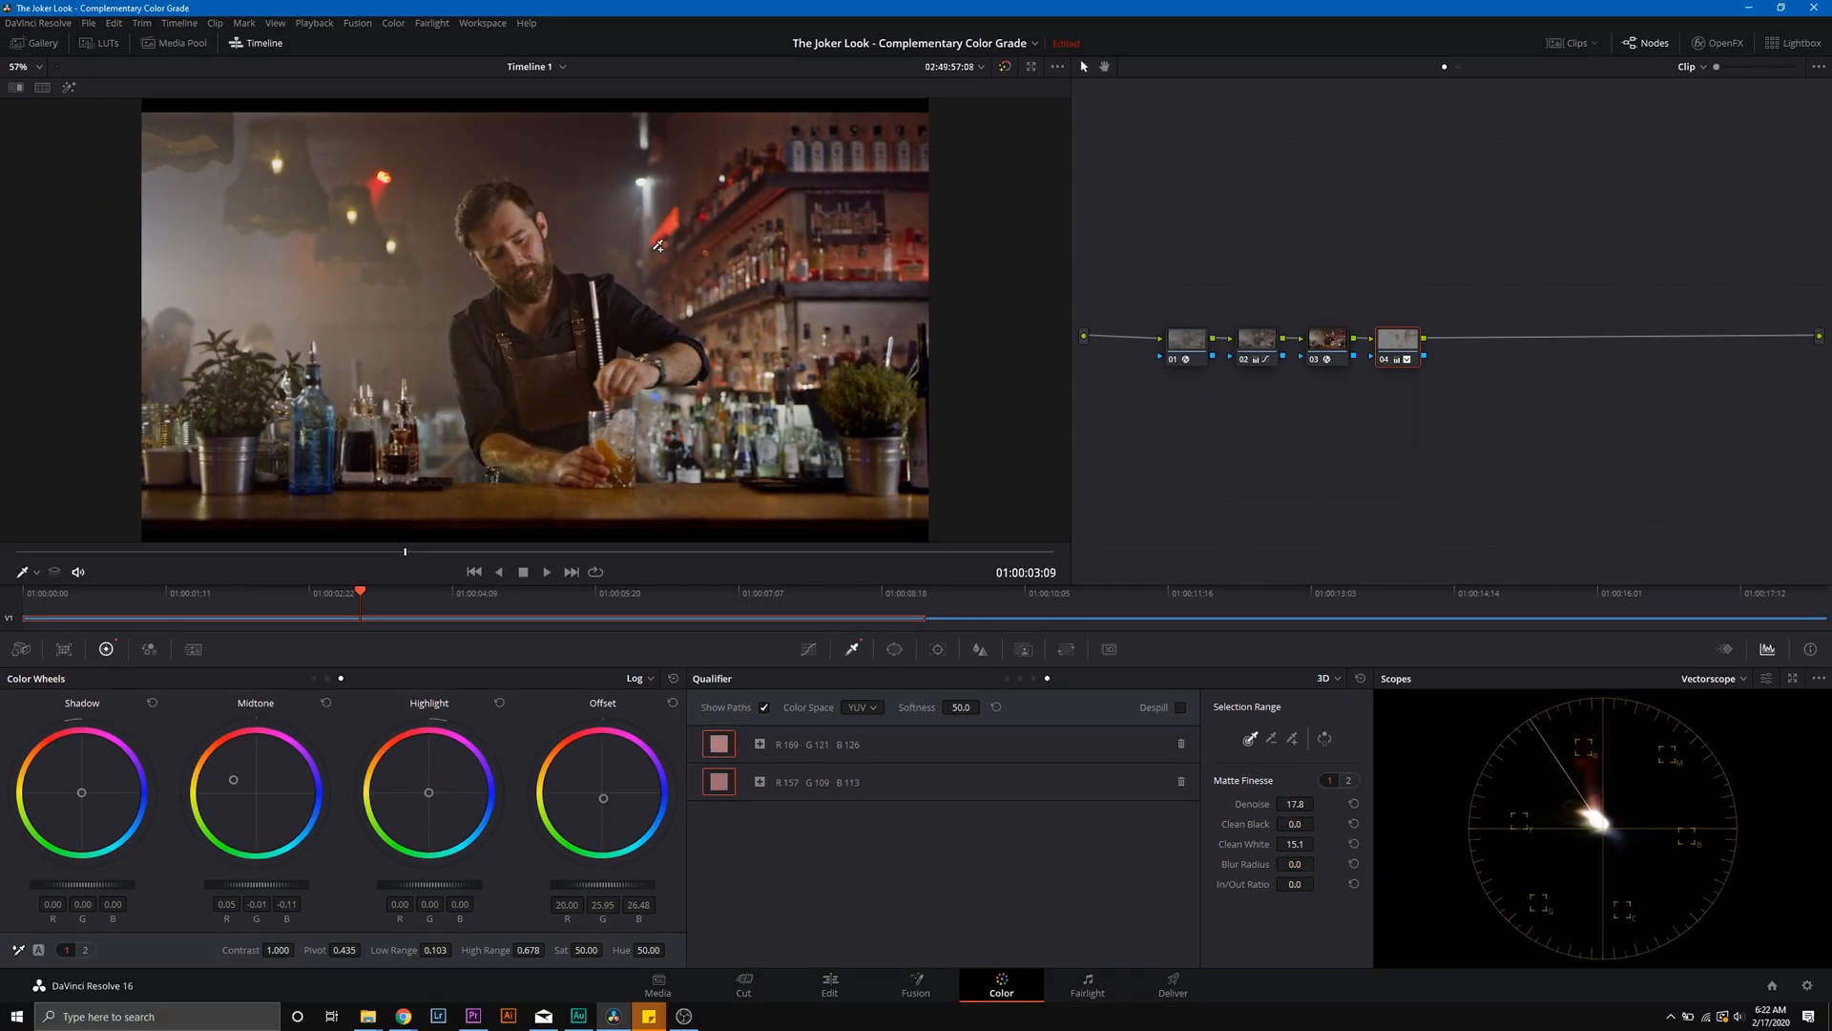
mouse_move(790, 815)
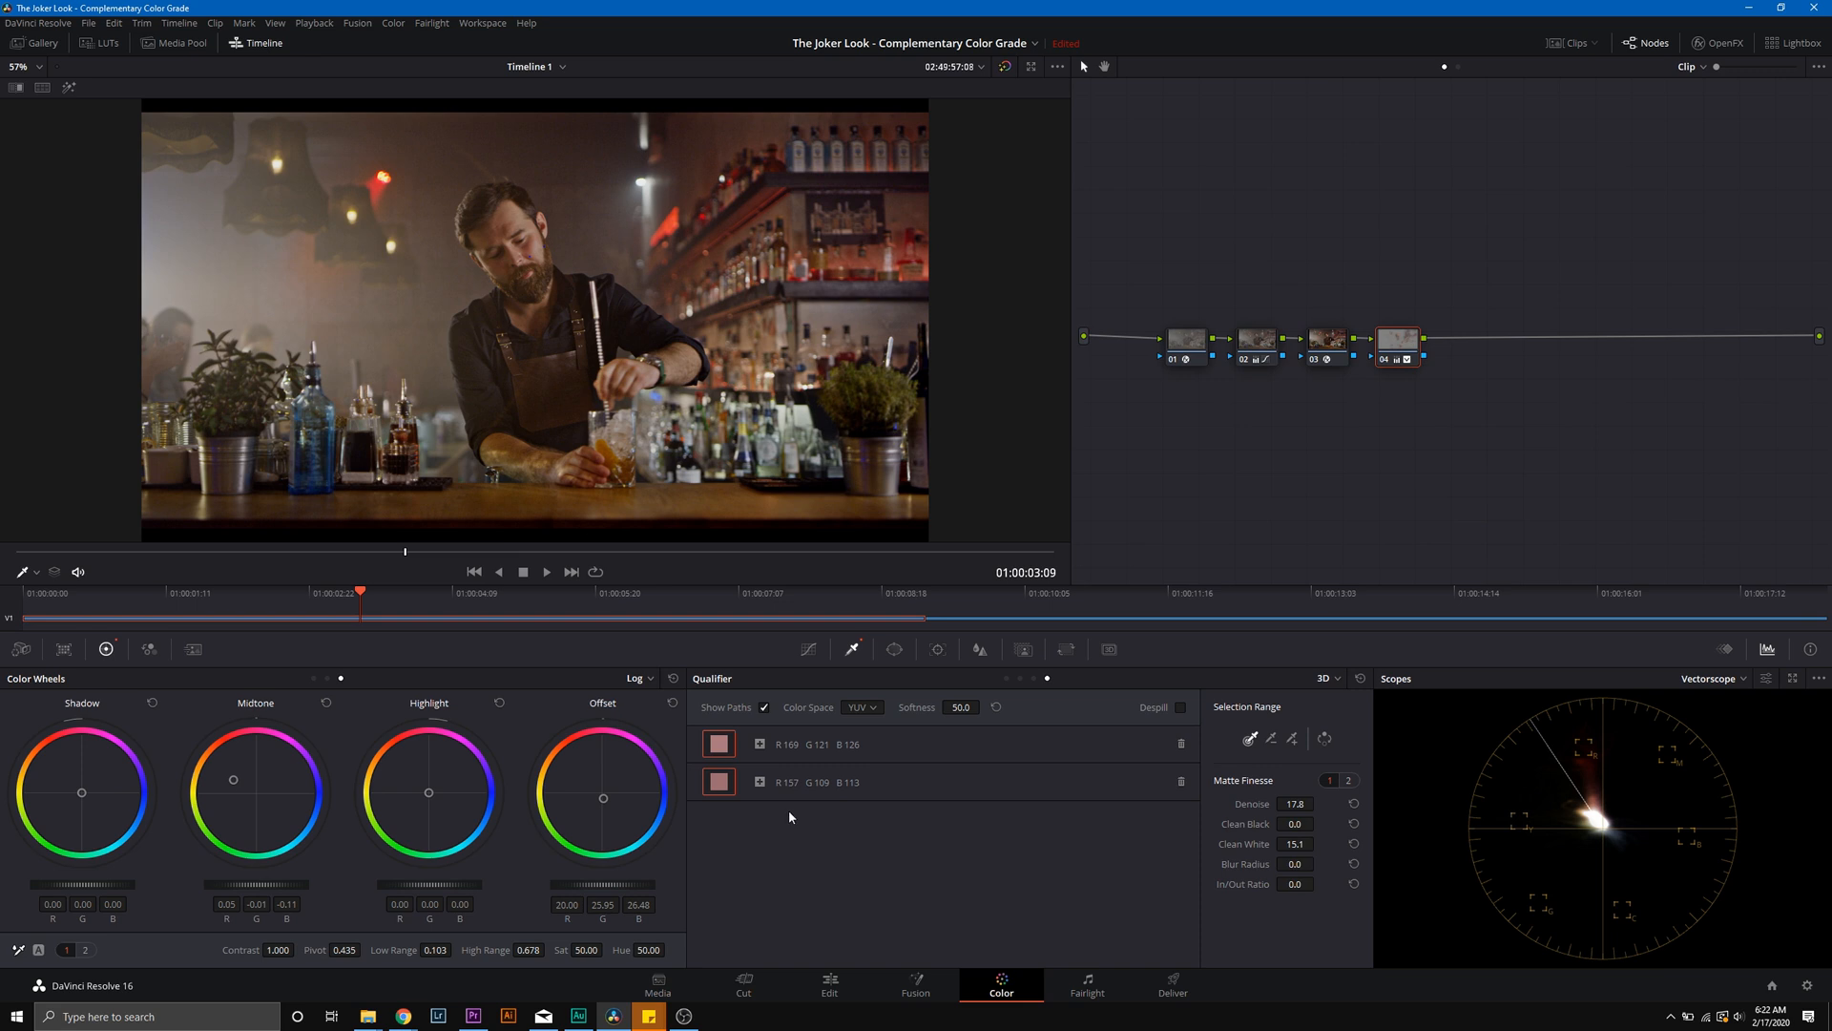
mouse_move(565, 768)
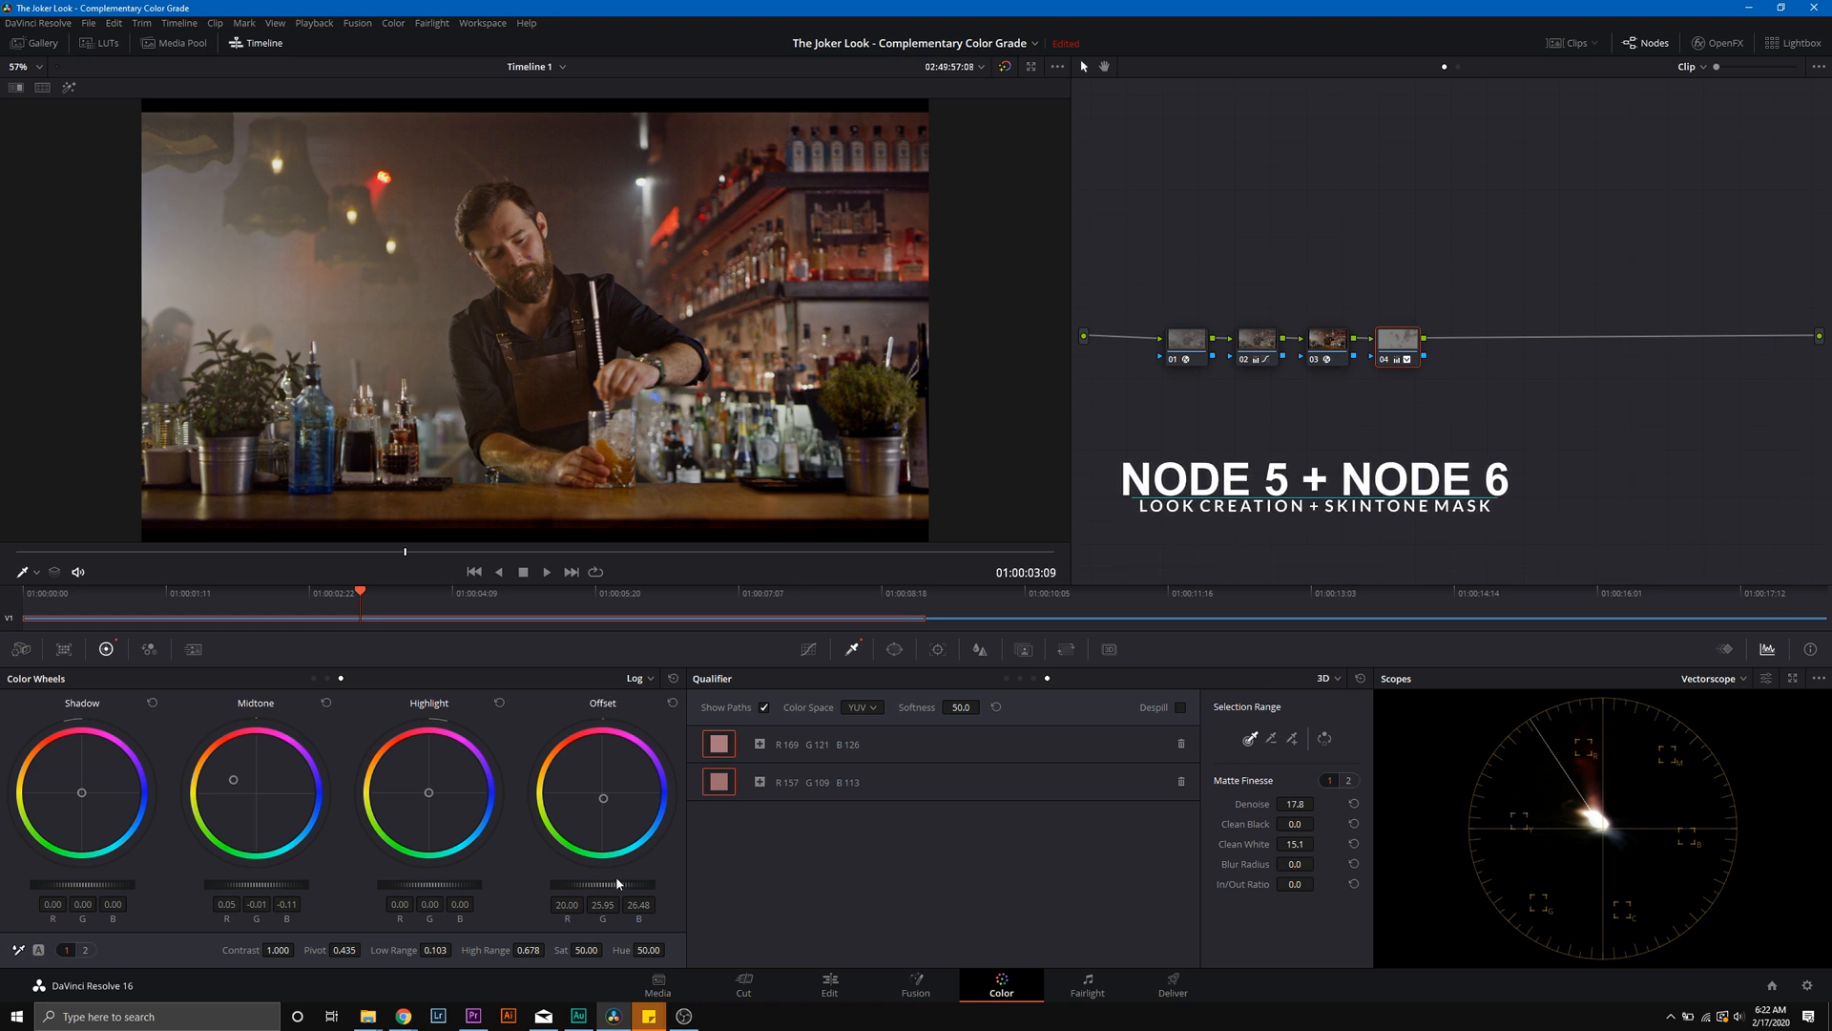
Step: Add a layer node after node 04, creating nodes 05 and 07 into a layer mixer, and select node 05
right_click(1397, 340)
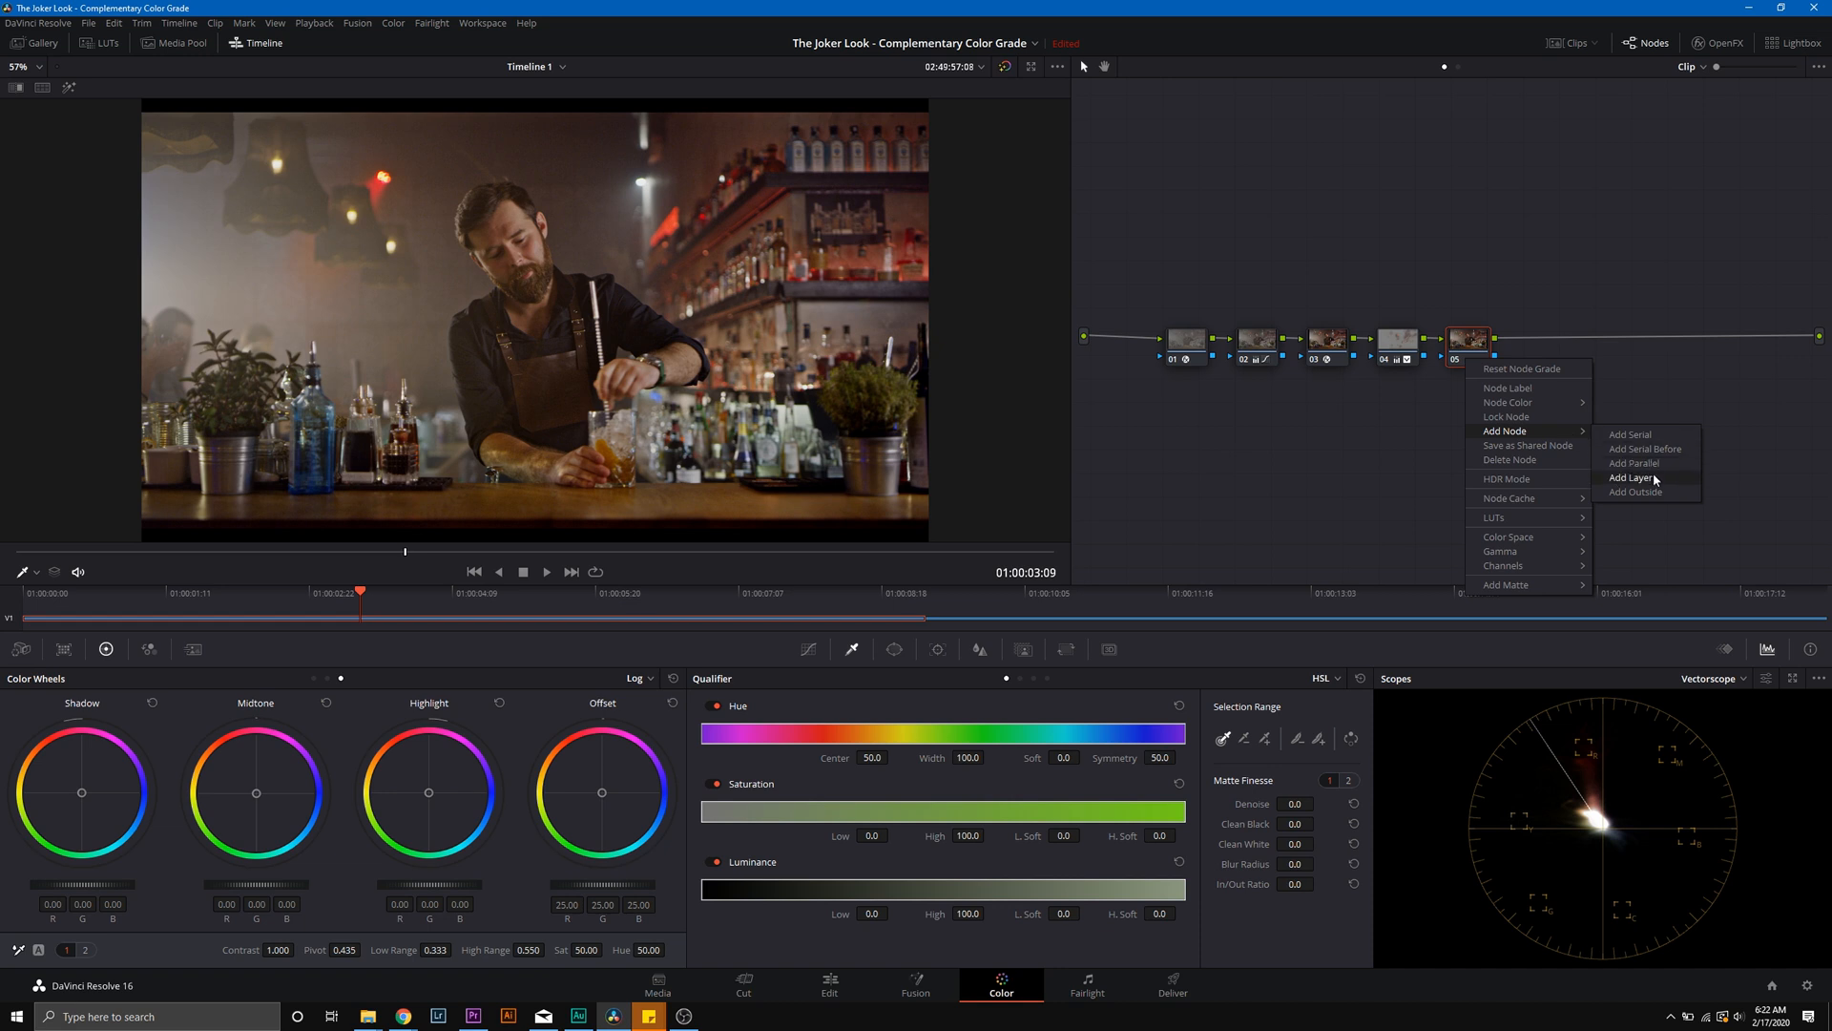
click(1636, 477)
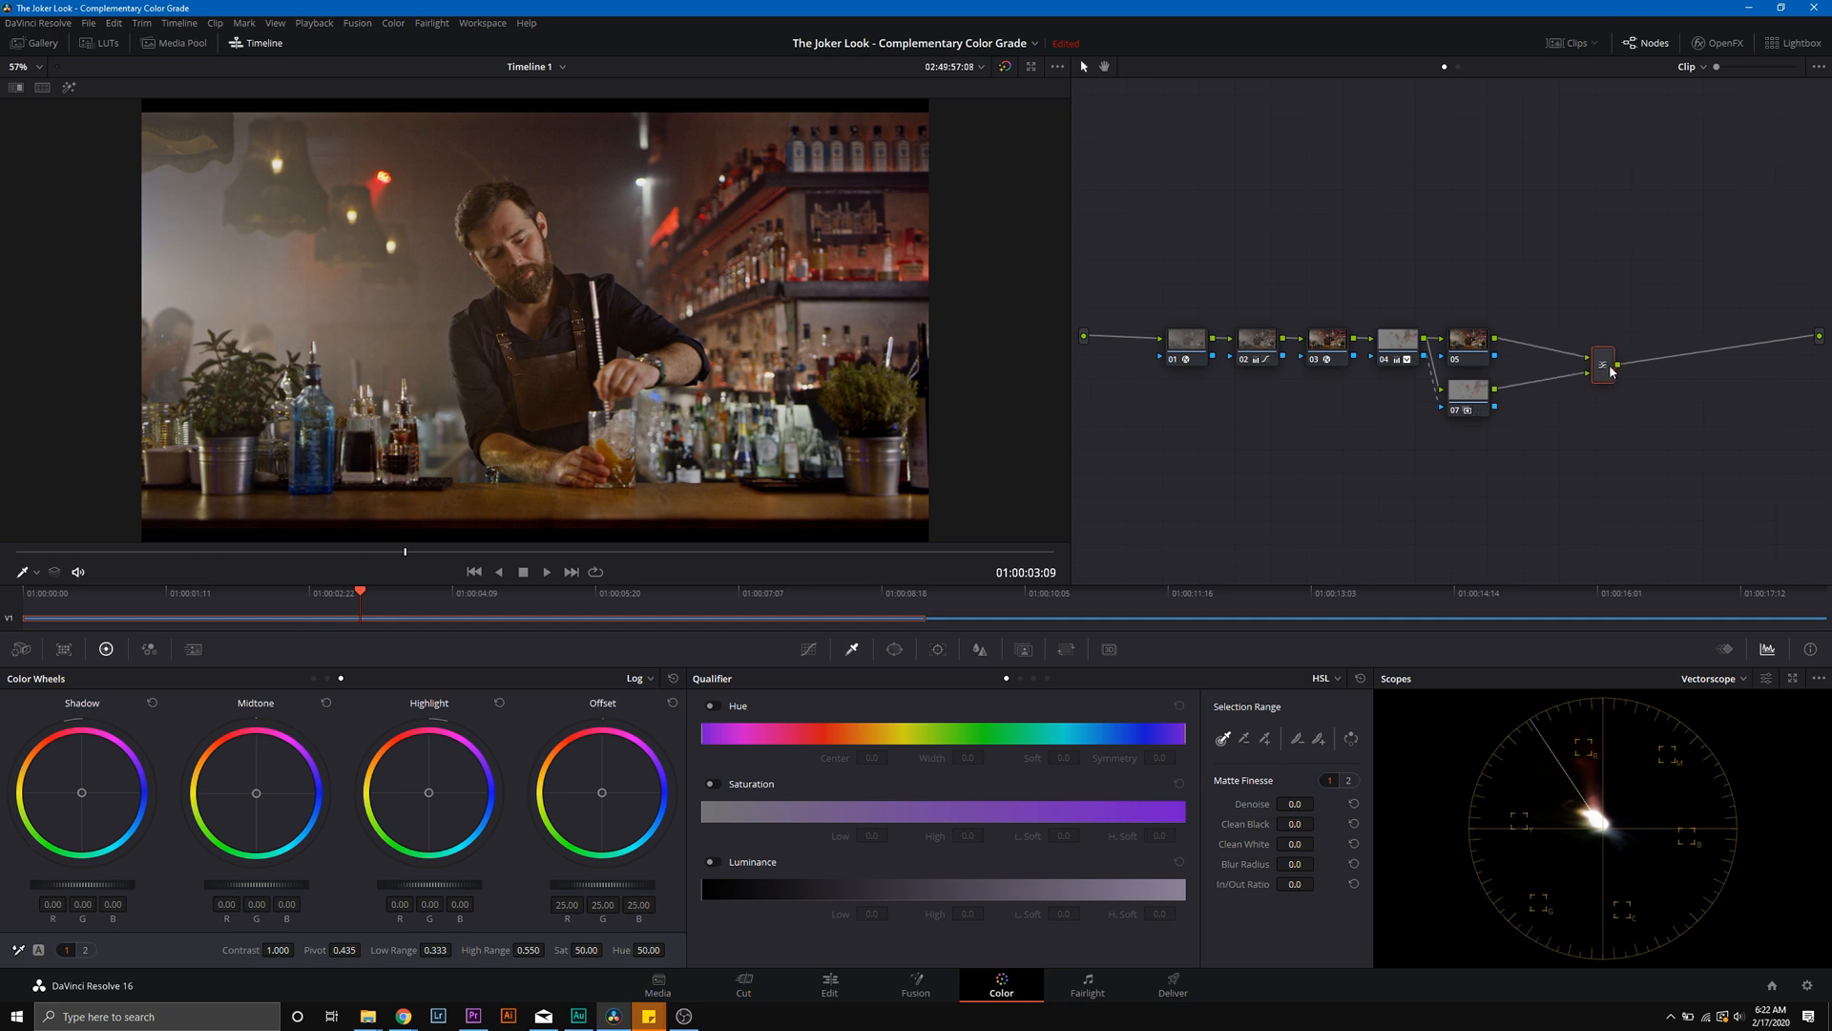
click(1515, 340)
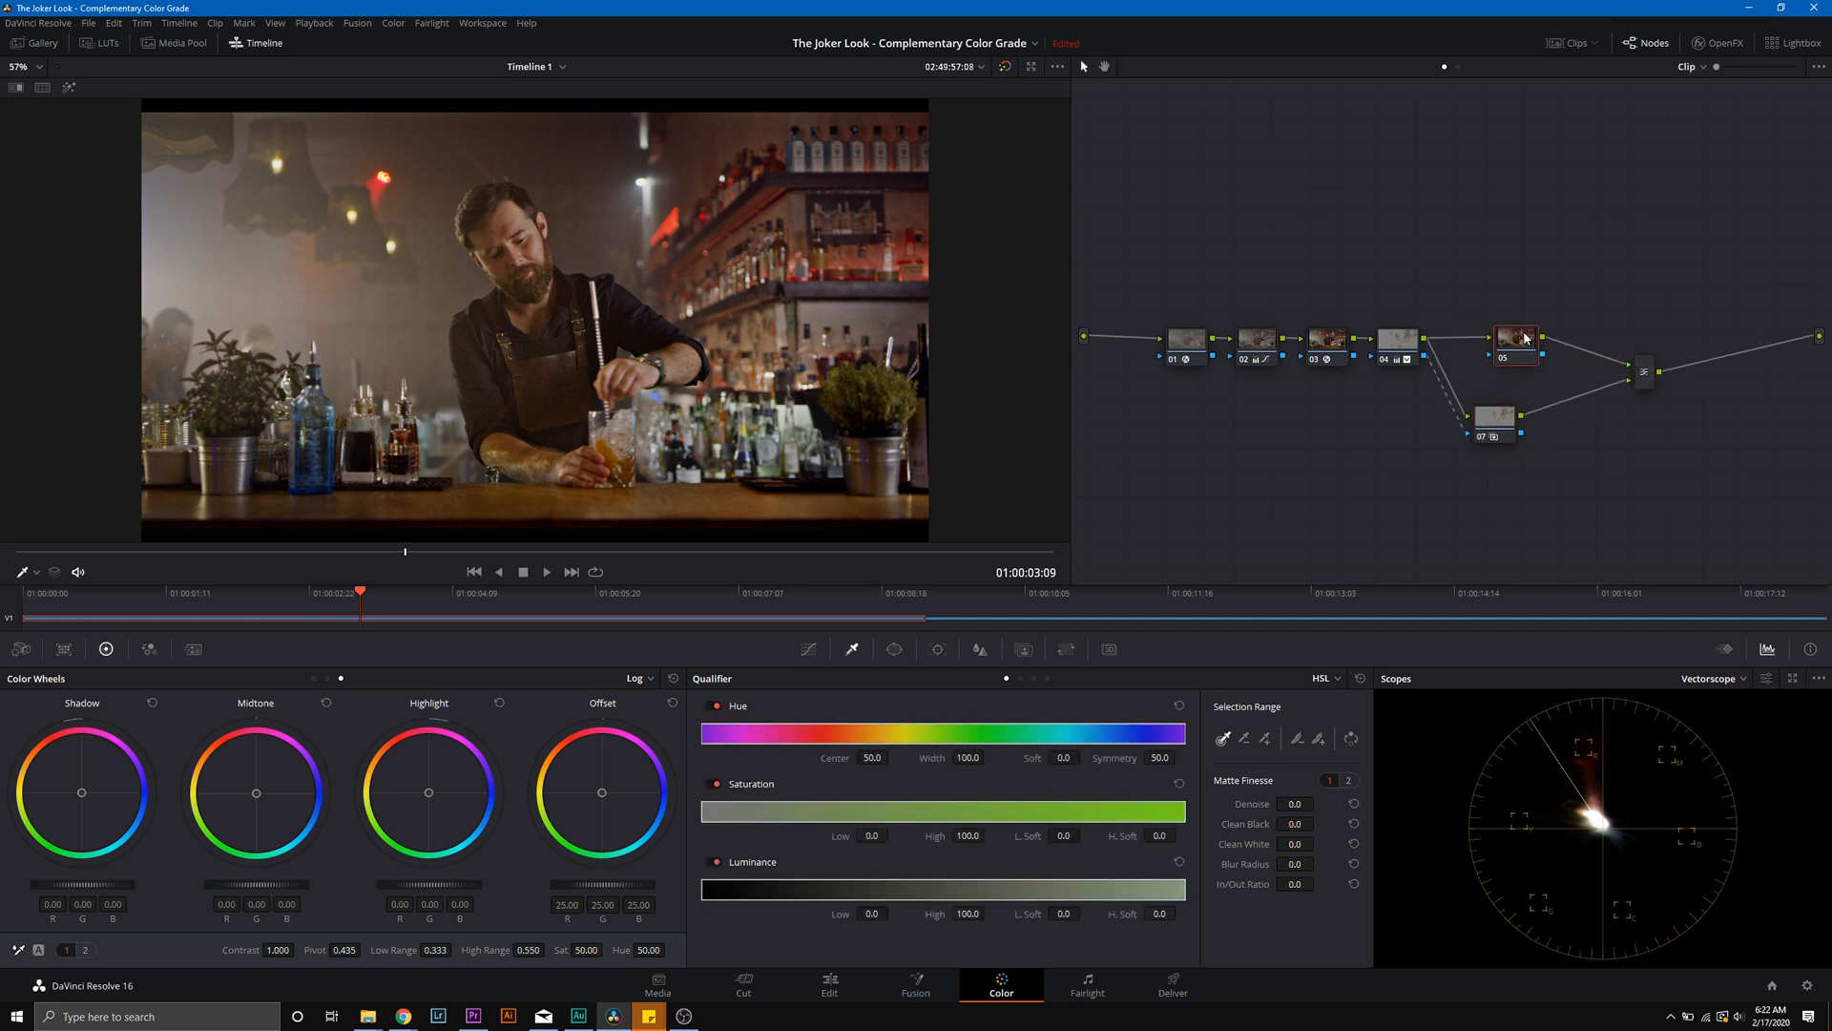
click(1513, 337)
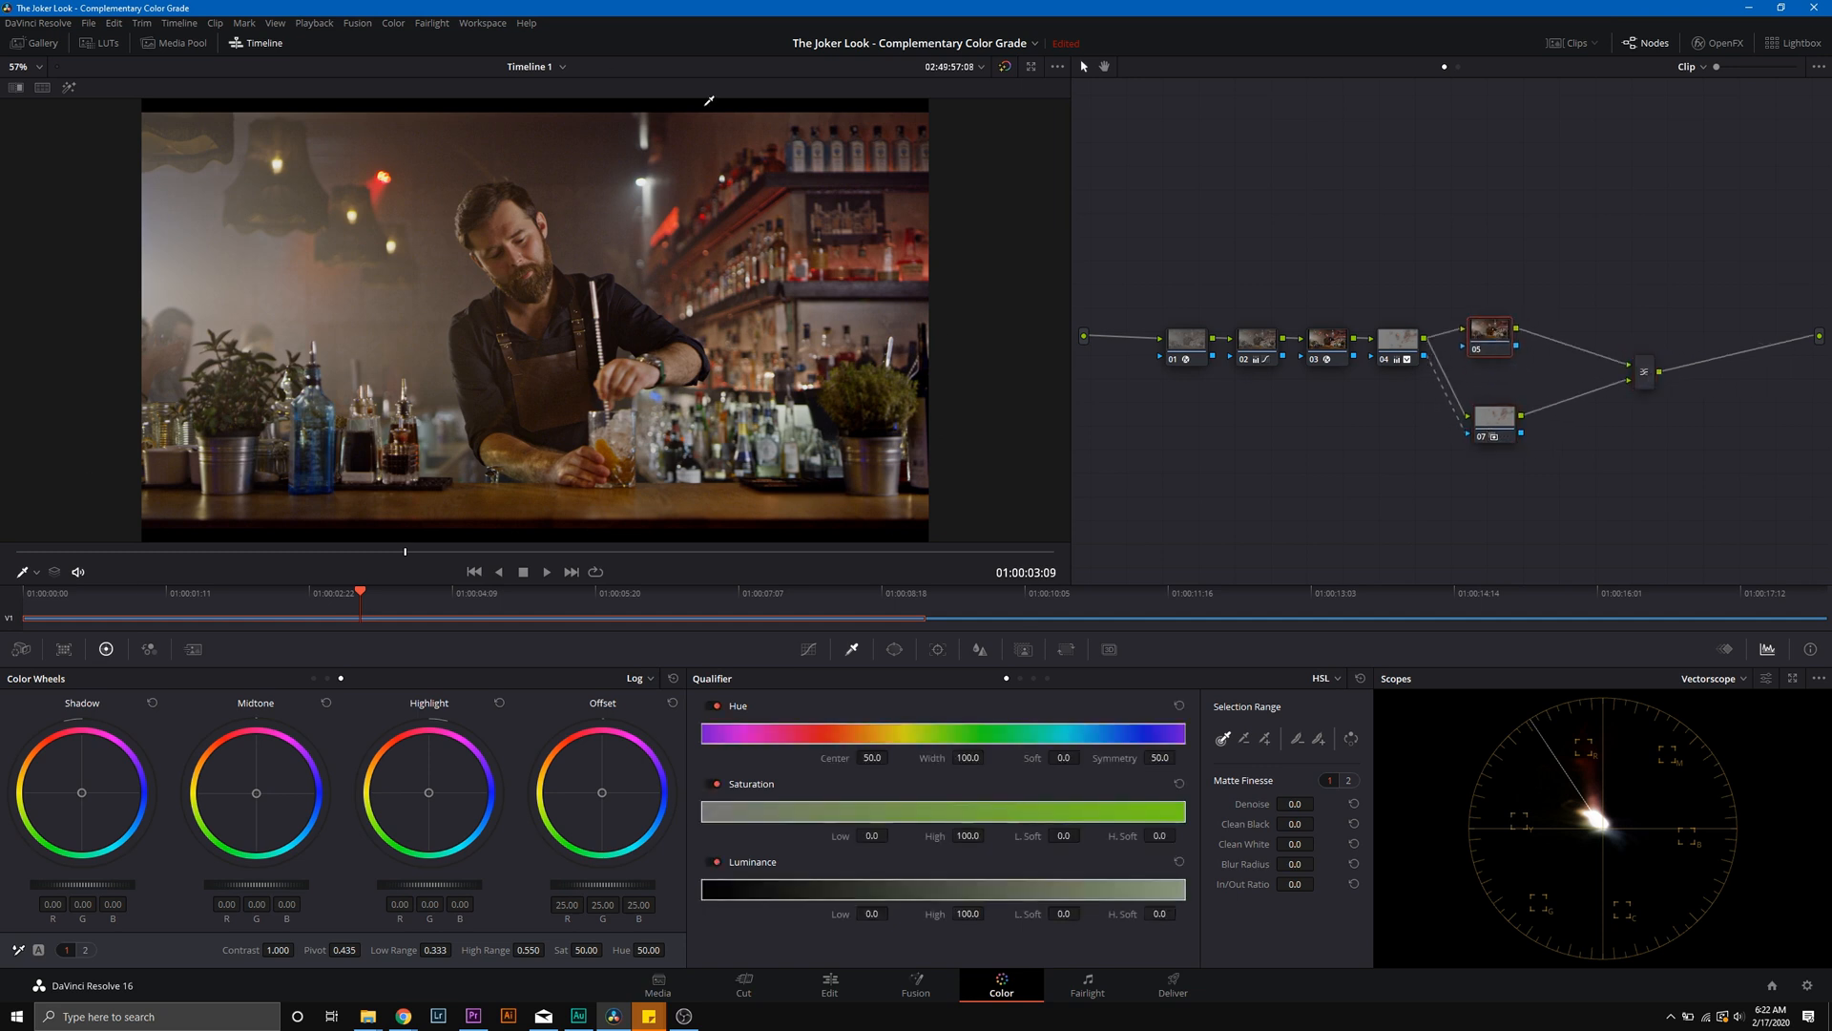
mouse_move(355, 170)
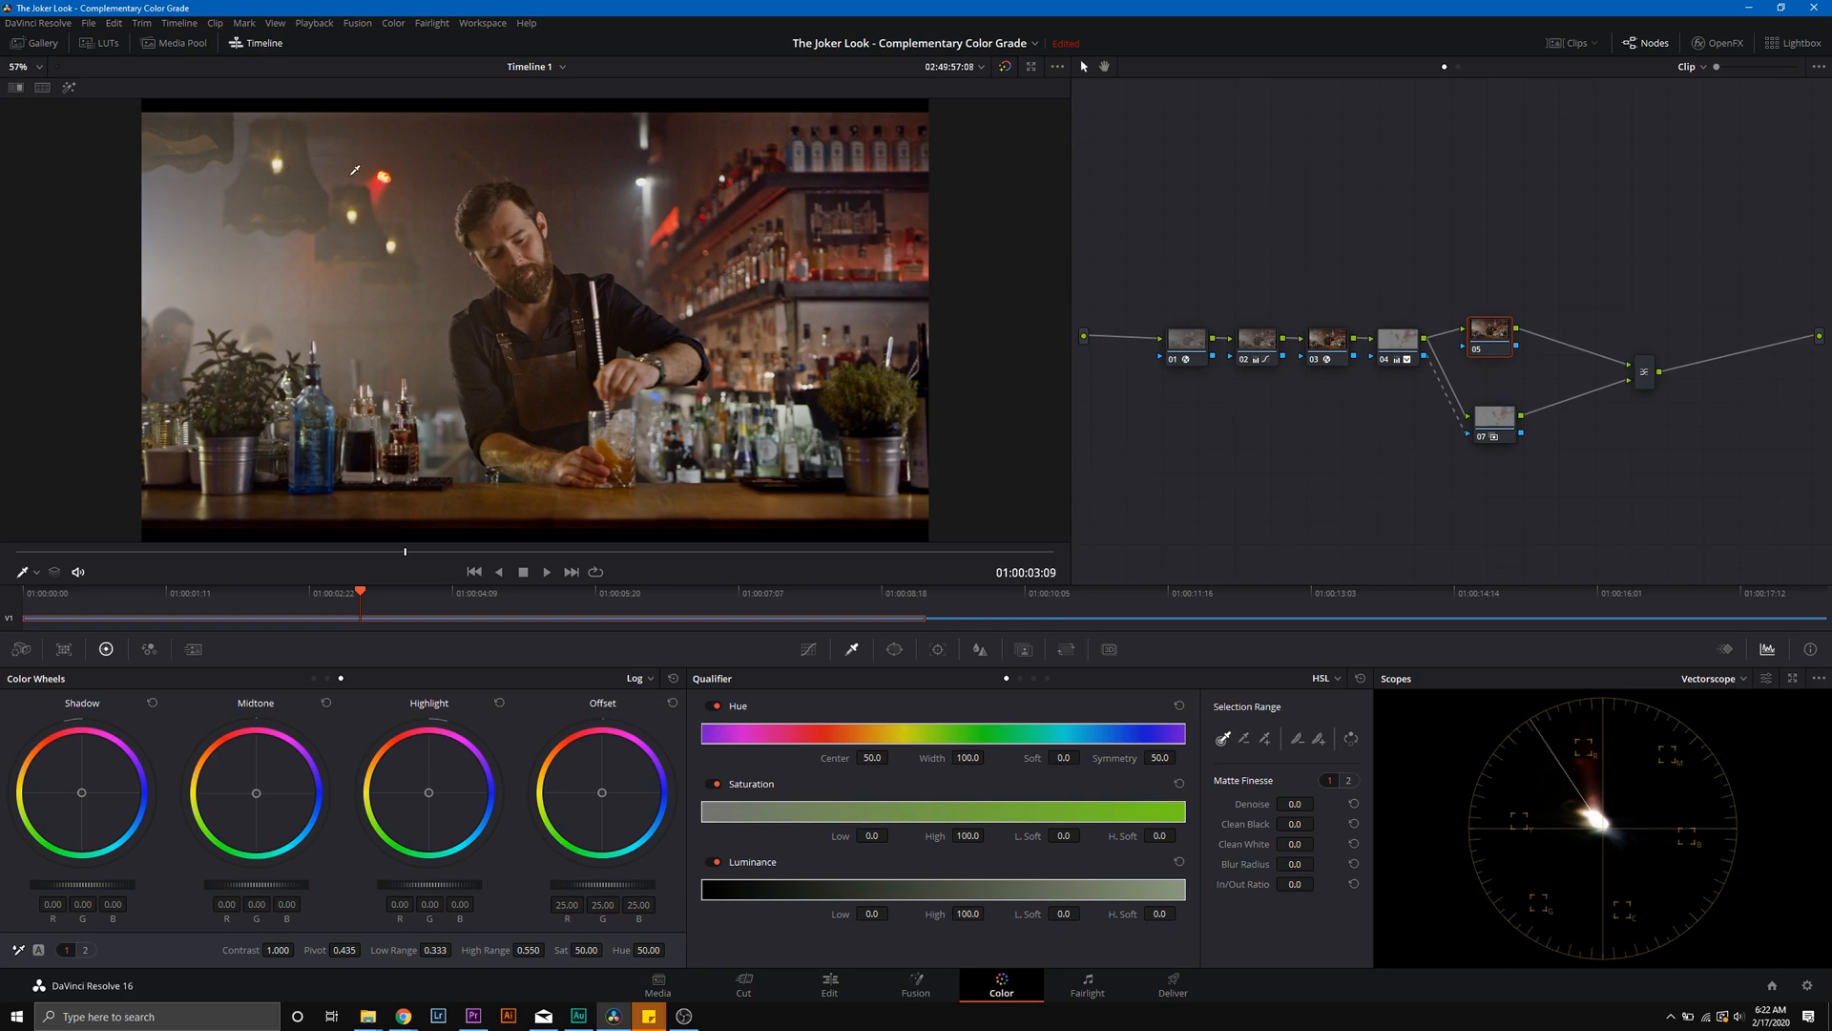
mouse_move(1360, 313)
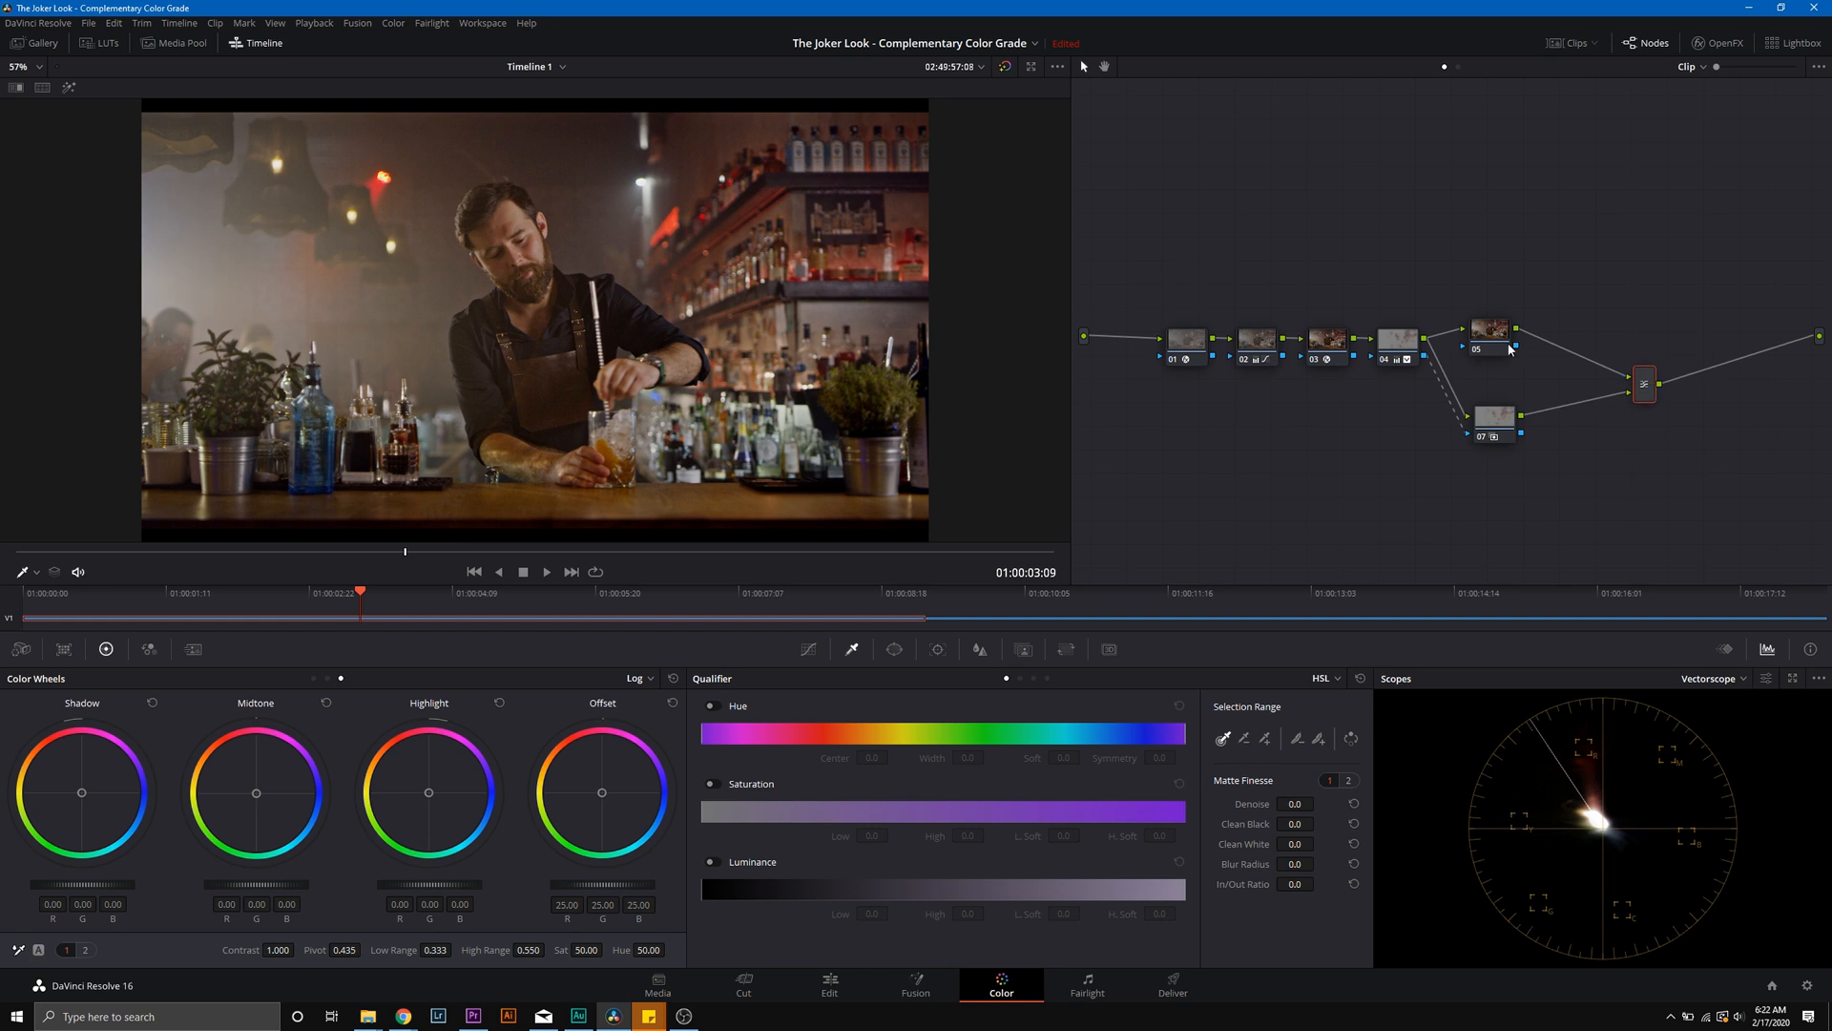
Step: Push node 05's log wheels toward blue-teal and toggle the node off and on to compare
right_click(1490, 328)
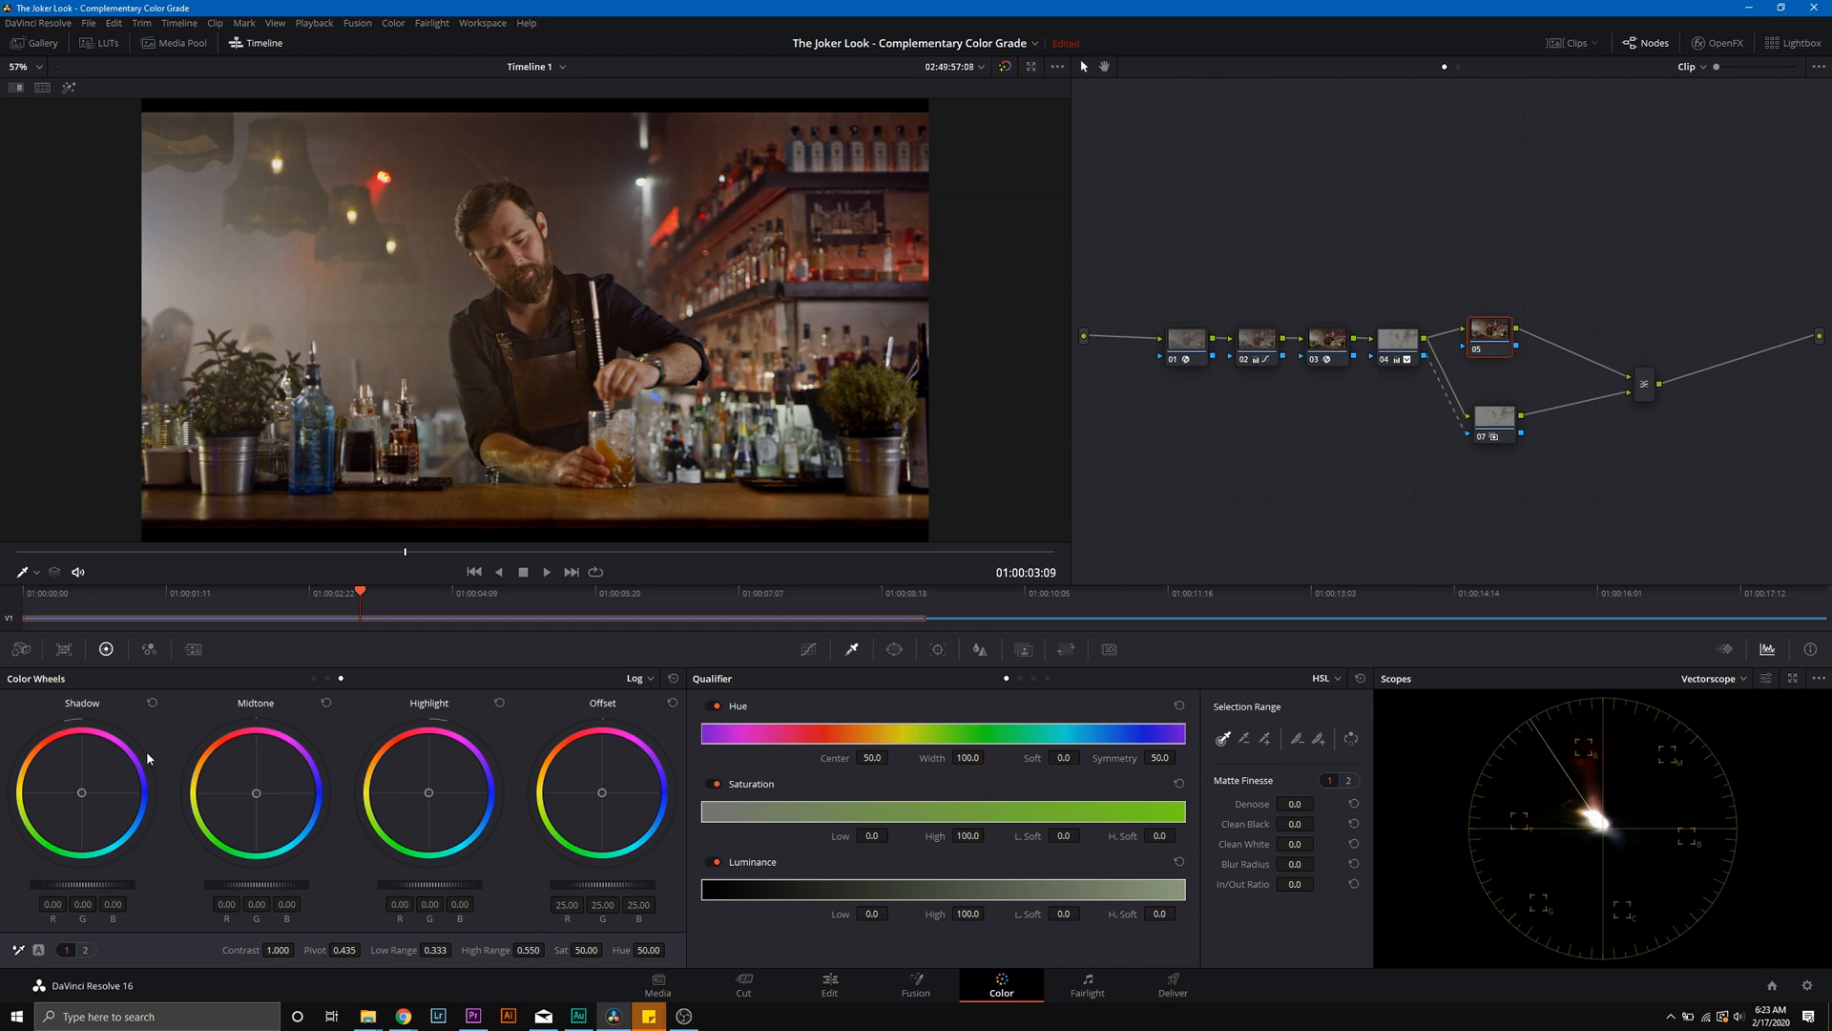
mouse_move(254, 767)
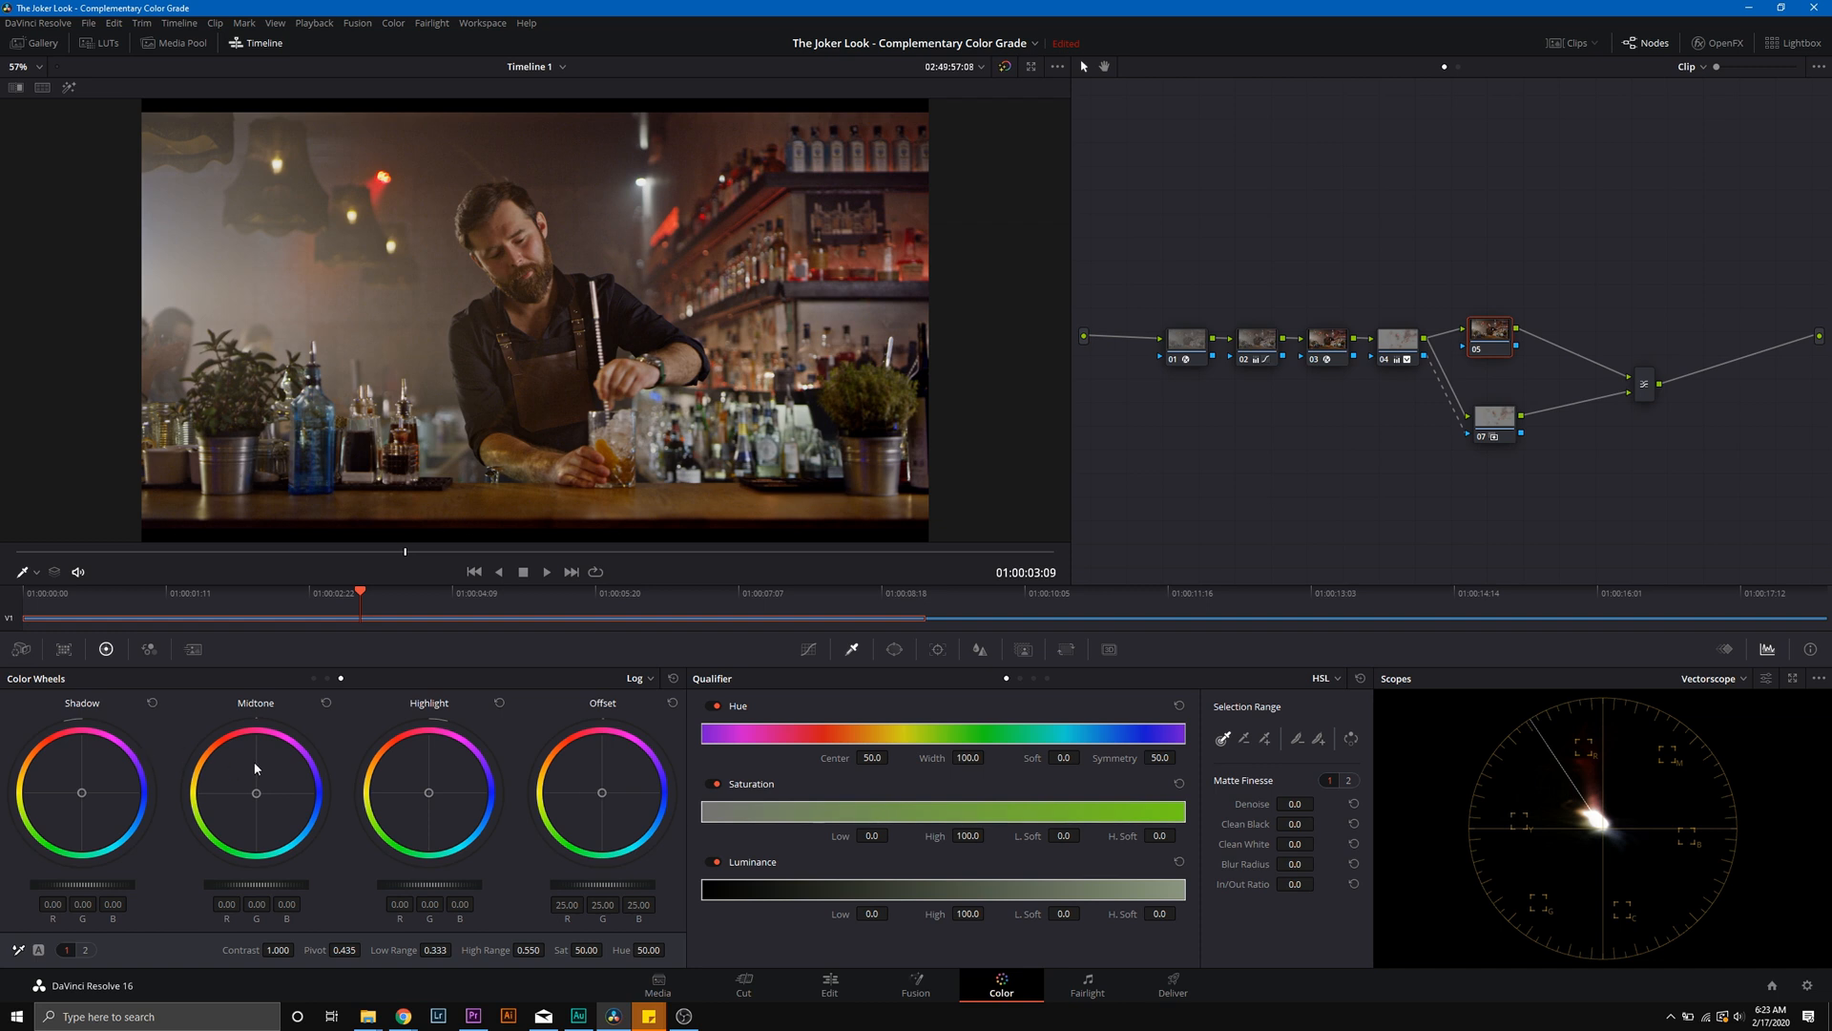
mouse_move(86, 803)
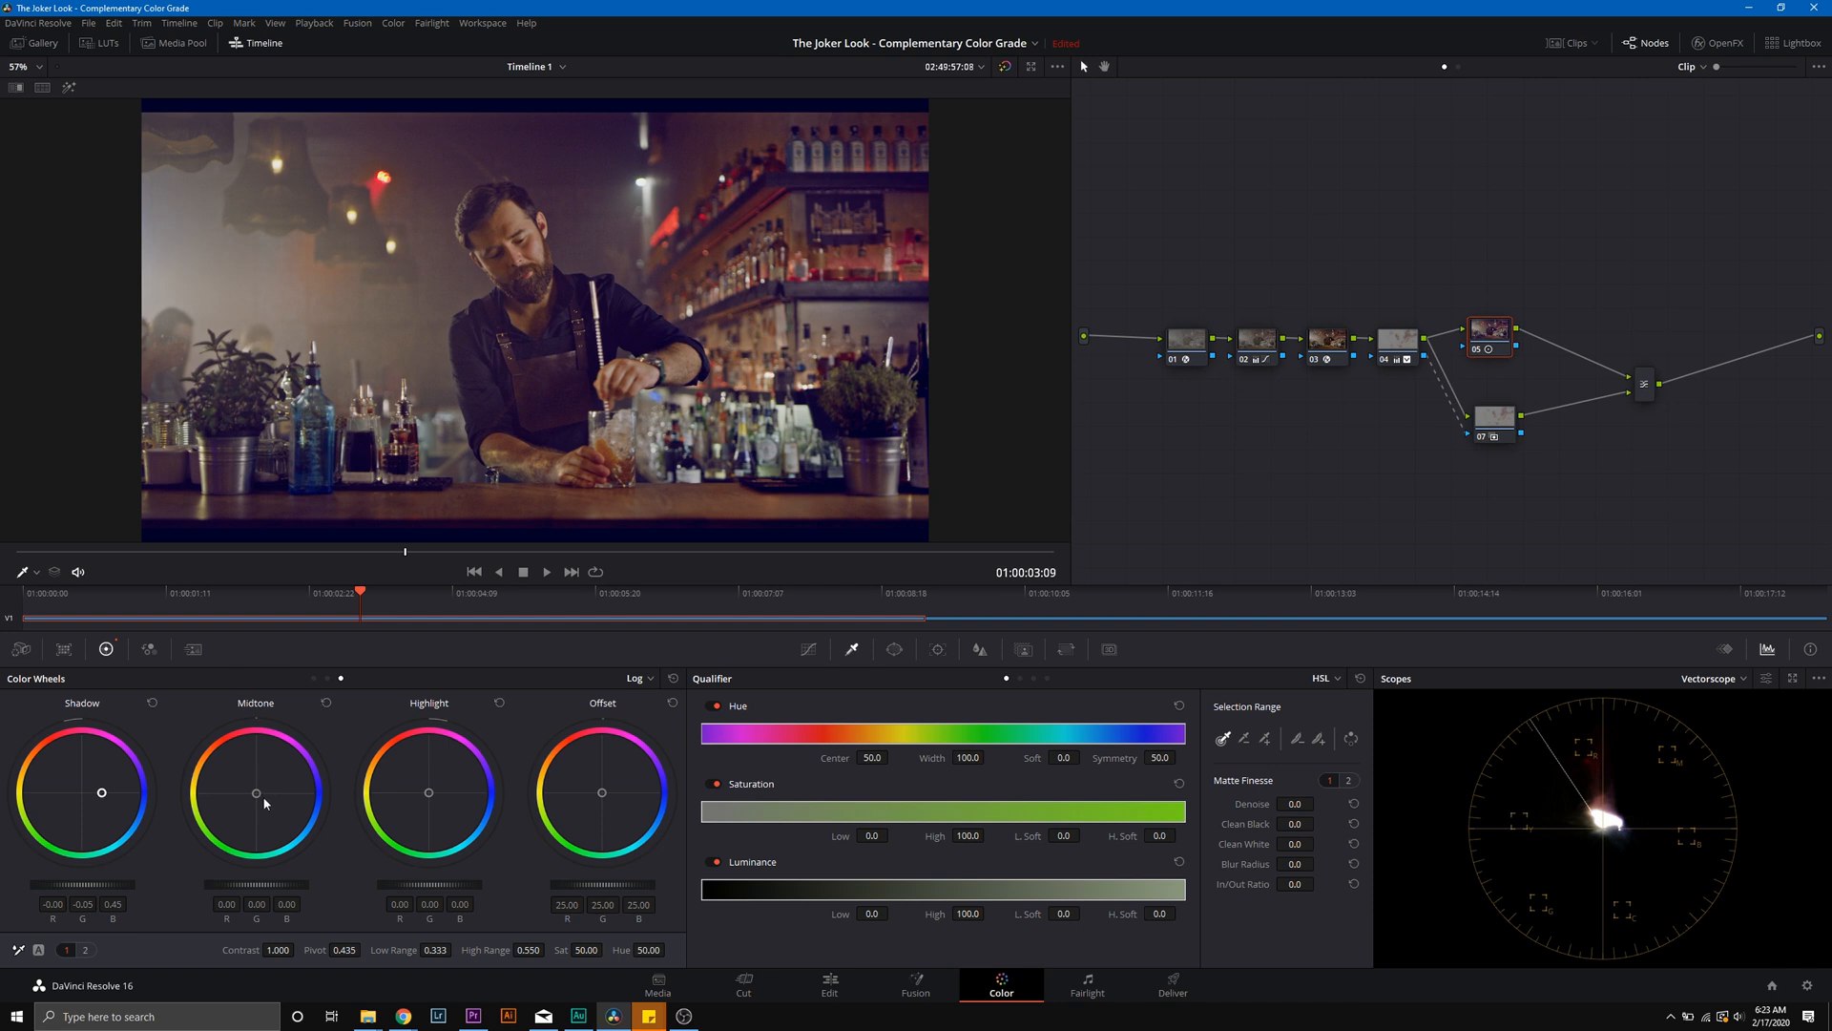
mouse_move(272, 806)
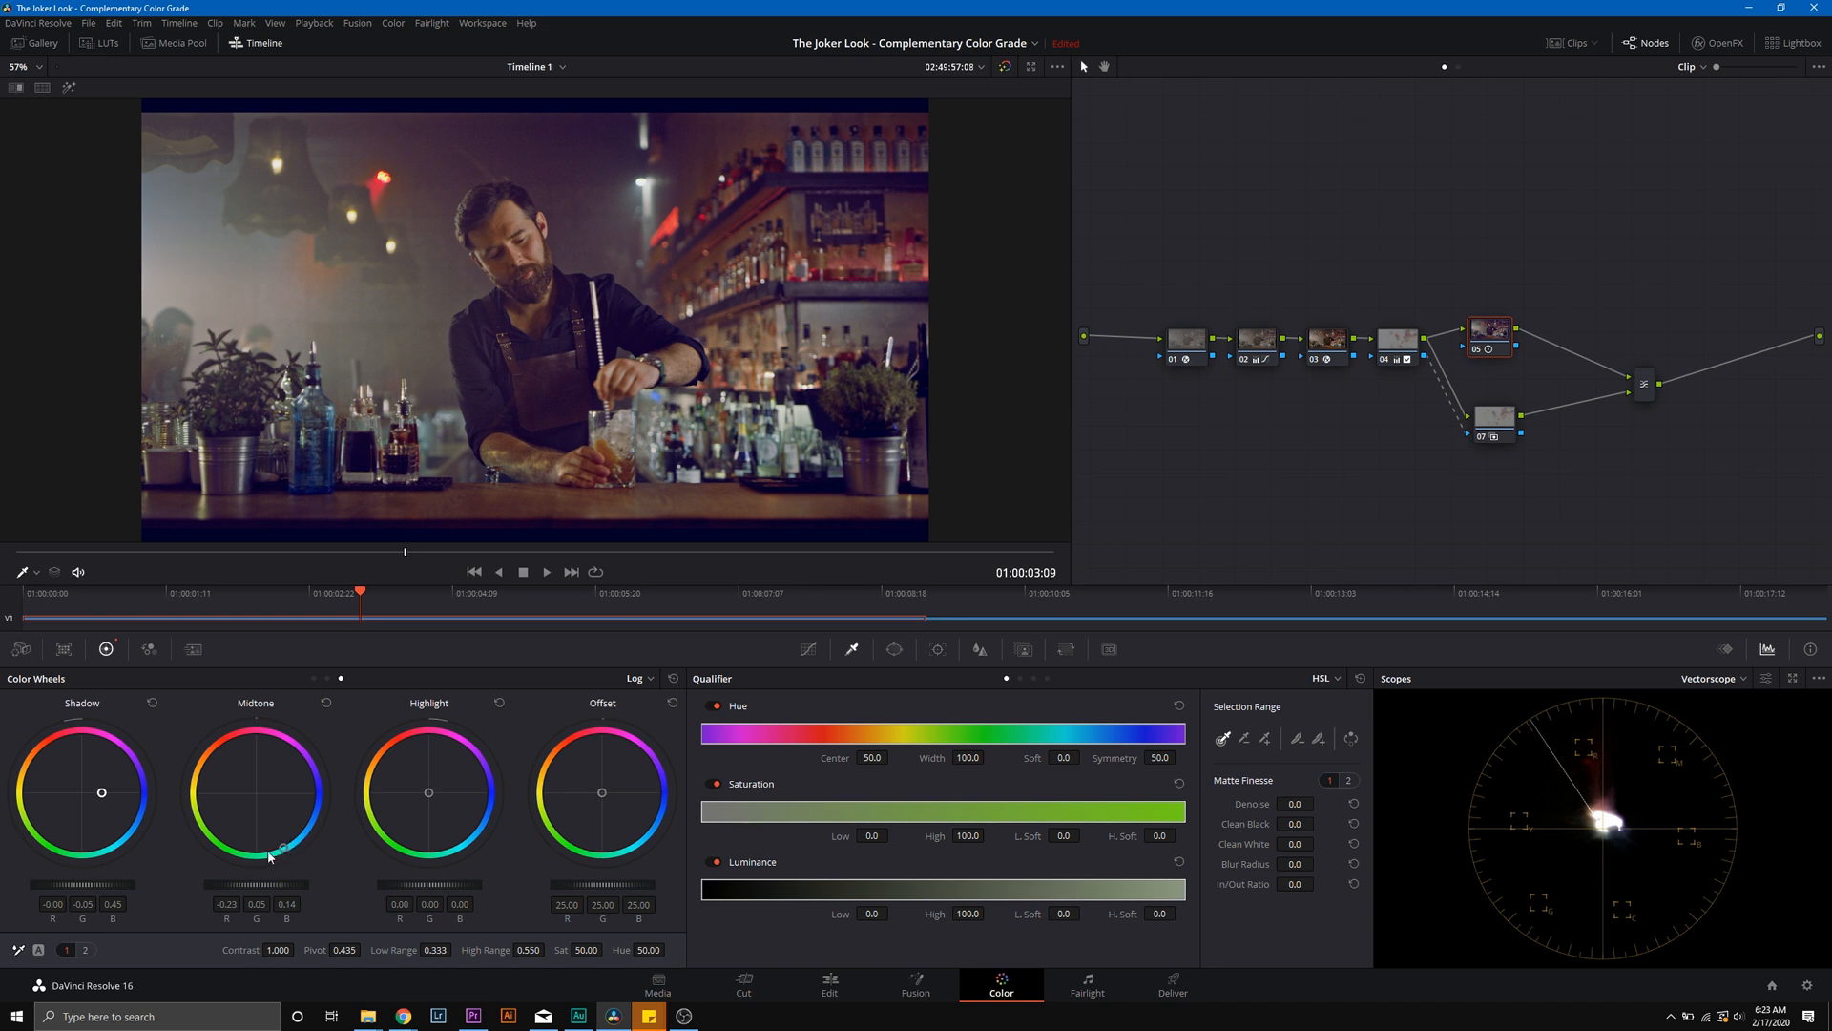
mouse_move(313, 801)
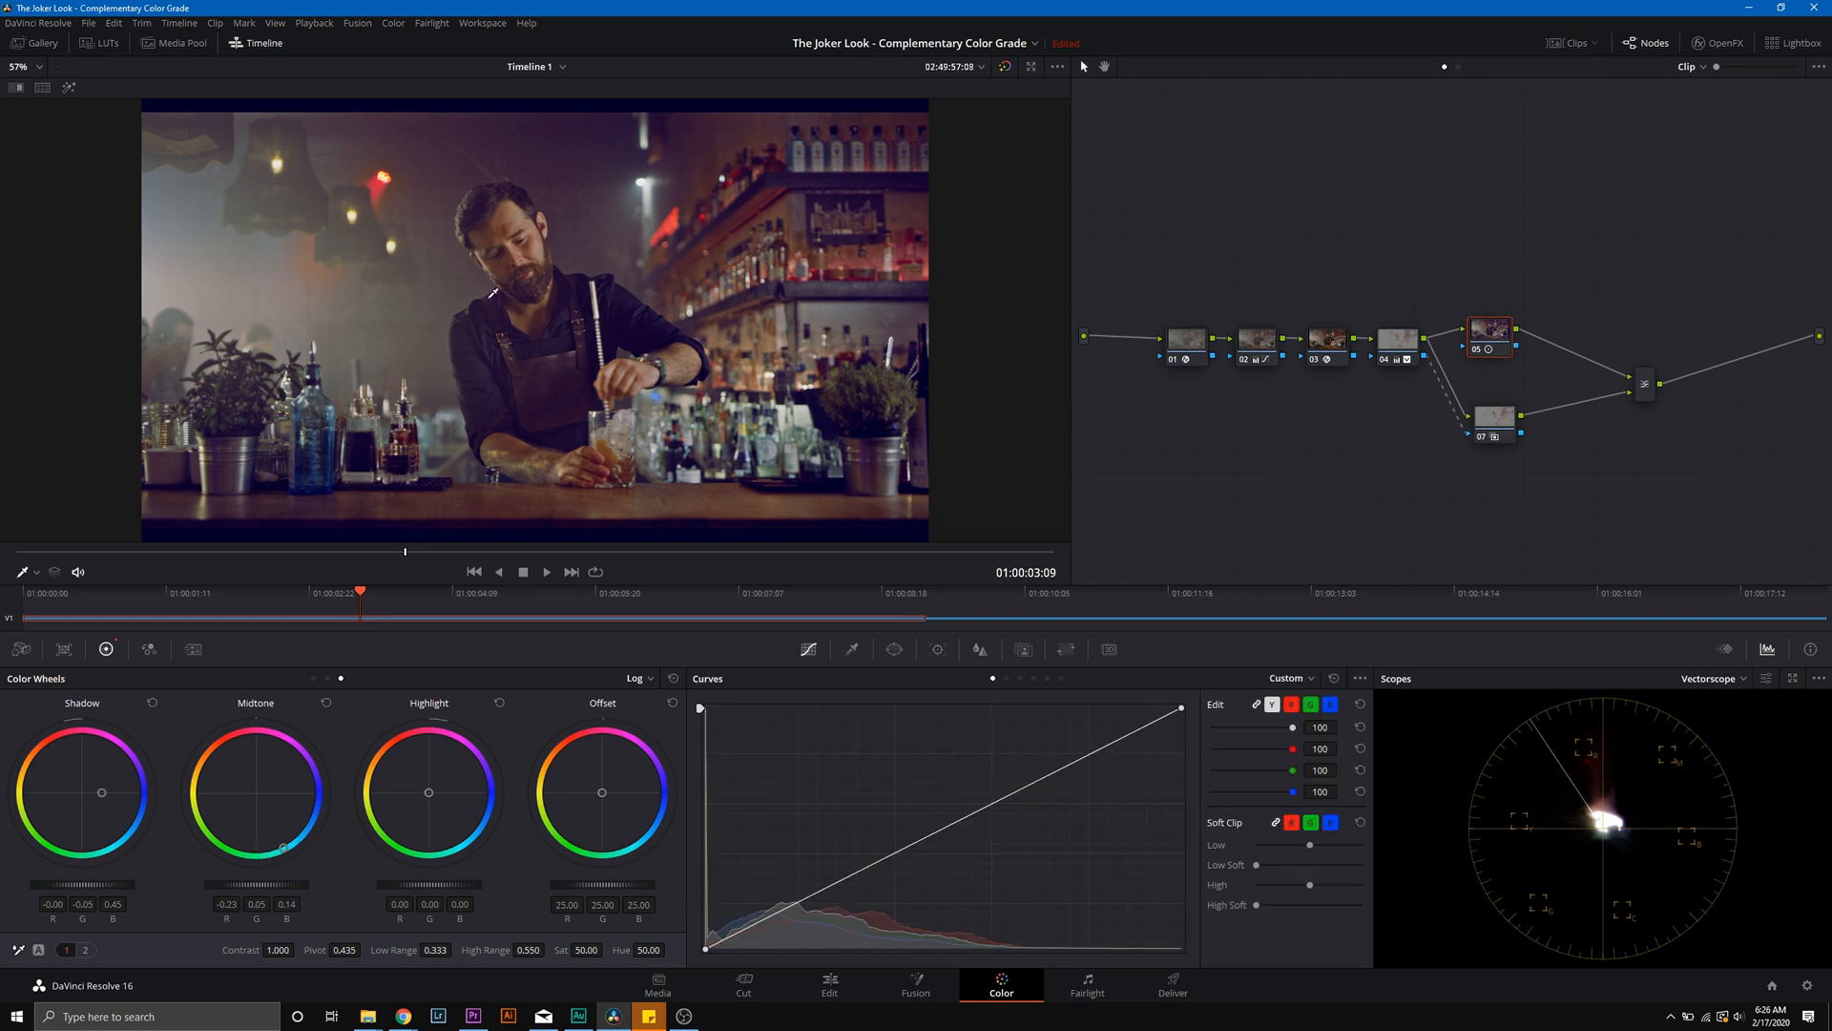
mouse_move(508, 941)
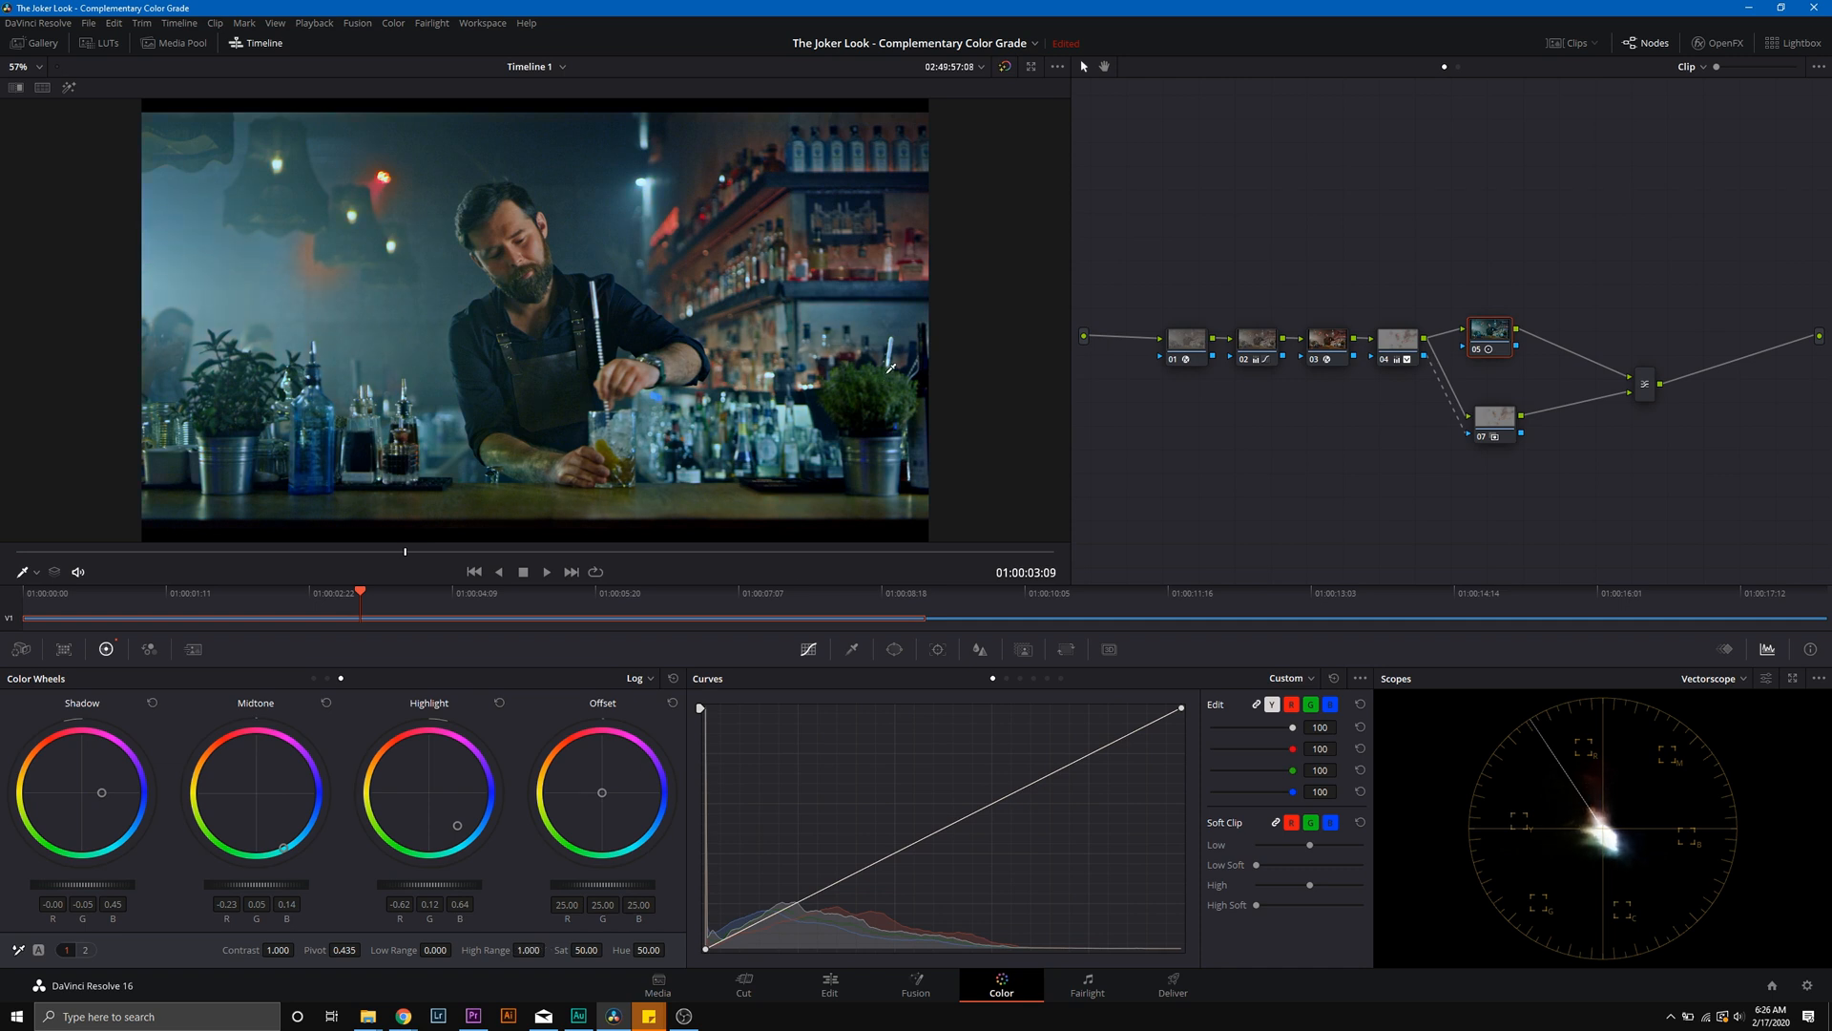
click(1487, 350)
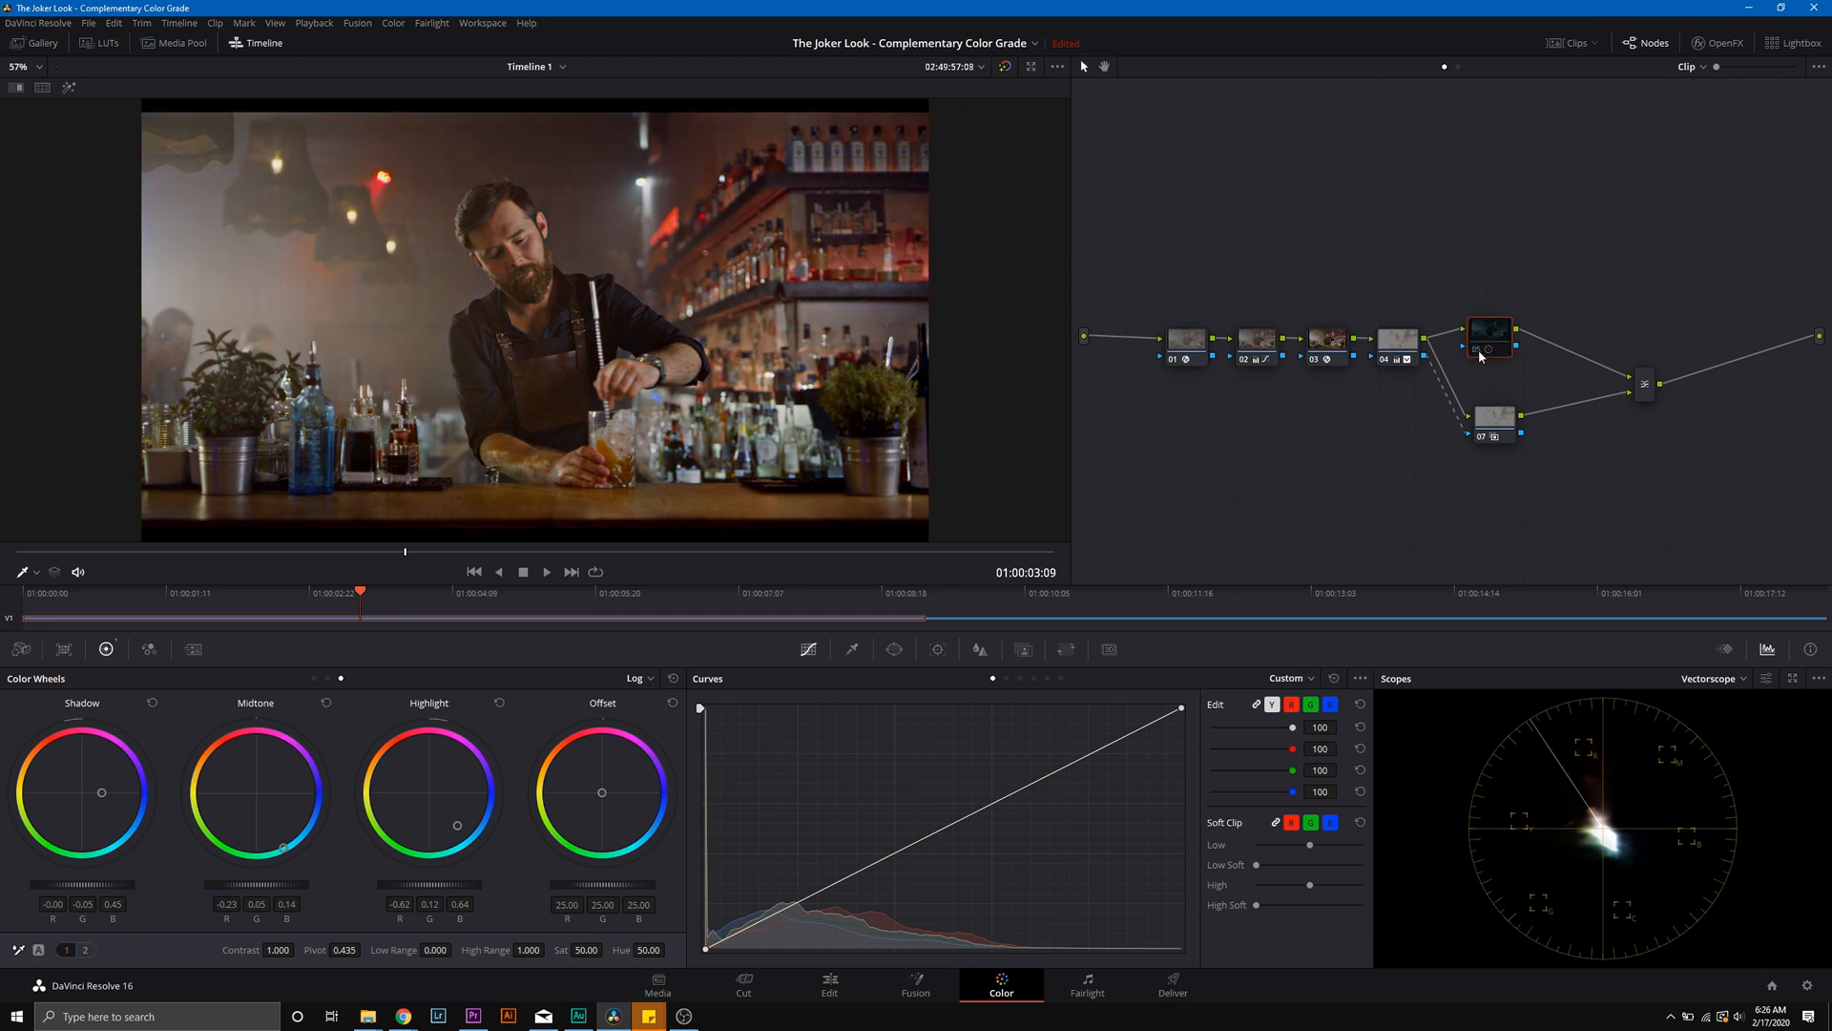
click(1489, 332)
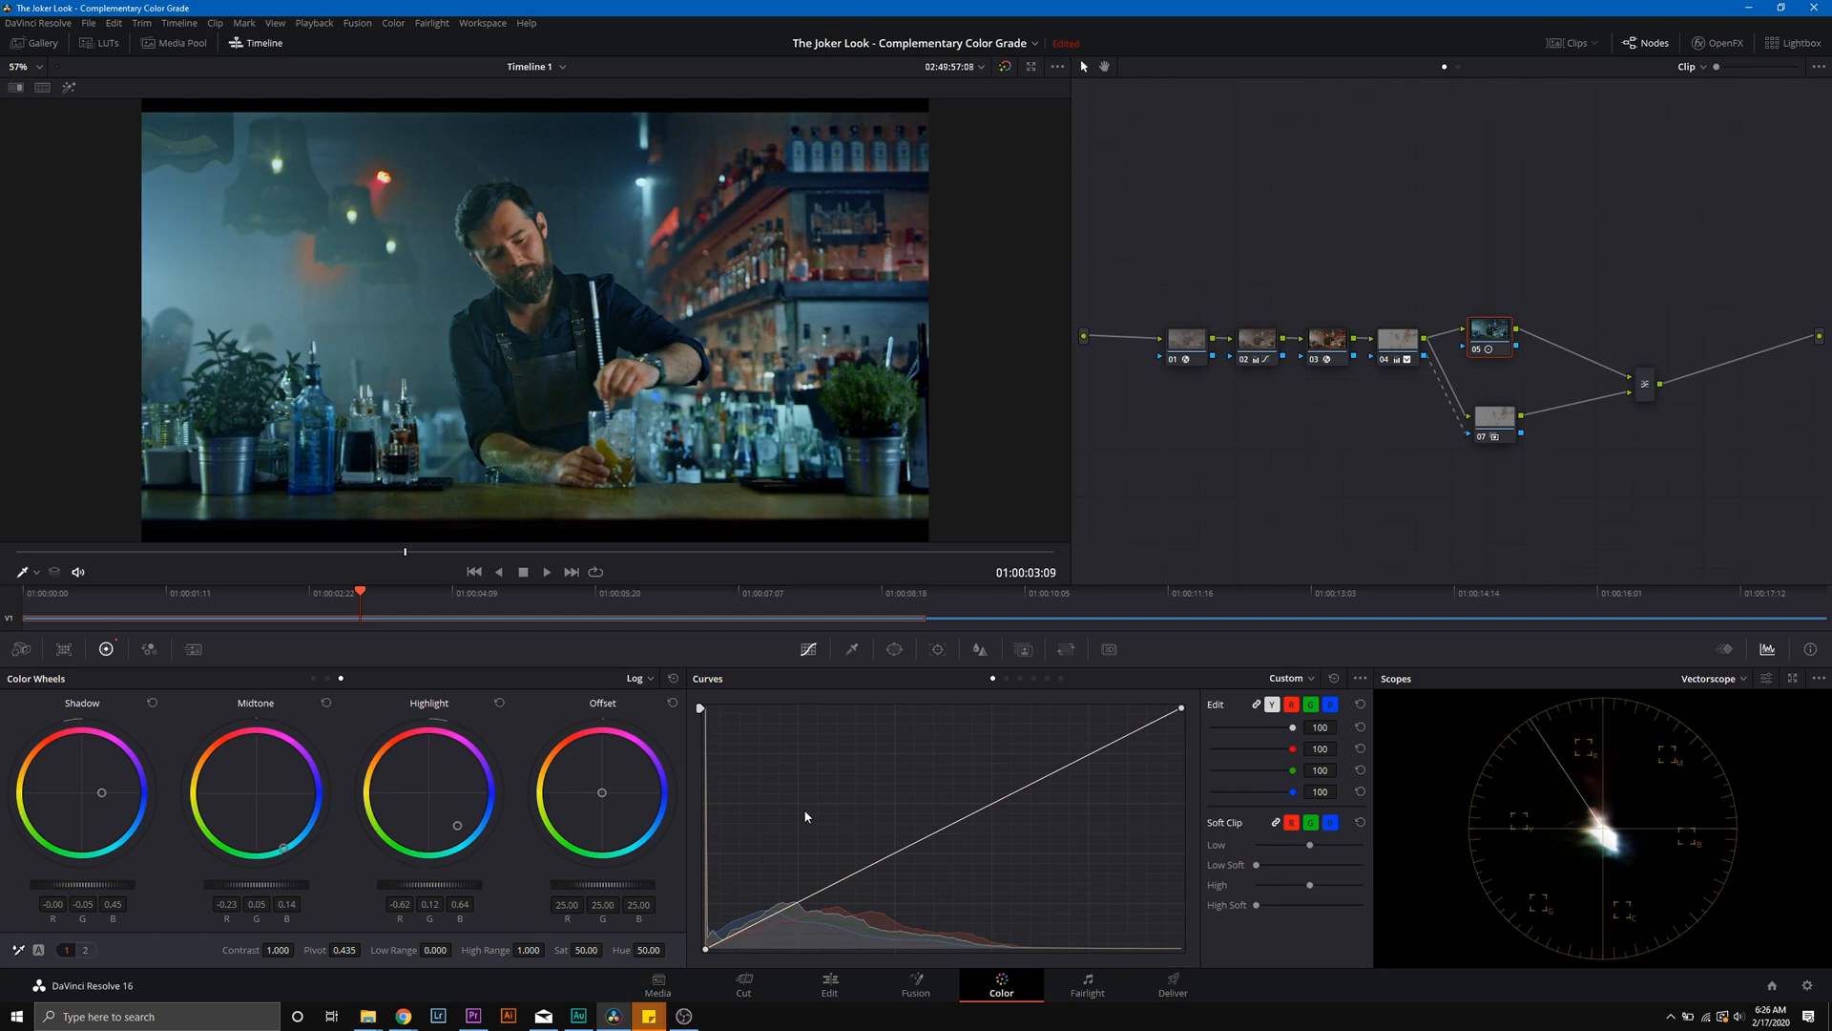
mouse_move(776, 897)
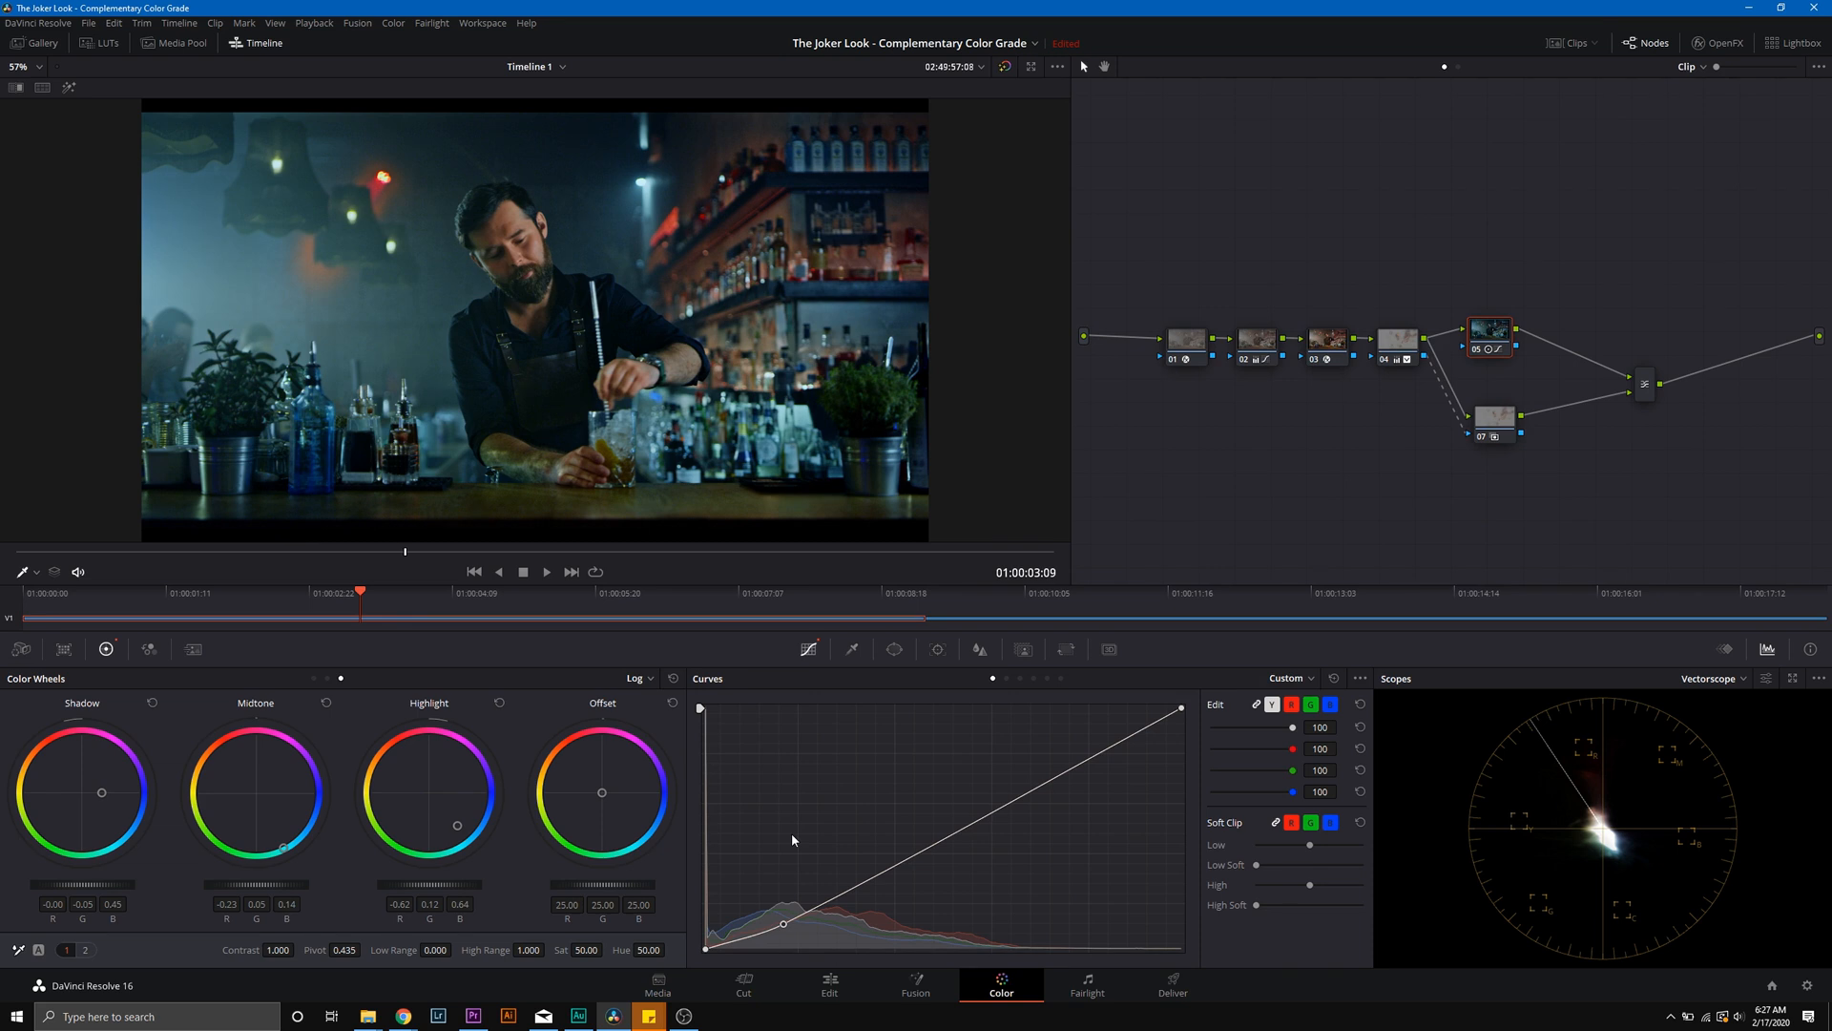
mouse_move(1273, 300)
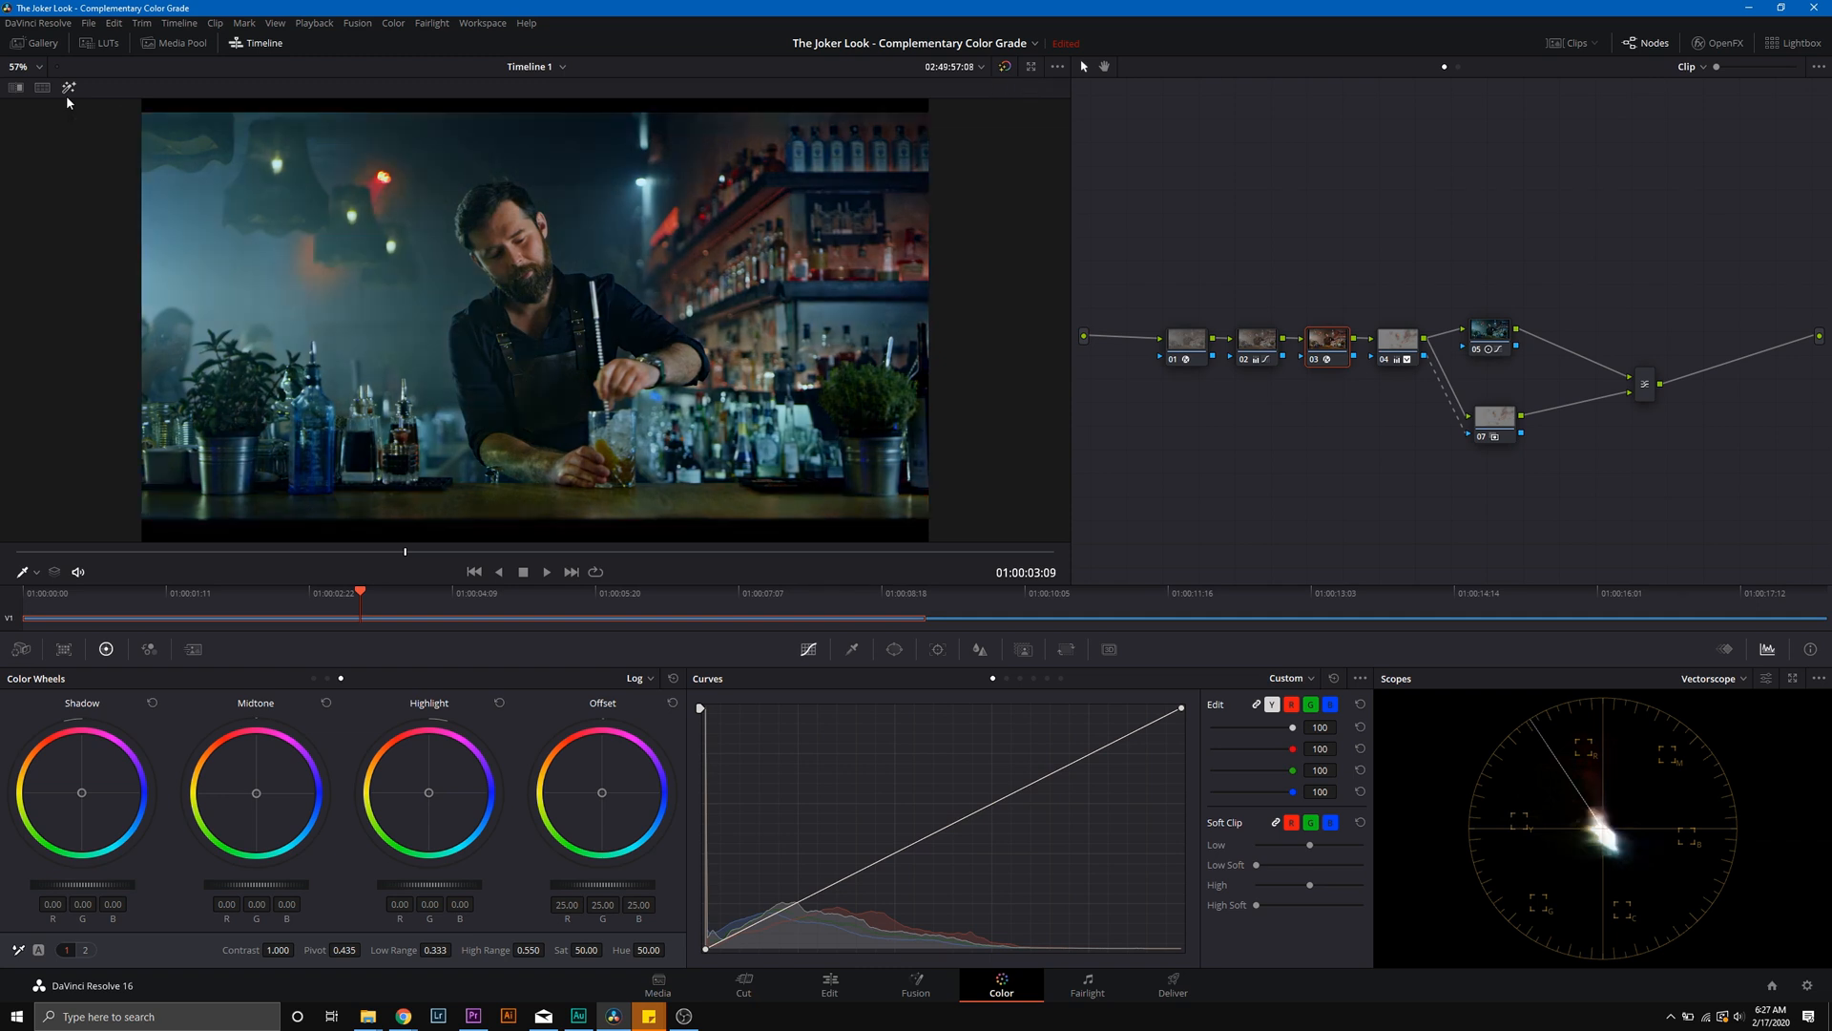
click(1493, 339)
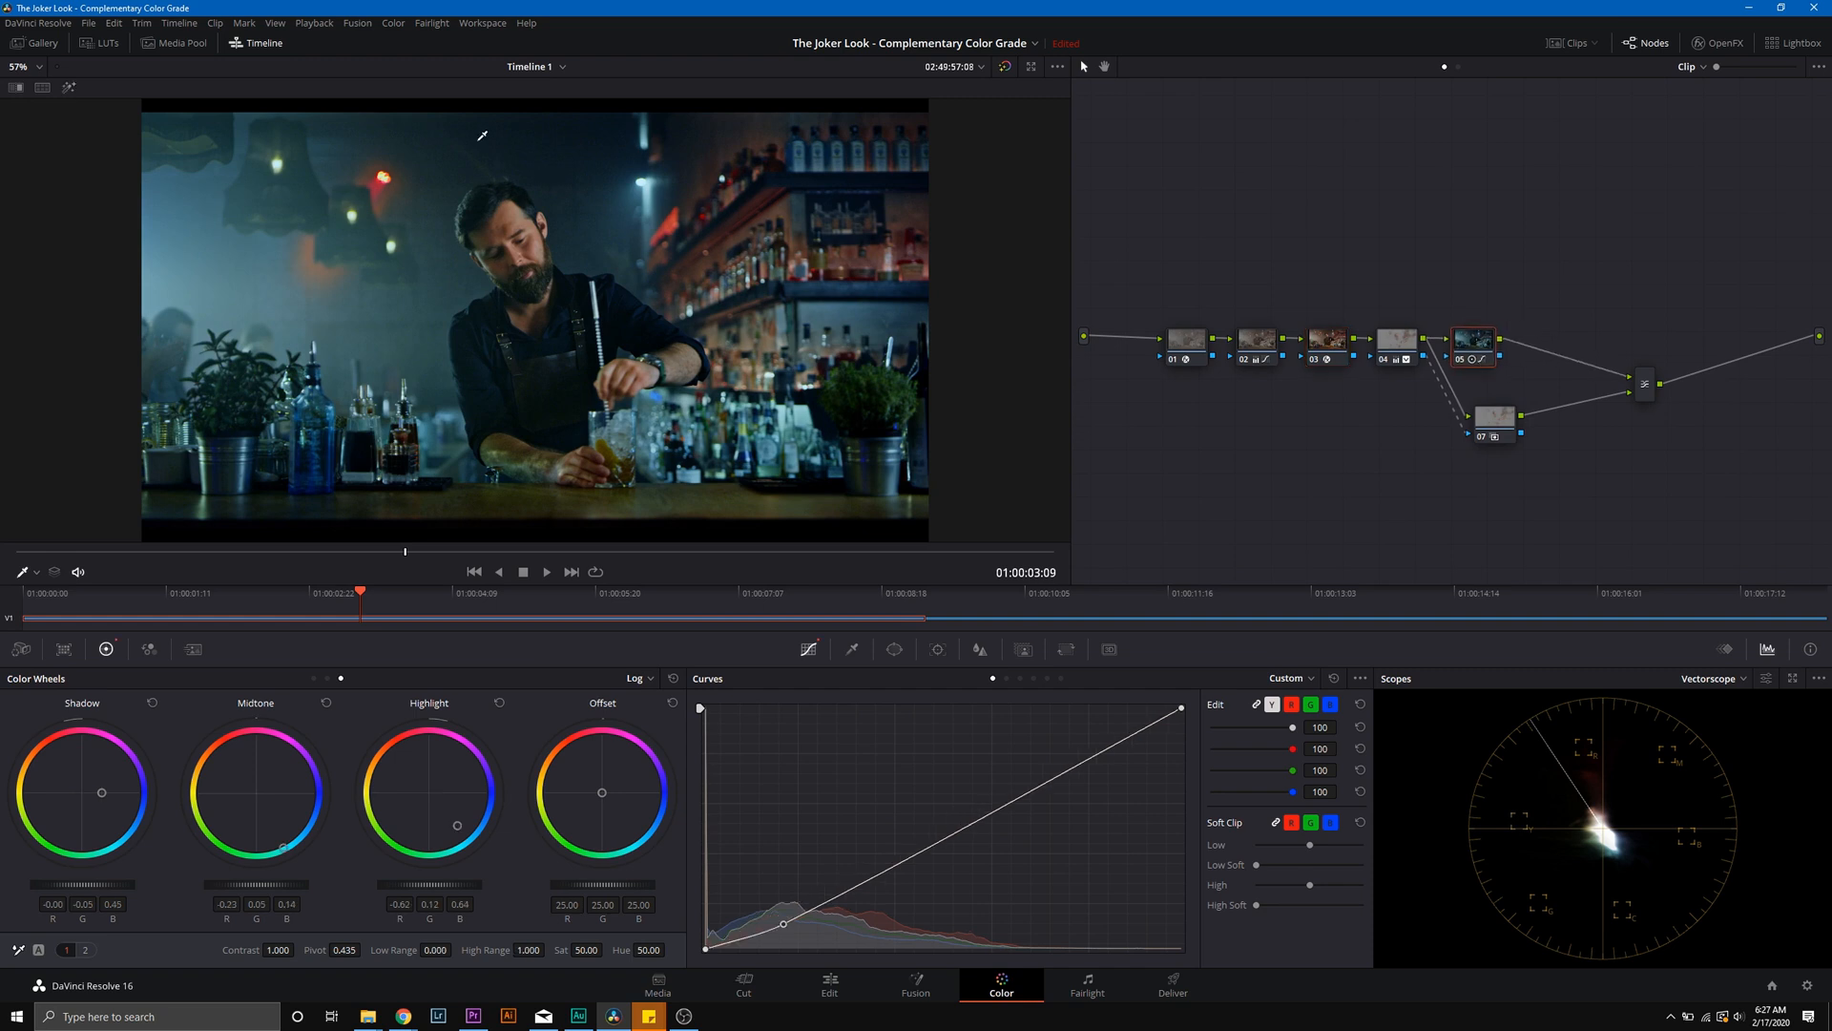
mouse_move(286, 195)
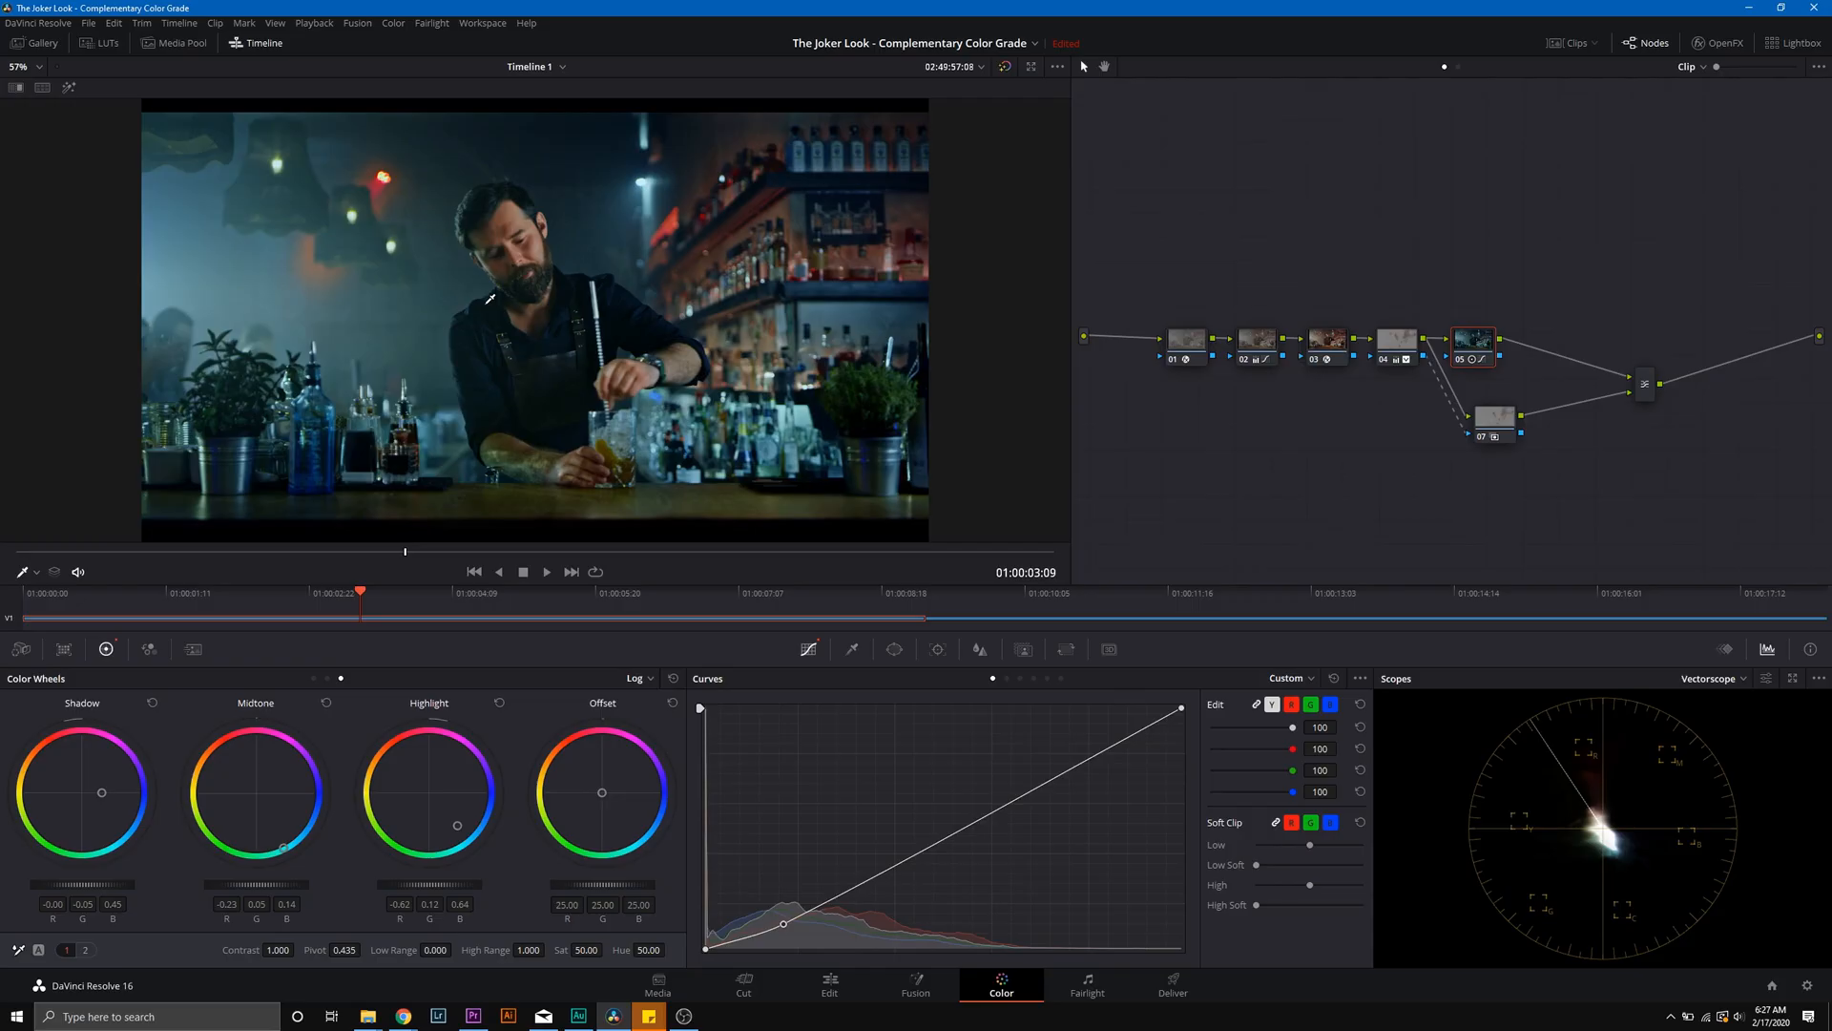
mouse_move(683, 133)
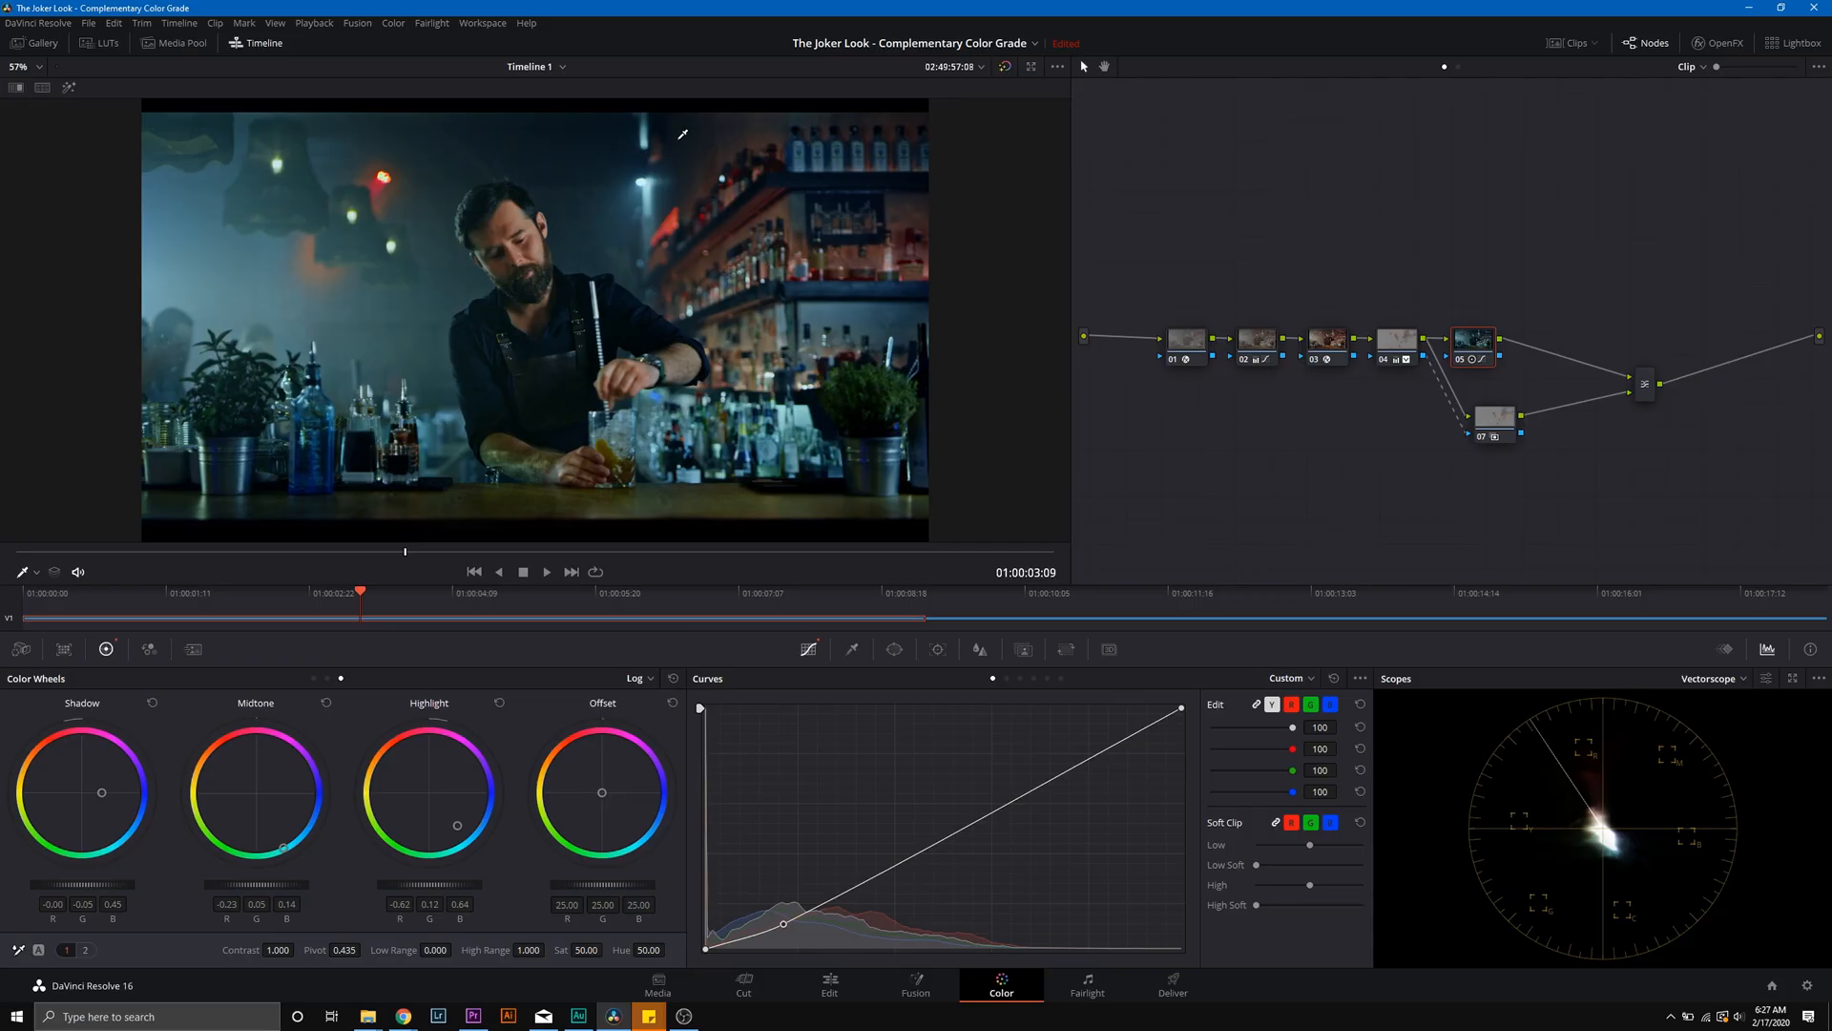
mouse_move(336, 164)
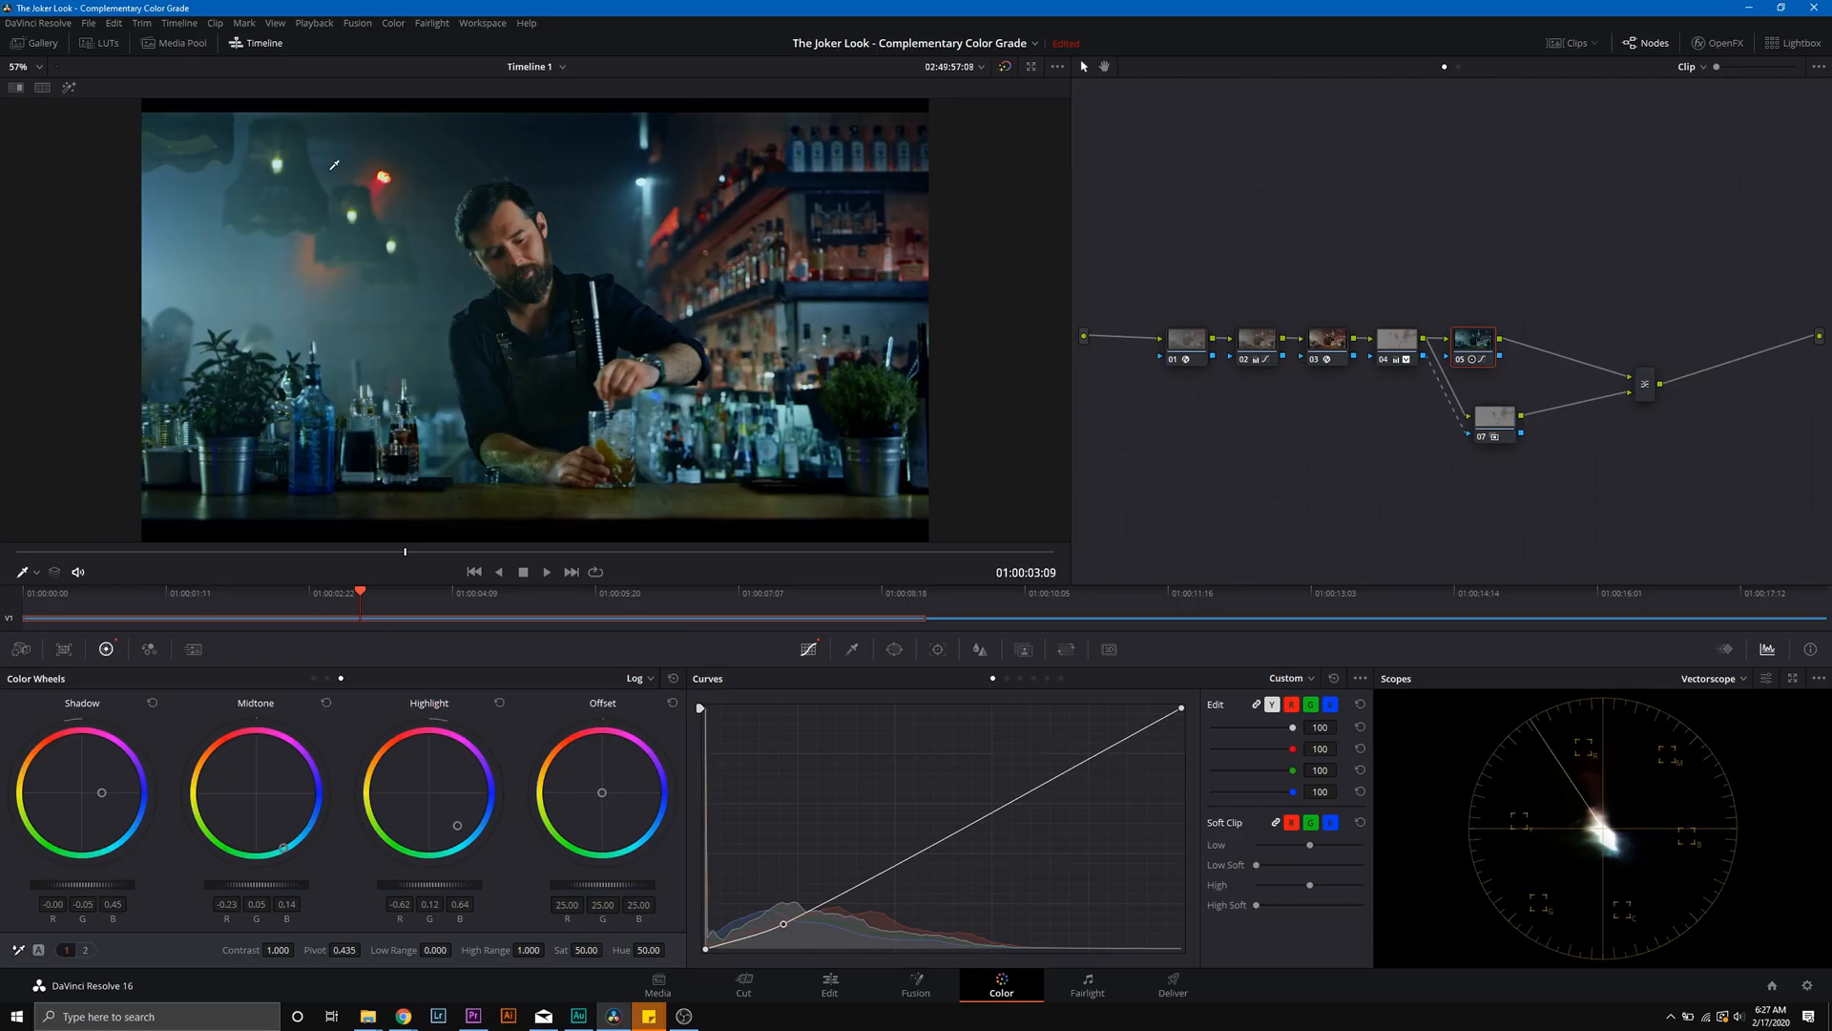
Step: Add serial node 08 after node 05 and sample the practical lights with the qualifier picker
right_click(1475, 340)
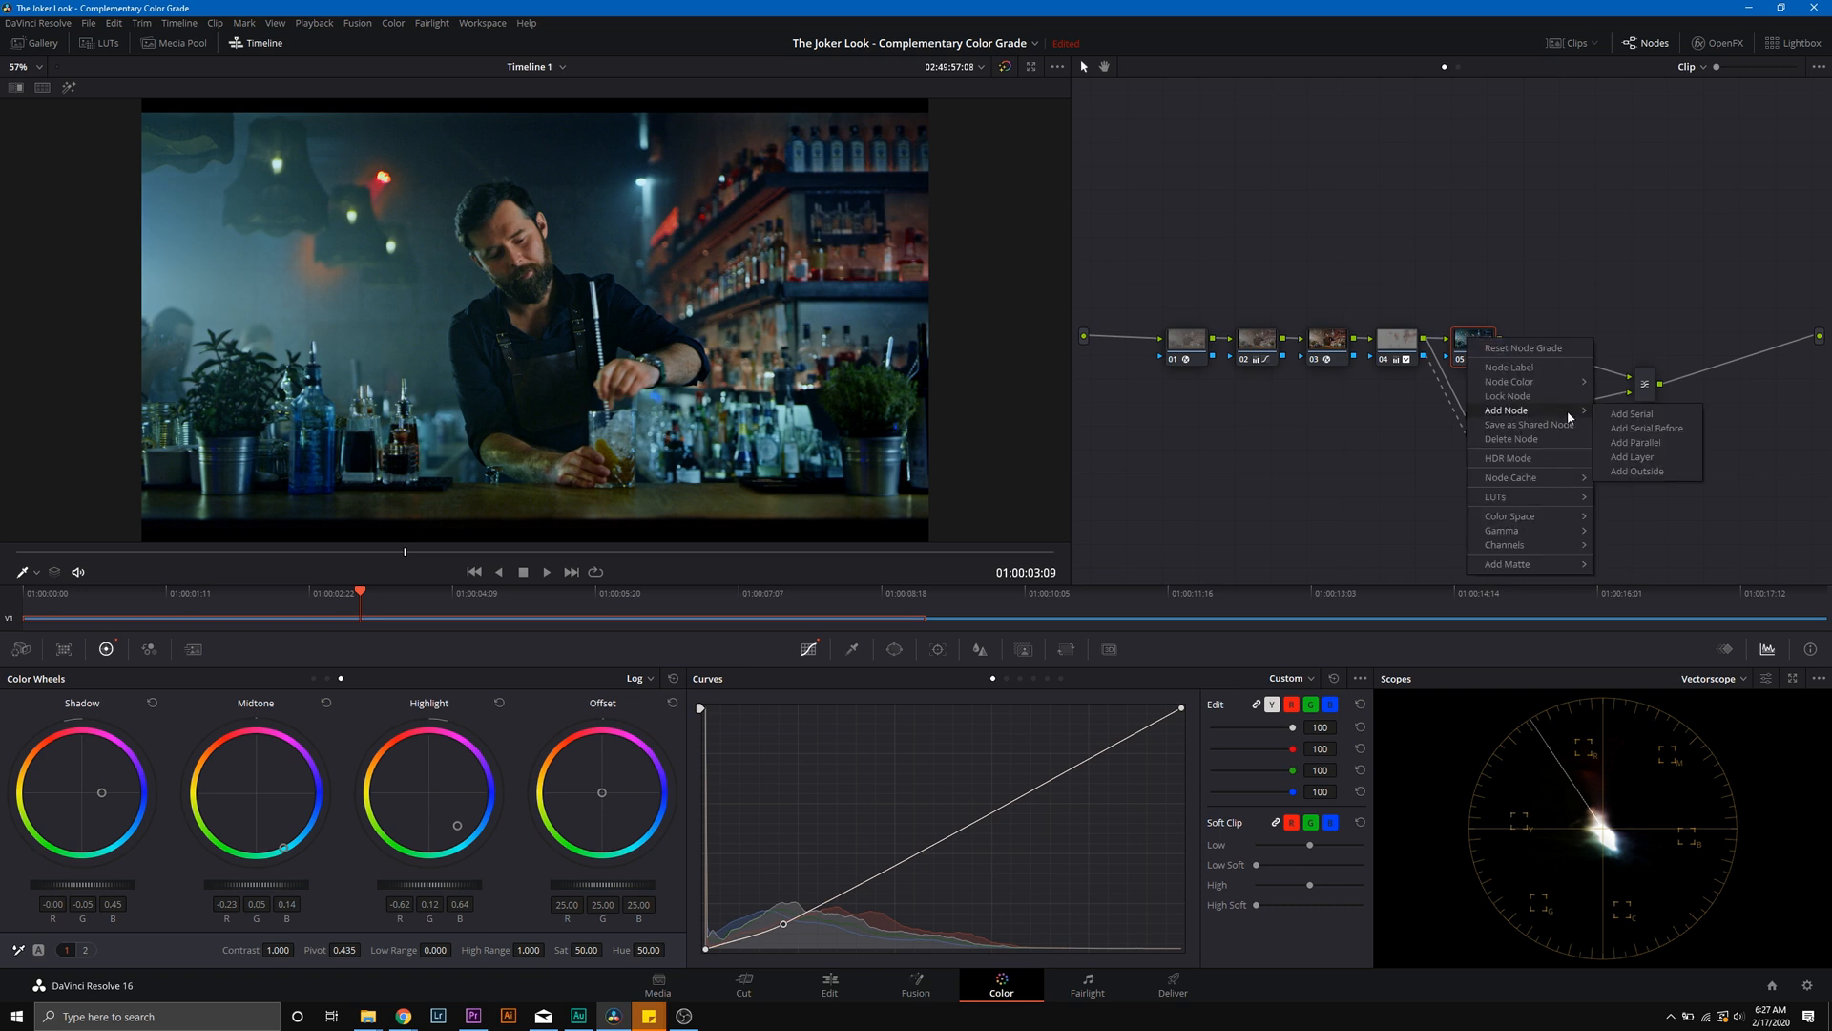
click(1638, 441)
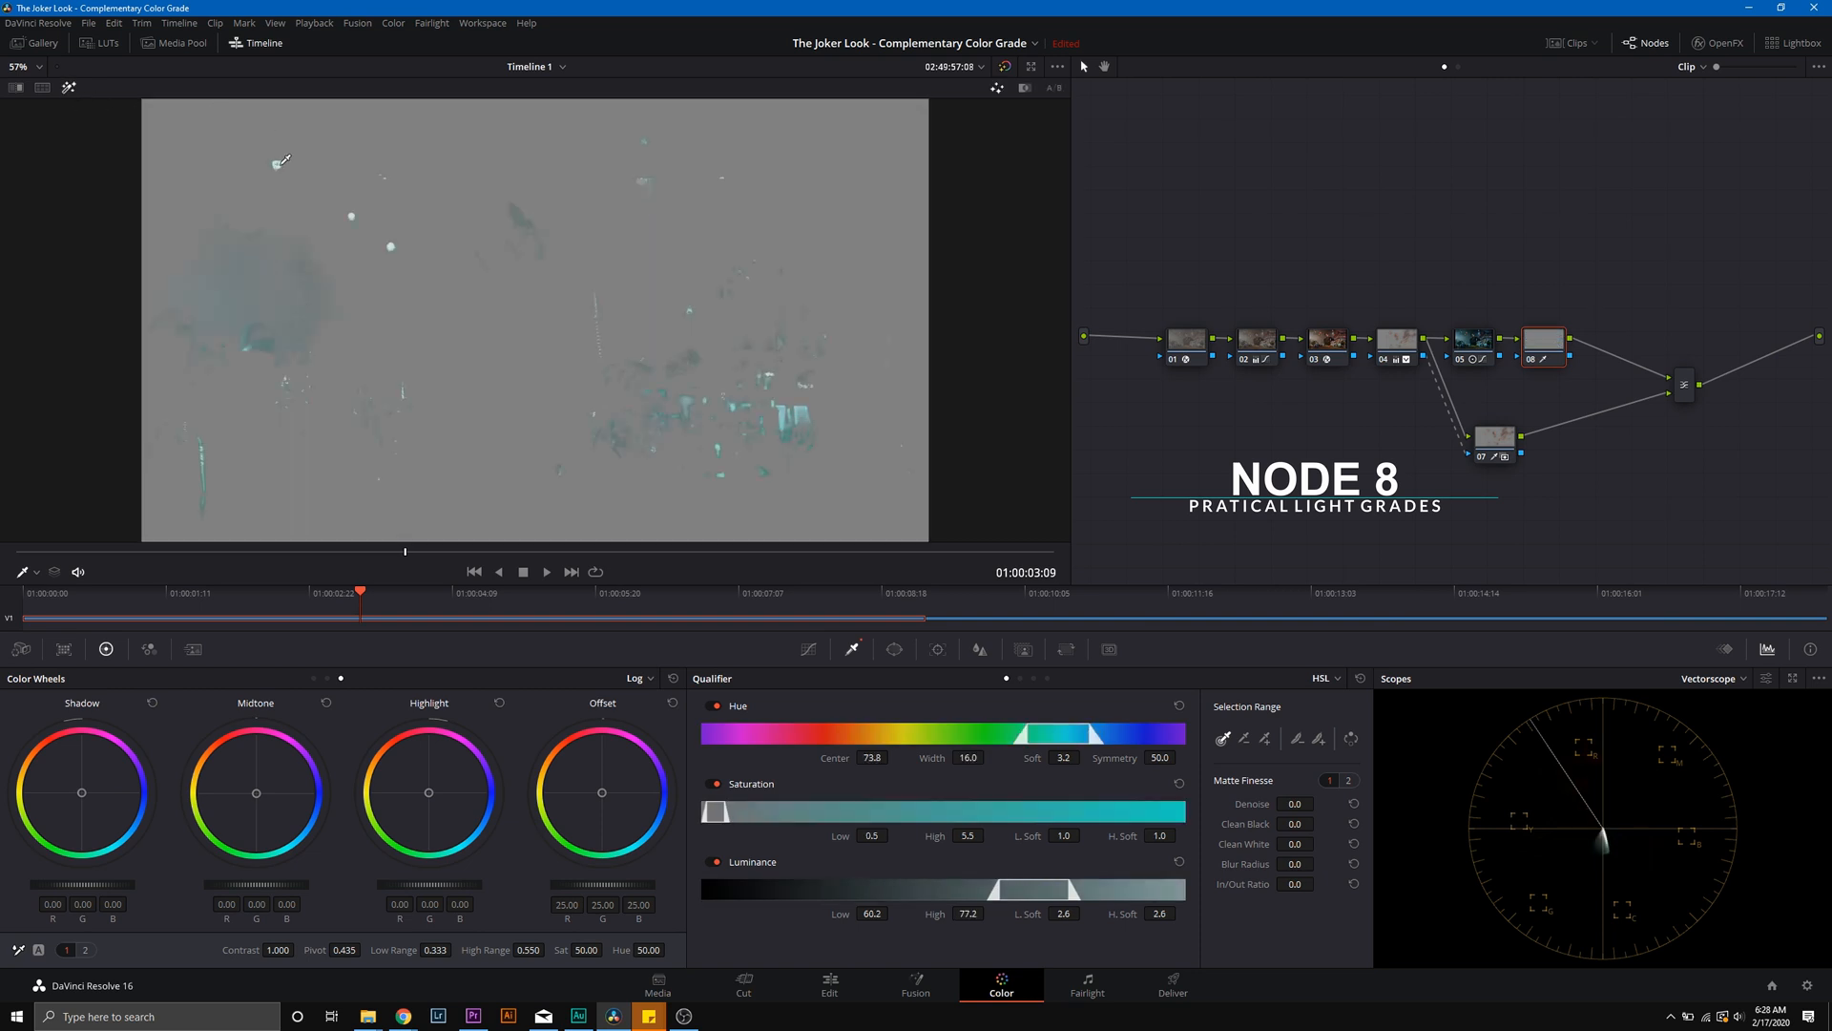
click(68, 85)
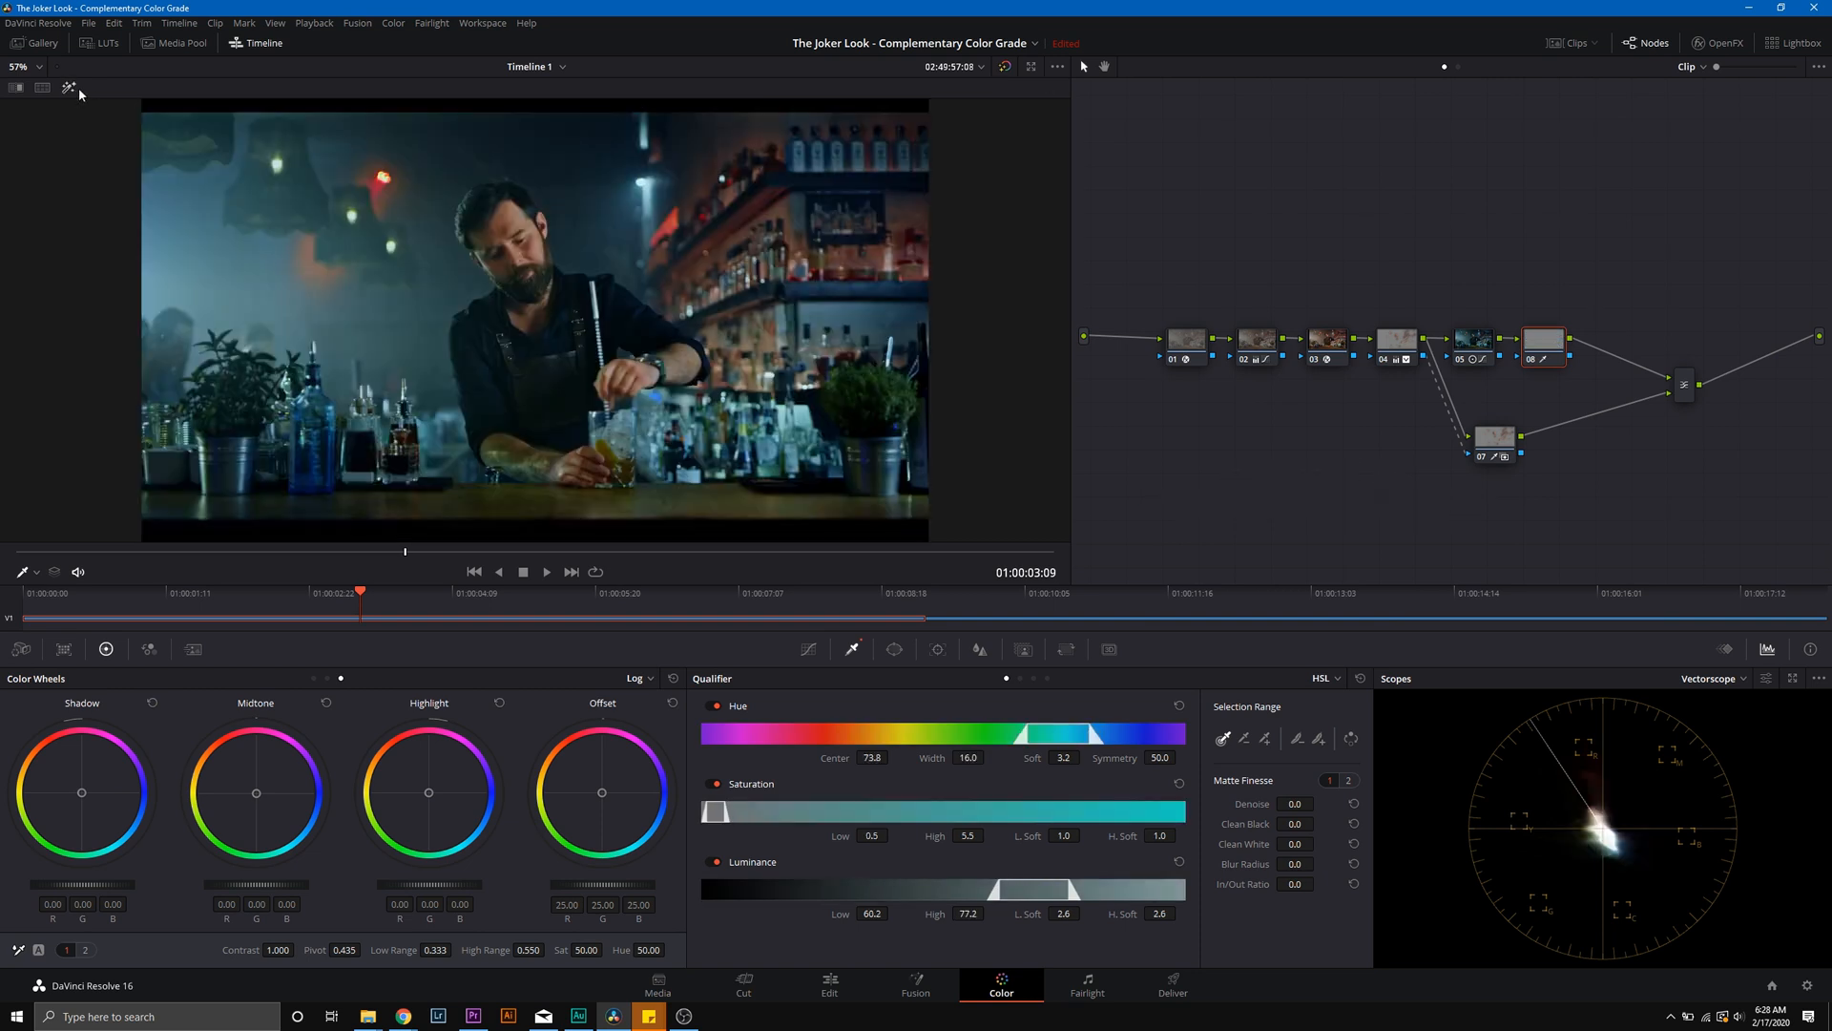
click(996, 88)
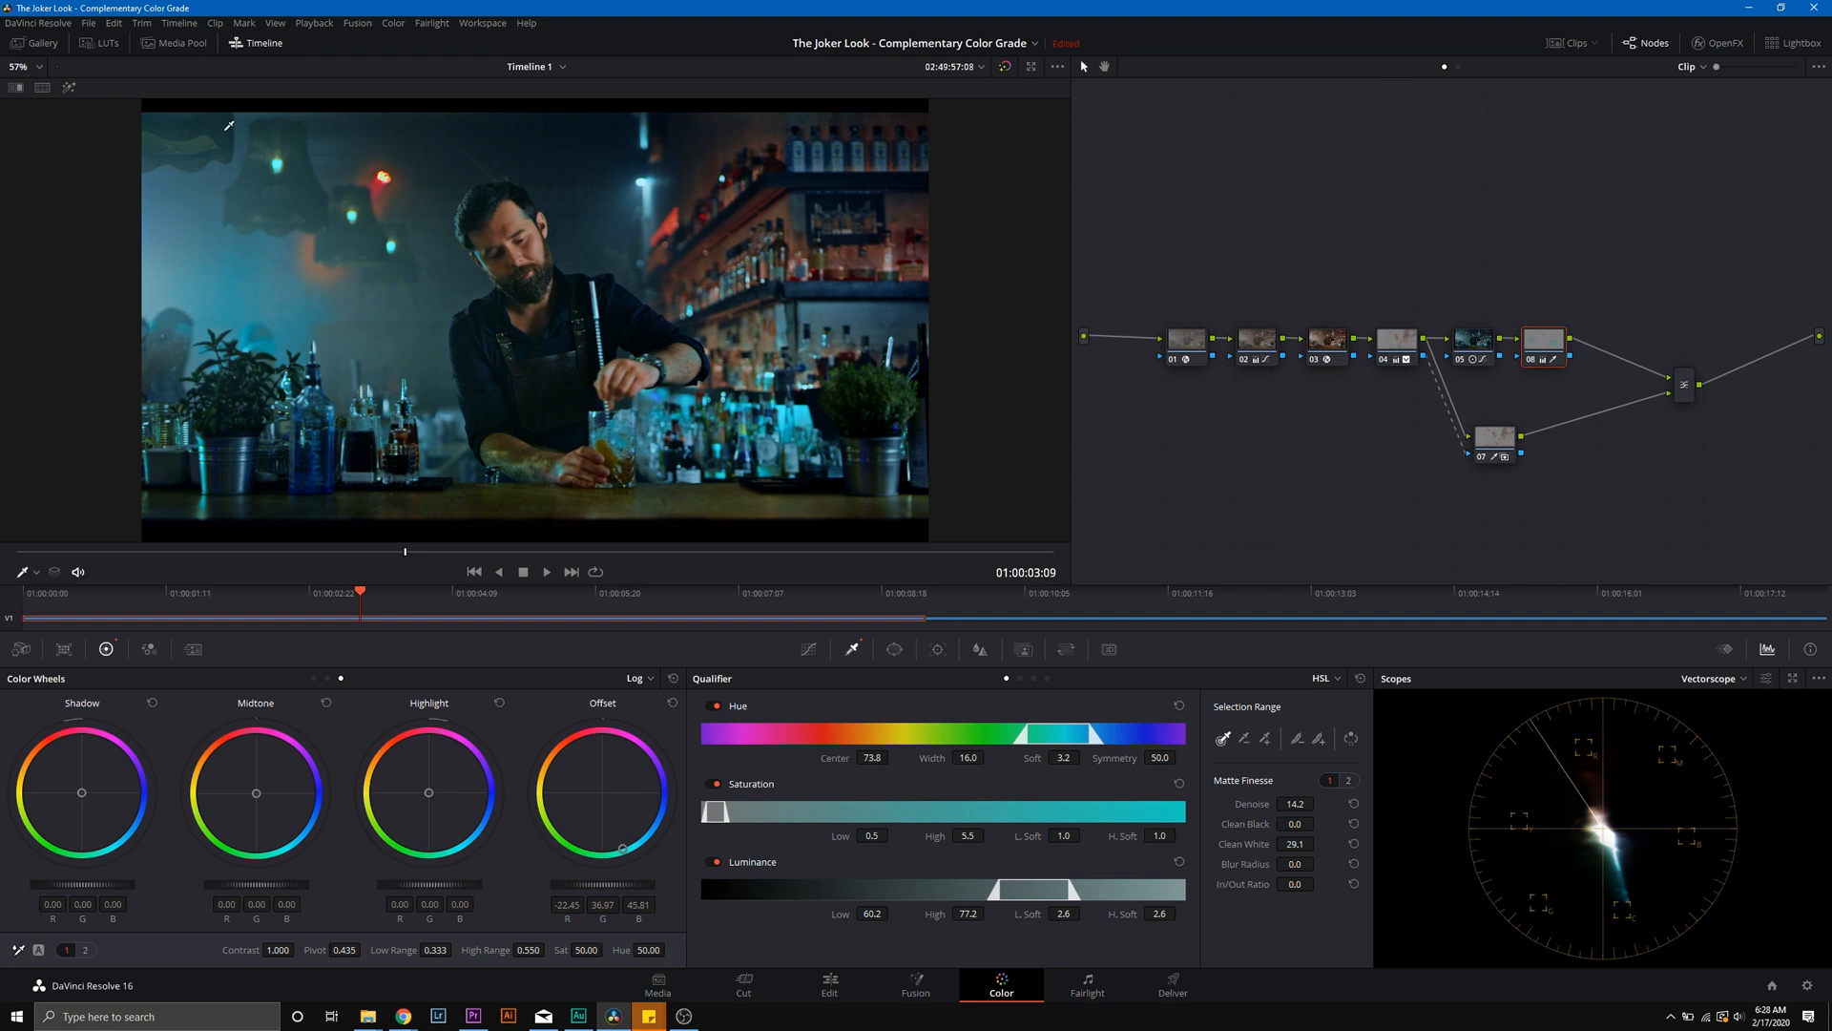
Step: Check the keyed teal lights in the matte highlight and shift their offset toward teal
click(1022, 88)
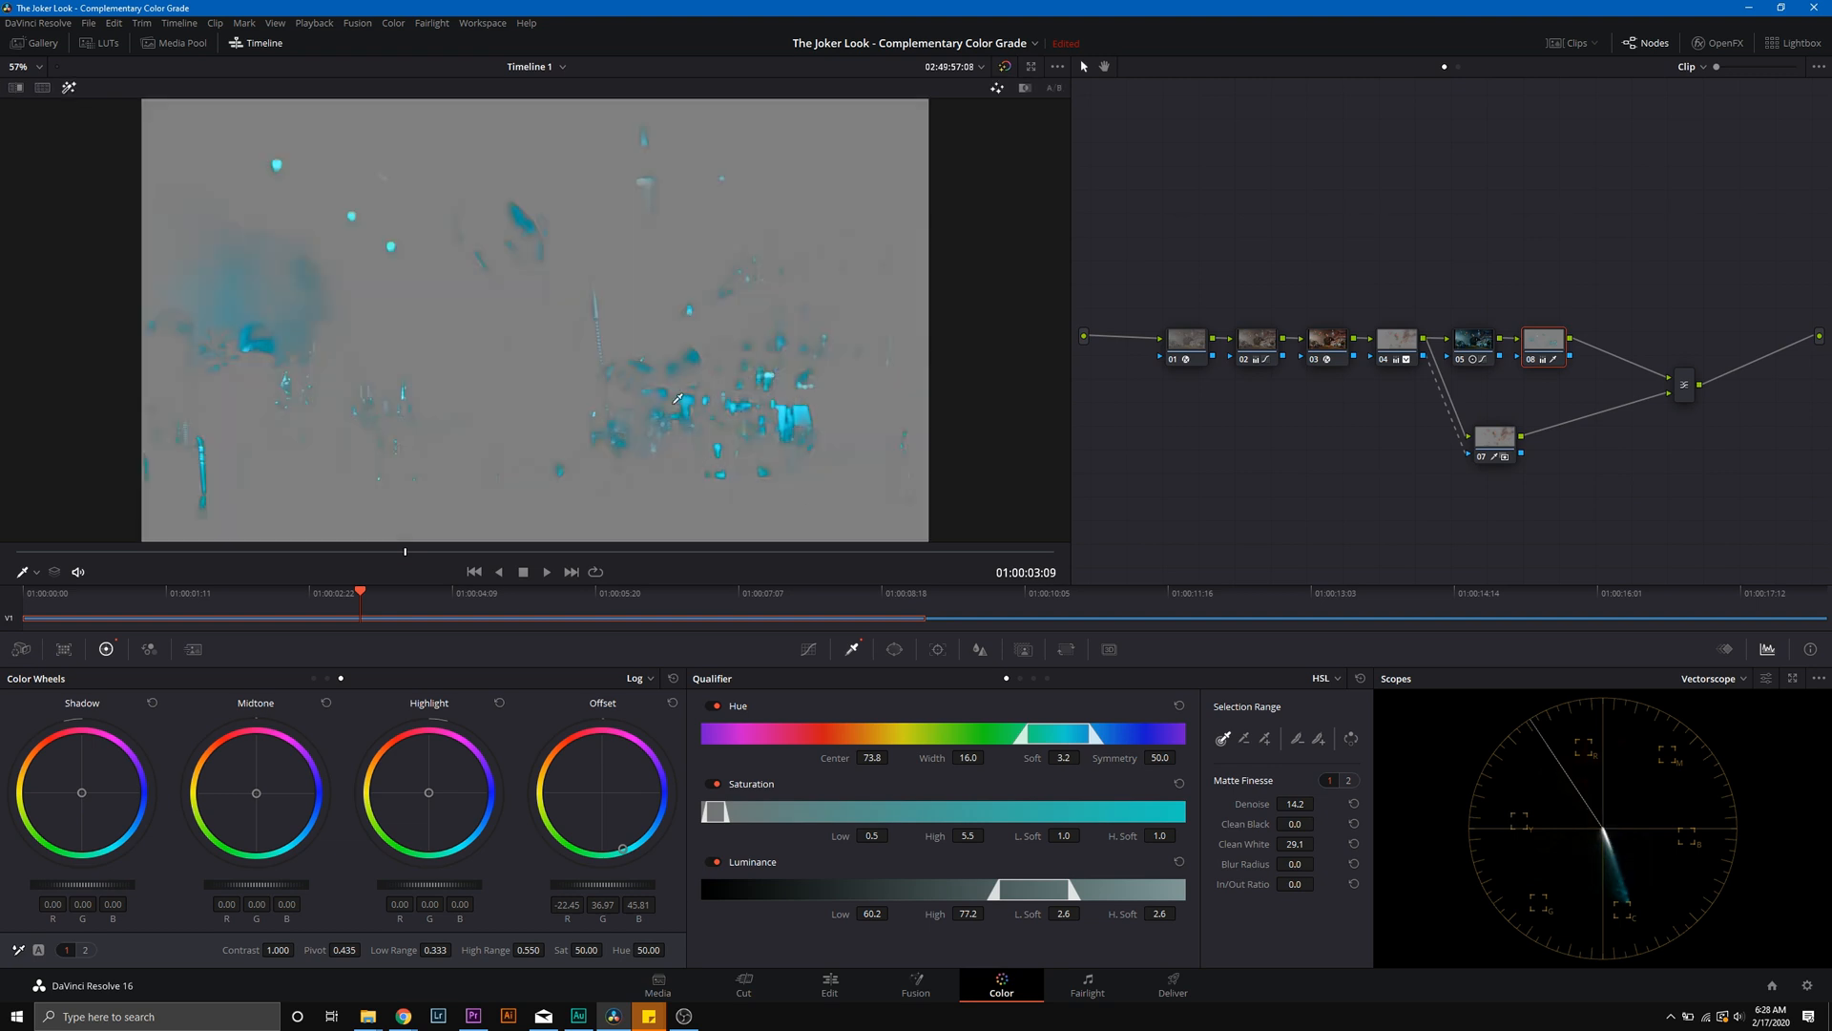
mouse_move(84, 95)
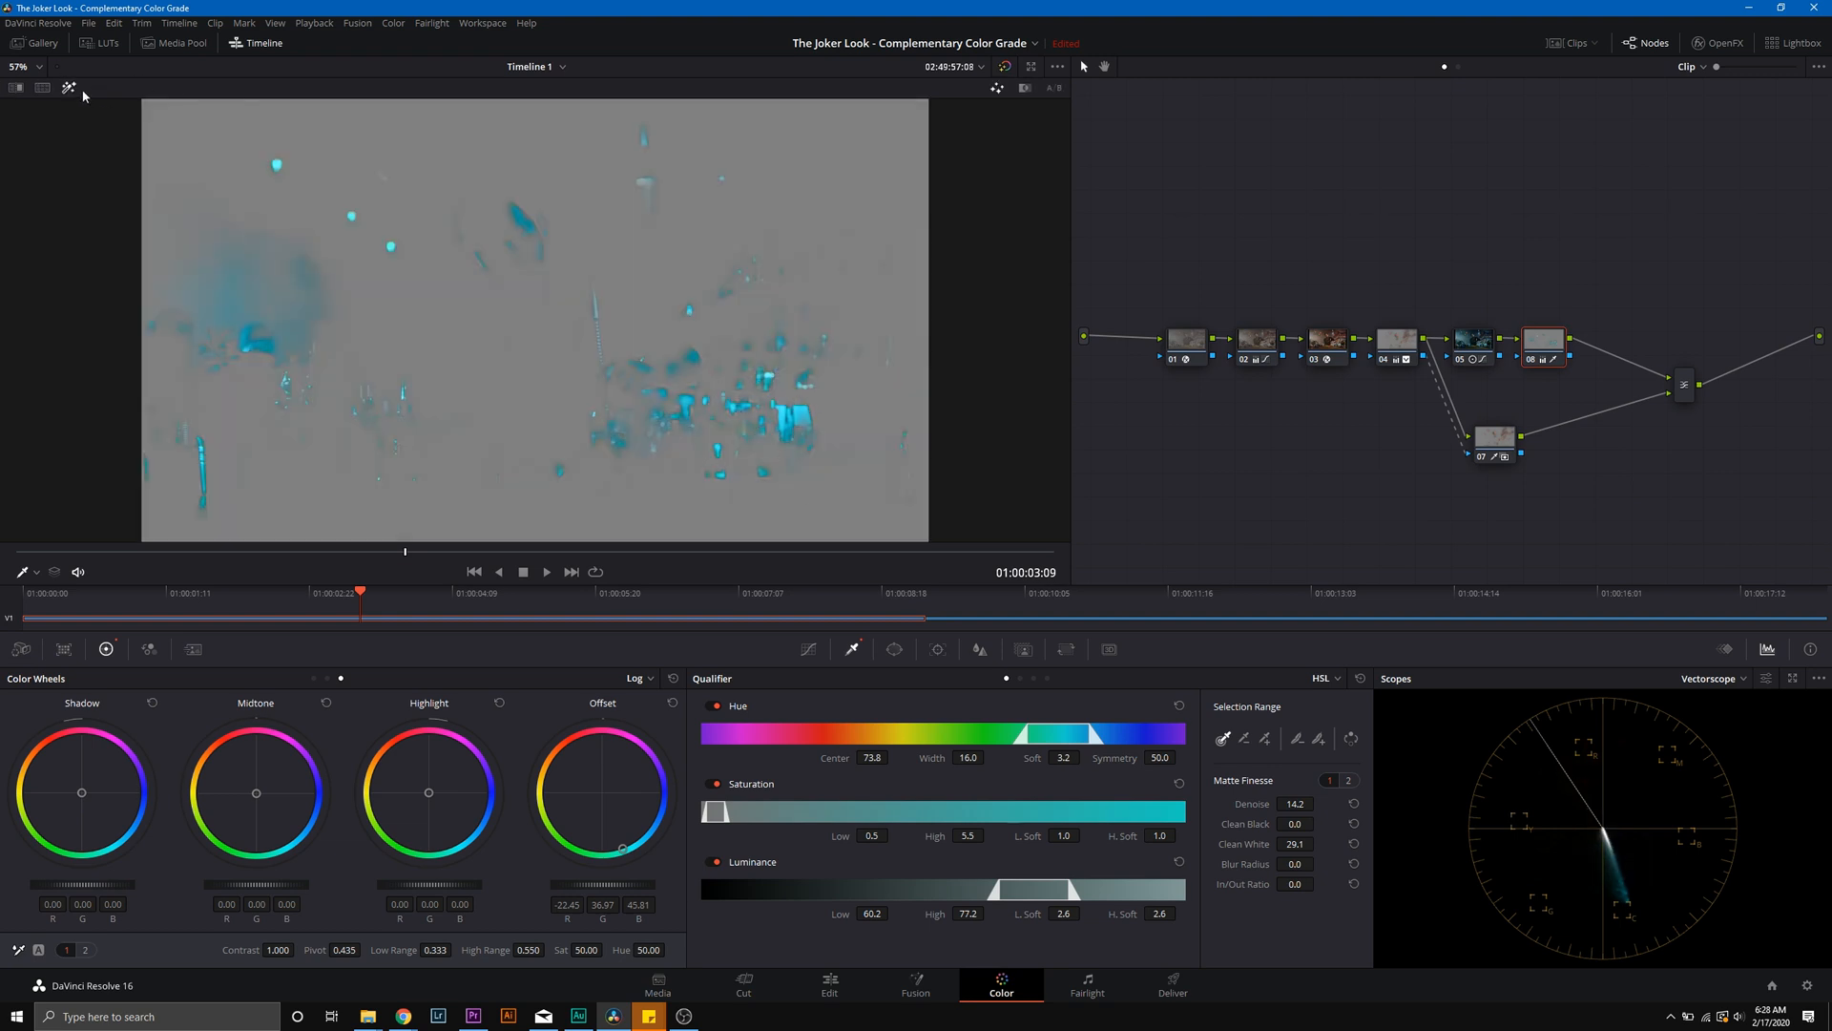
click(69, 86)
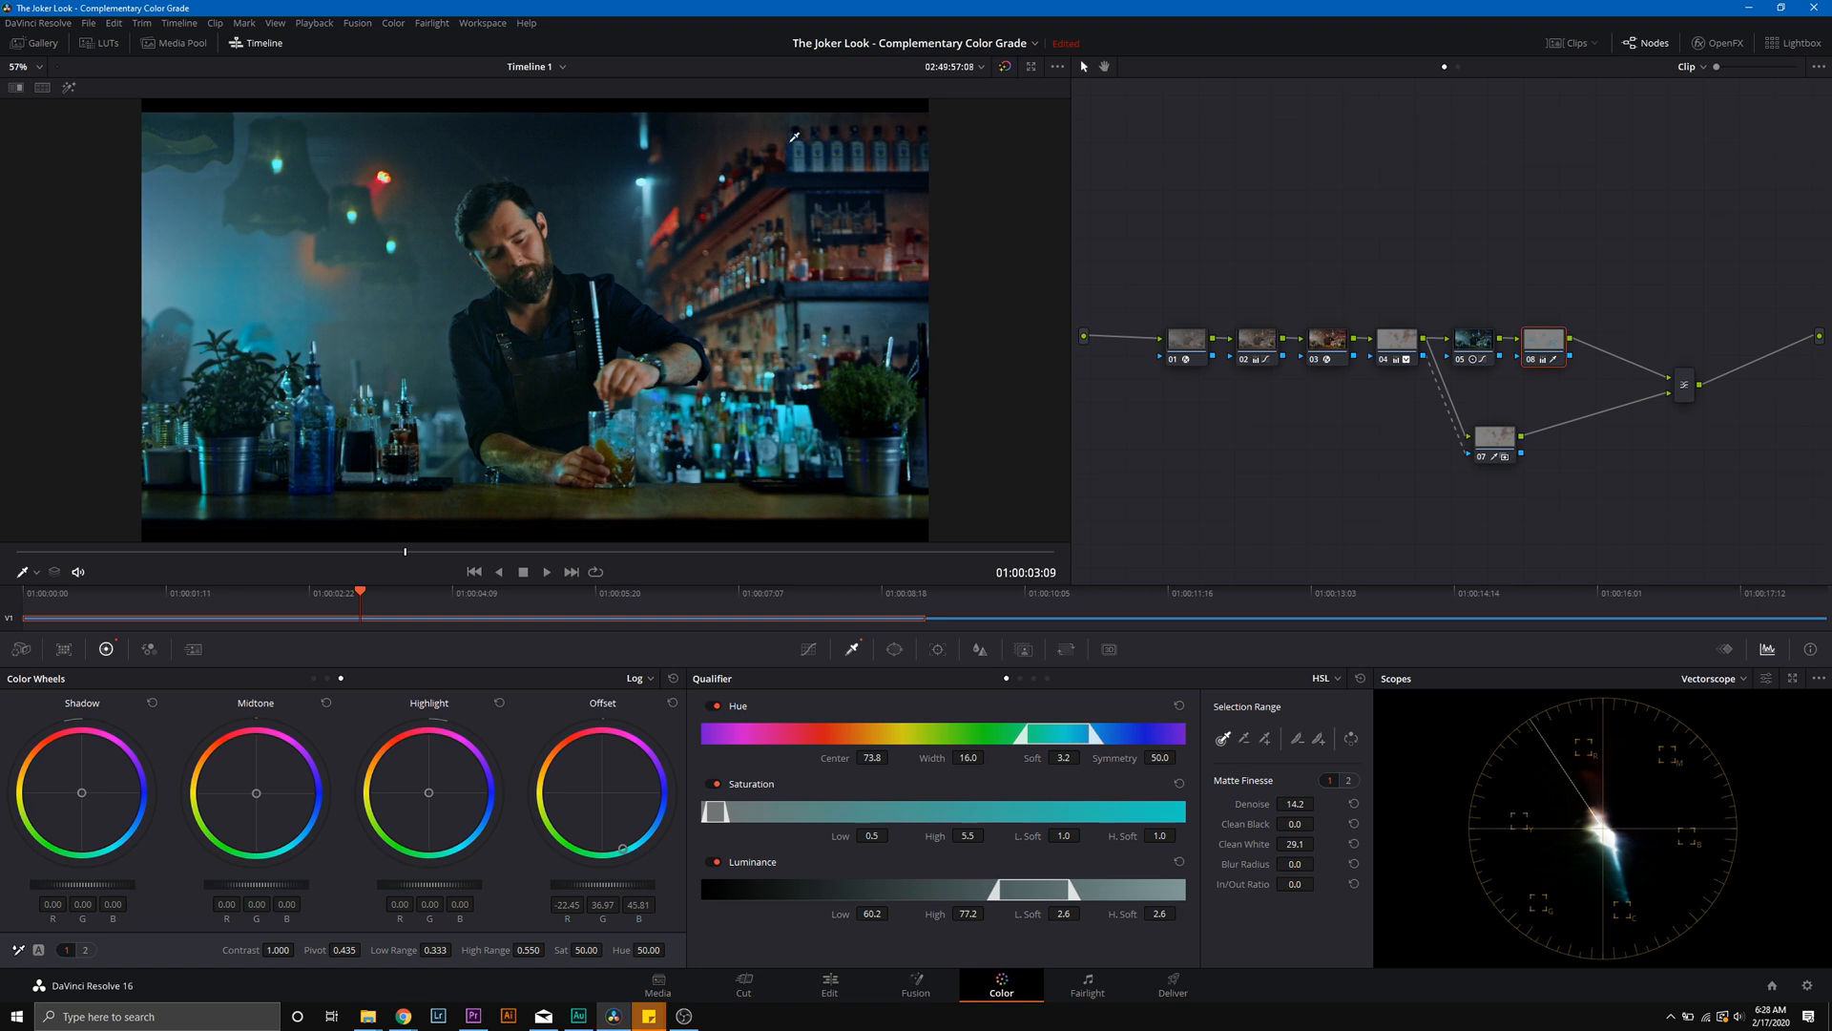
mouse_move(803, 299)
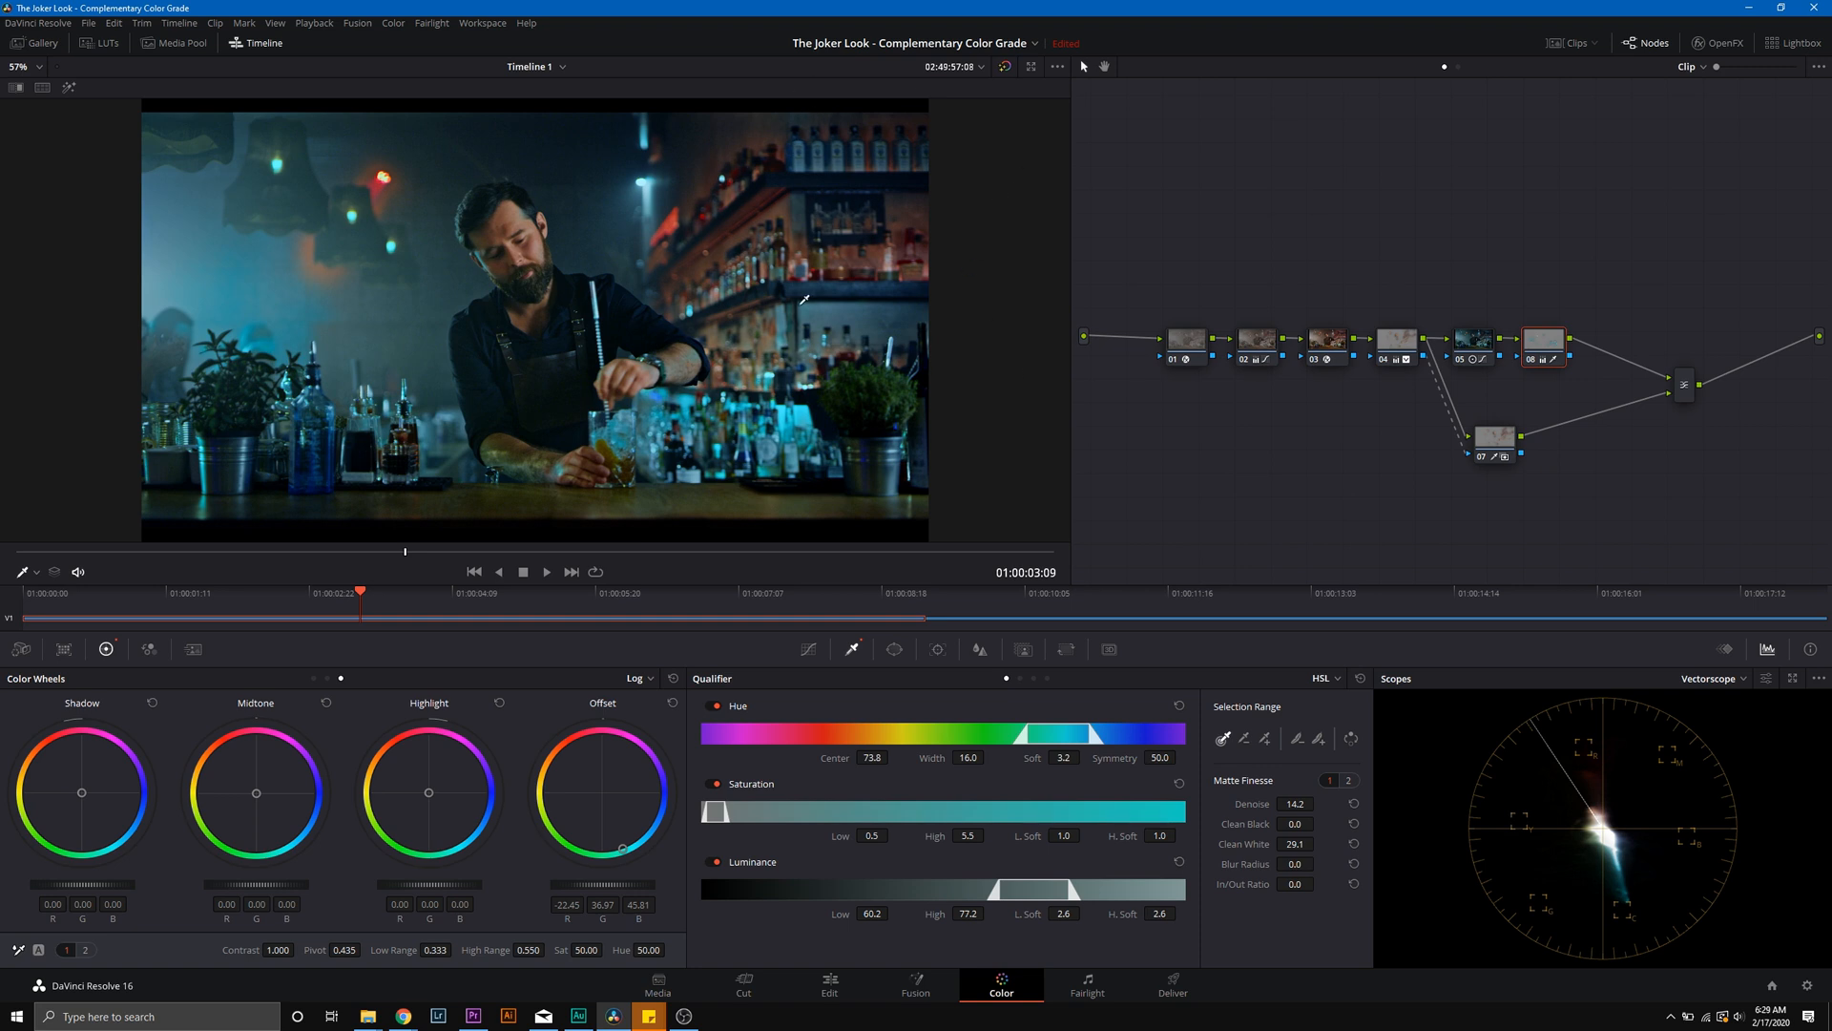
mouse_move(962, 285)
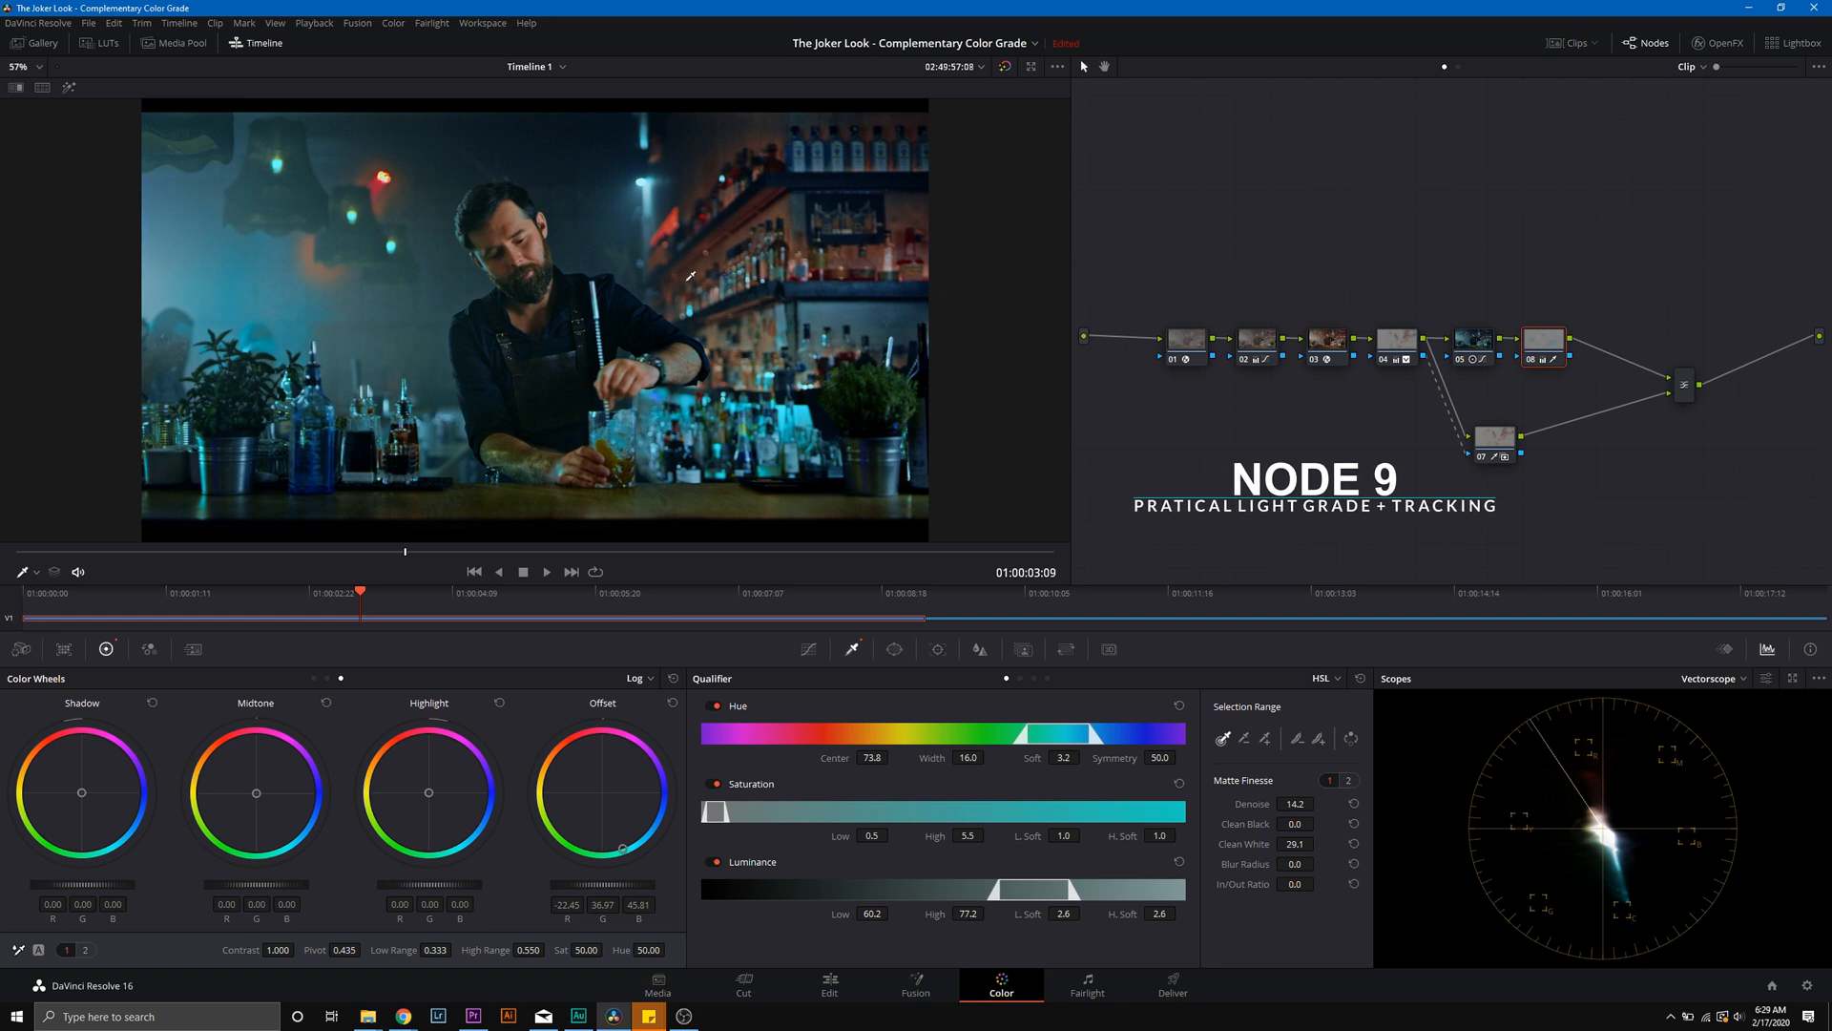
mouse_move(1328, 328)
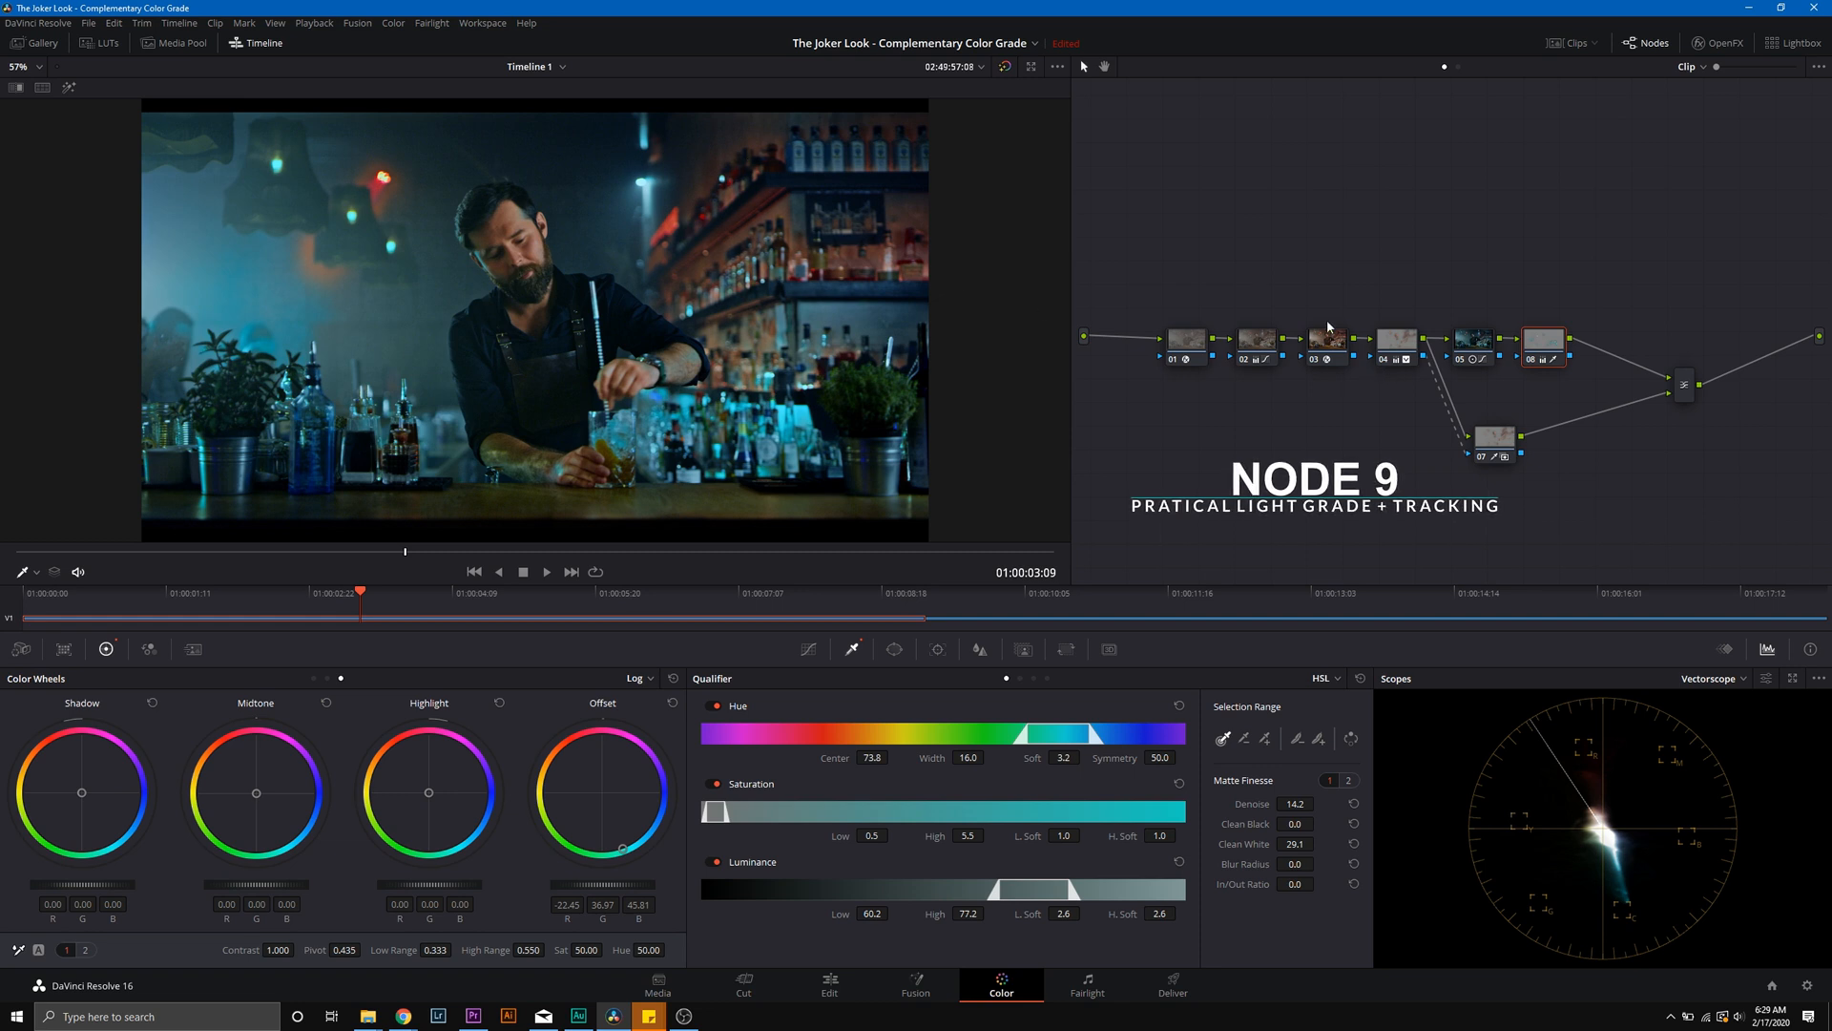
Step: Add serial node 09 after node 08 and bring up the Window palette shape controls
right_click(1542, 338)
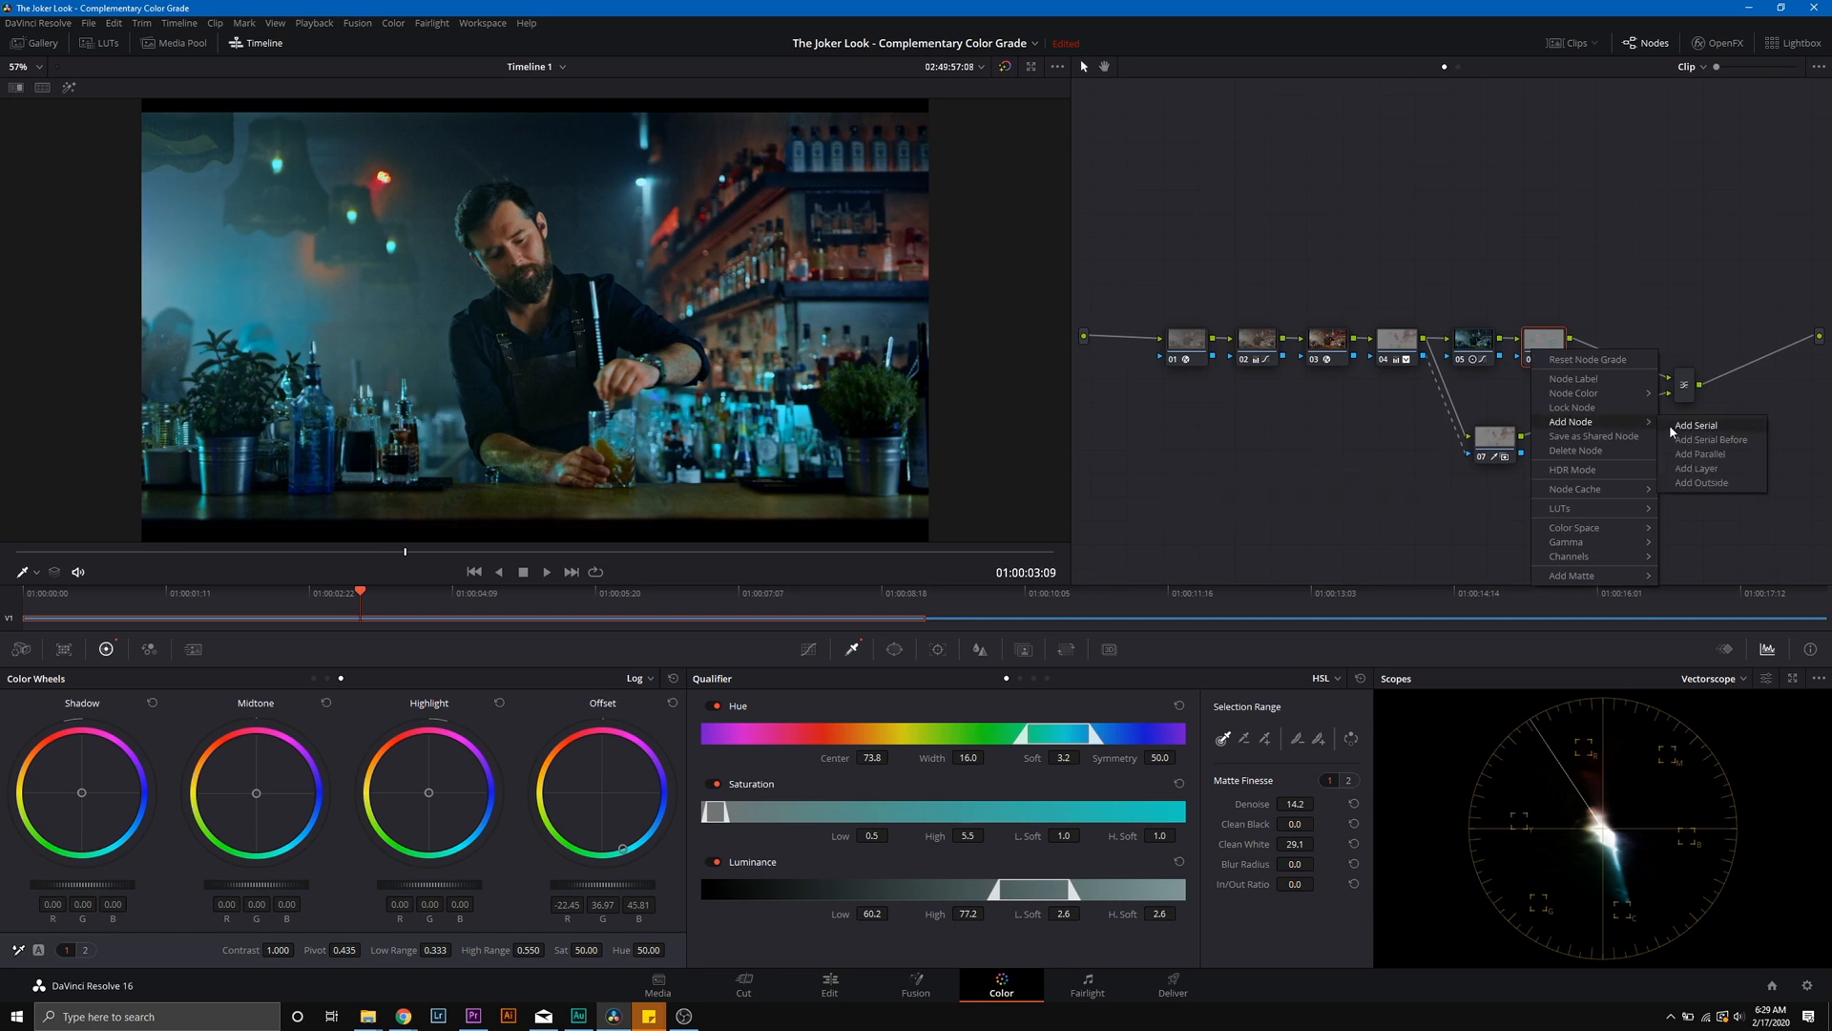
click(1695, 423)
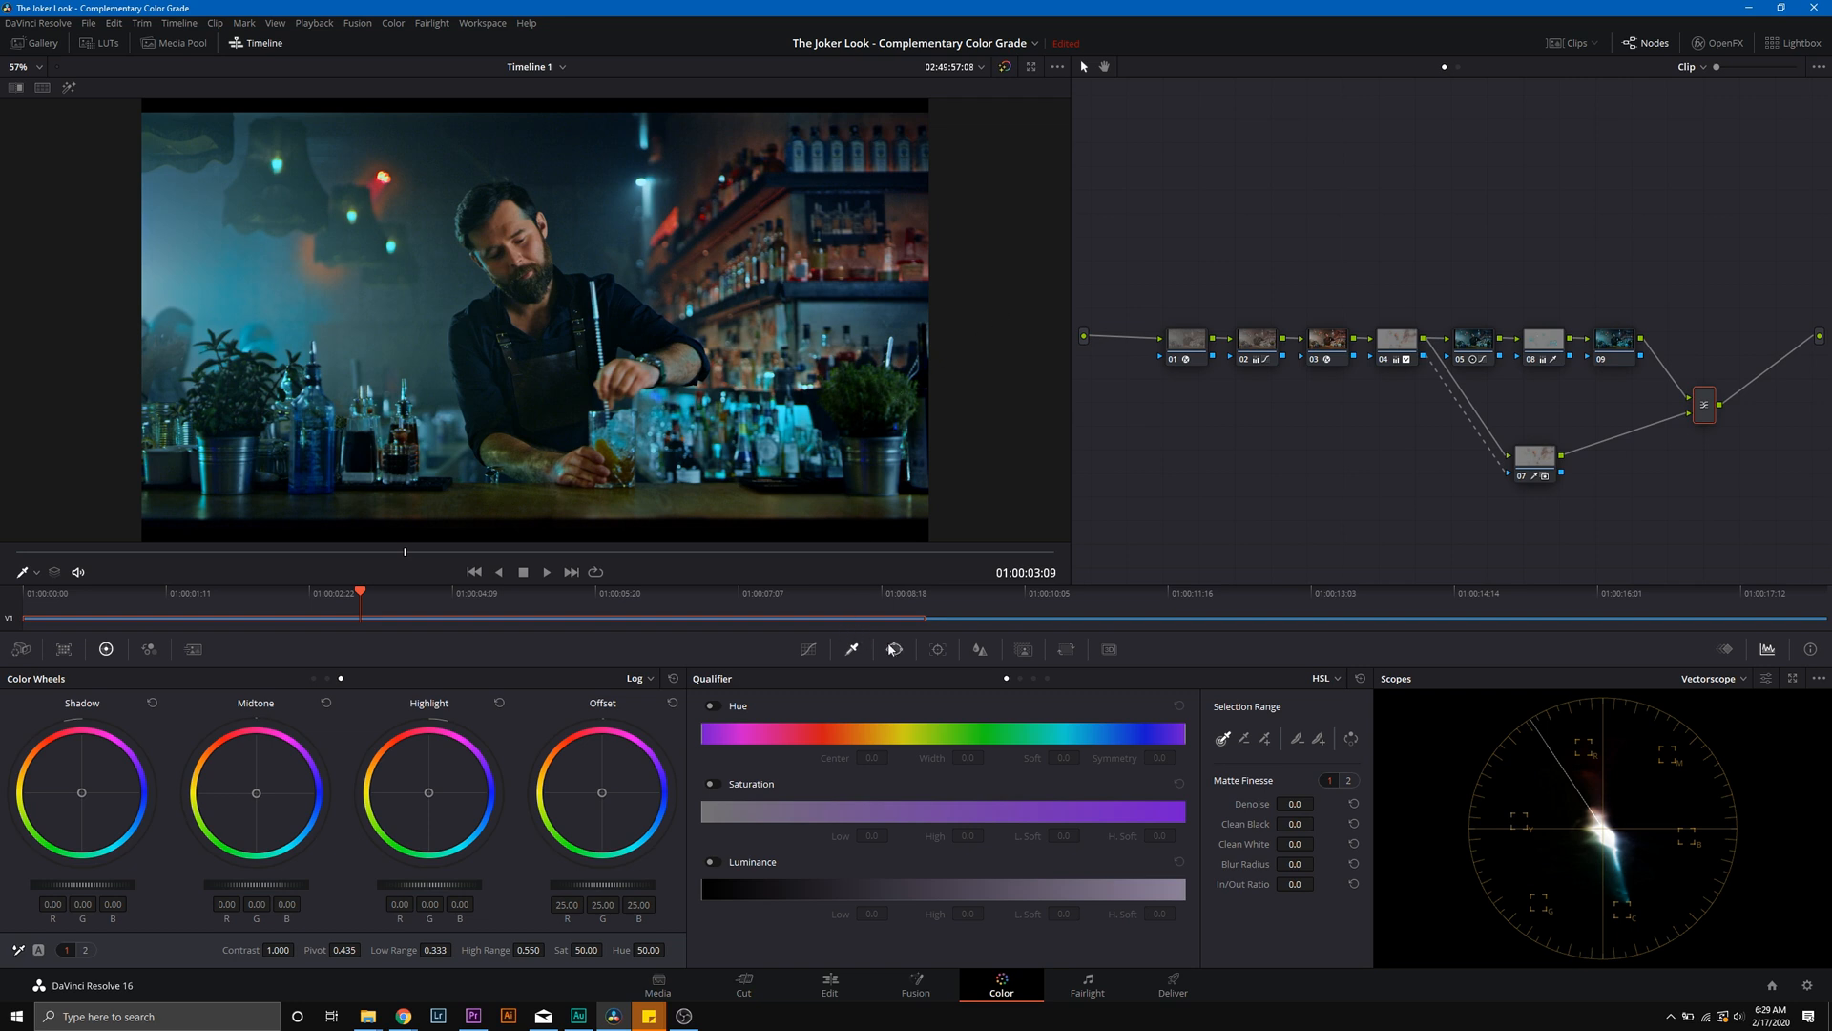
click(935, 649)
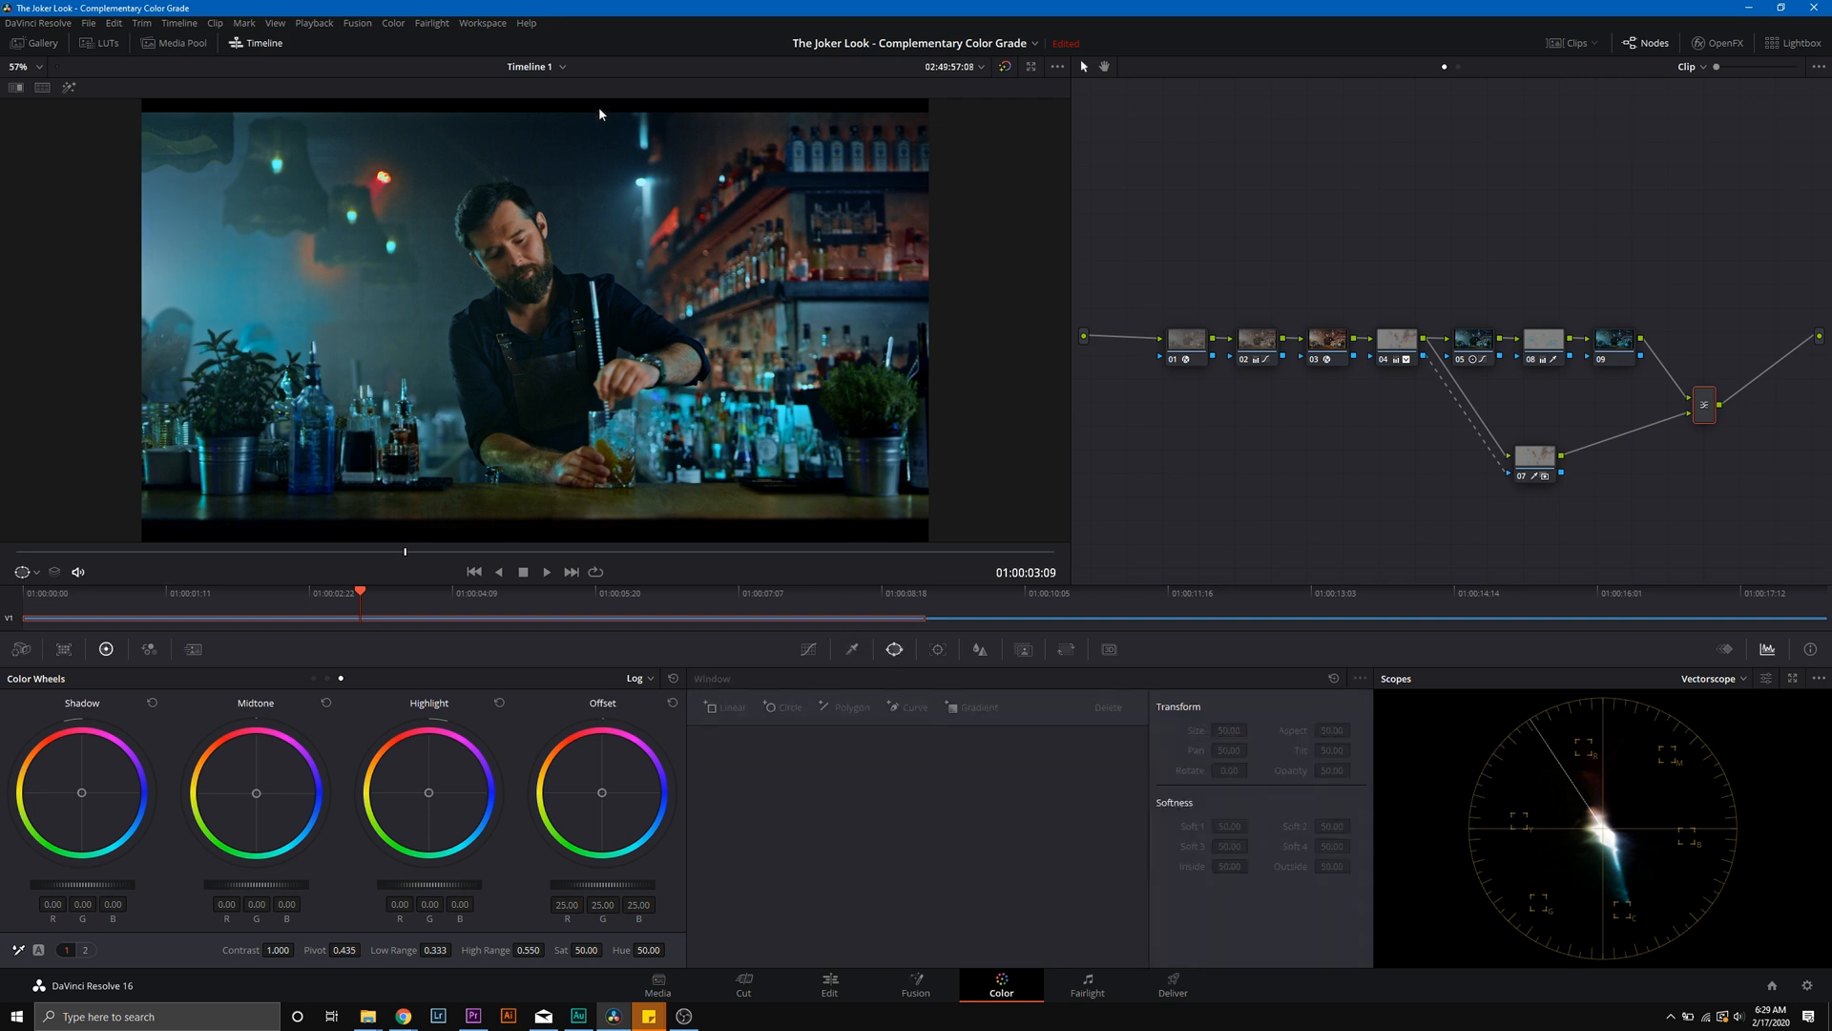
mouse_move(813, 678)
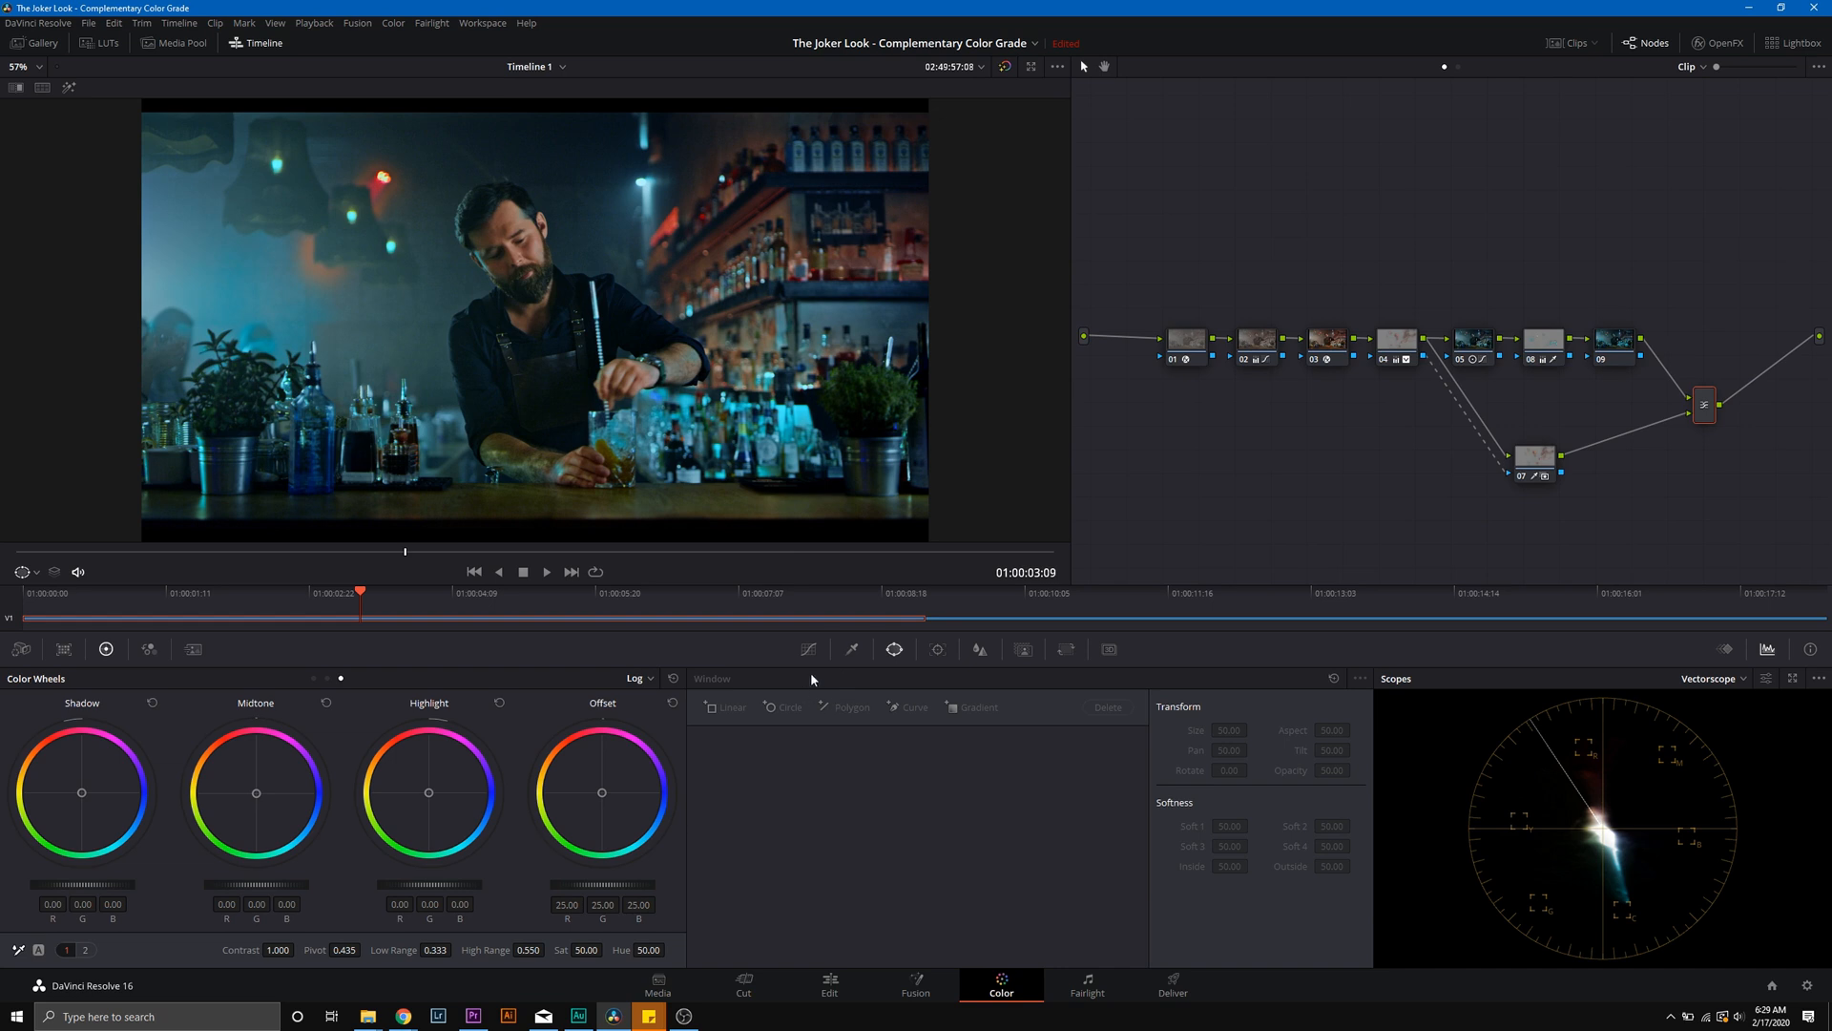
mouse_move(914, 706)
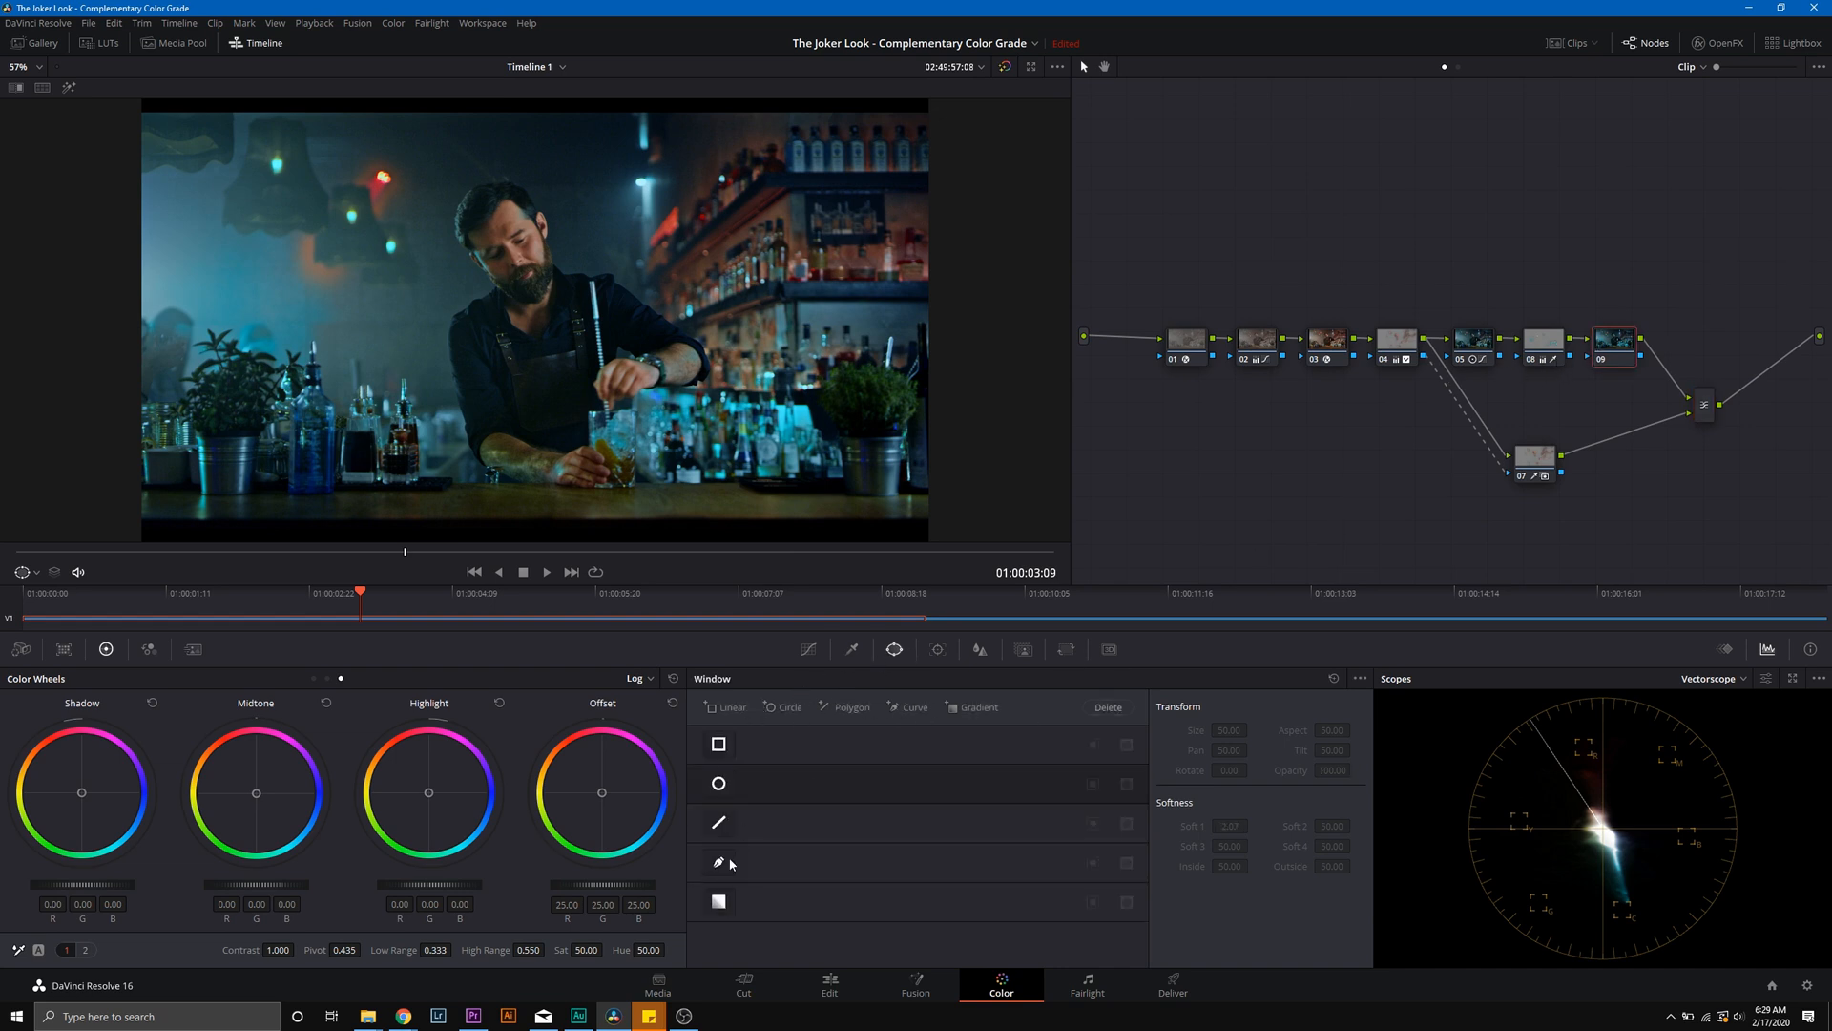
Step: Draw a freeform polygon window around the upper-right back bar shelves
click(720, 863)
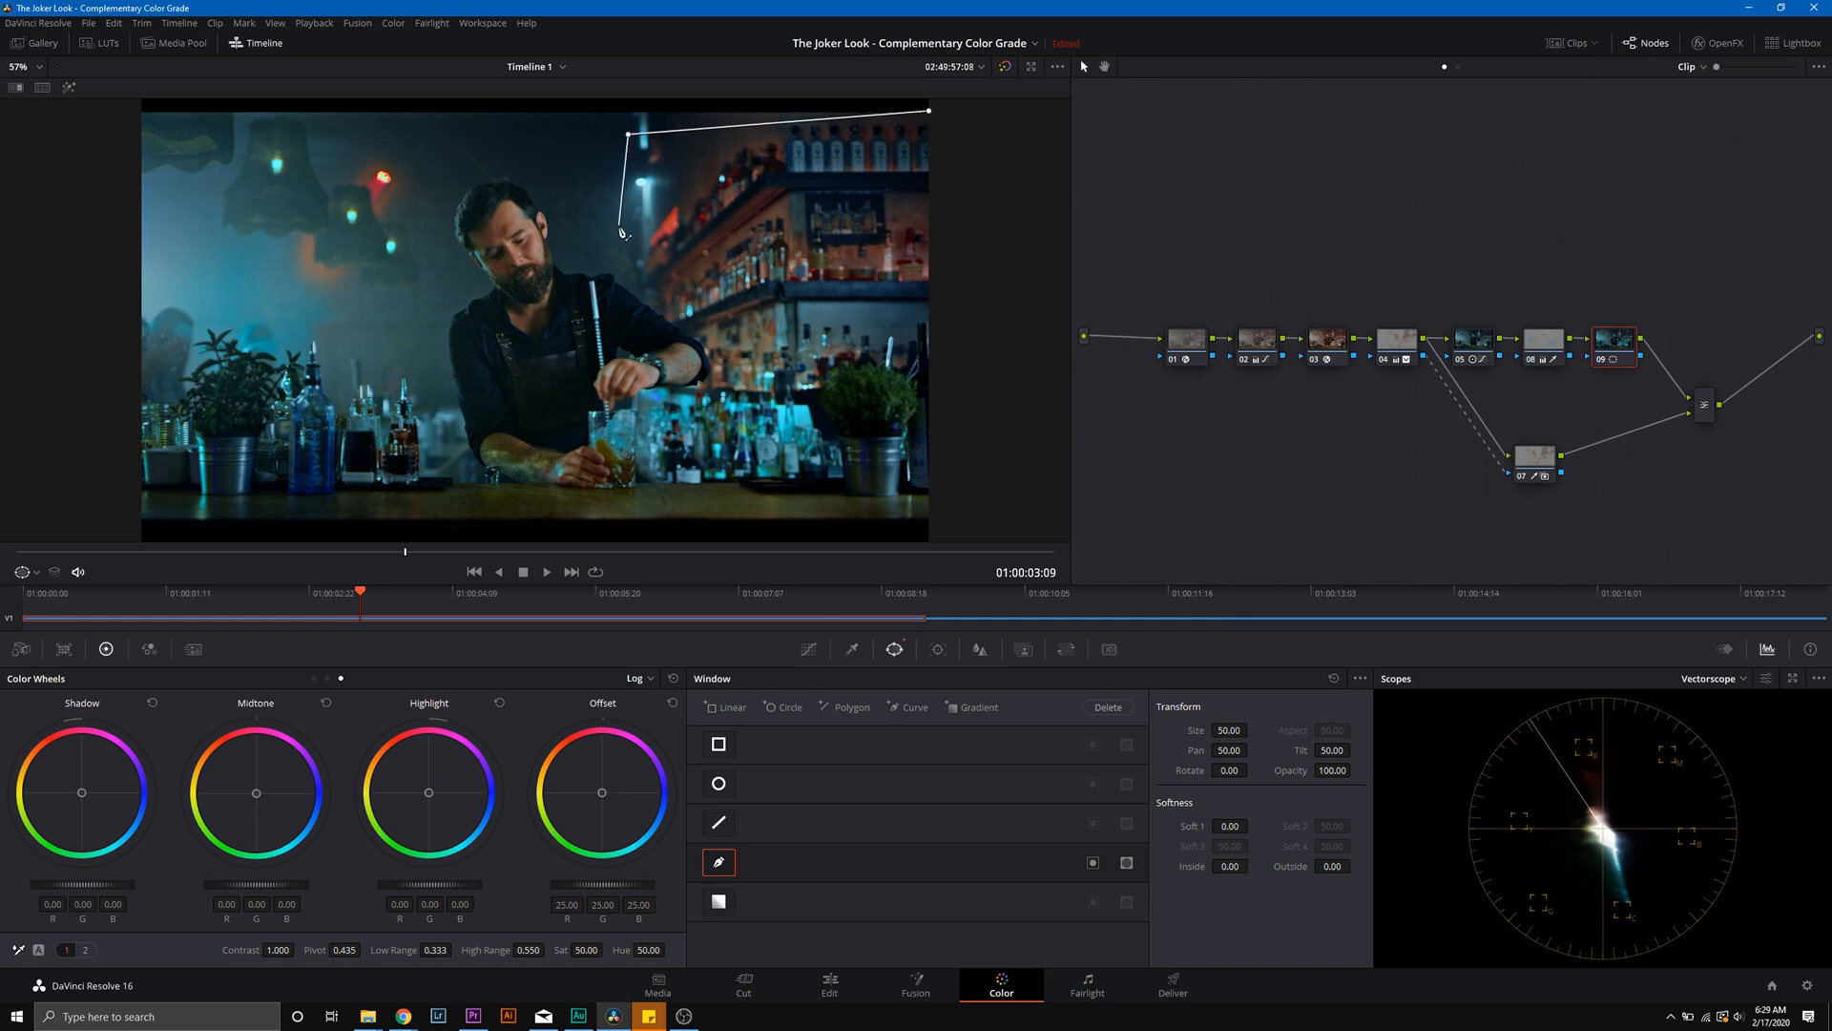
drag(622, 233, 687, 338)
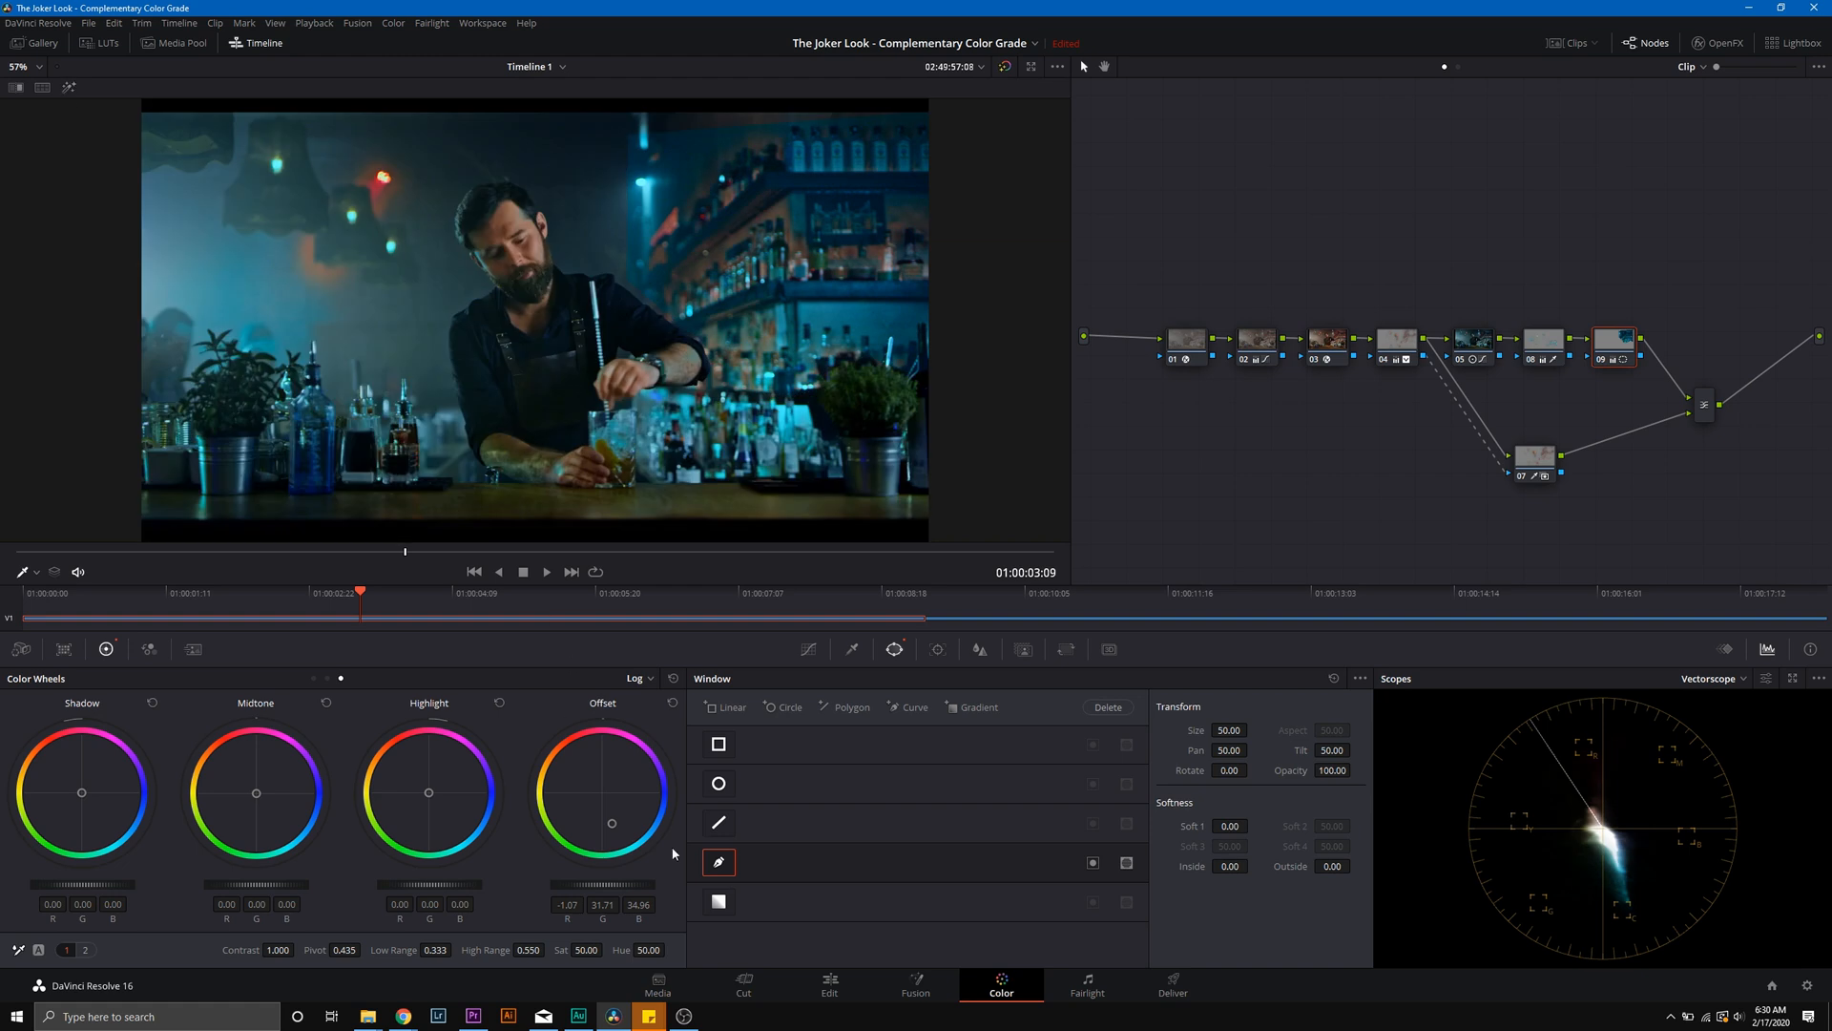
Step: Review the shelf mask with outline and highlight, soften its edge, and tint it teal
click(21, 570)
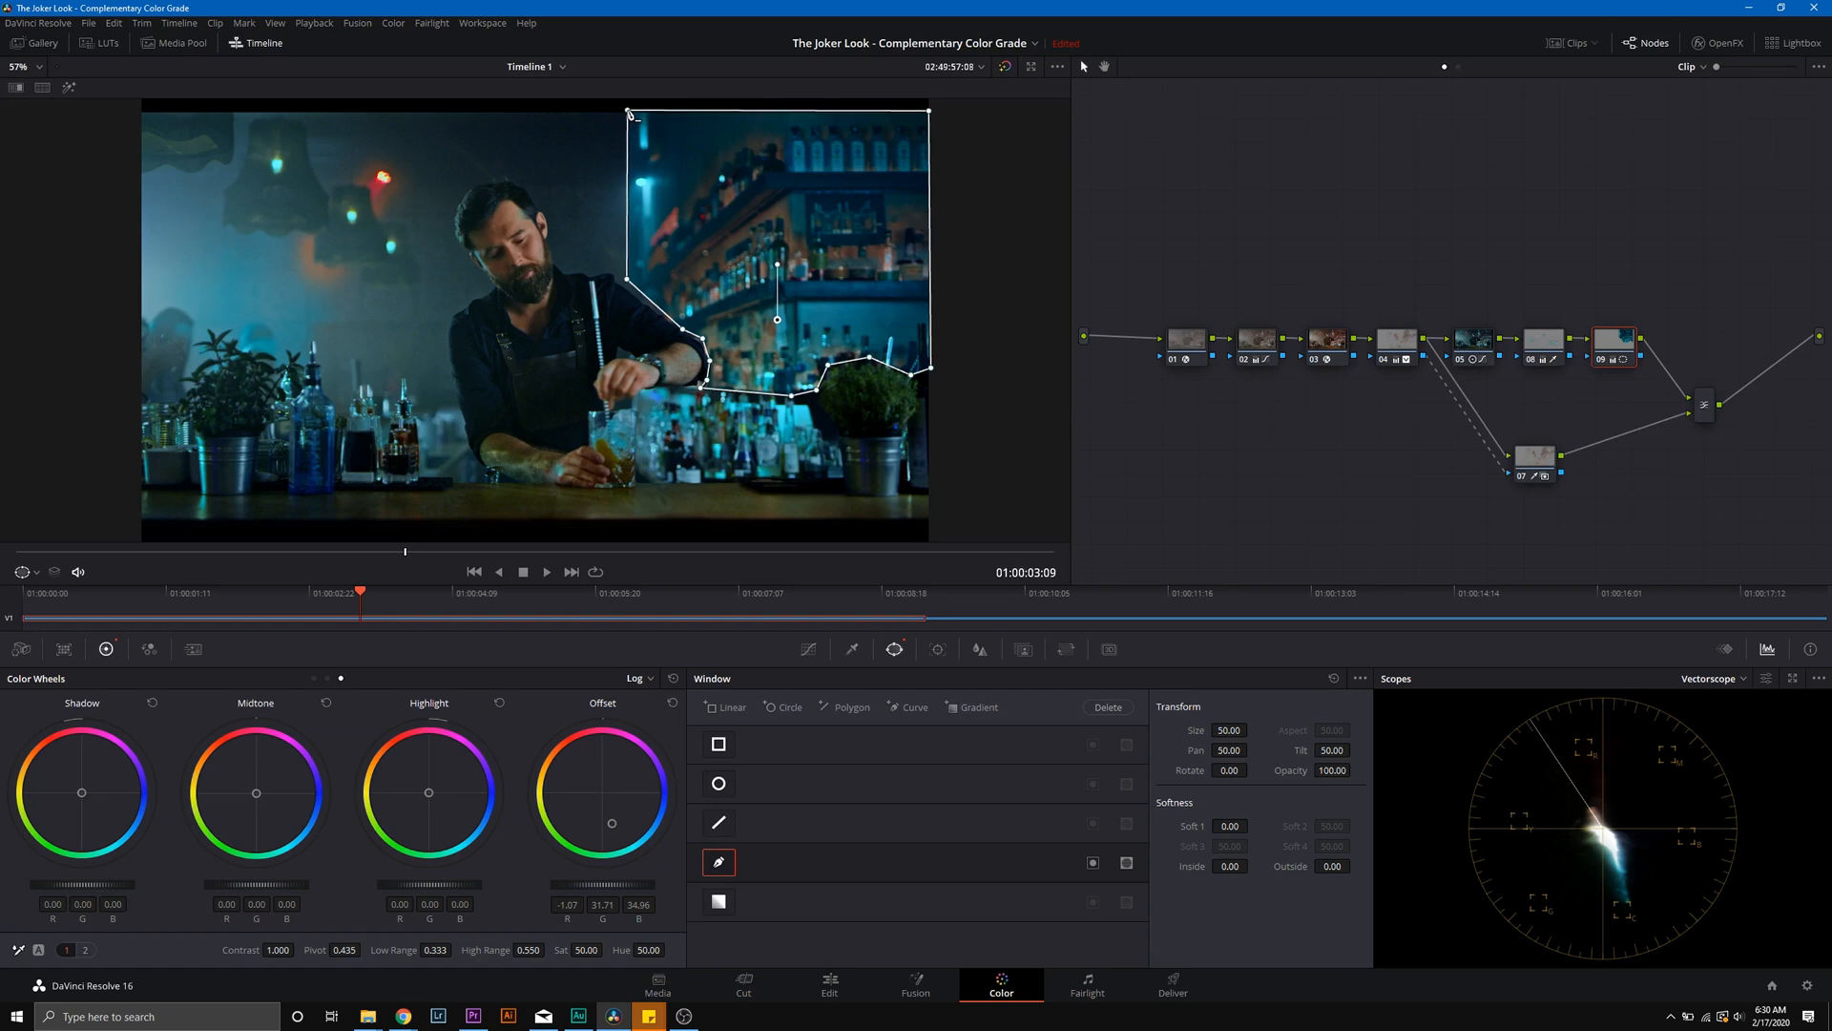
click(69, 88)
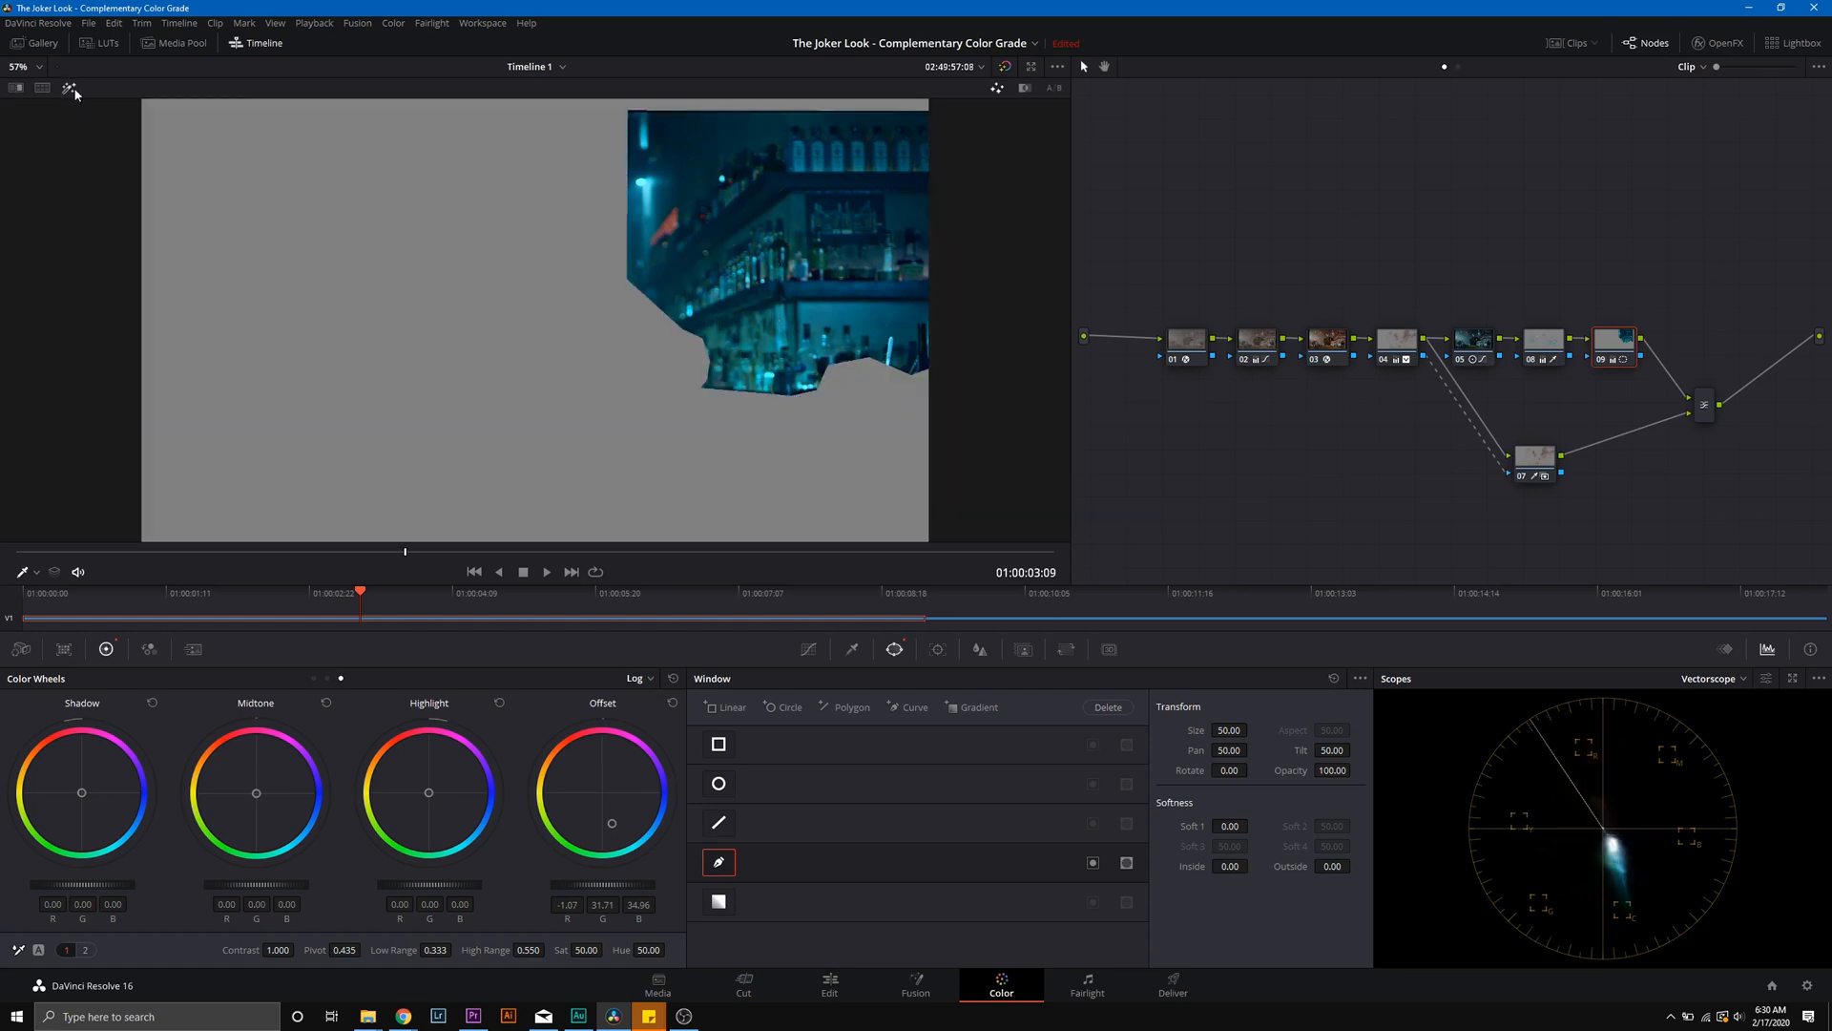
click(36, 570)
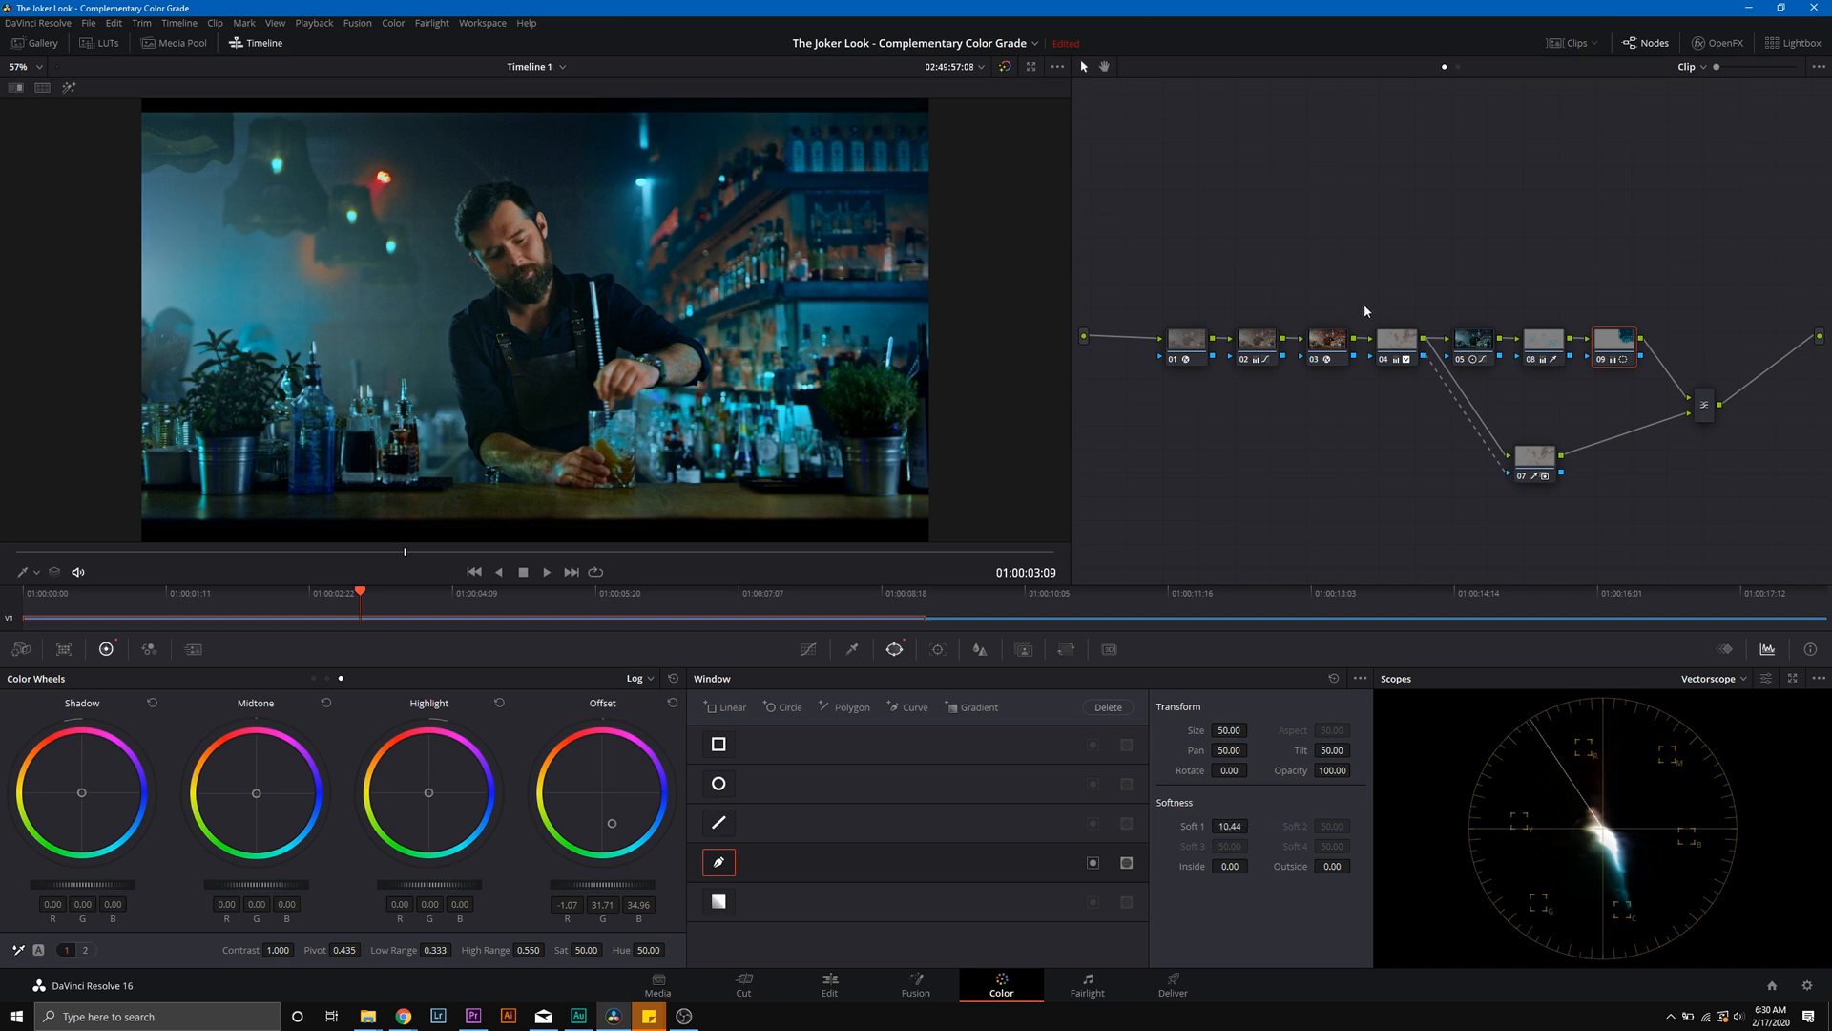
Step: Compare graded and ungraded bar shot, then review the adjustments on nodes 04 and 05
click(1326, 340)
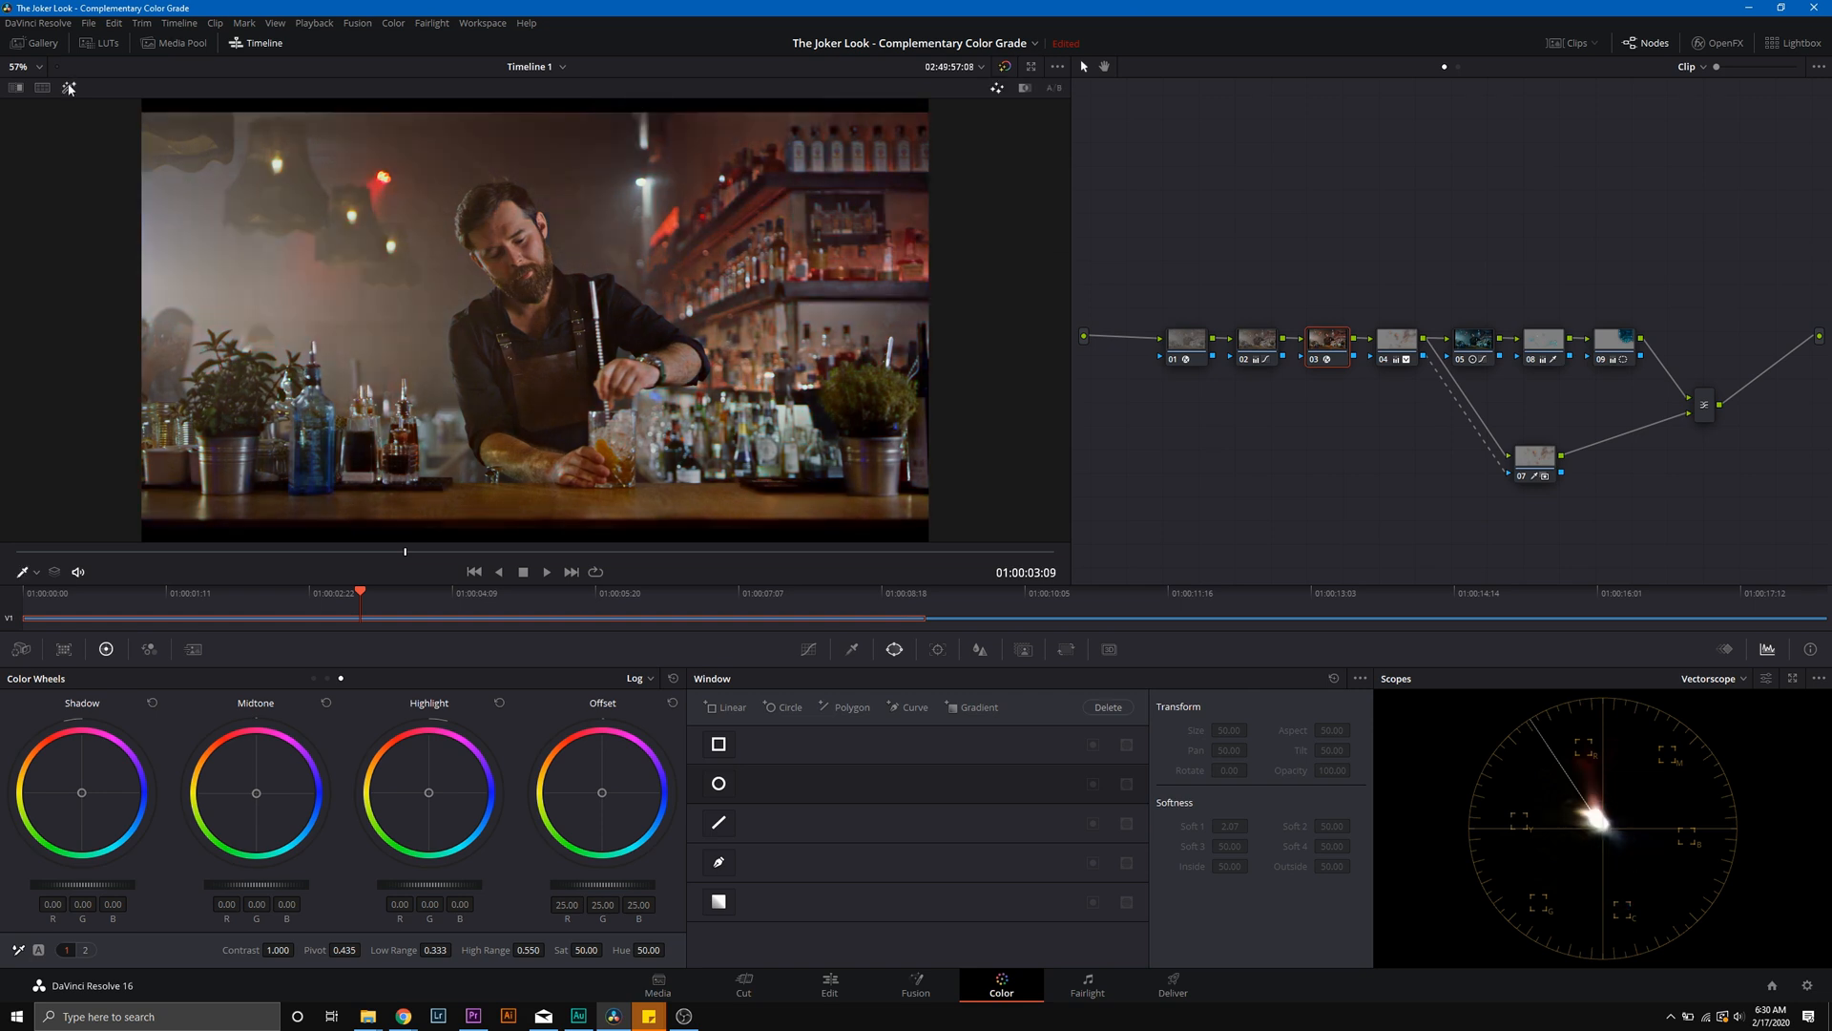
click(69, 85)
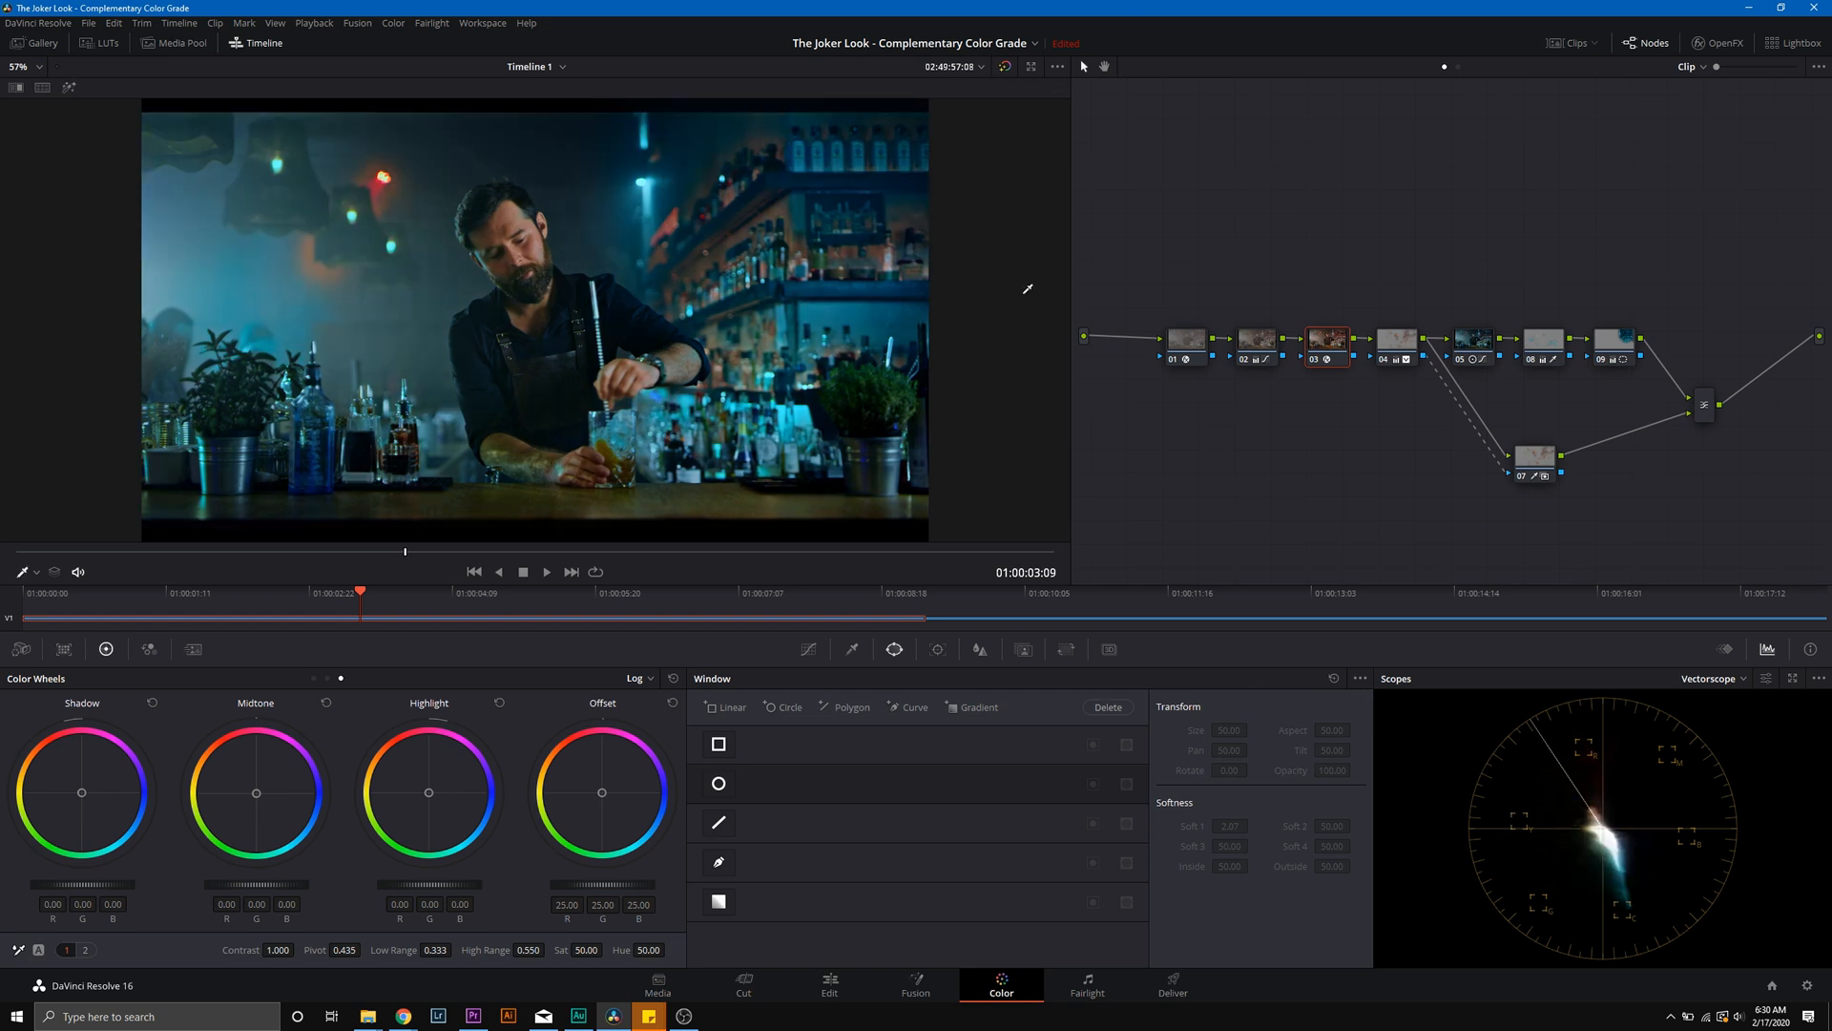
click(1395, 340)
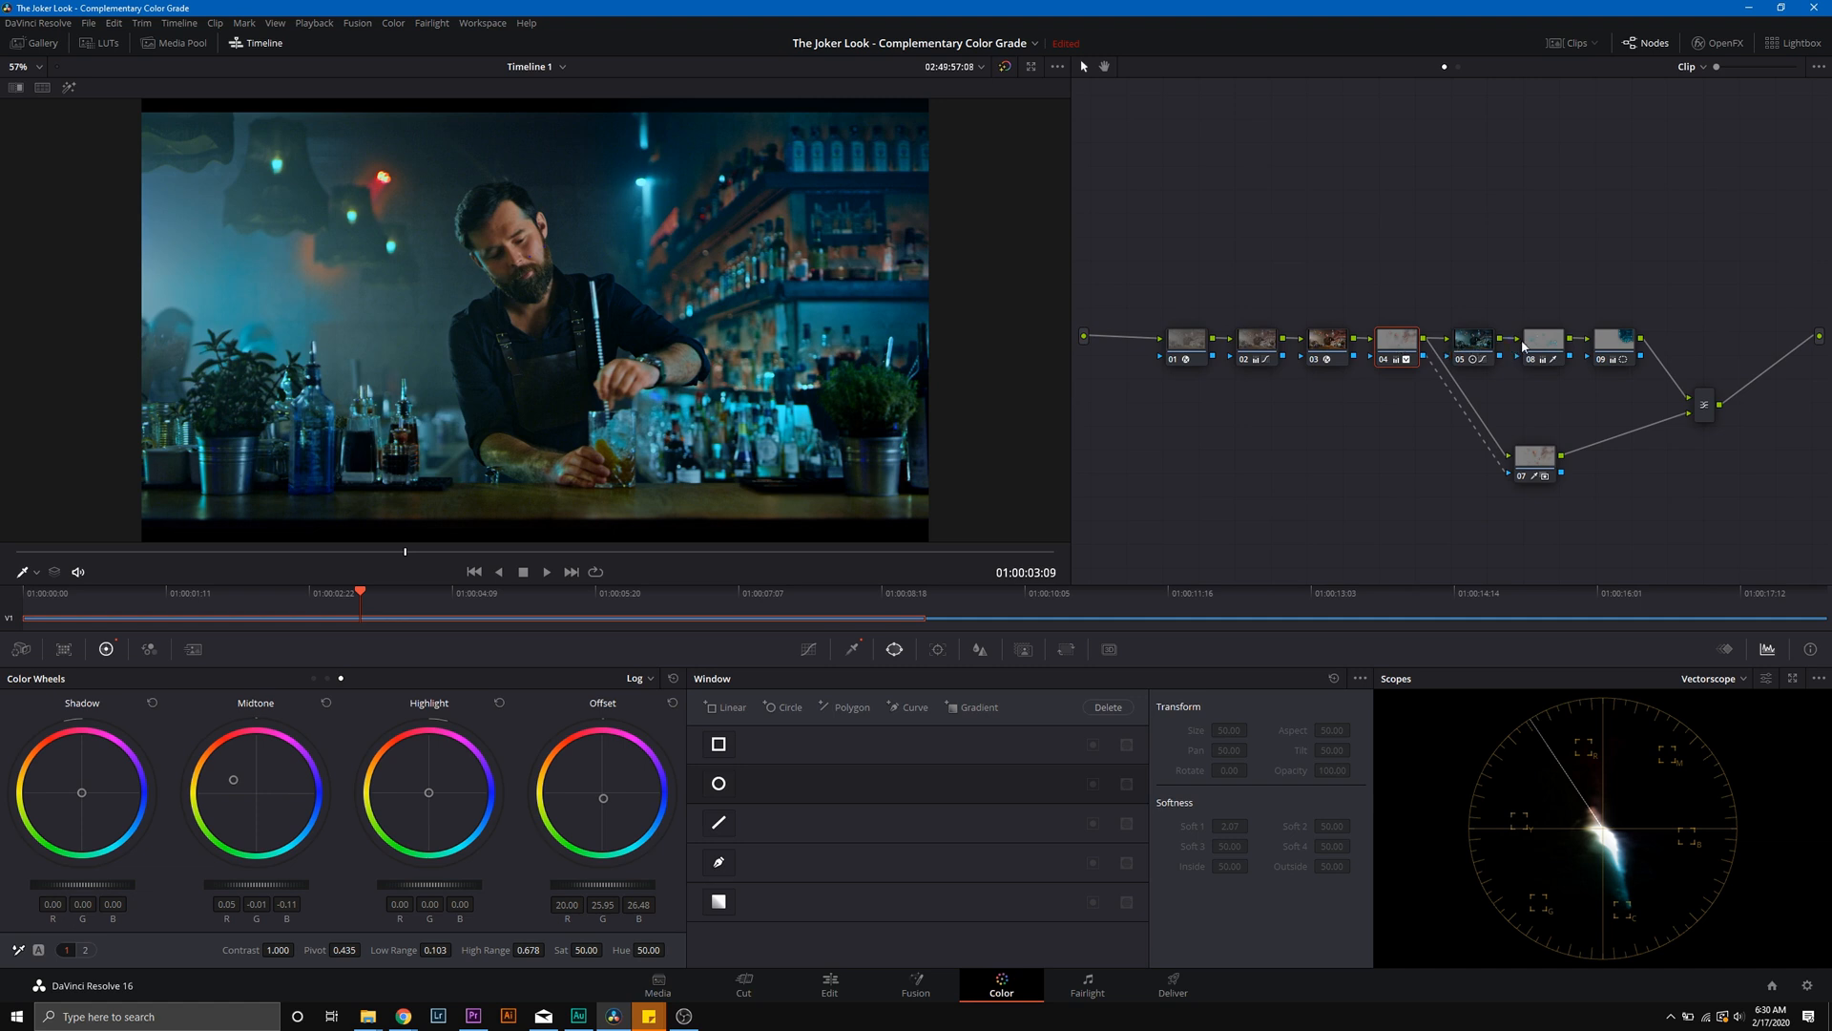
click(1473, 340)
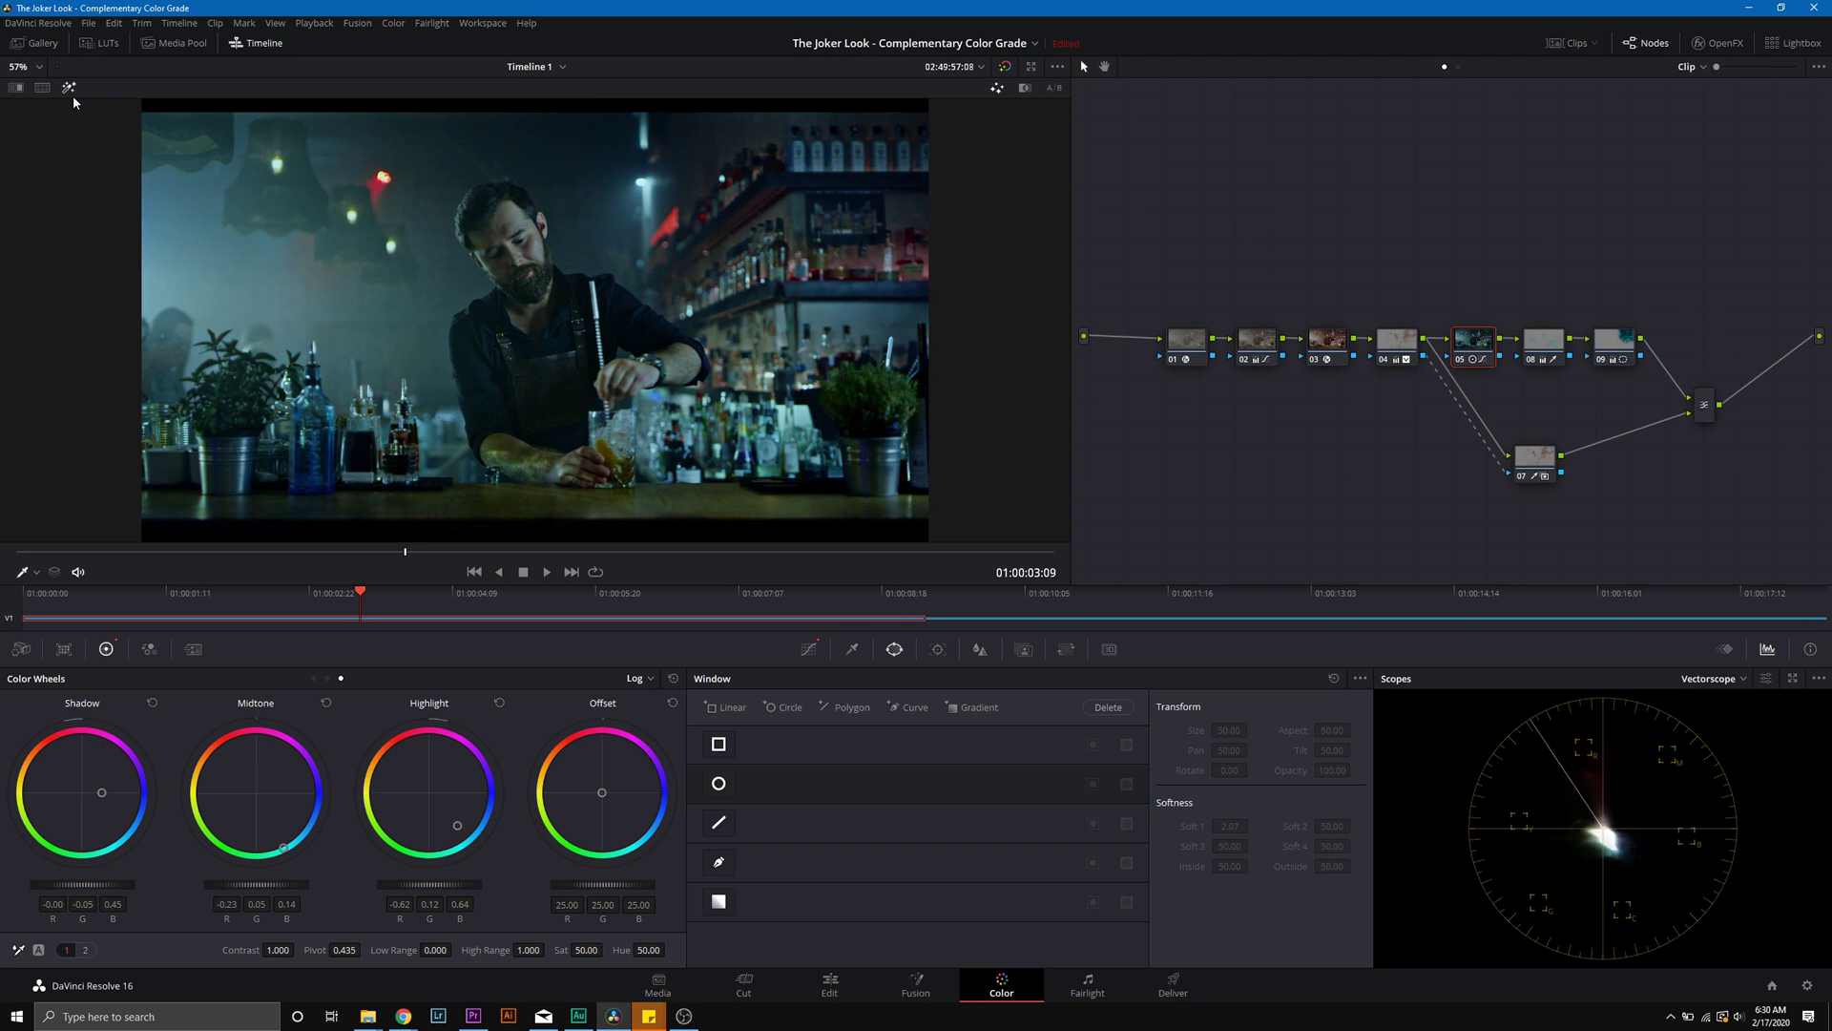
mouse_move(409, 143)
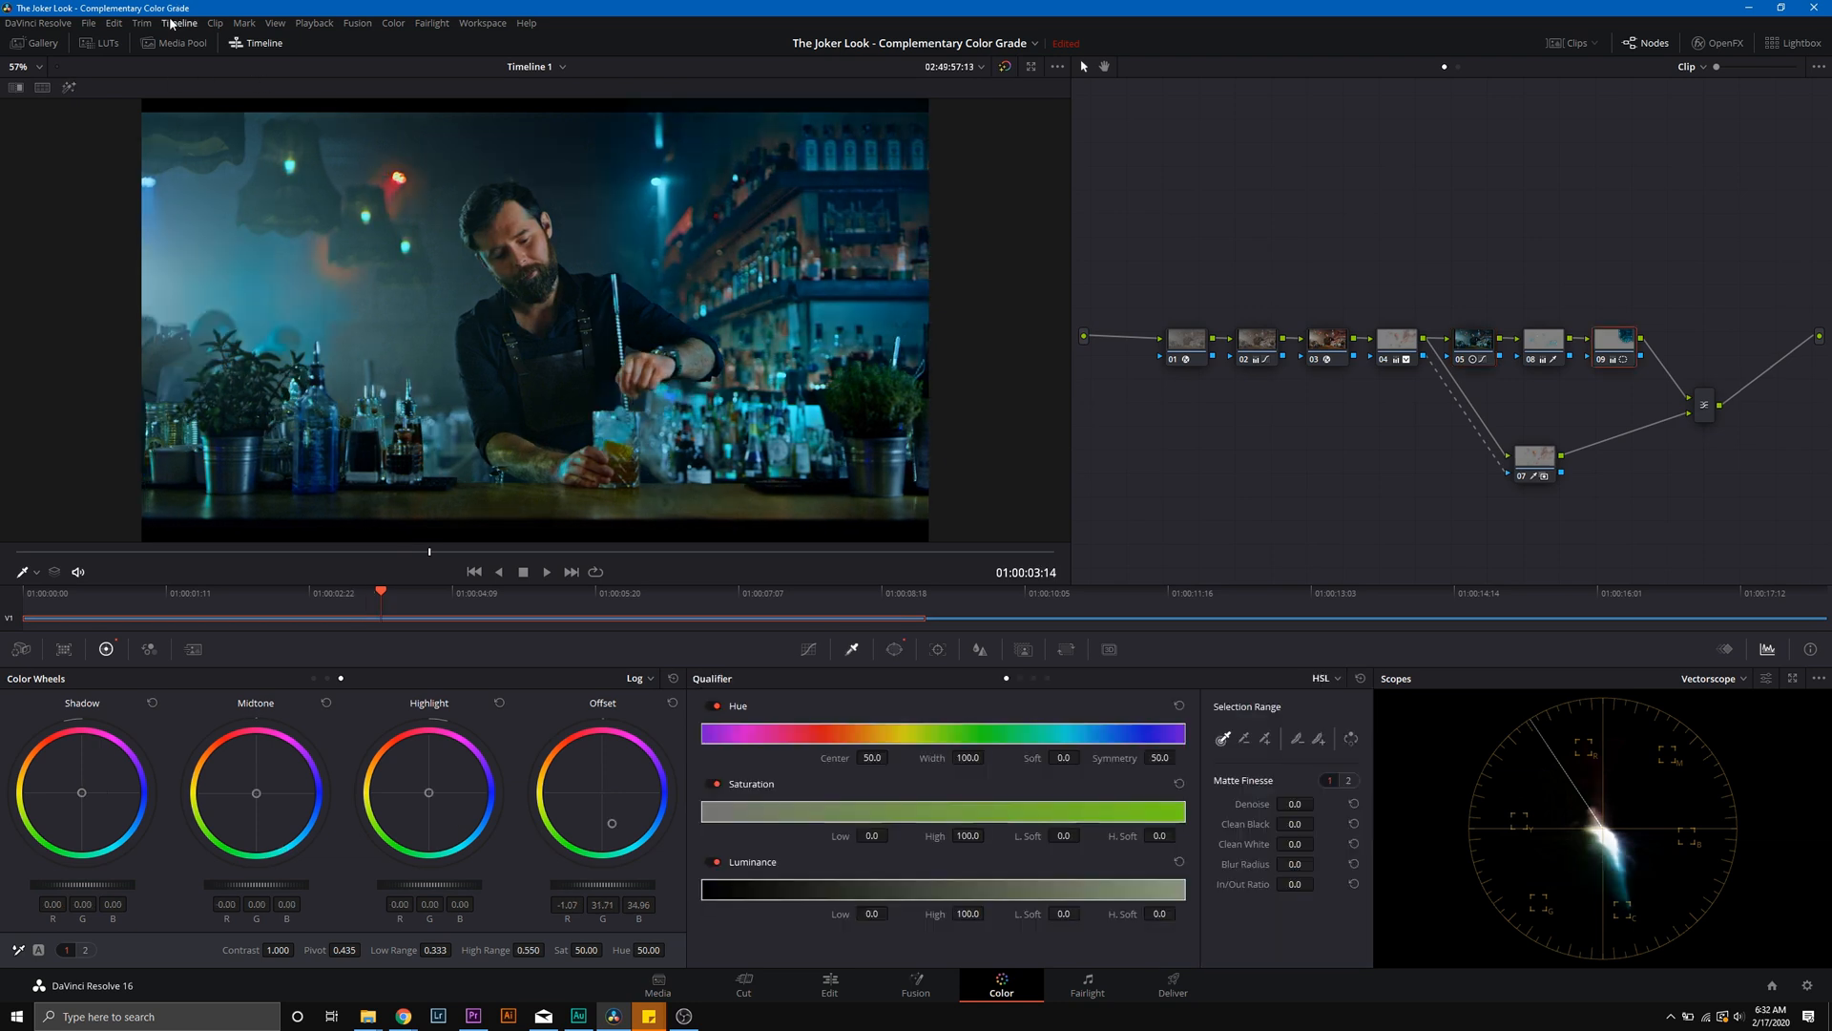
Step: Apply widescreen output blanking letterbox bars and compare the result with the grade bypassed
click(179, 23)
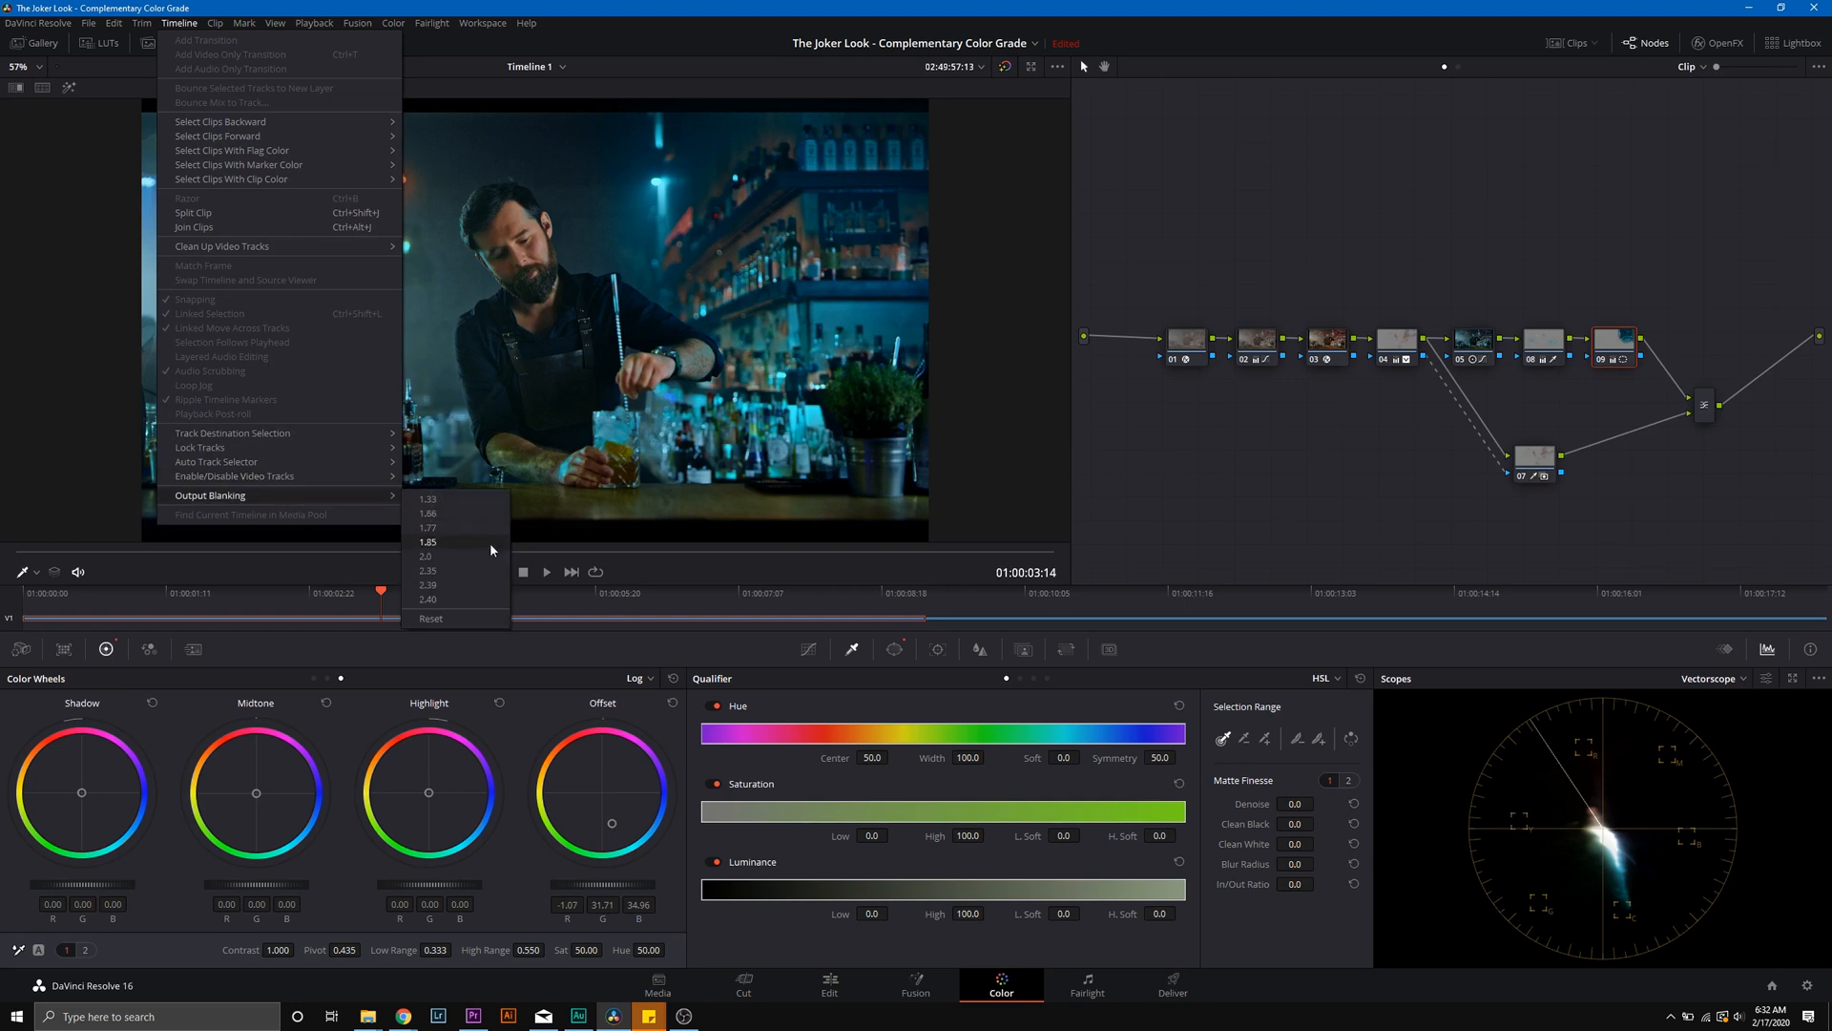
click(426, 540)
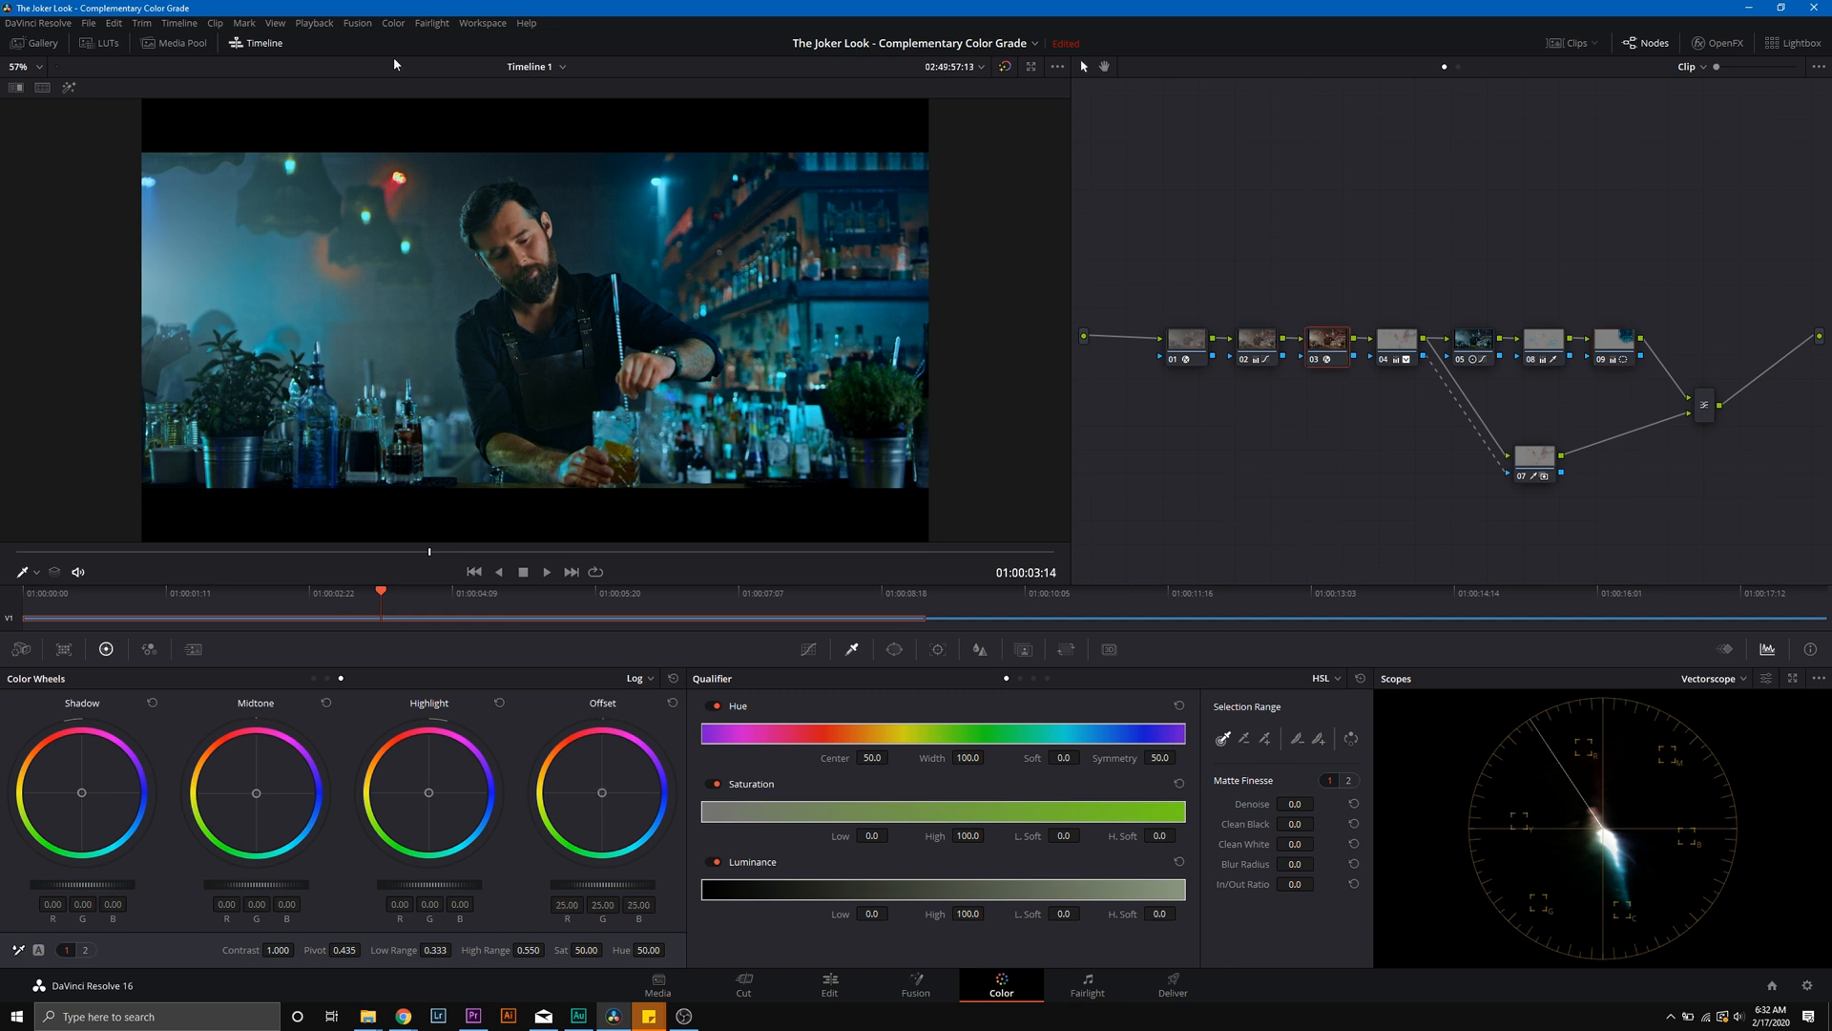
click(70, 88)
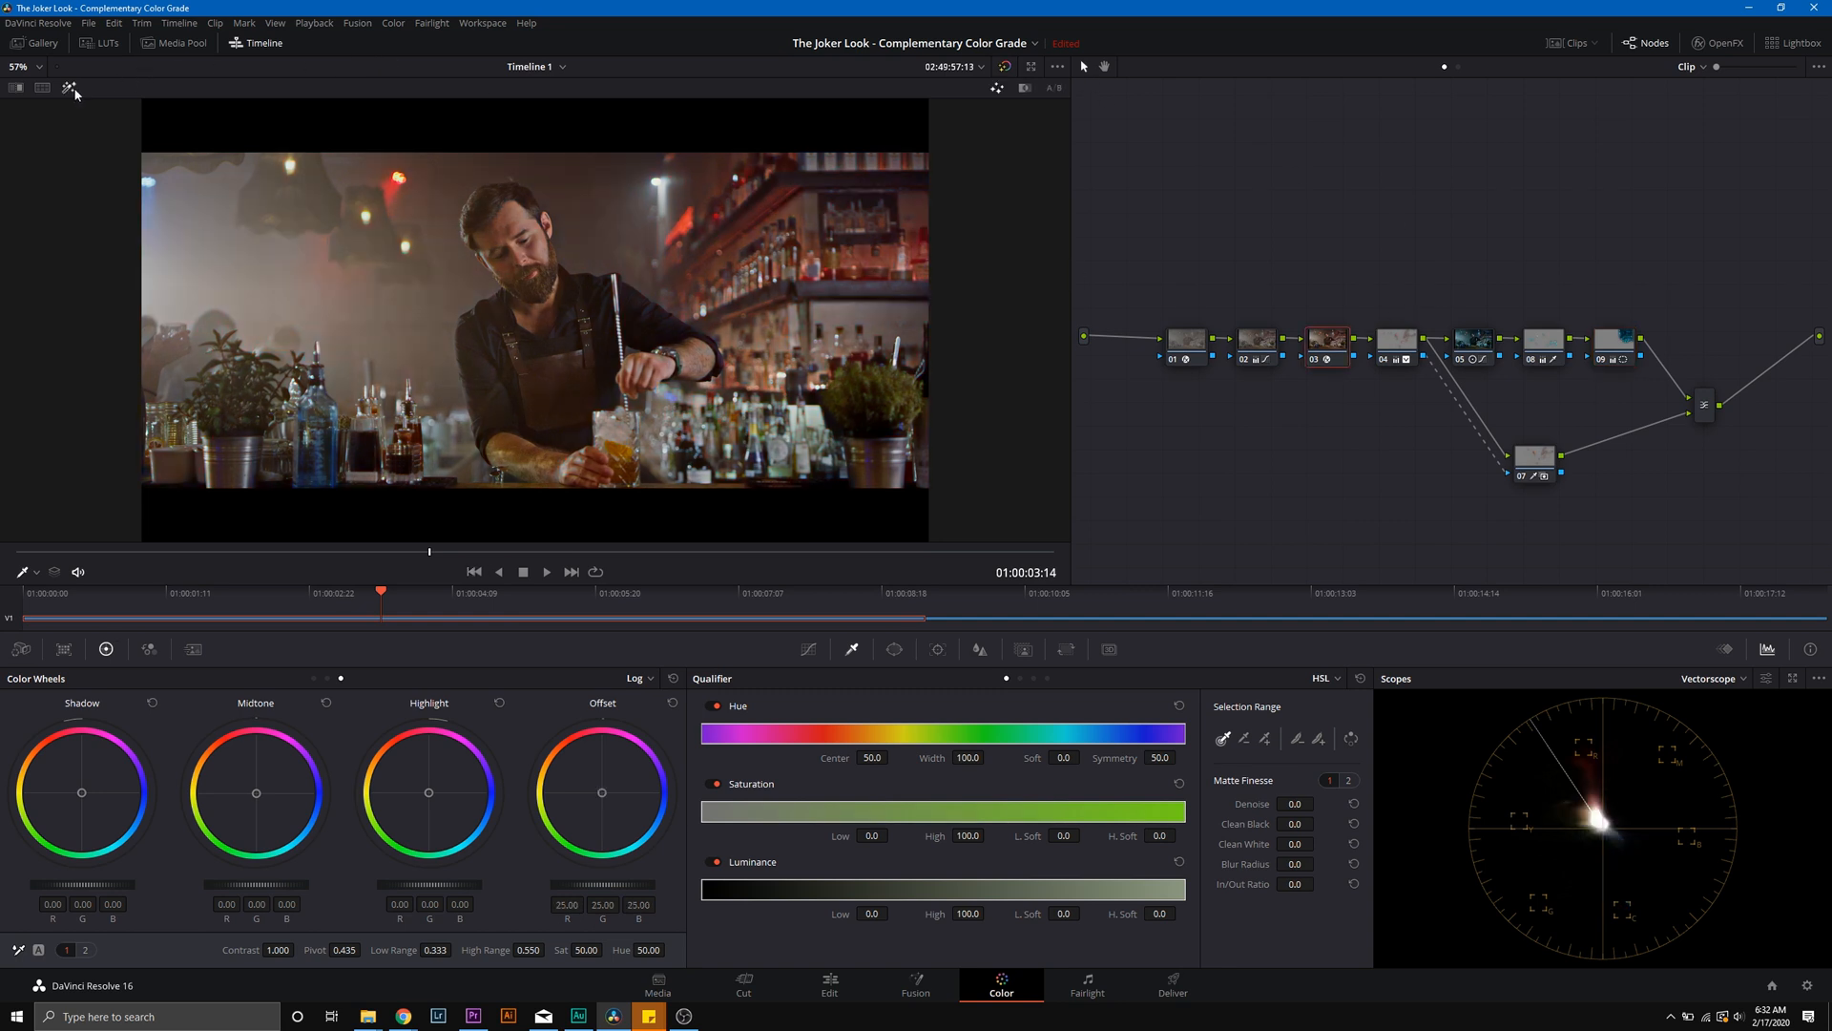
click(1395, 340)
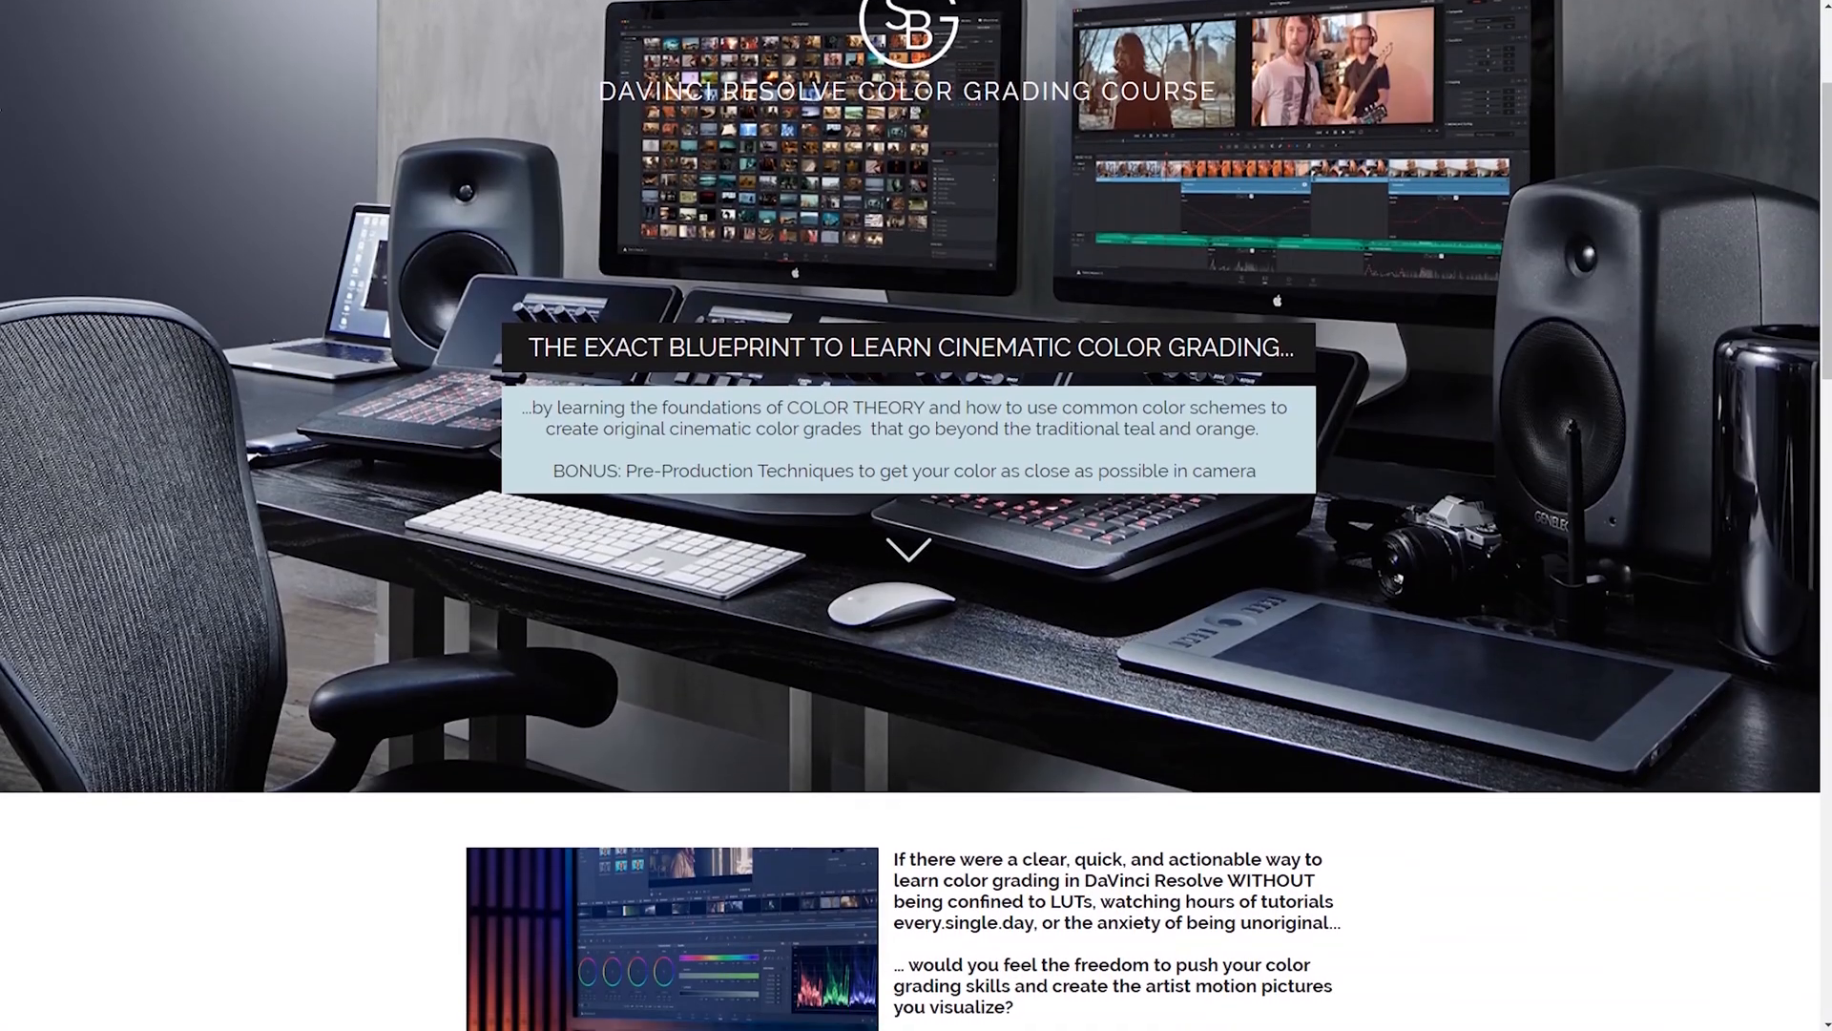
Step: Scroll the course sales page down to the 13-module SBG curriculum list and $35 enroll offer
scroll(down, 3)
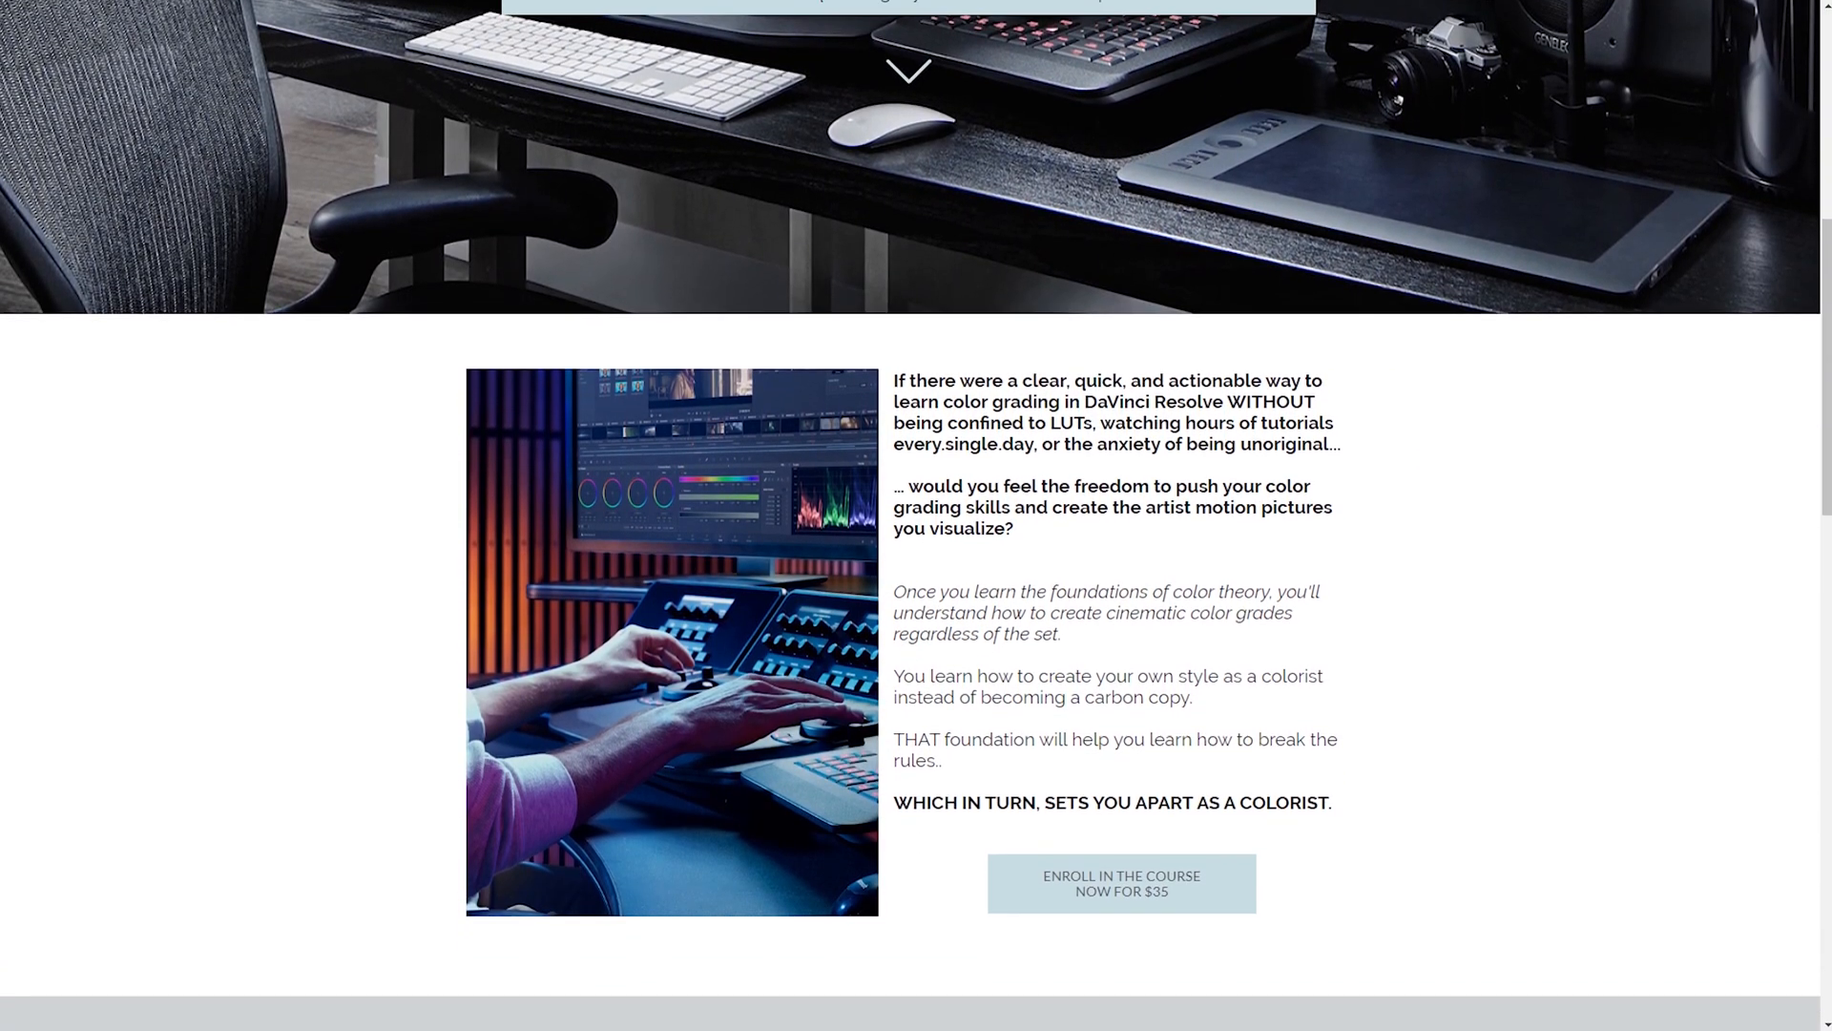
scroll(down, 3)
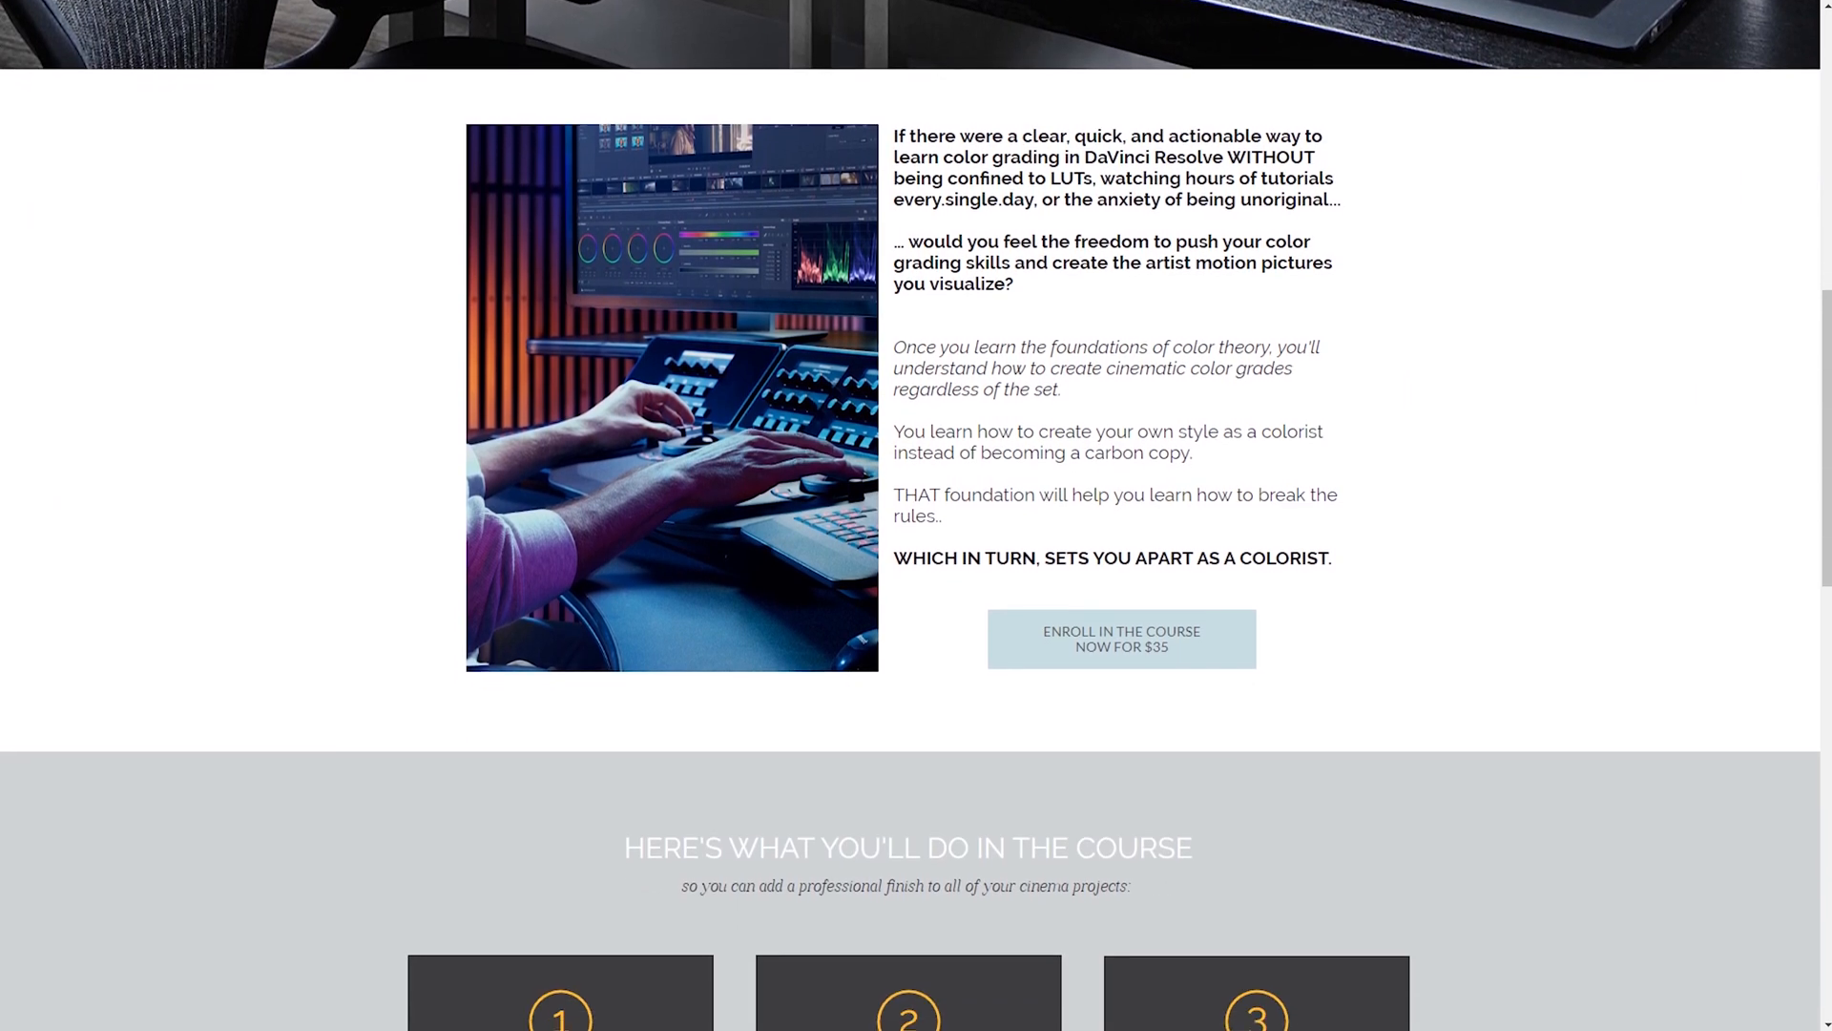
scroll(down, 3)
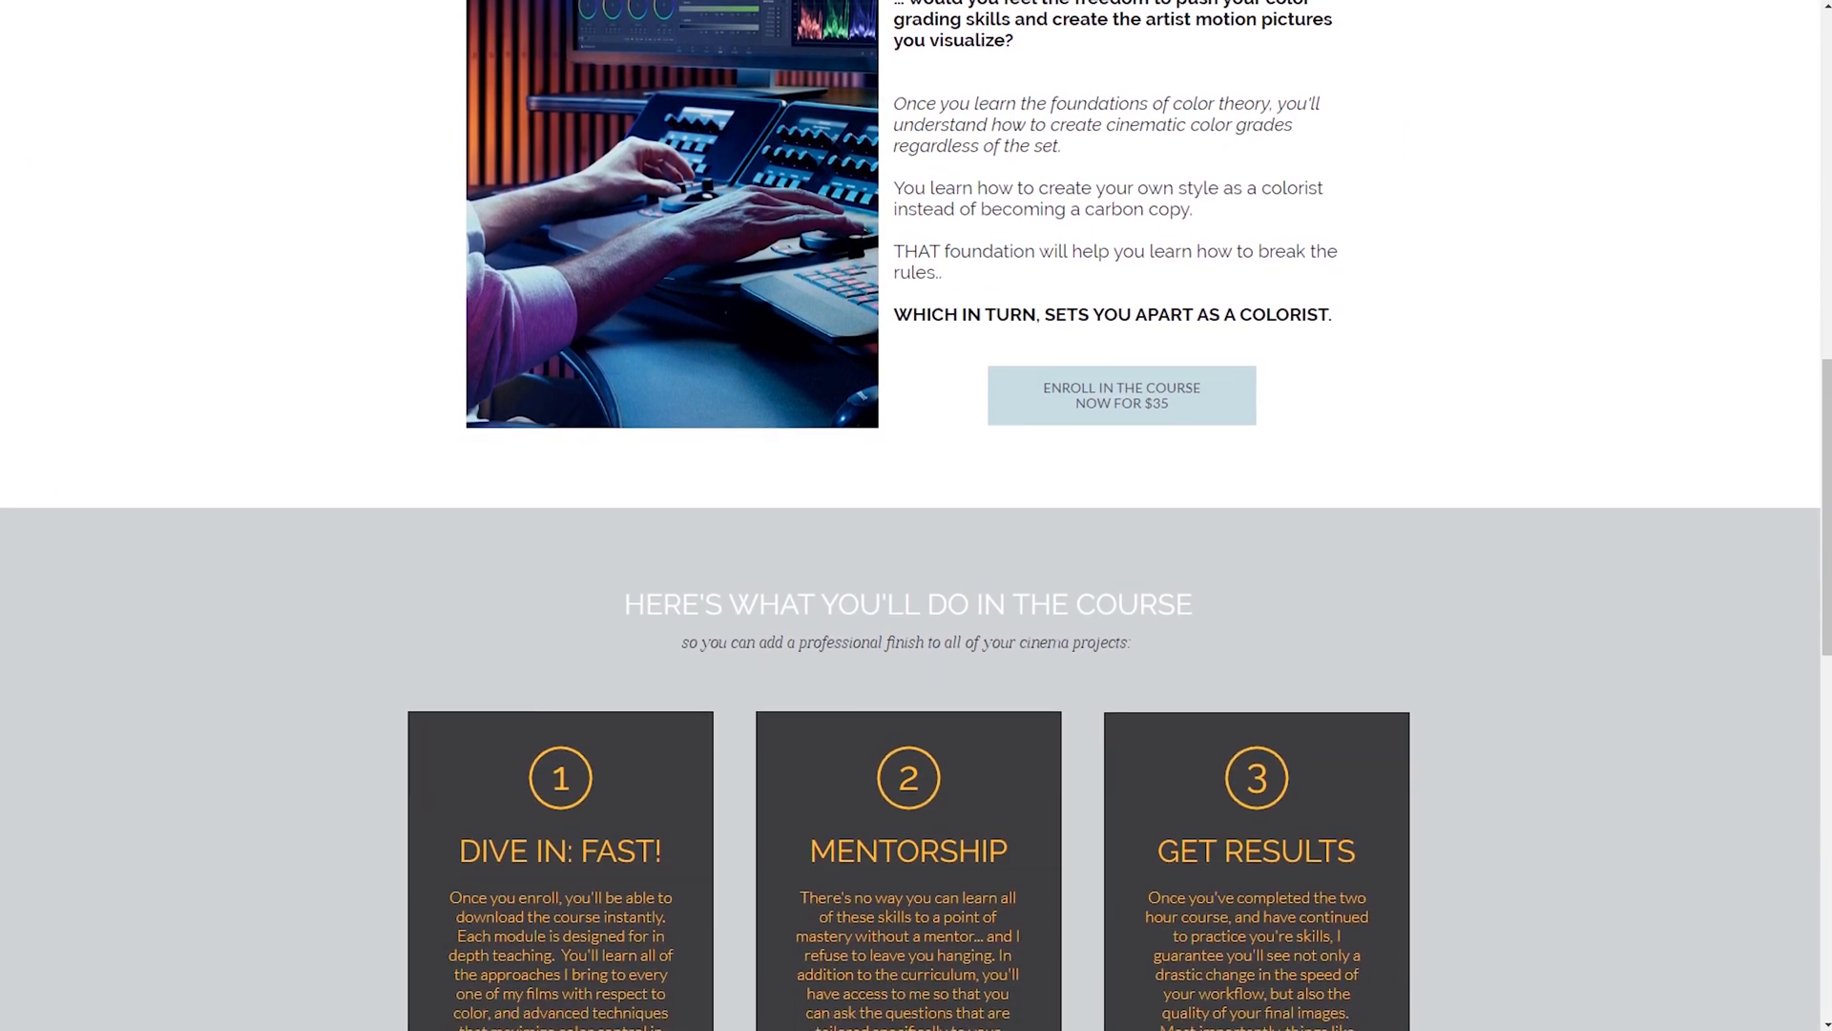
scroll(down, 3)
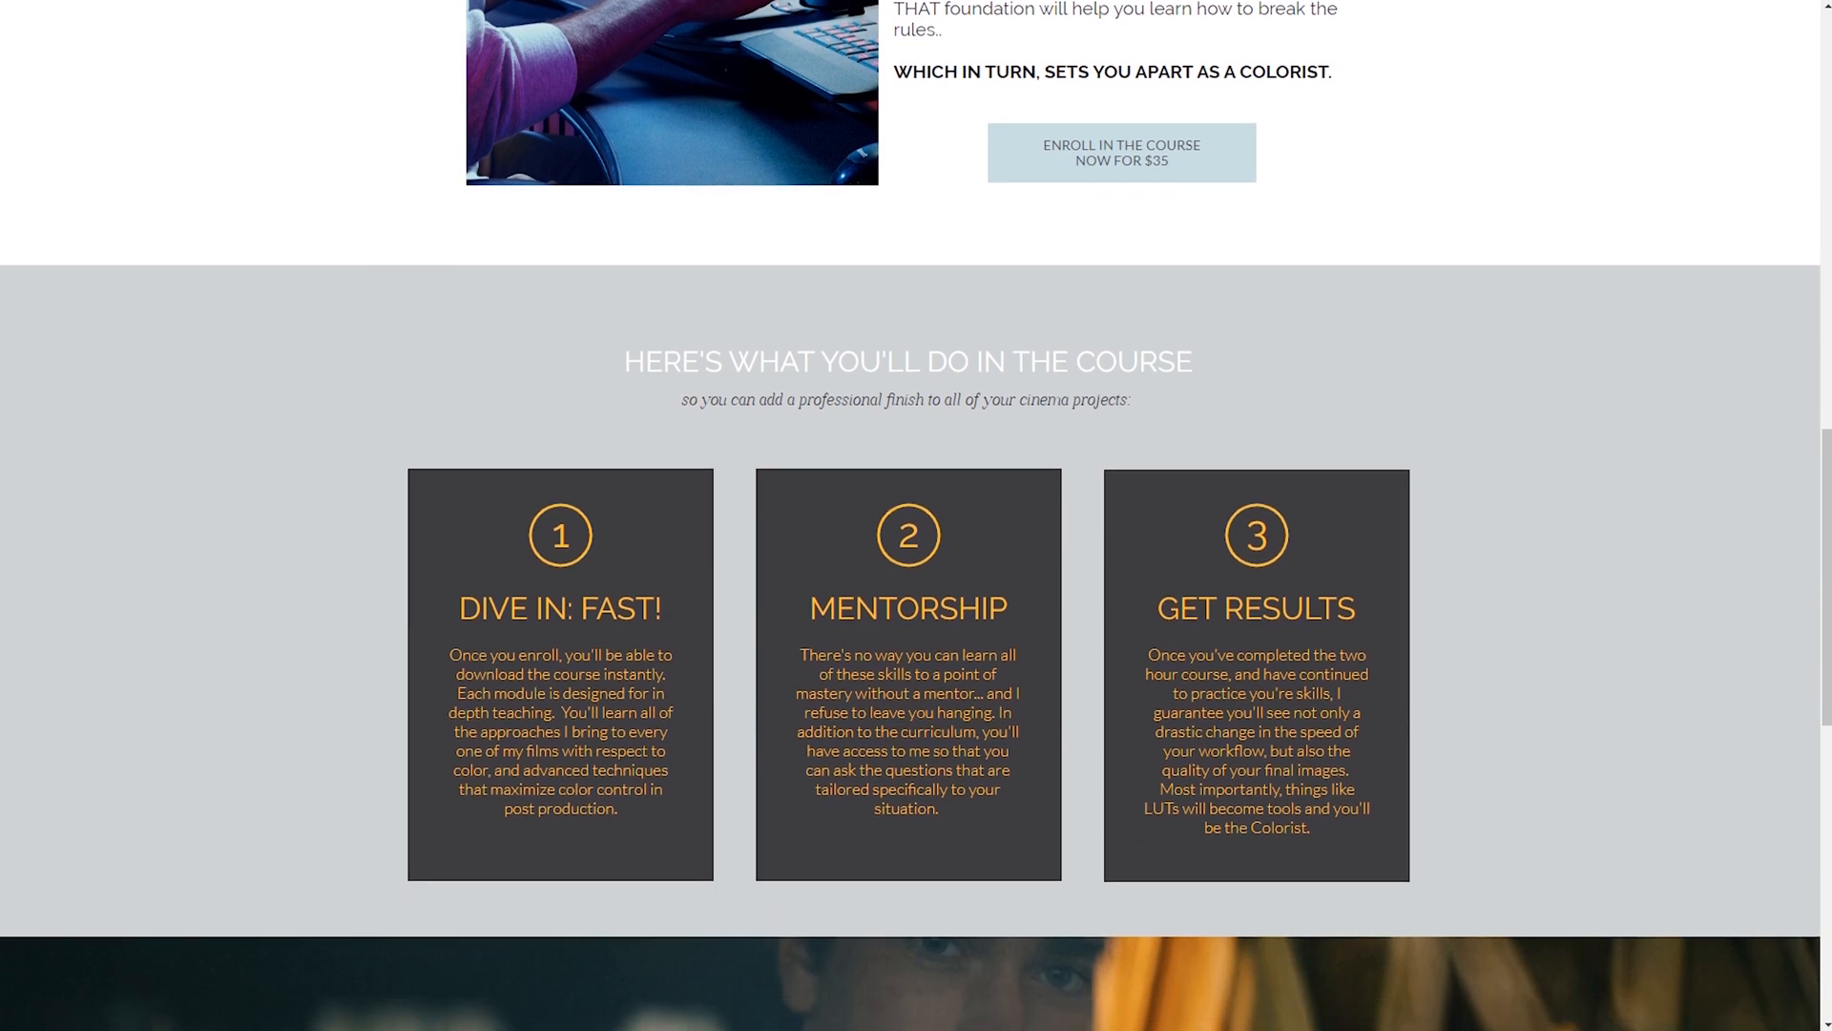
scroll(down, 3)
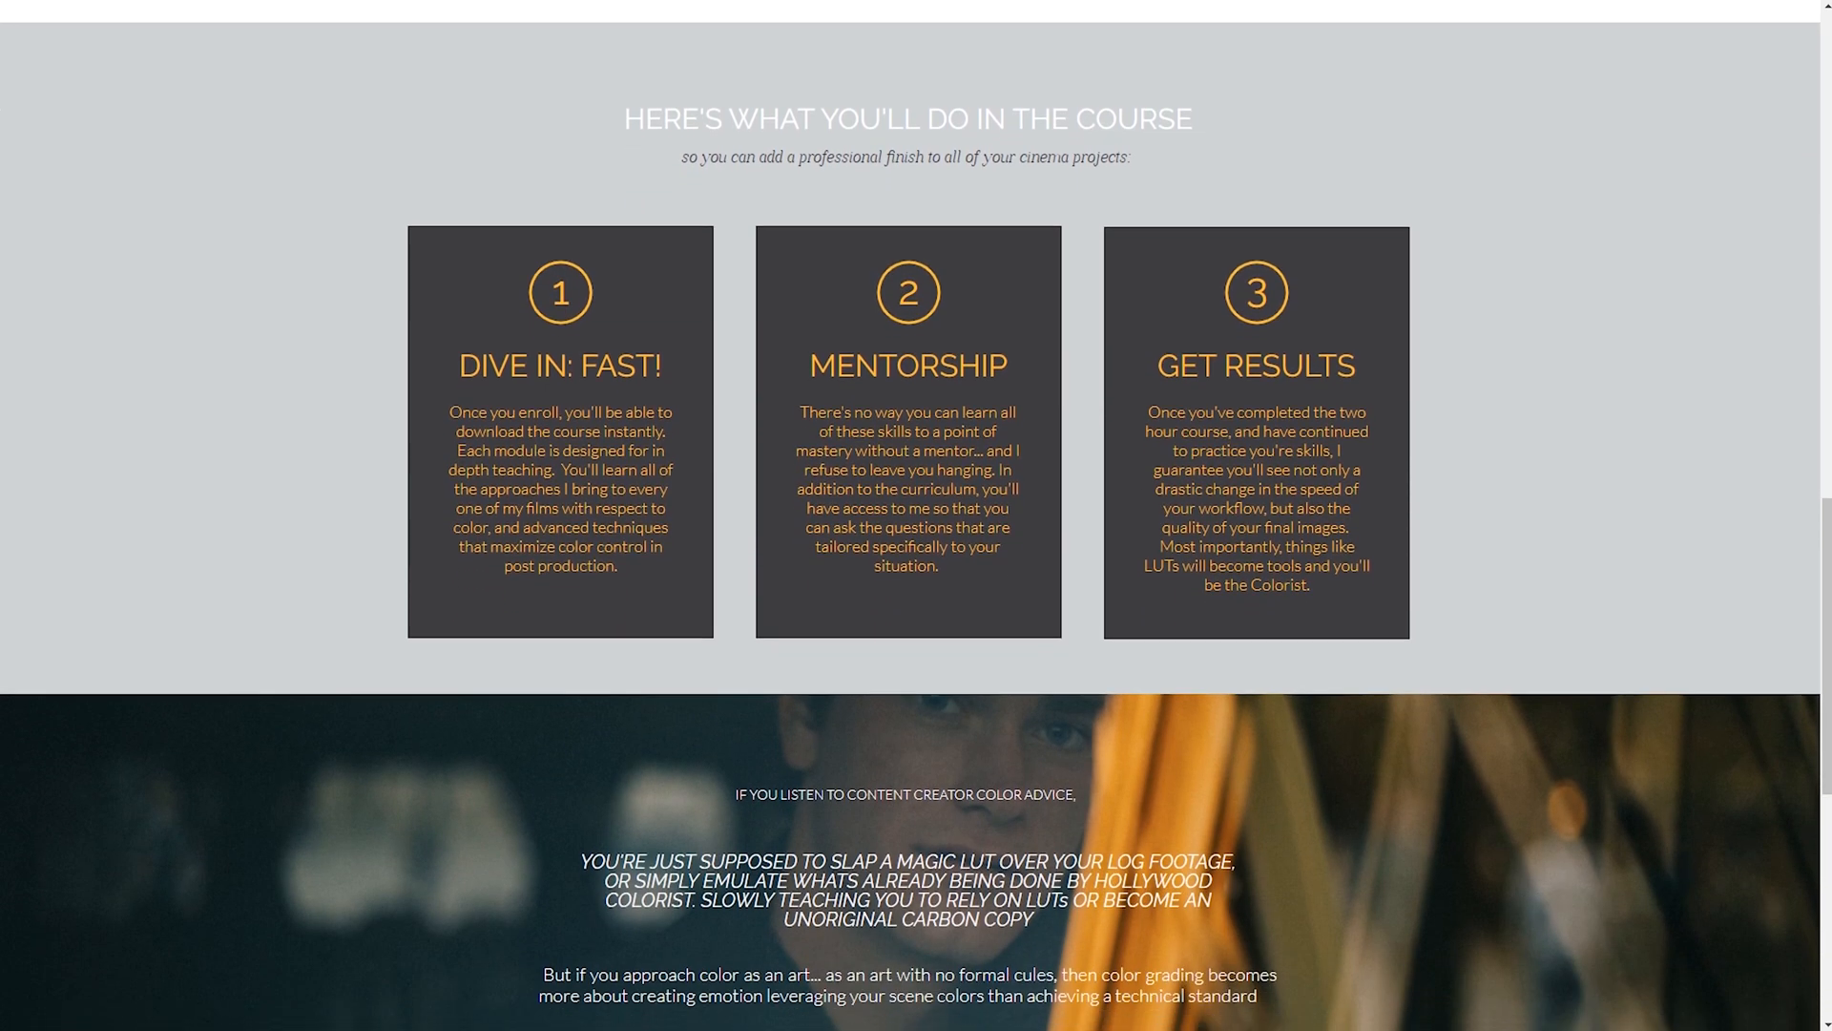
scroll(down, 3)
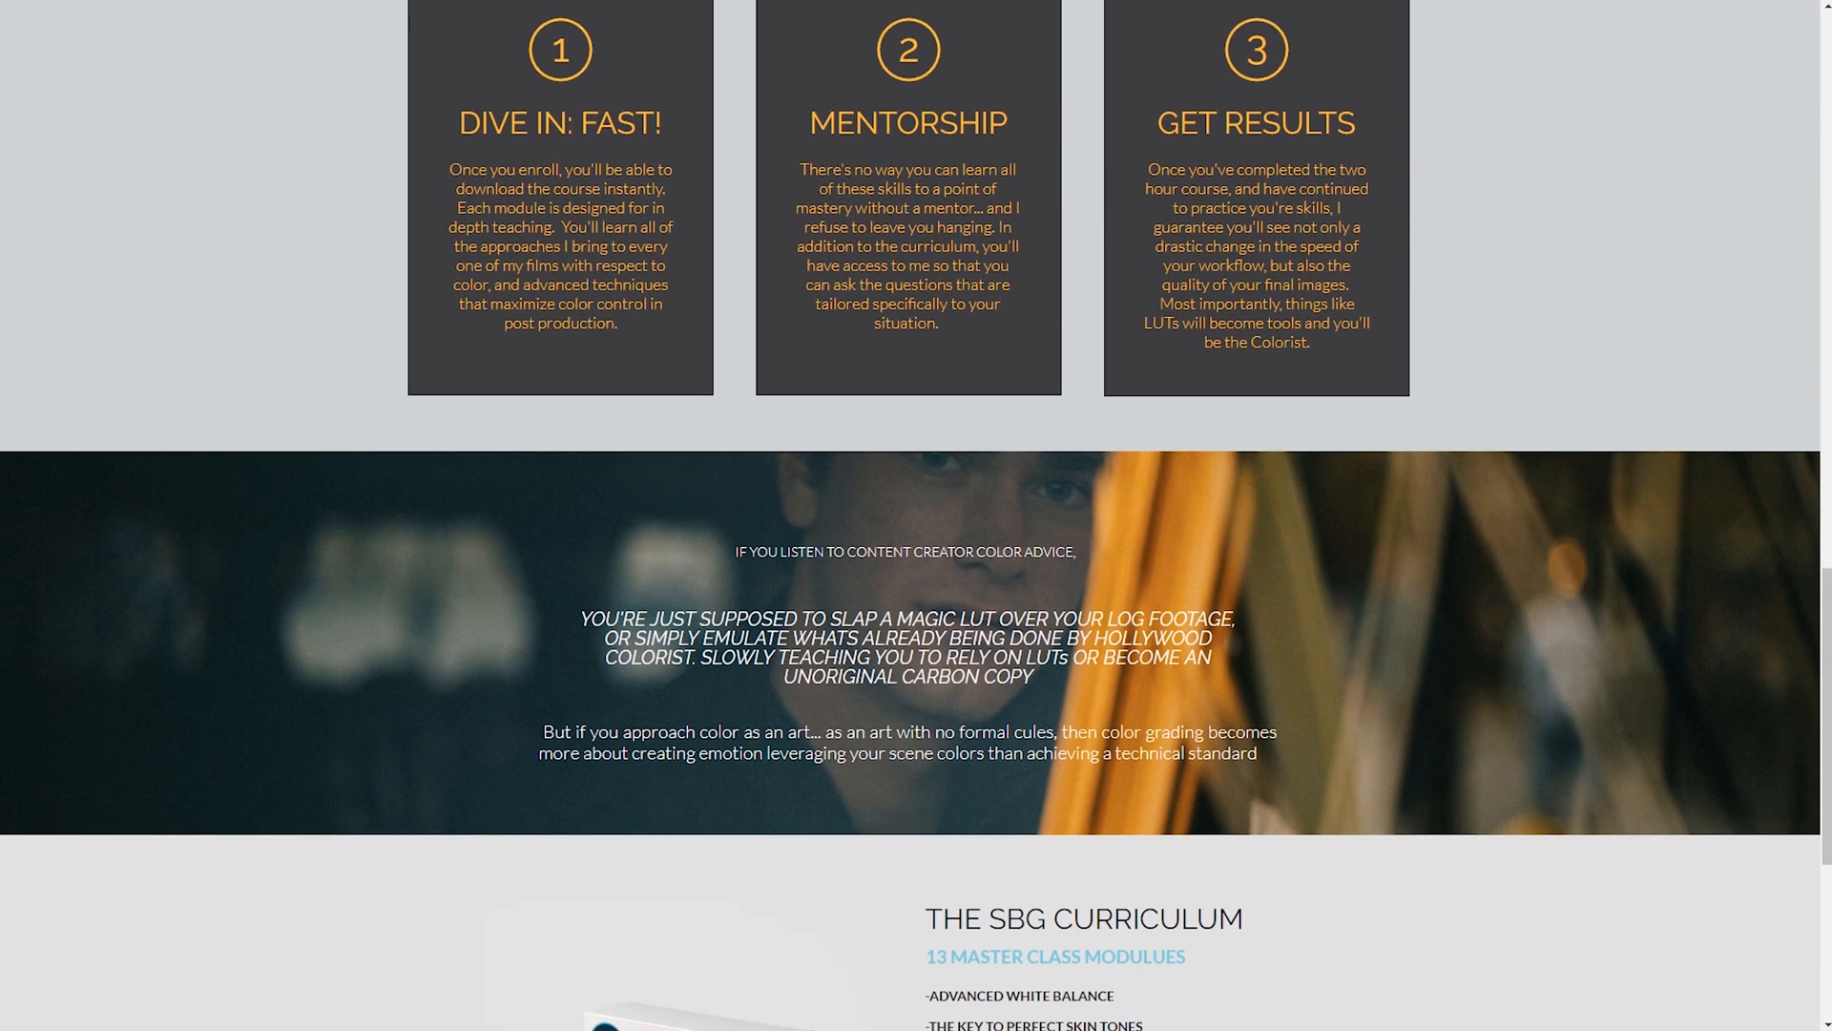
scroll(down, 3)
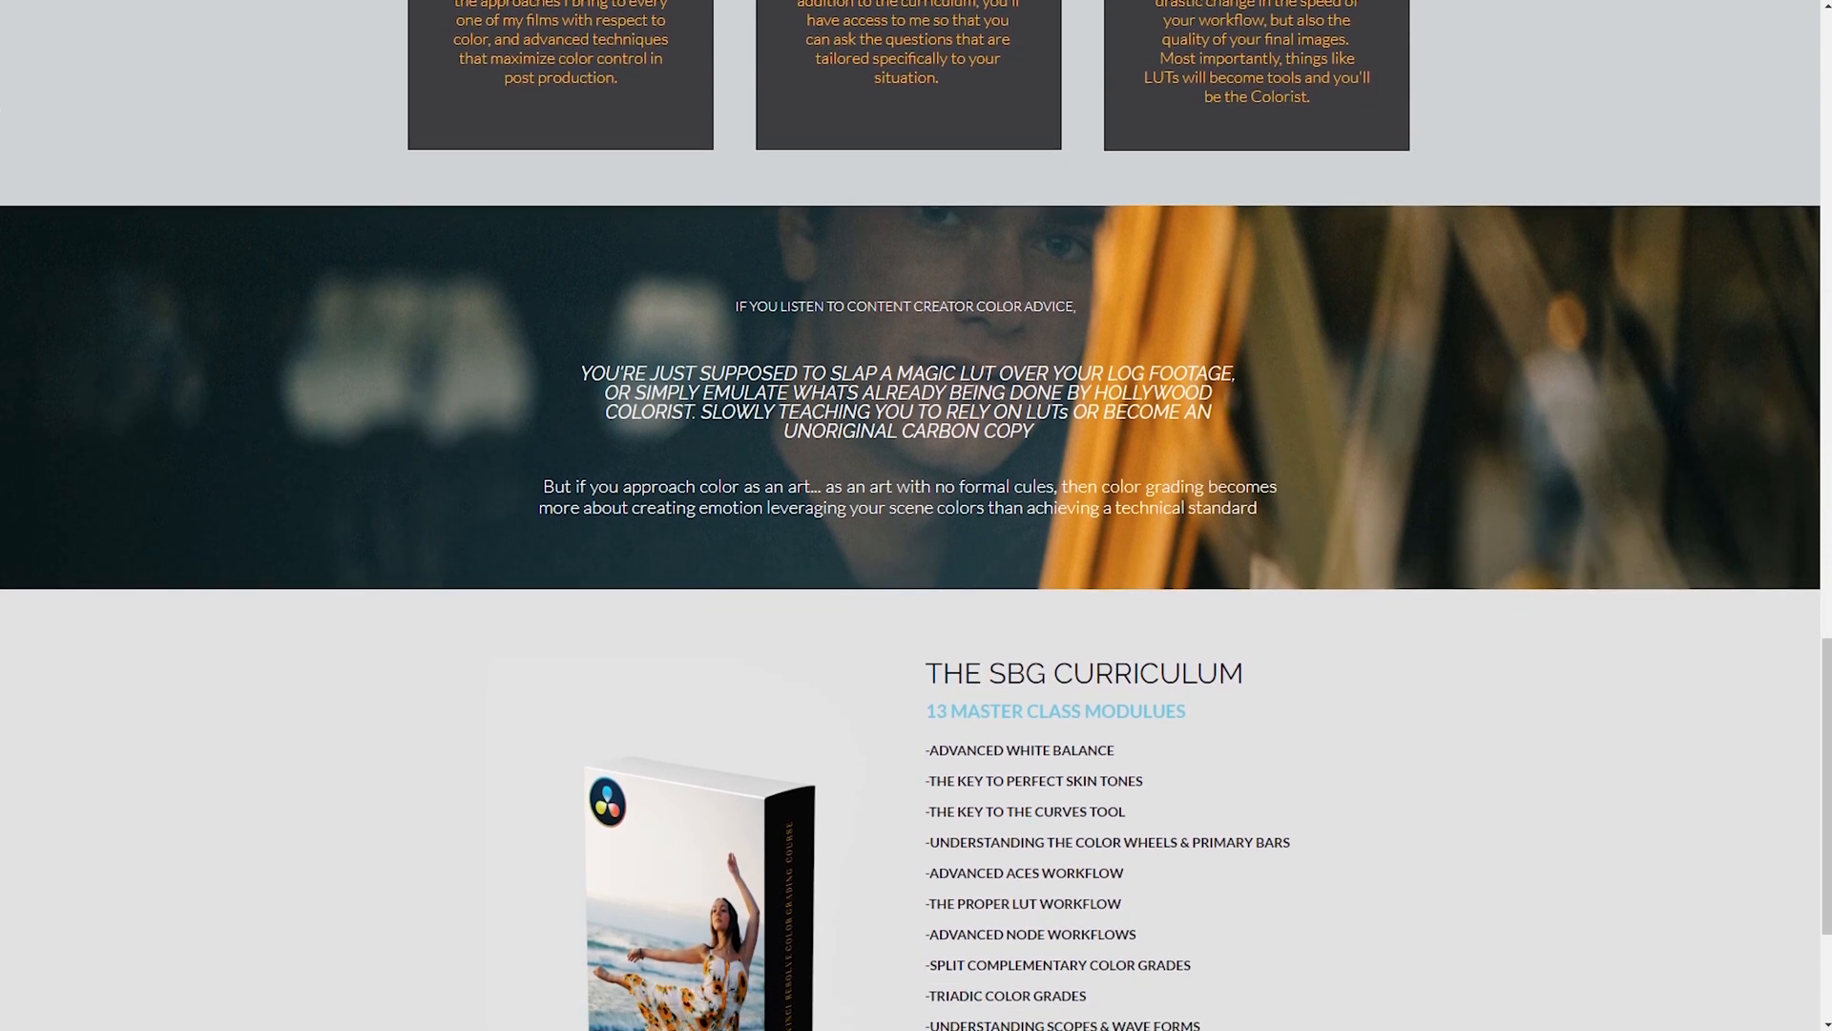
scroll(down, 3)
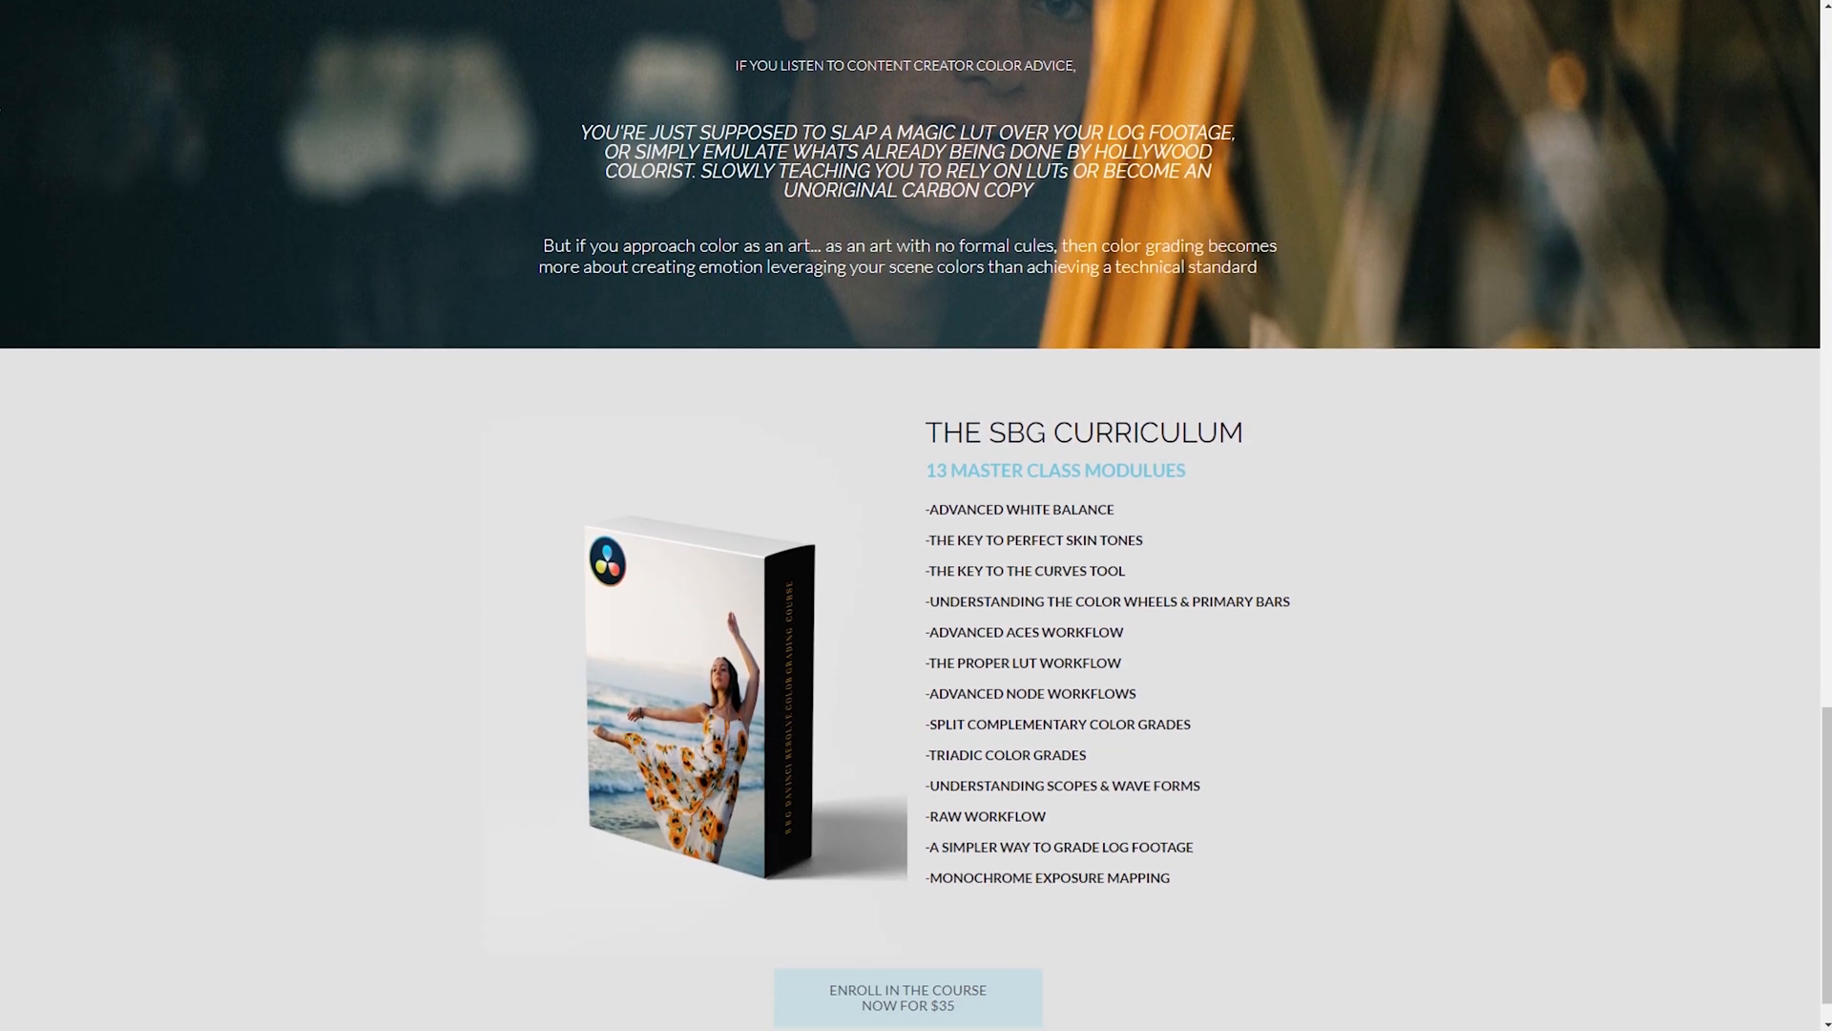